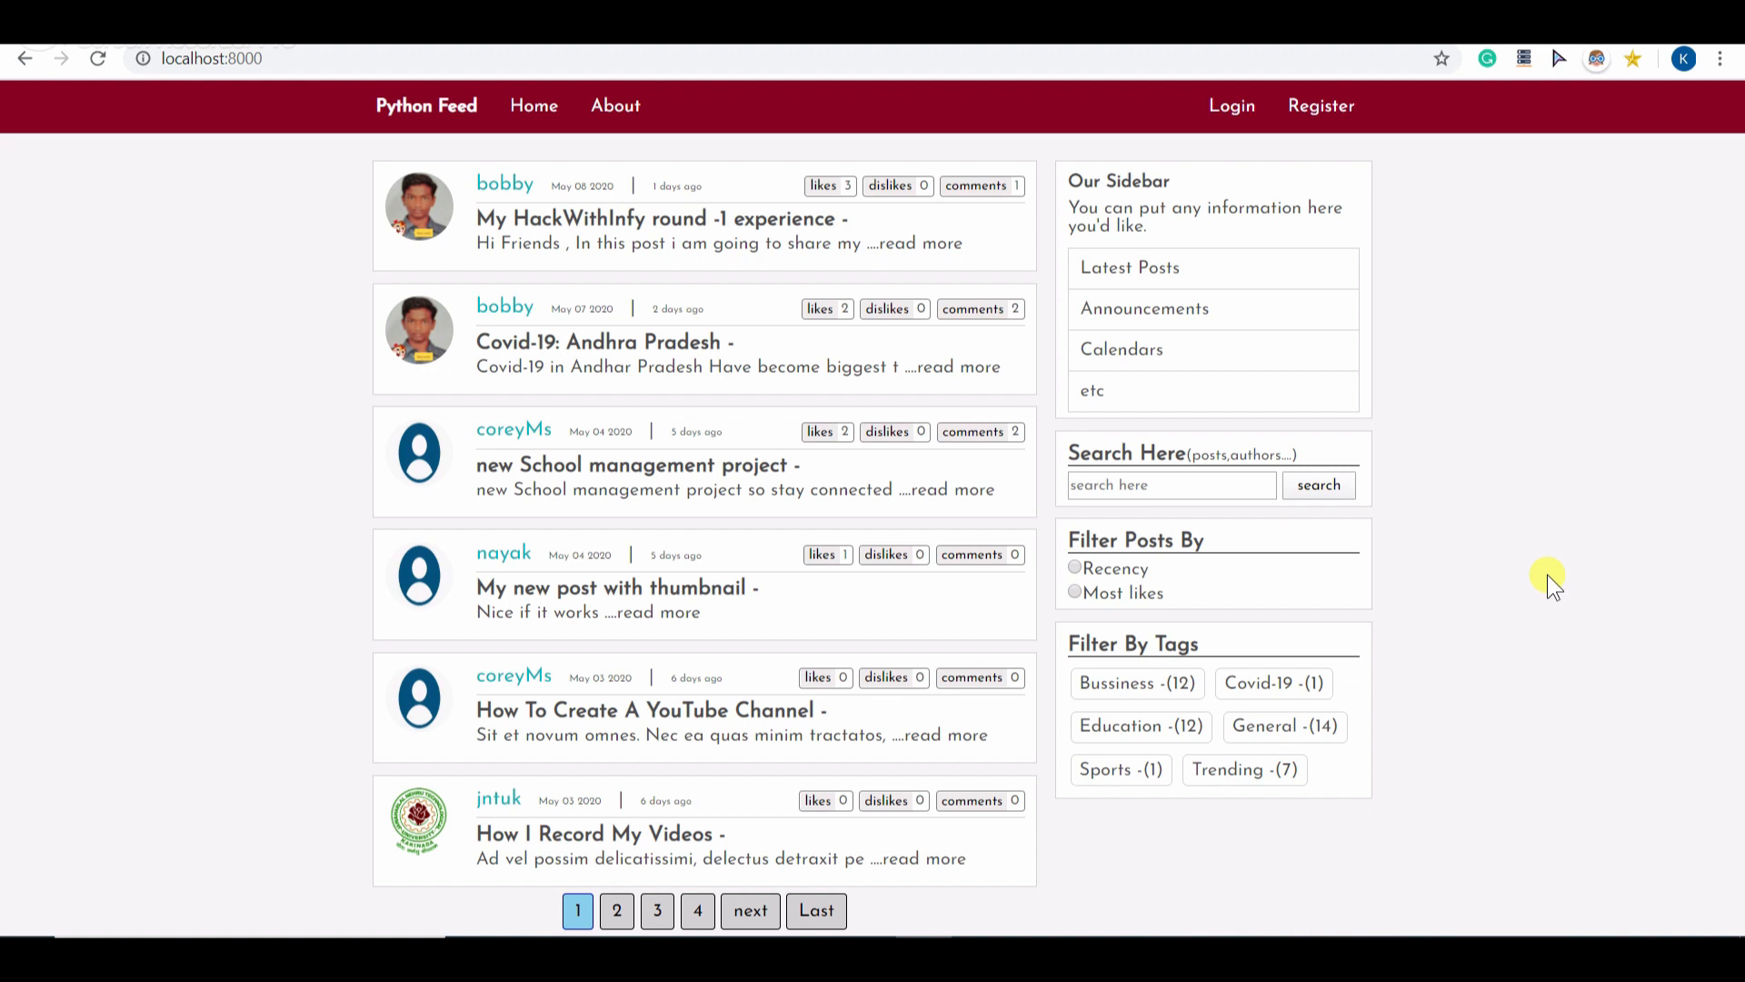
mouse_move(1141, 517)
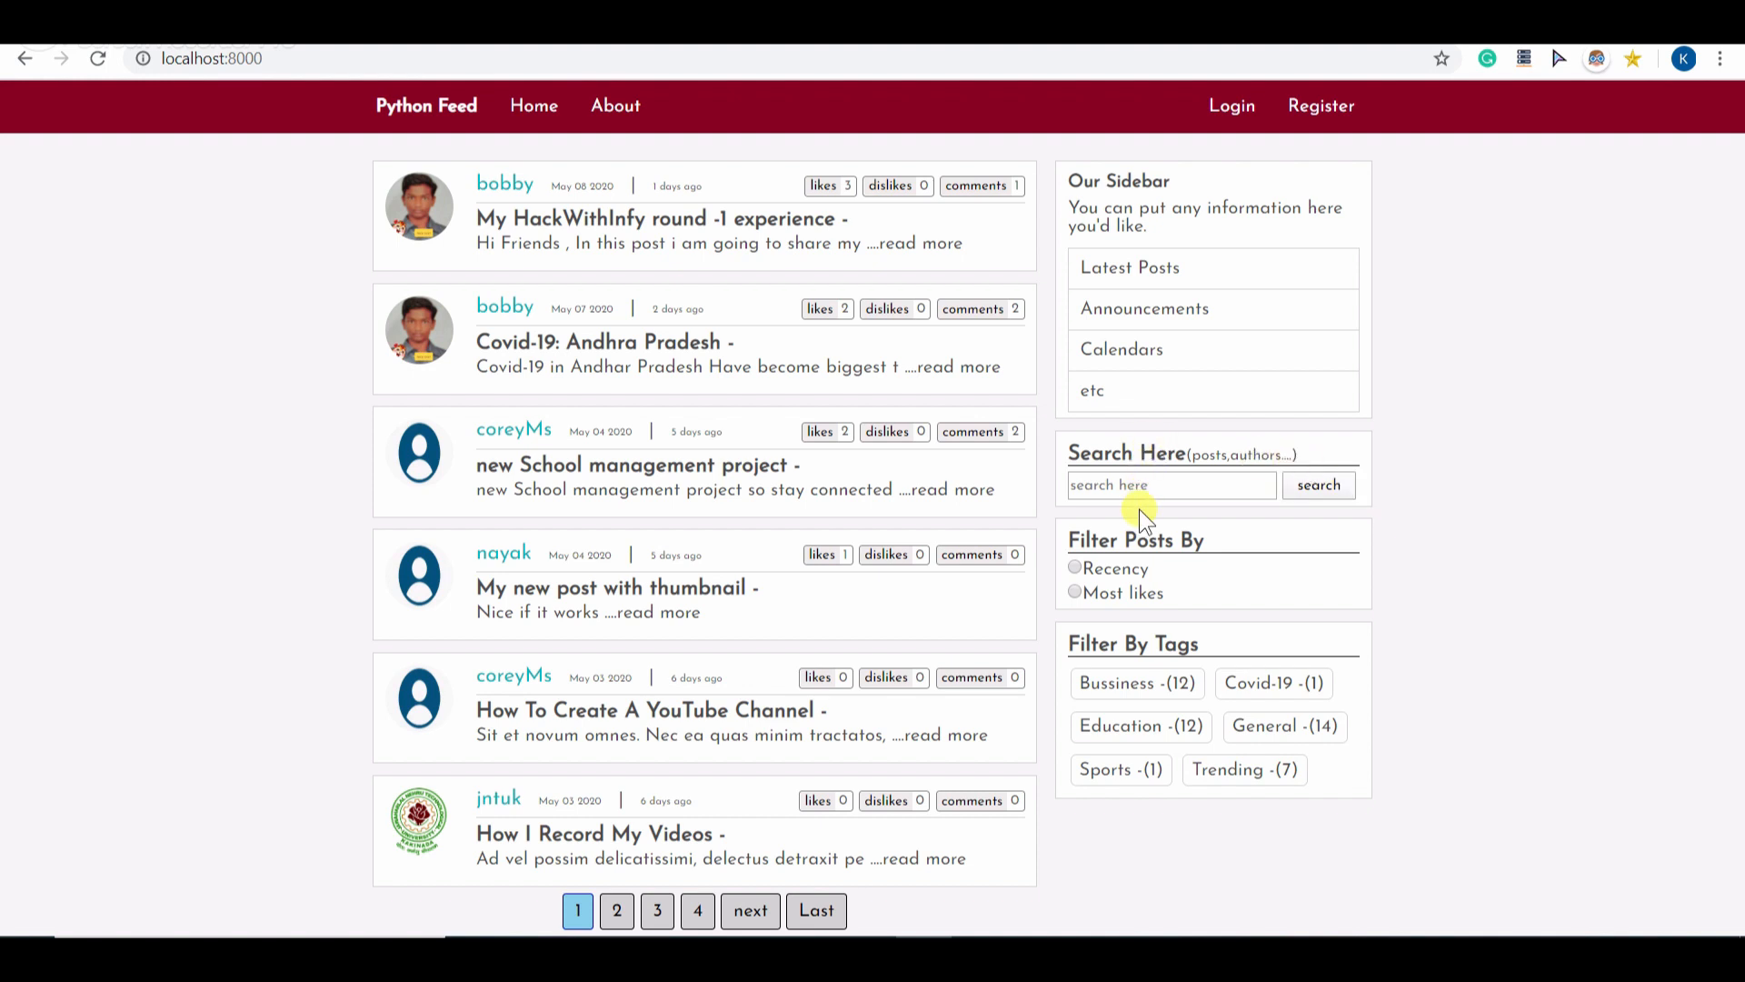
Search posts and authors for 'python'.
click(1169, 484)
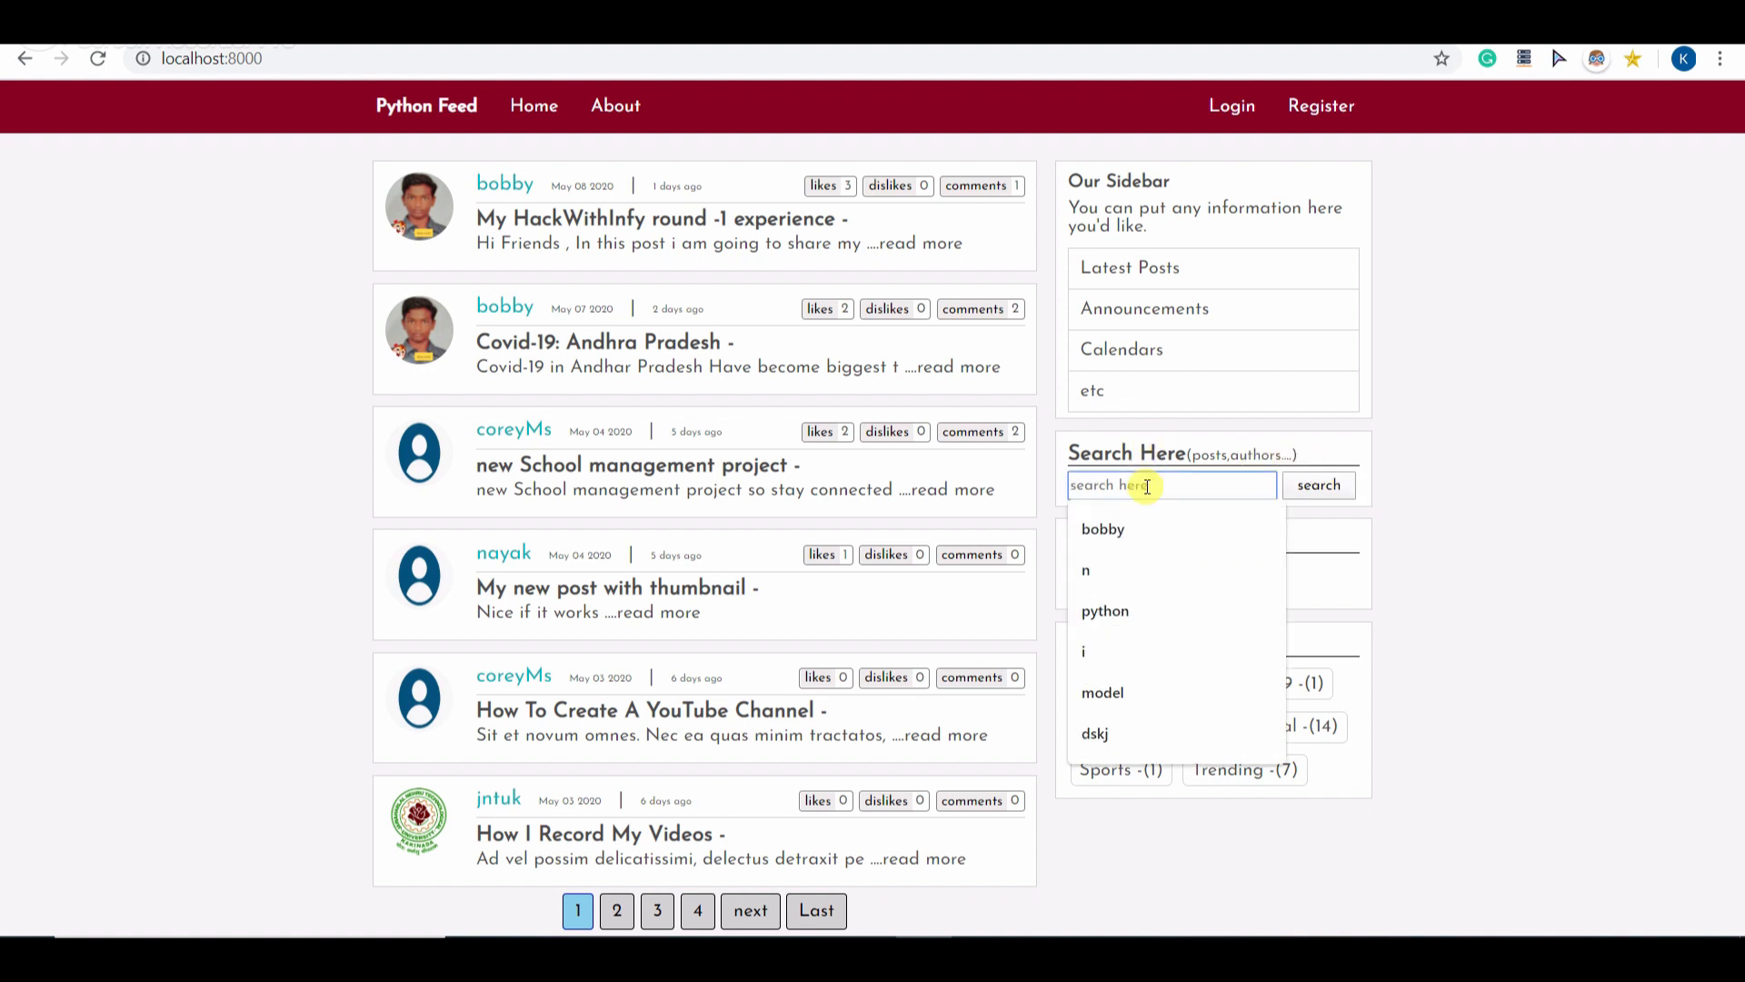
text(pyth)
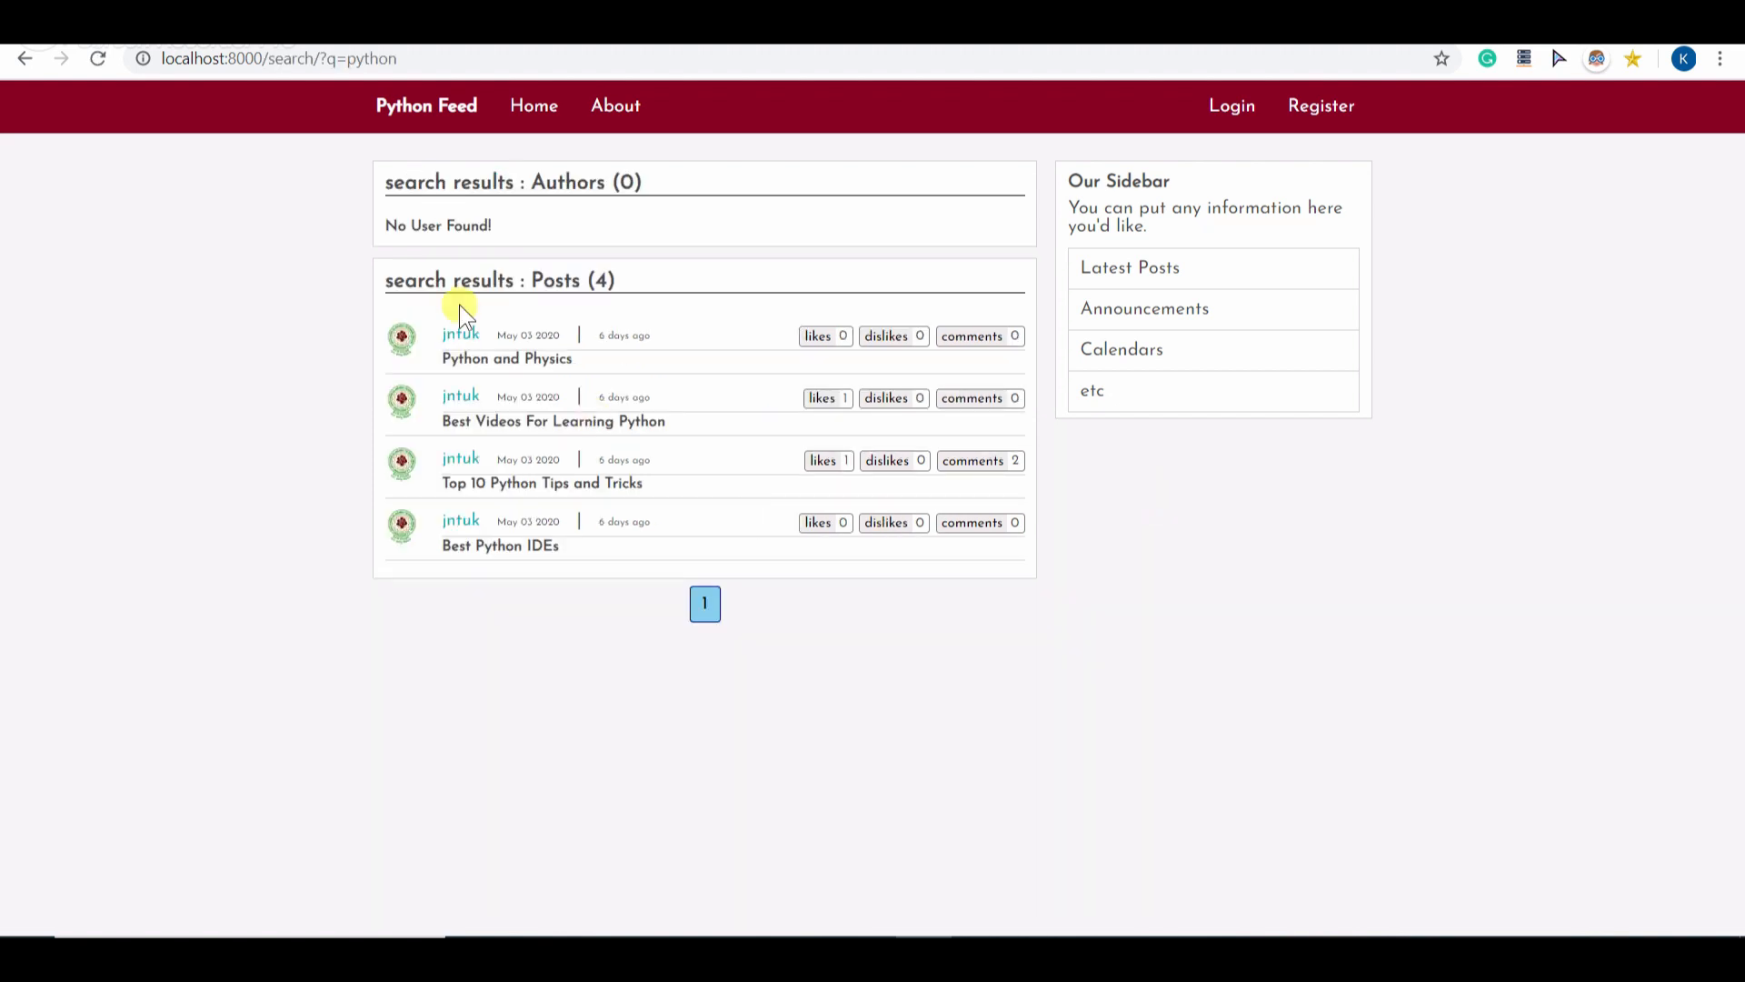
mouse_move(471, 317)
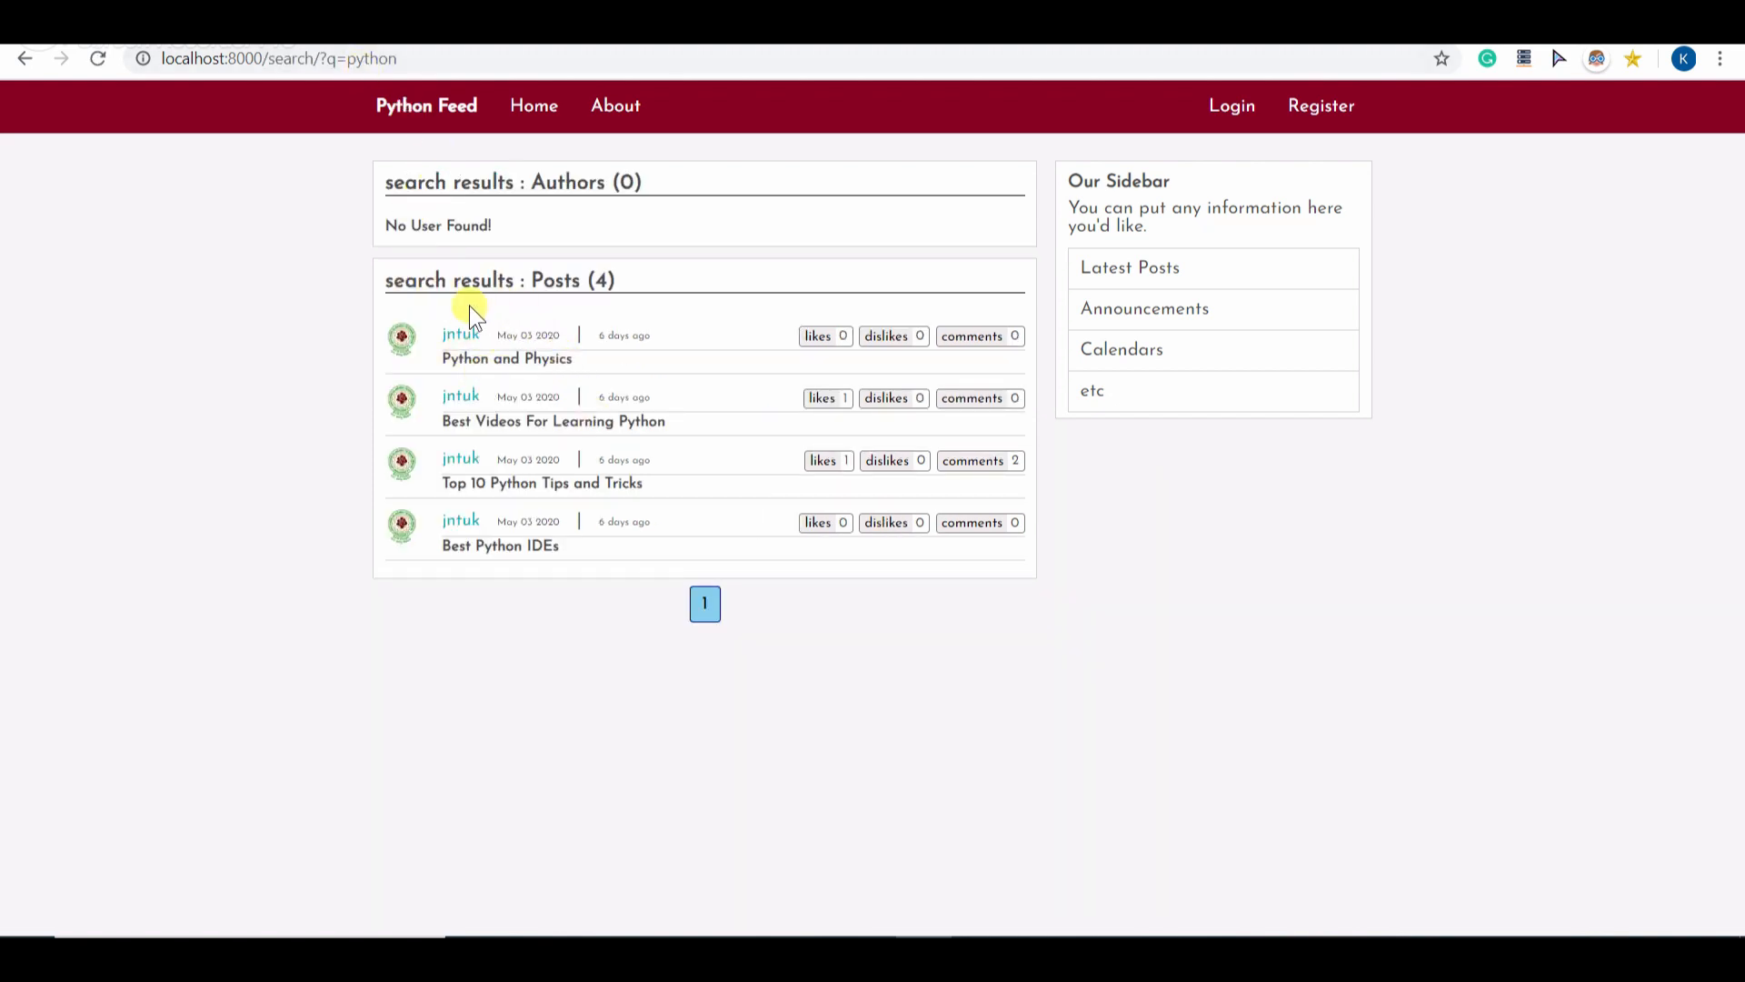
mouse_move(580, 282)
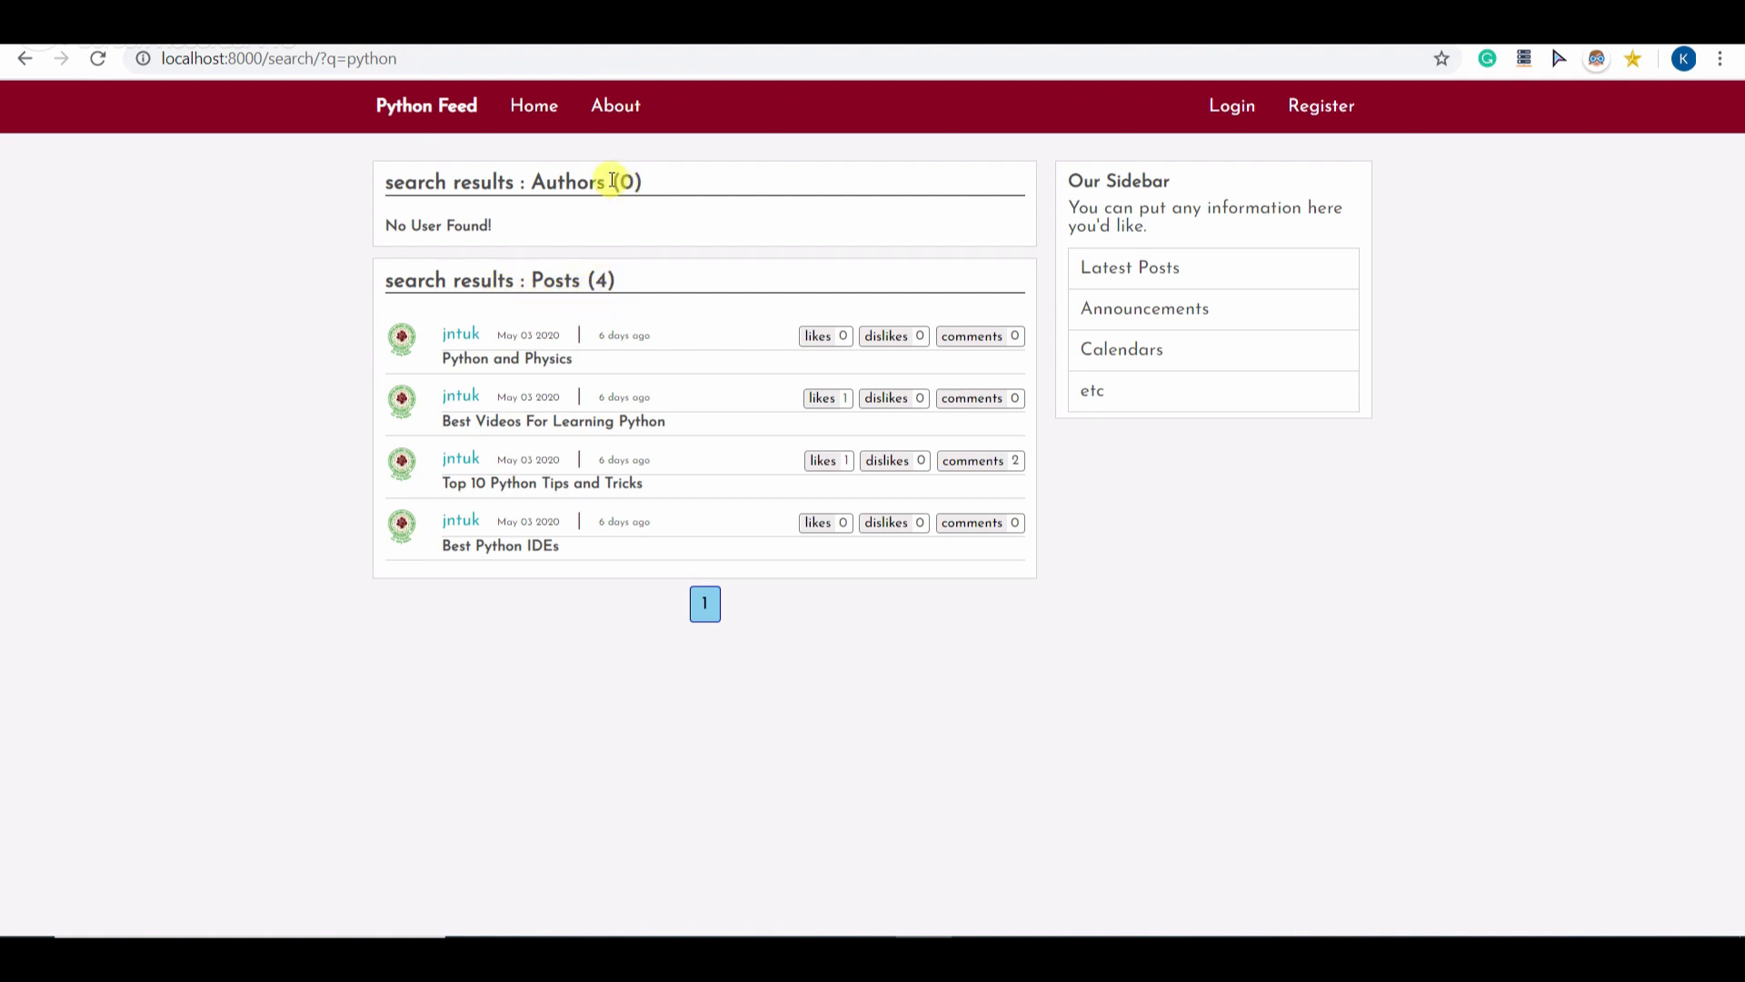
mouse_move(494, 218)
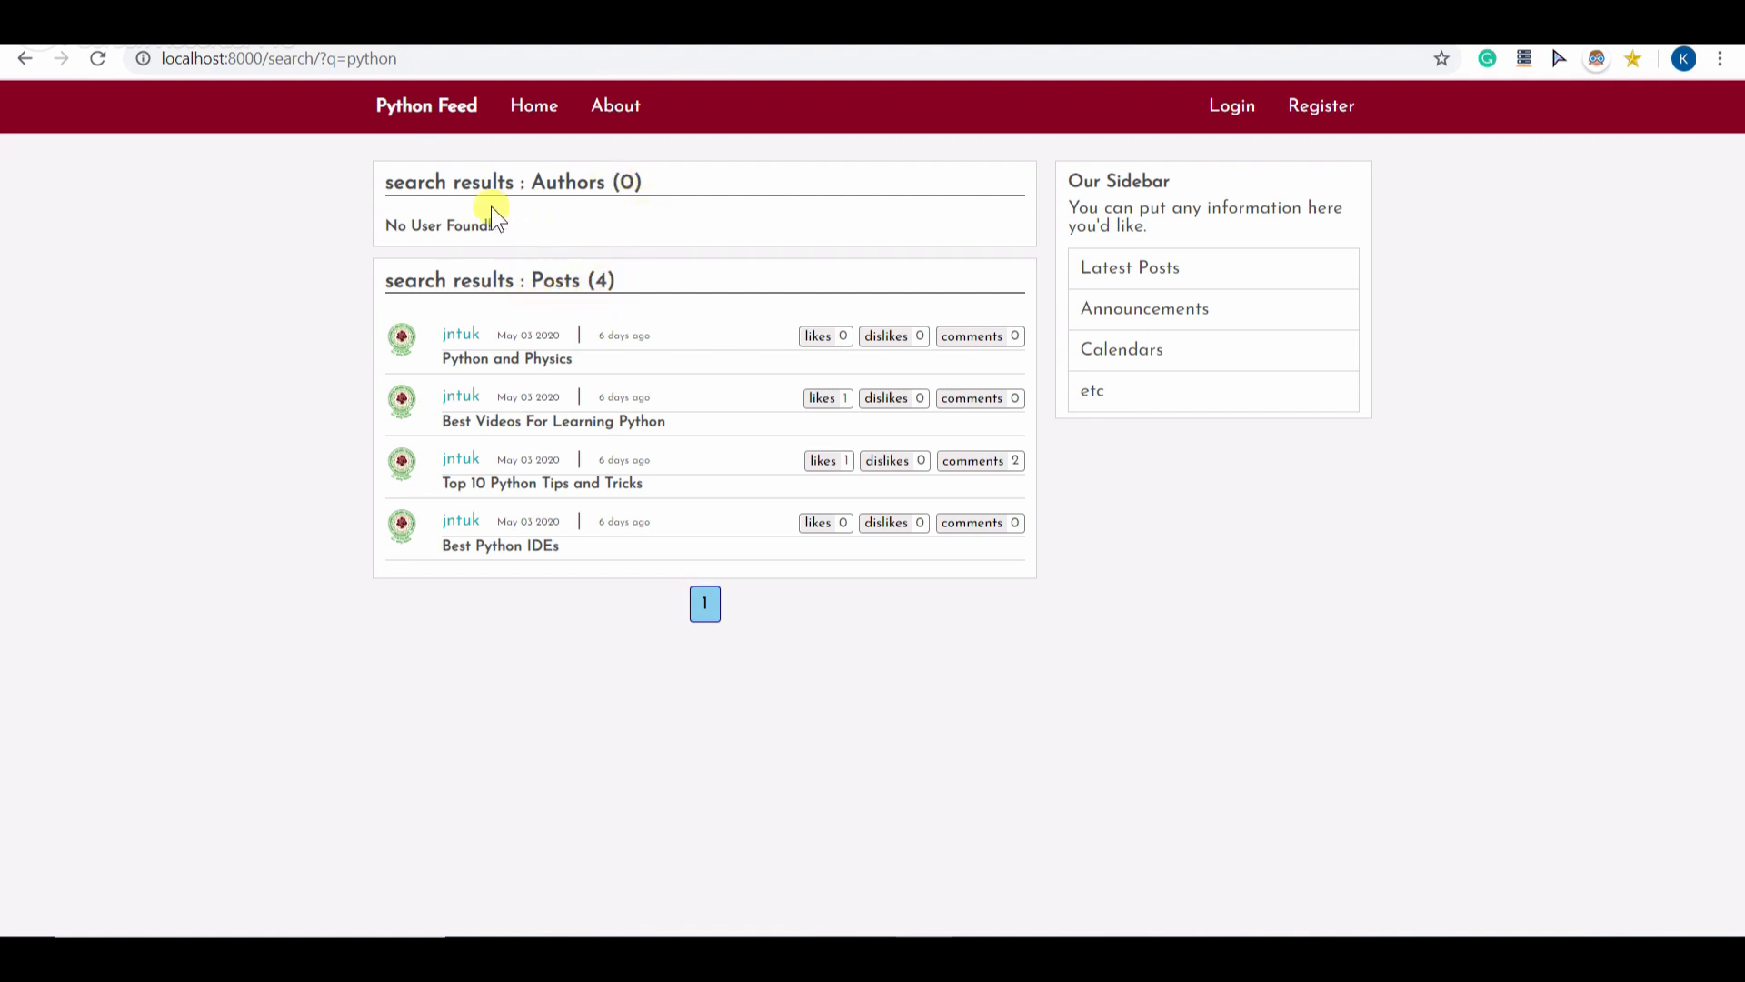
mouse_move(412, 224)
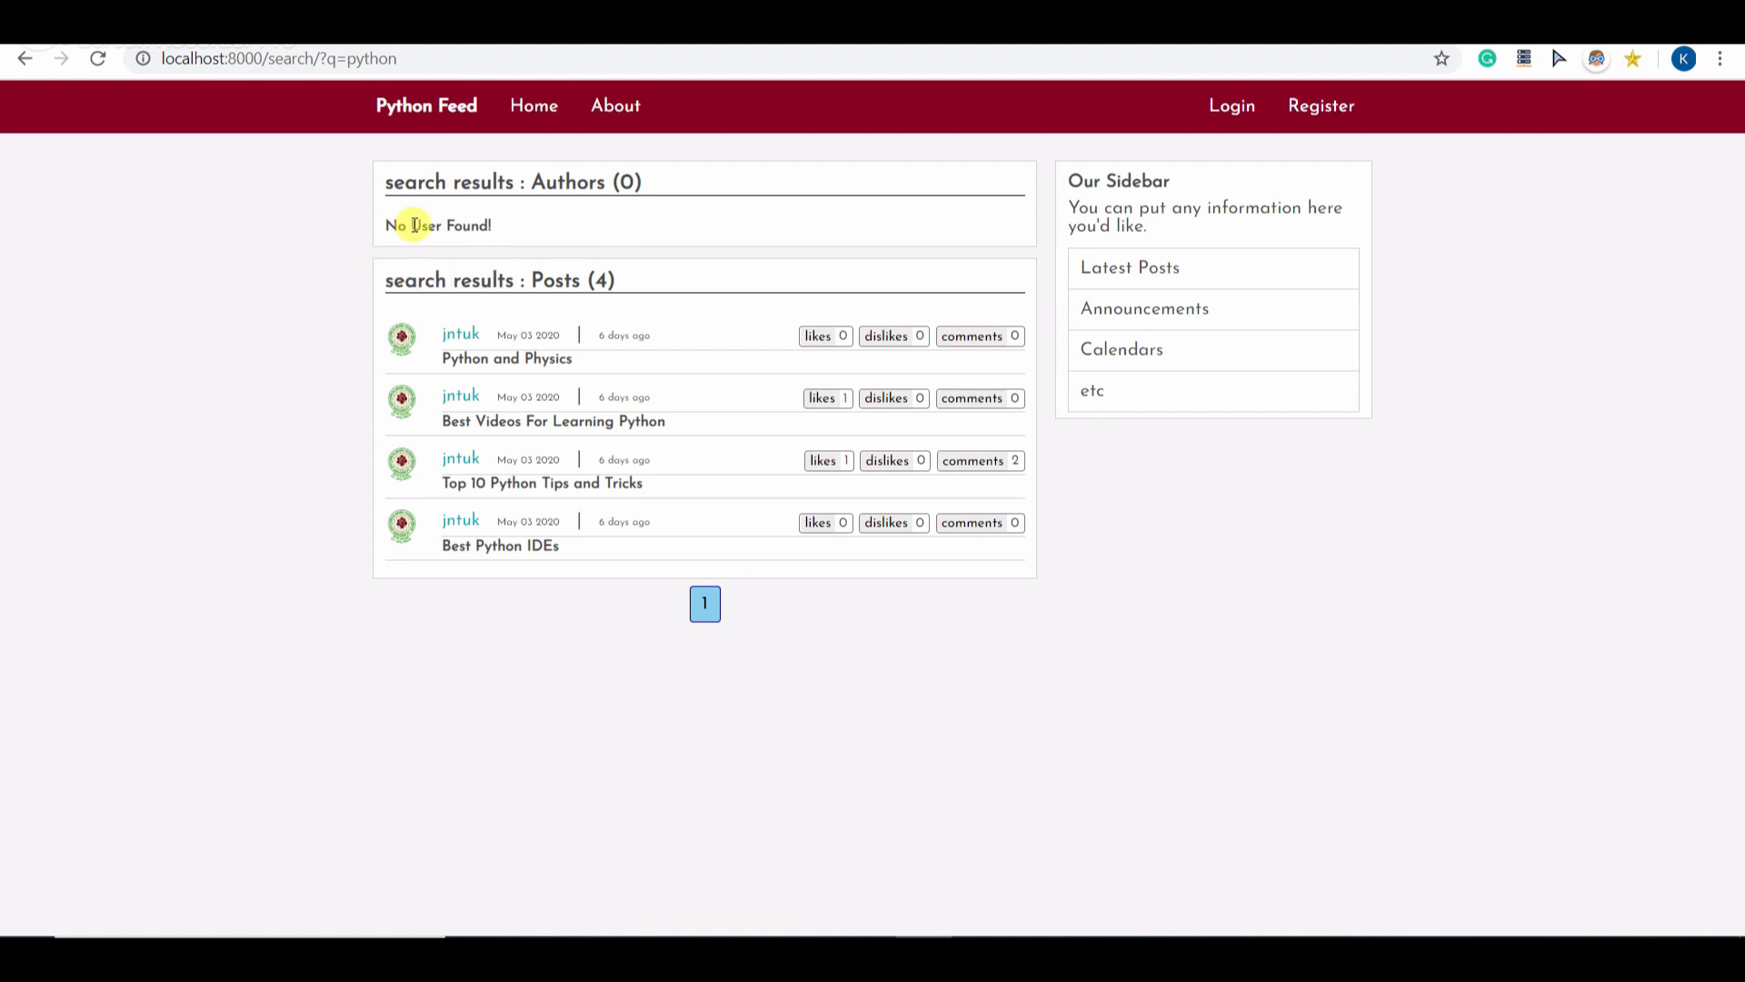
Return to Home, sort posts by Most likes, then switch back to Recency.
click(532, 106)
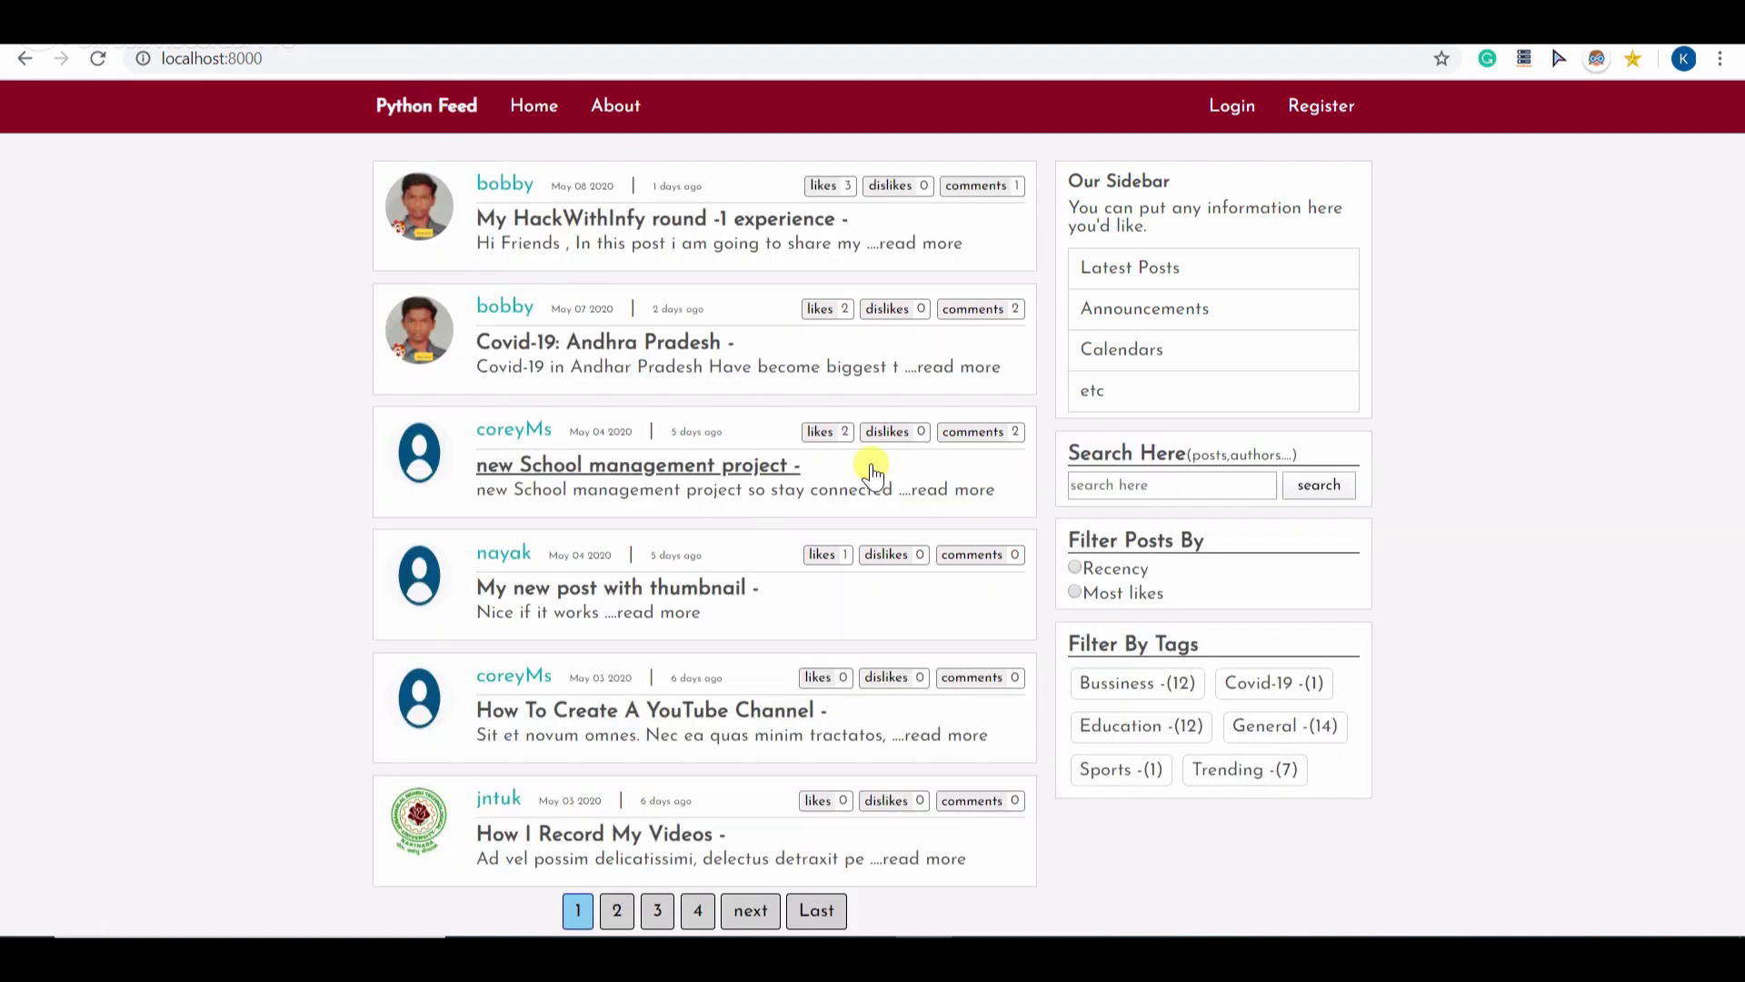
mouse_move(1137, 591)
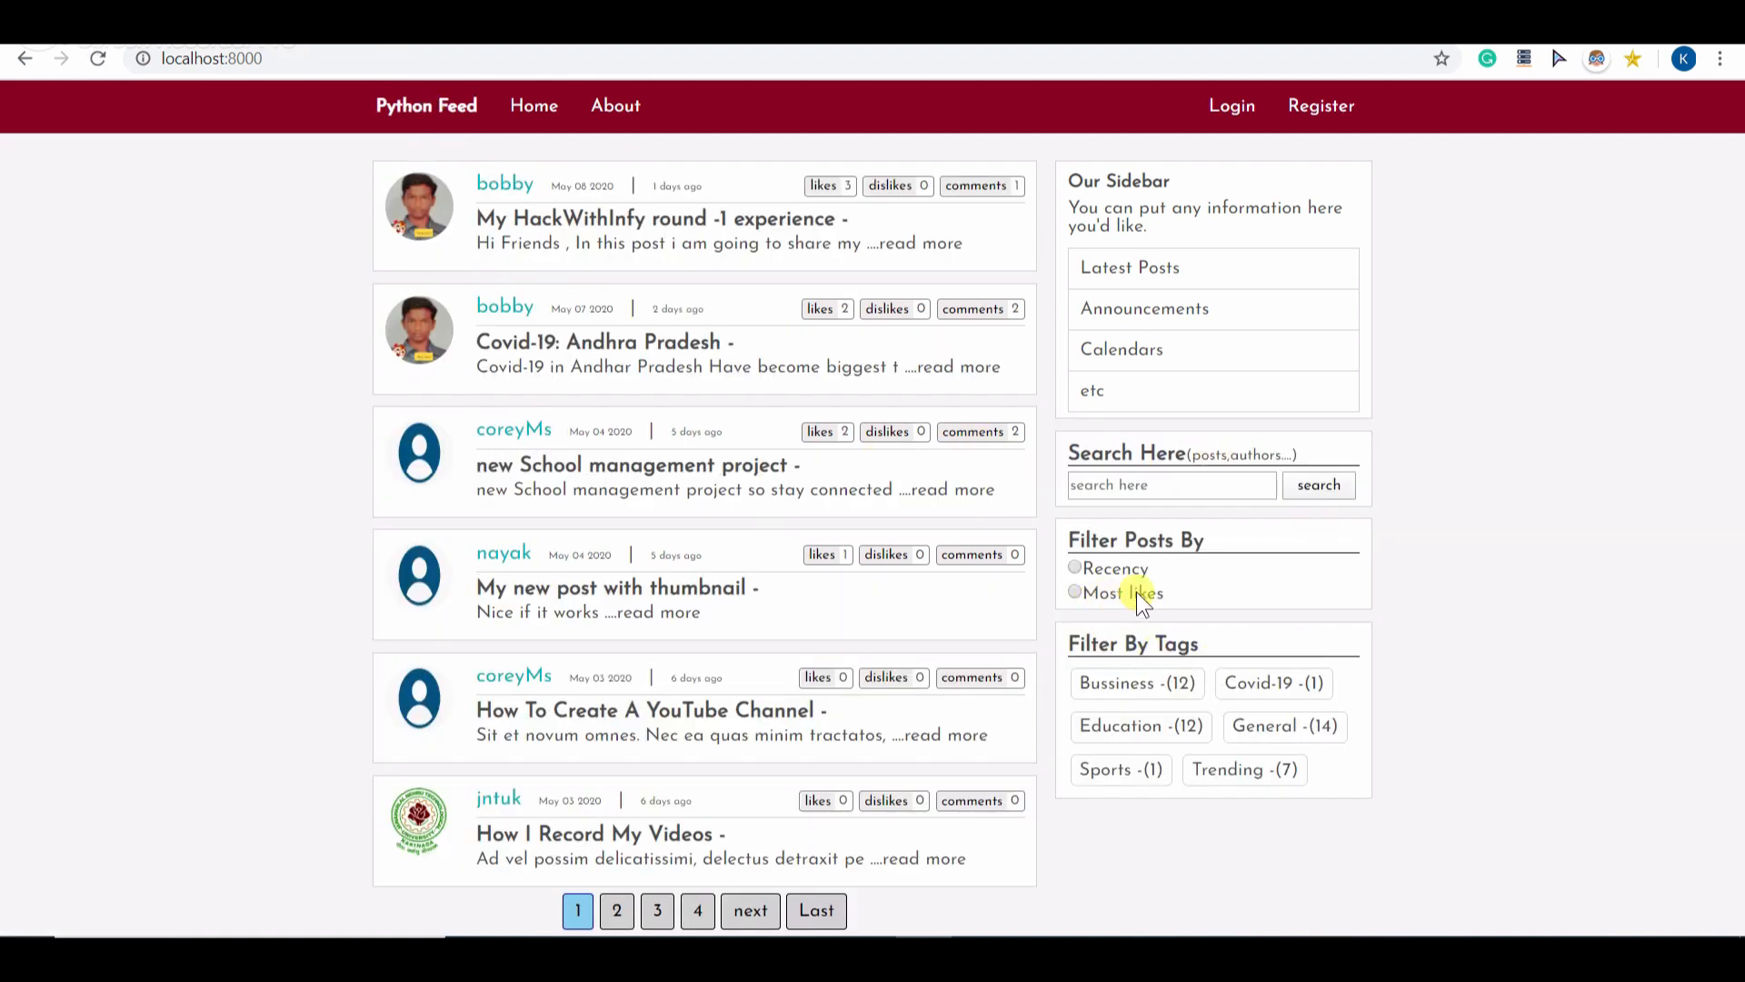
click(1075, 591)
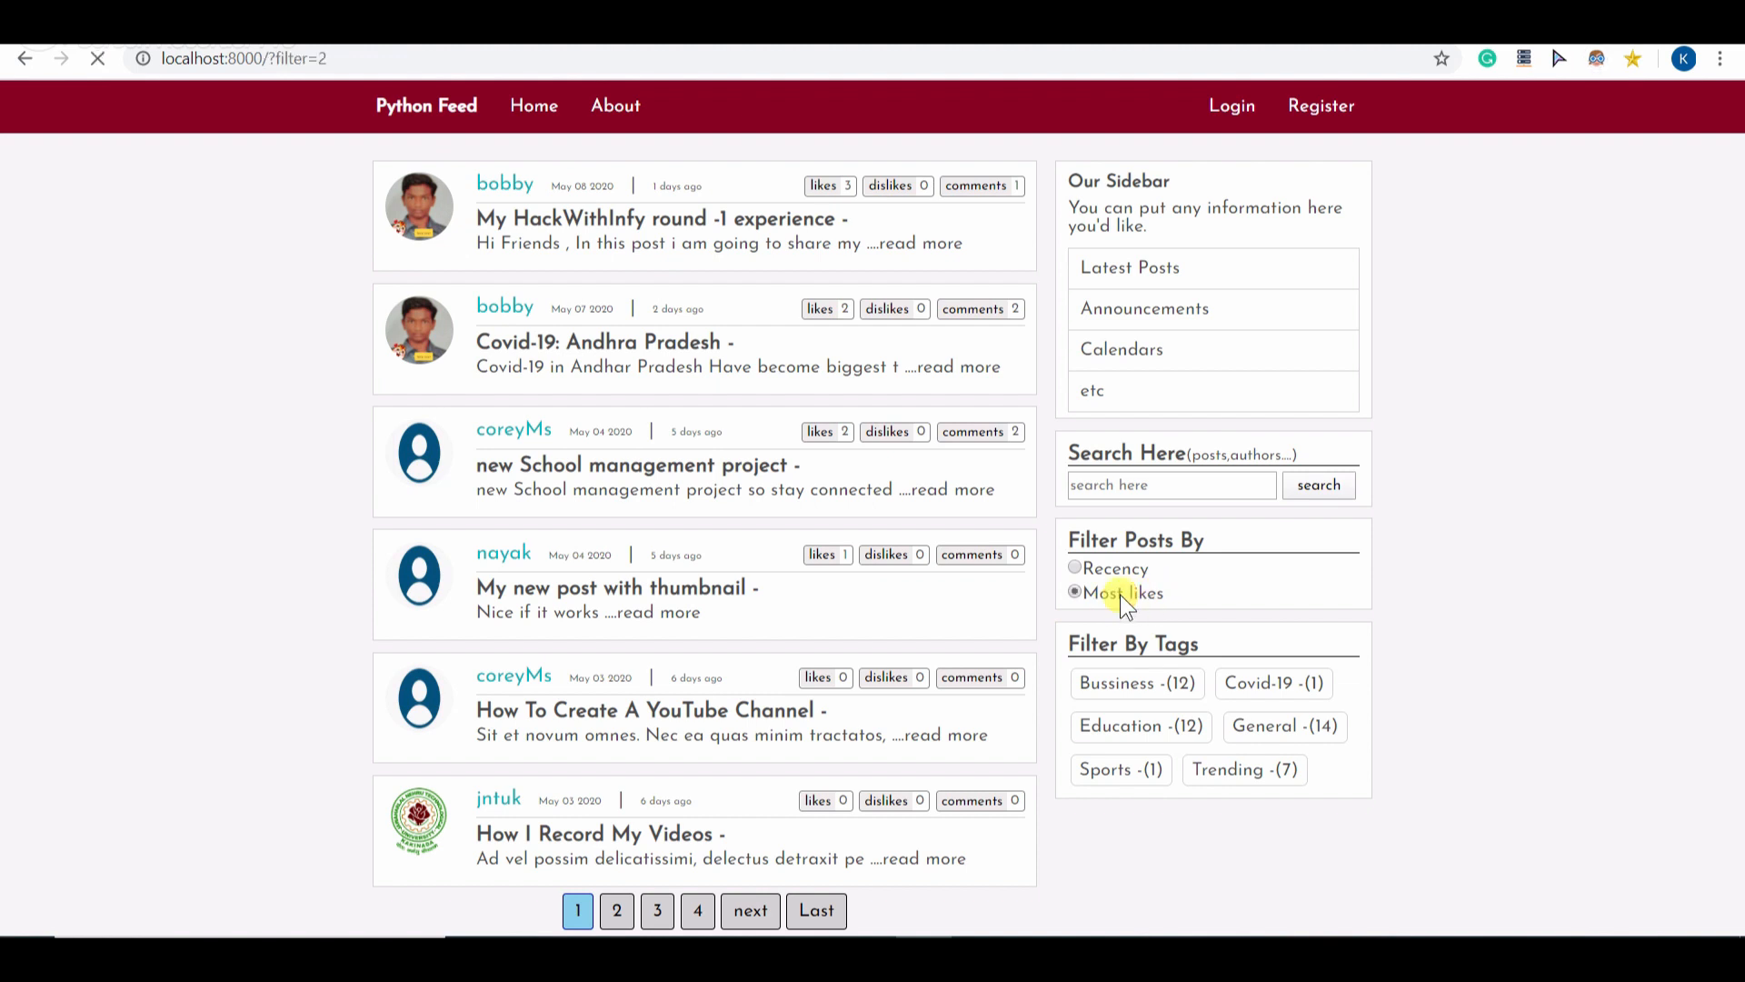
click(1075, 591)
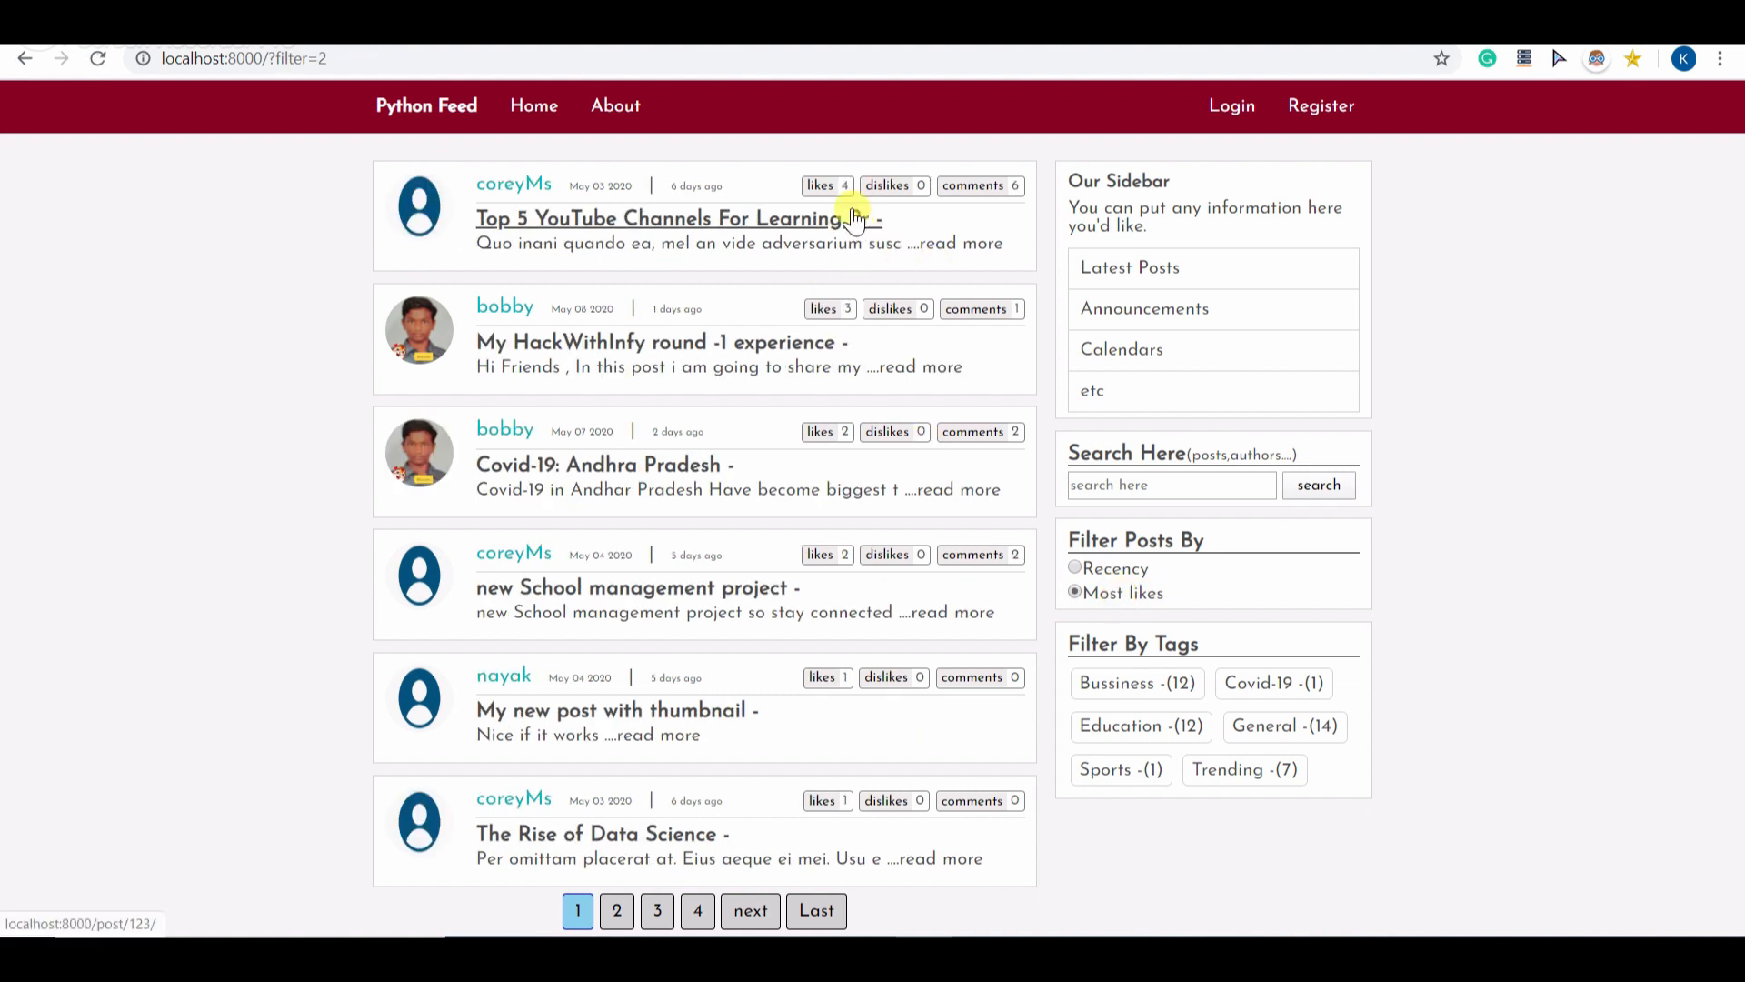
mouse_move(846, 532)
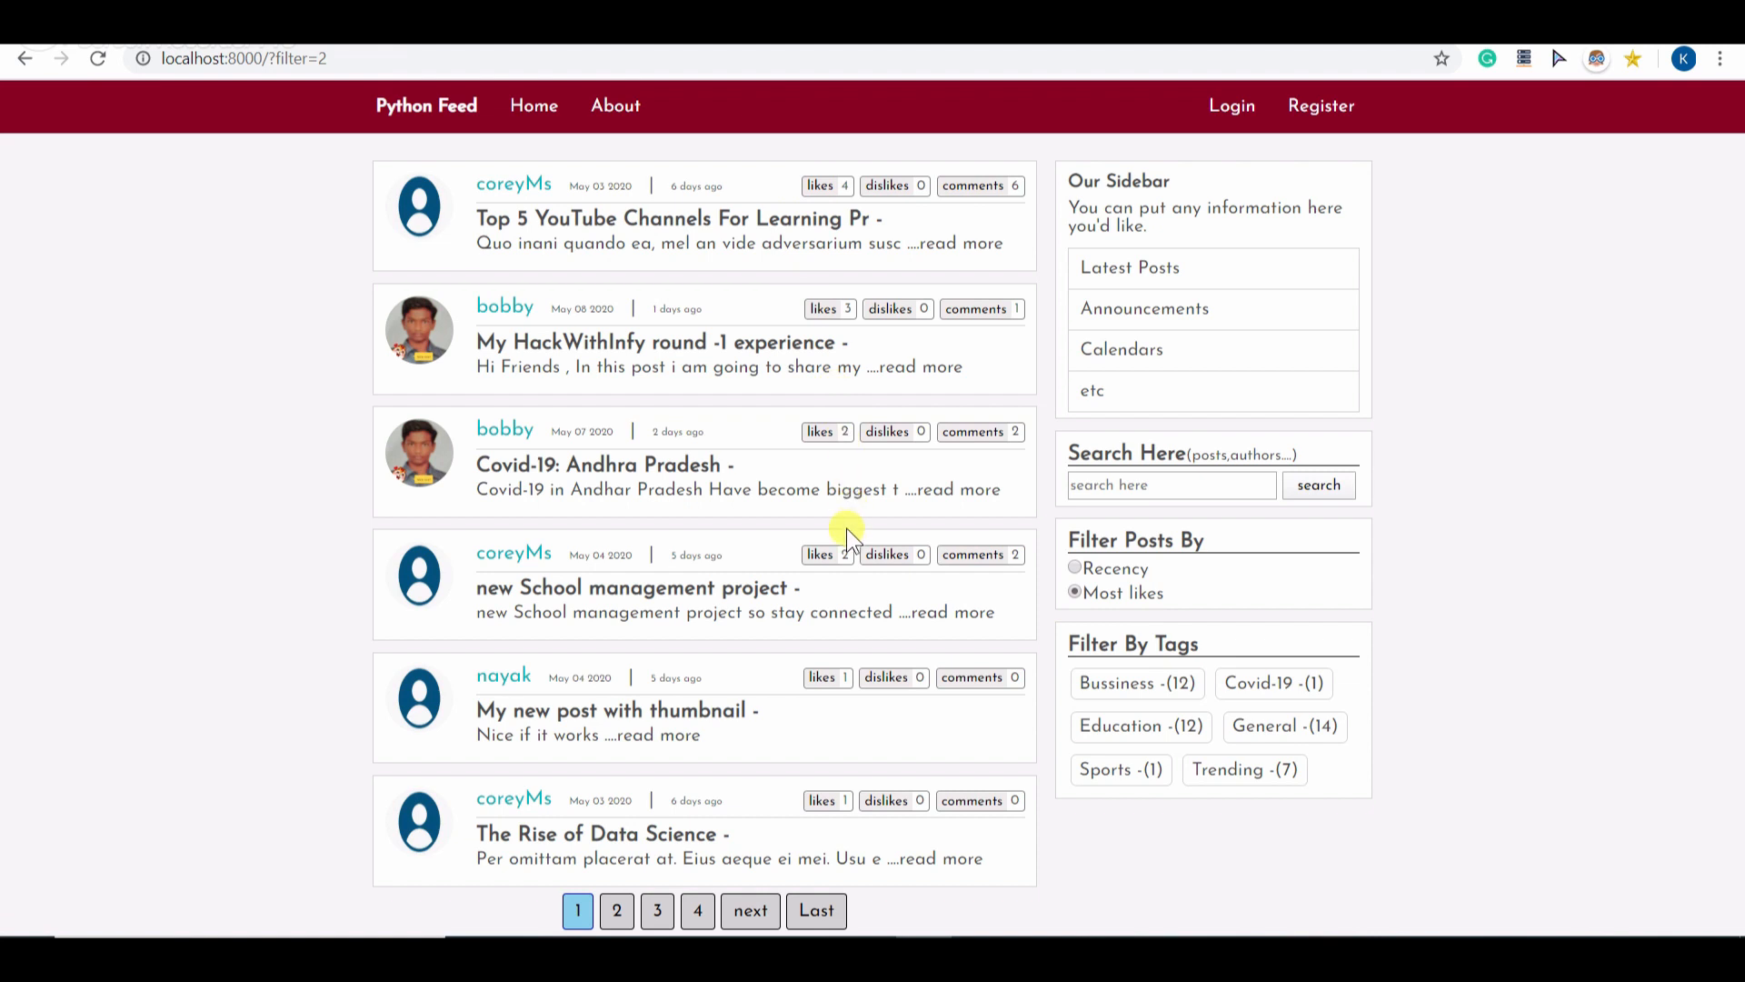
mouse_move(879, 554)
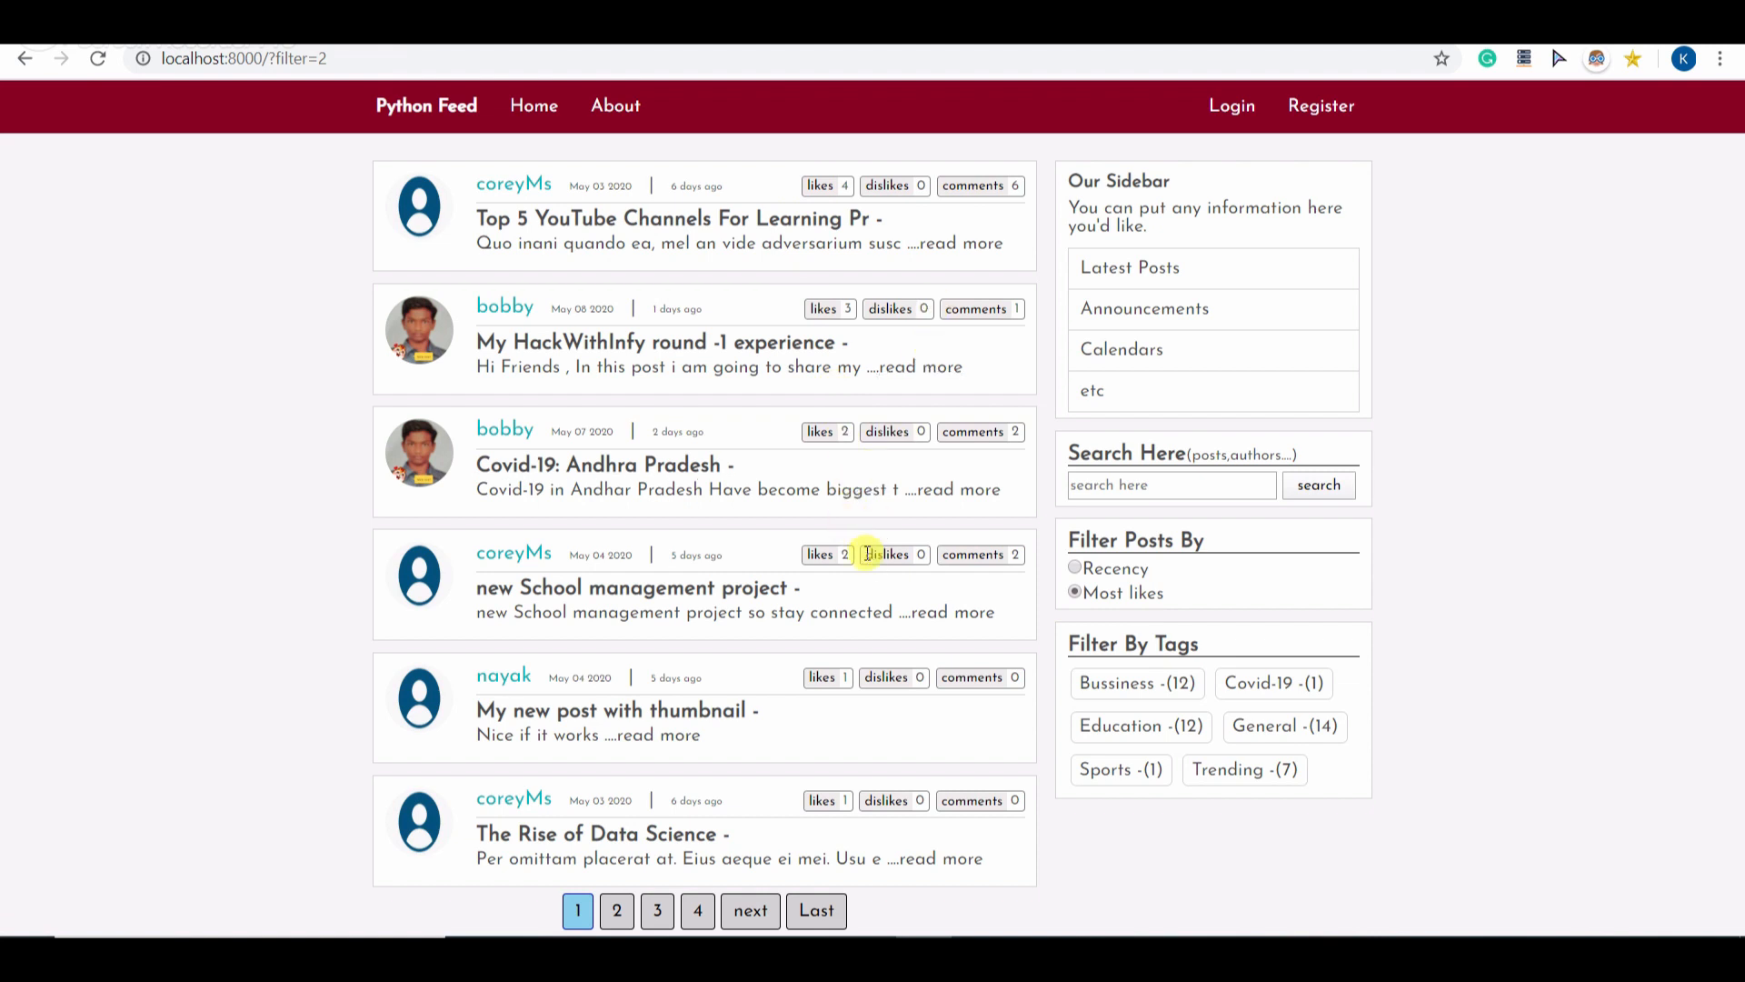
mouse_move(1113, 569)
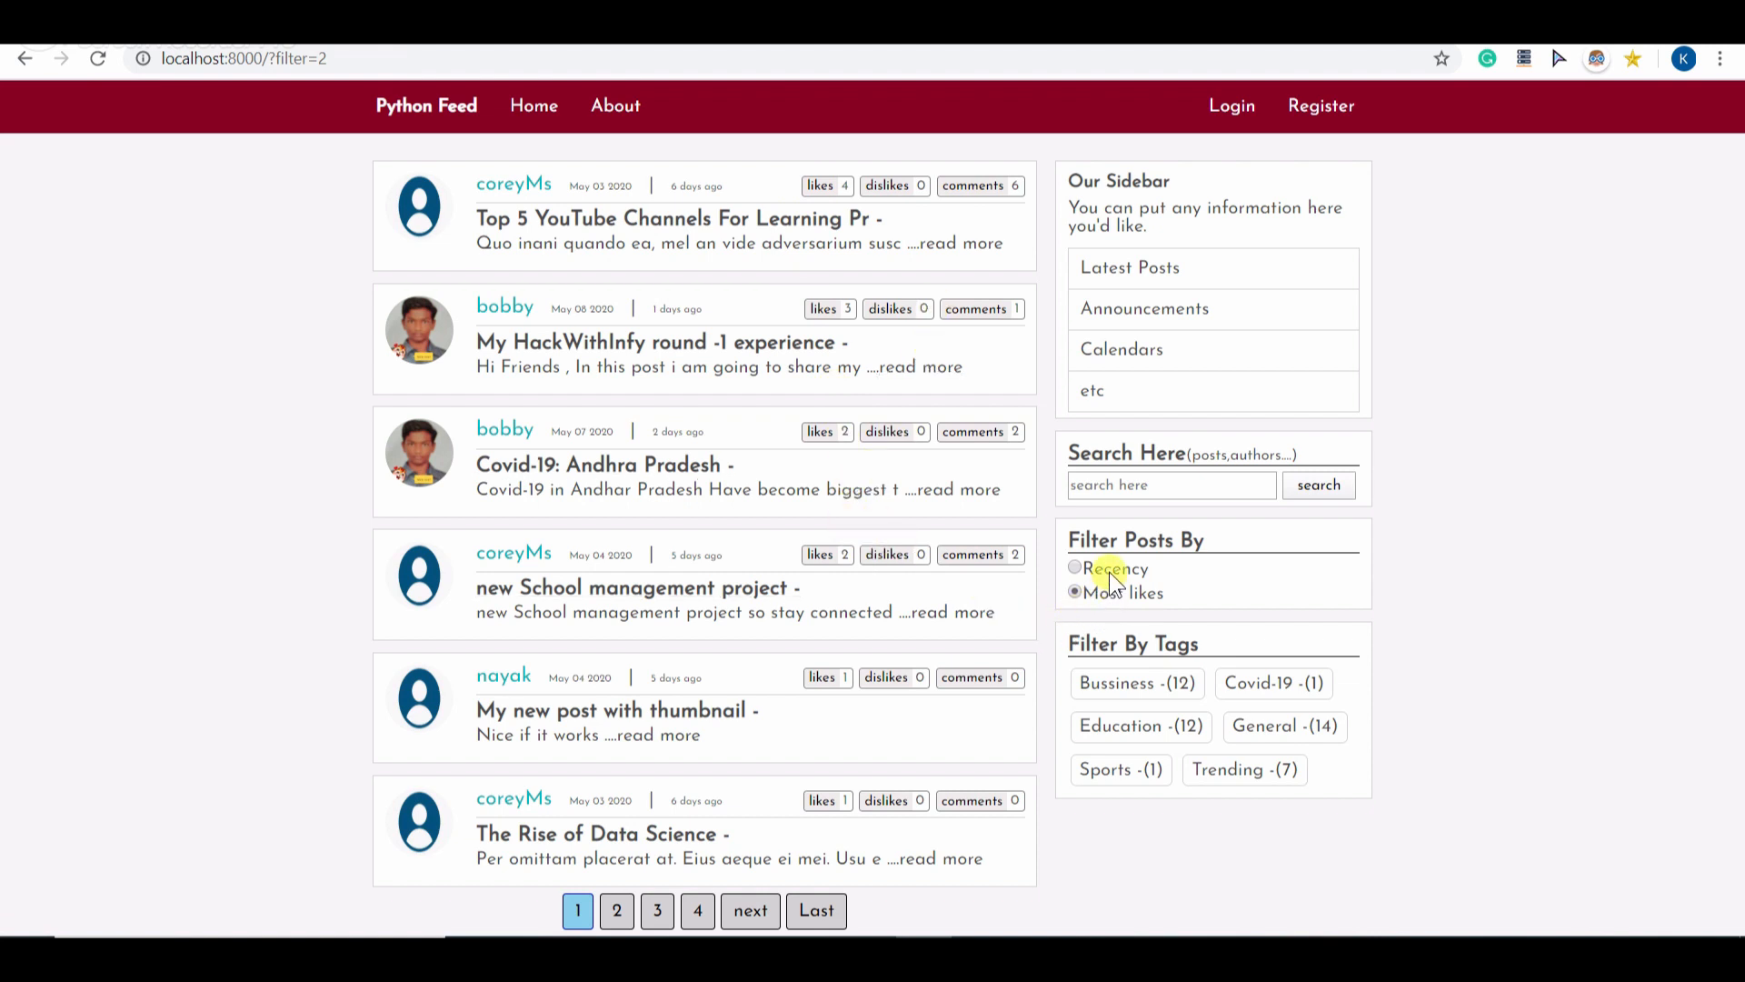
click(1075, 570)
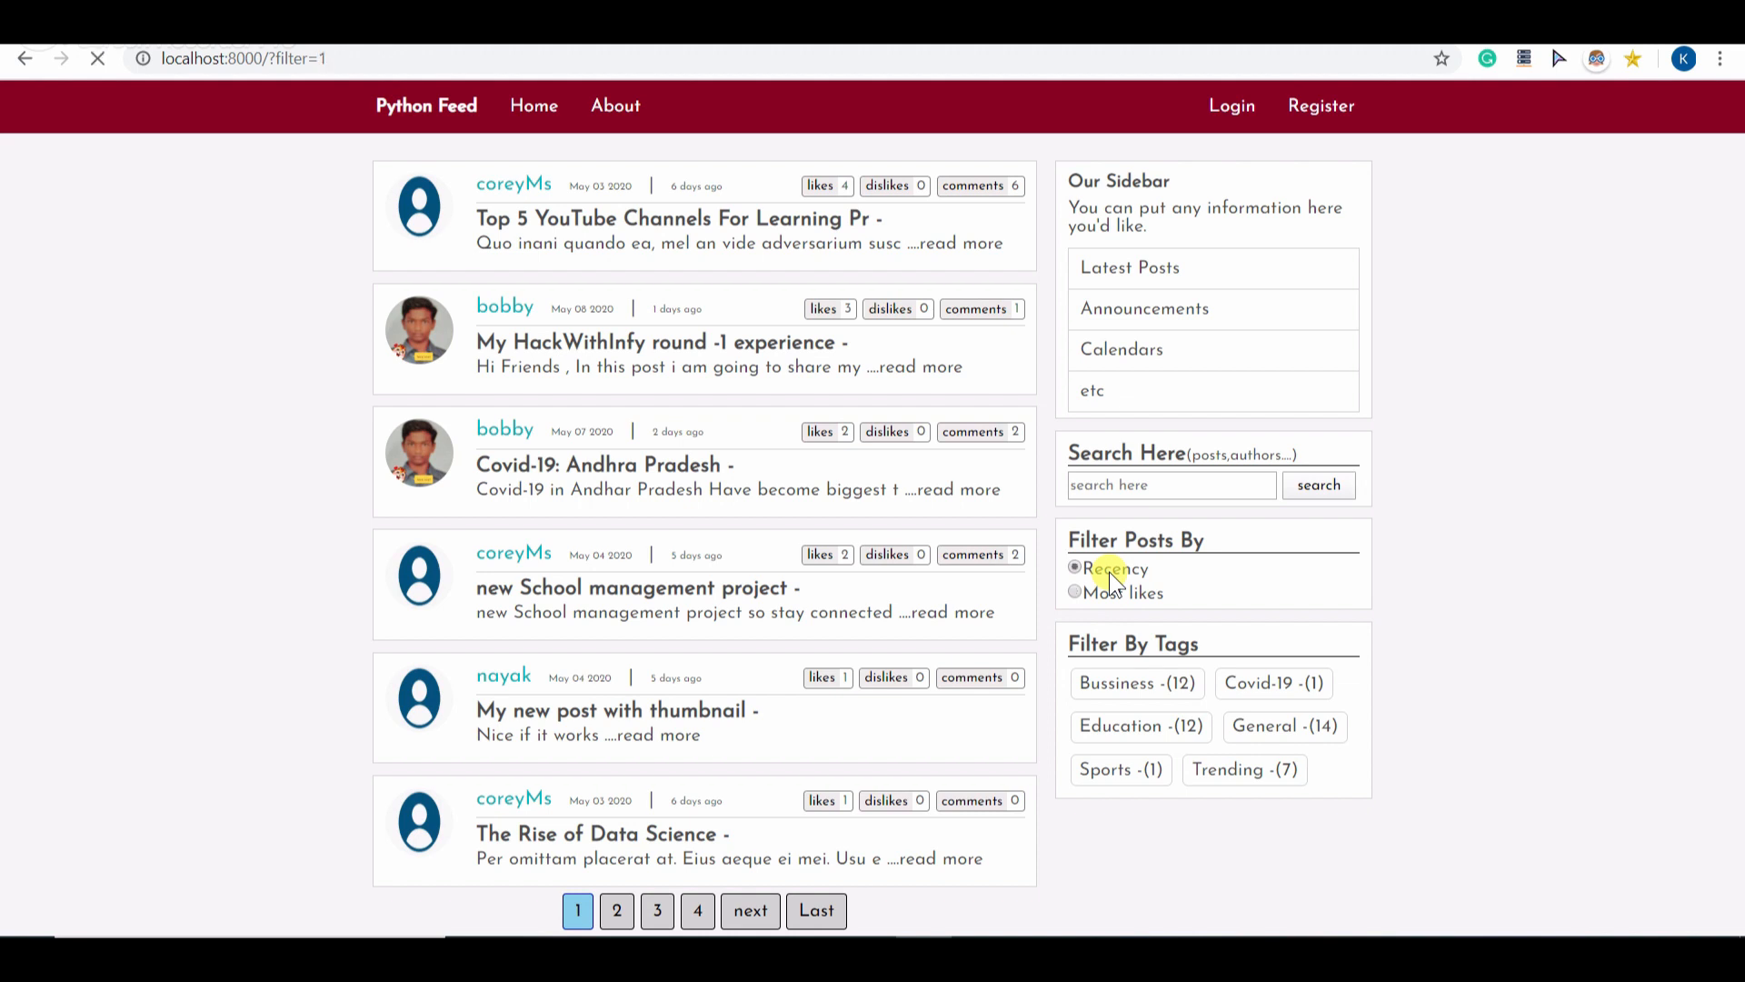
click(1075, 568)
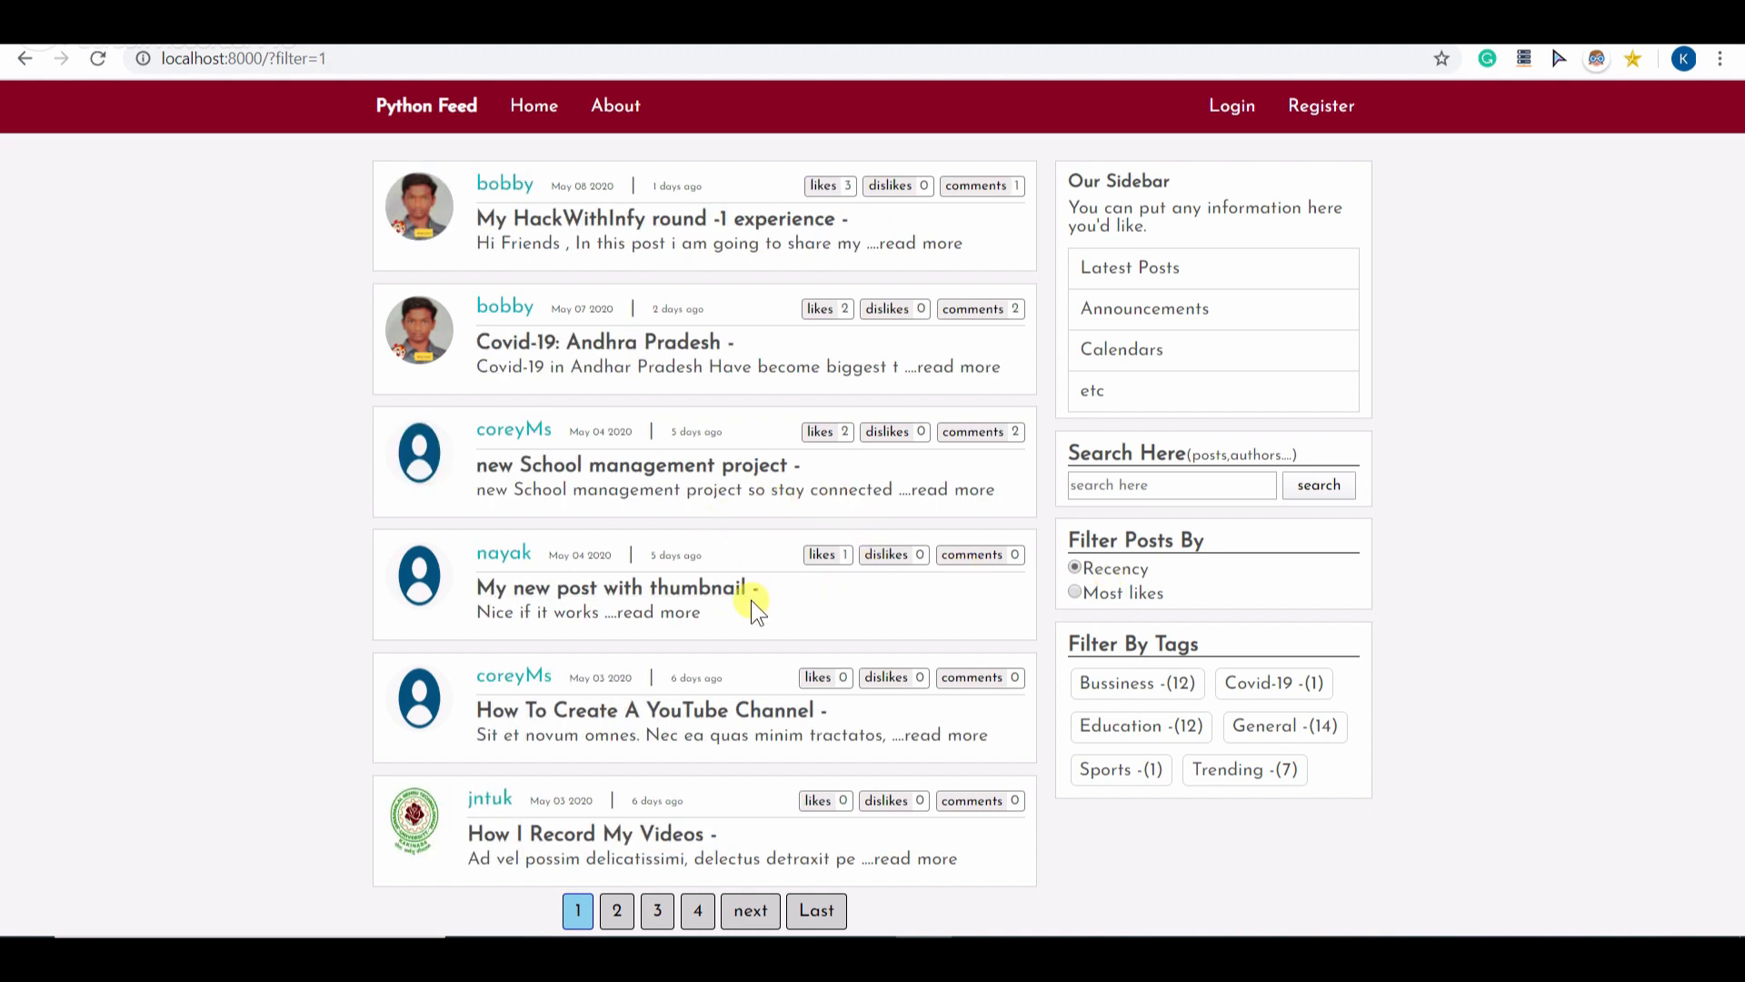
mouse_move(1041, 682)
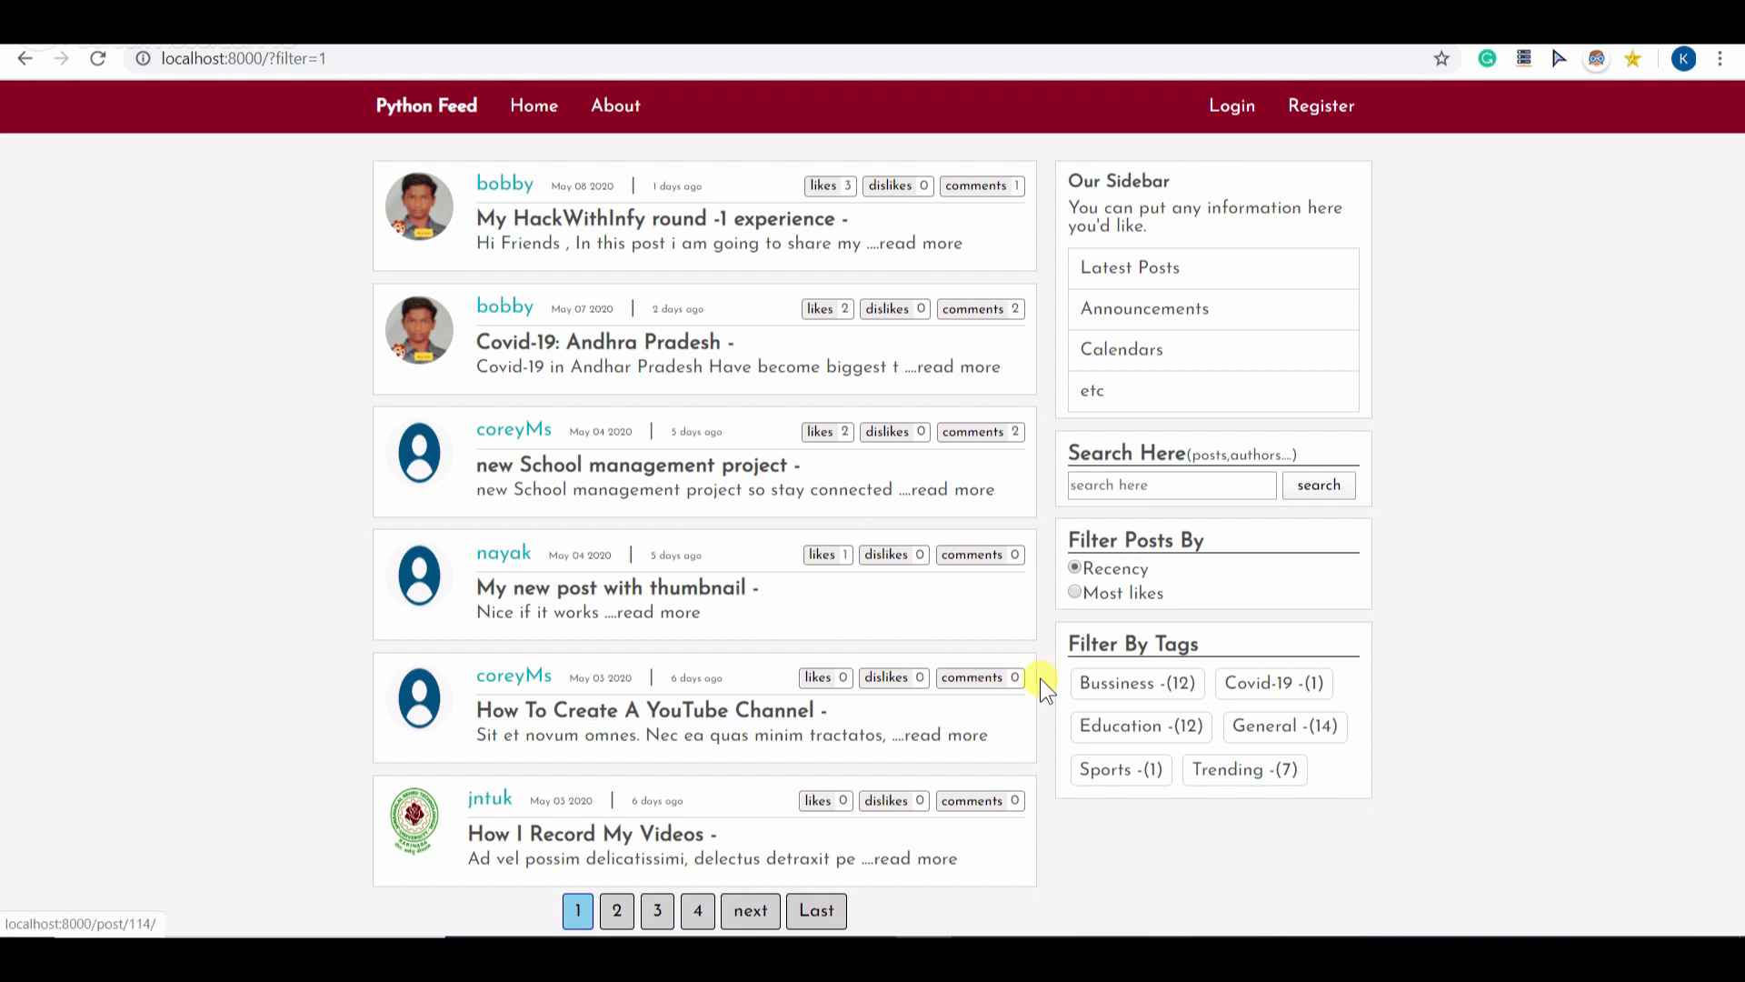
mouse_move(948, 666)
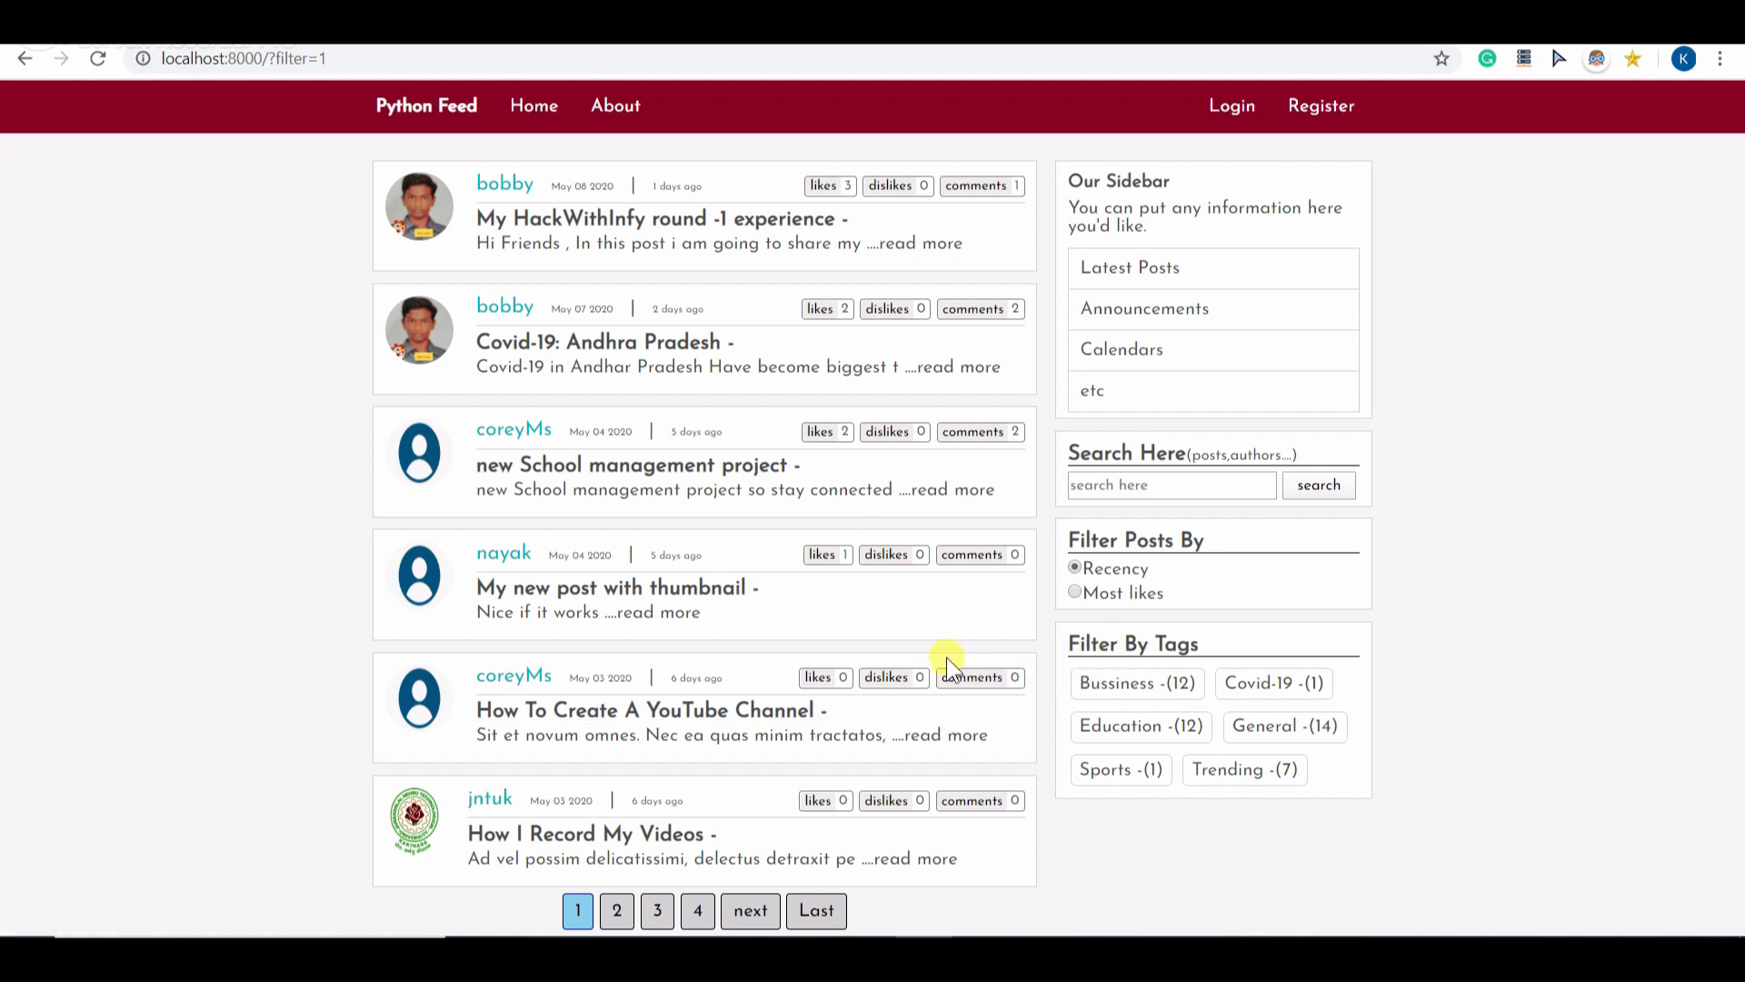
mouse_move(1274, 708)
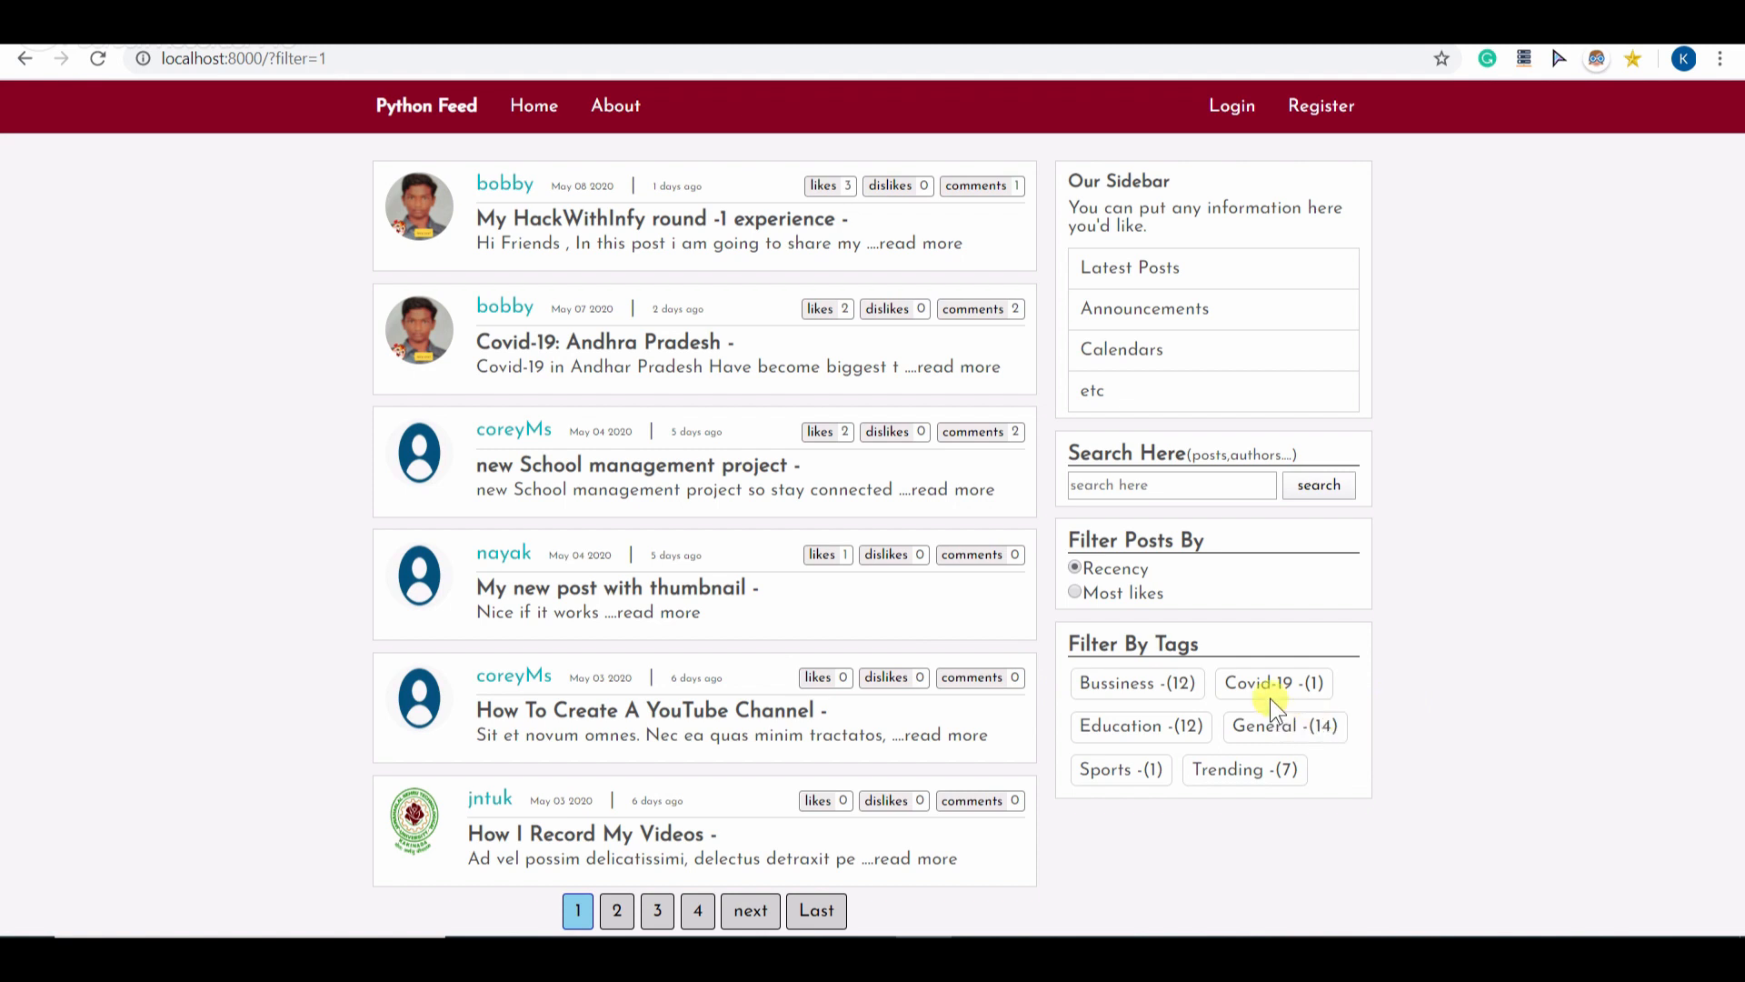
Filter posts by the Covid-19 tag, then add the General tag.
click(1272, 683)
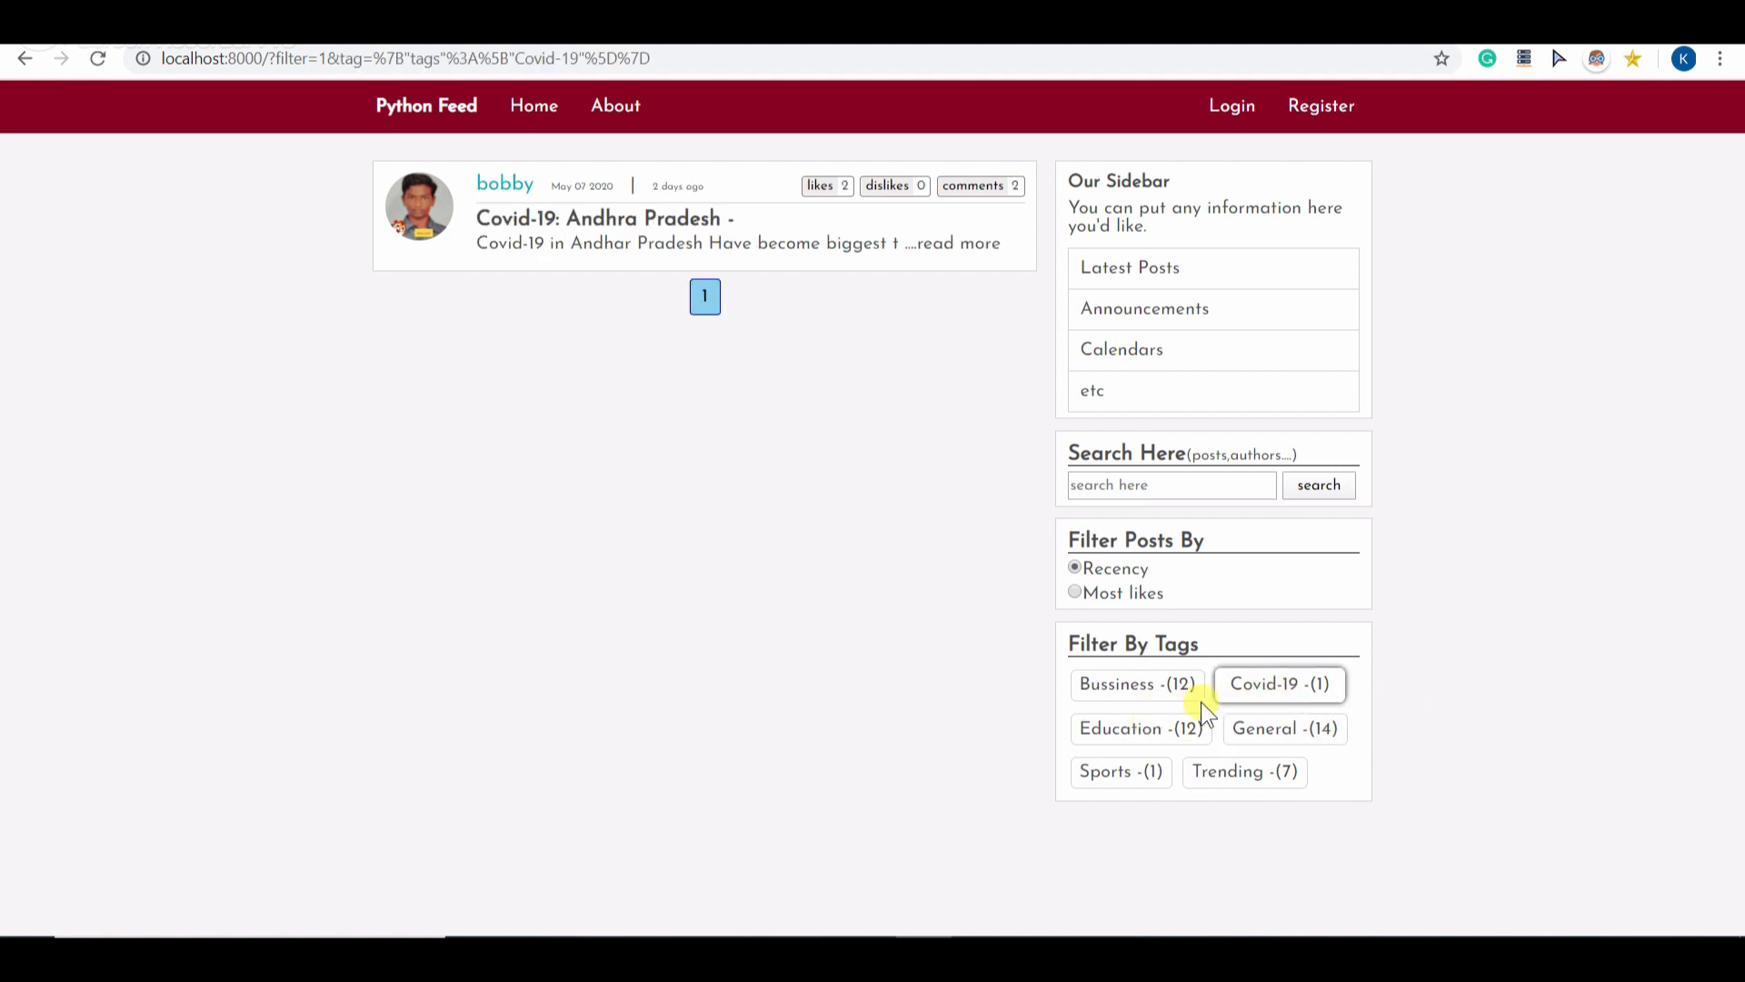
mouse_move(1282, 721)
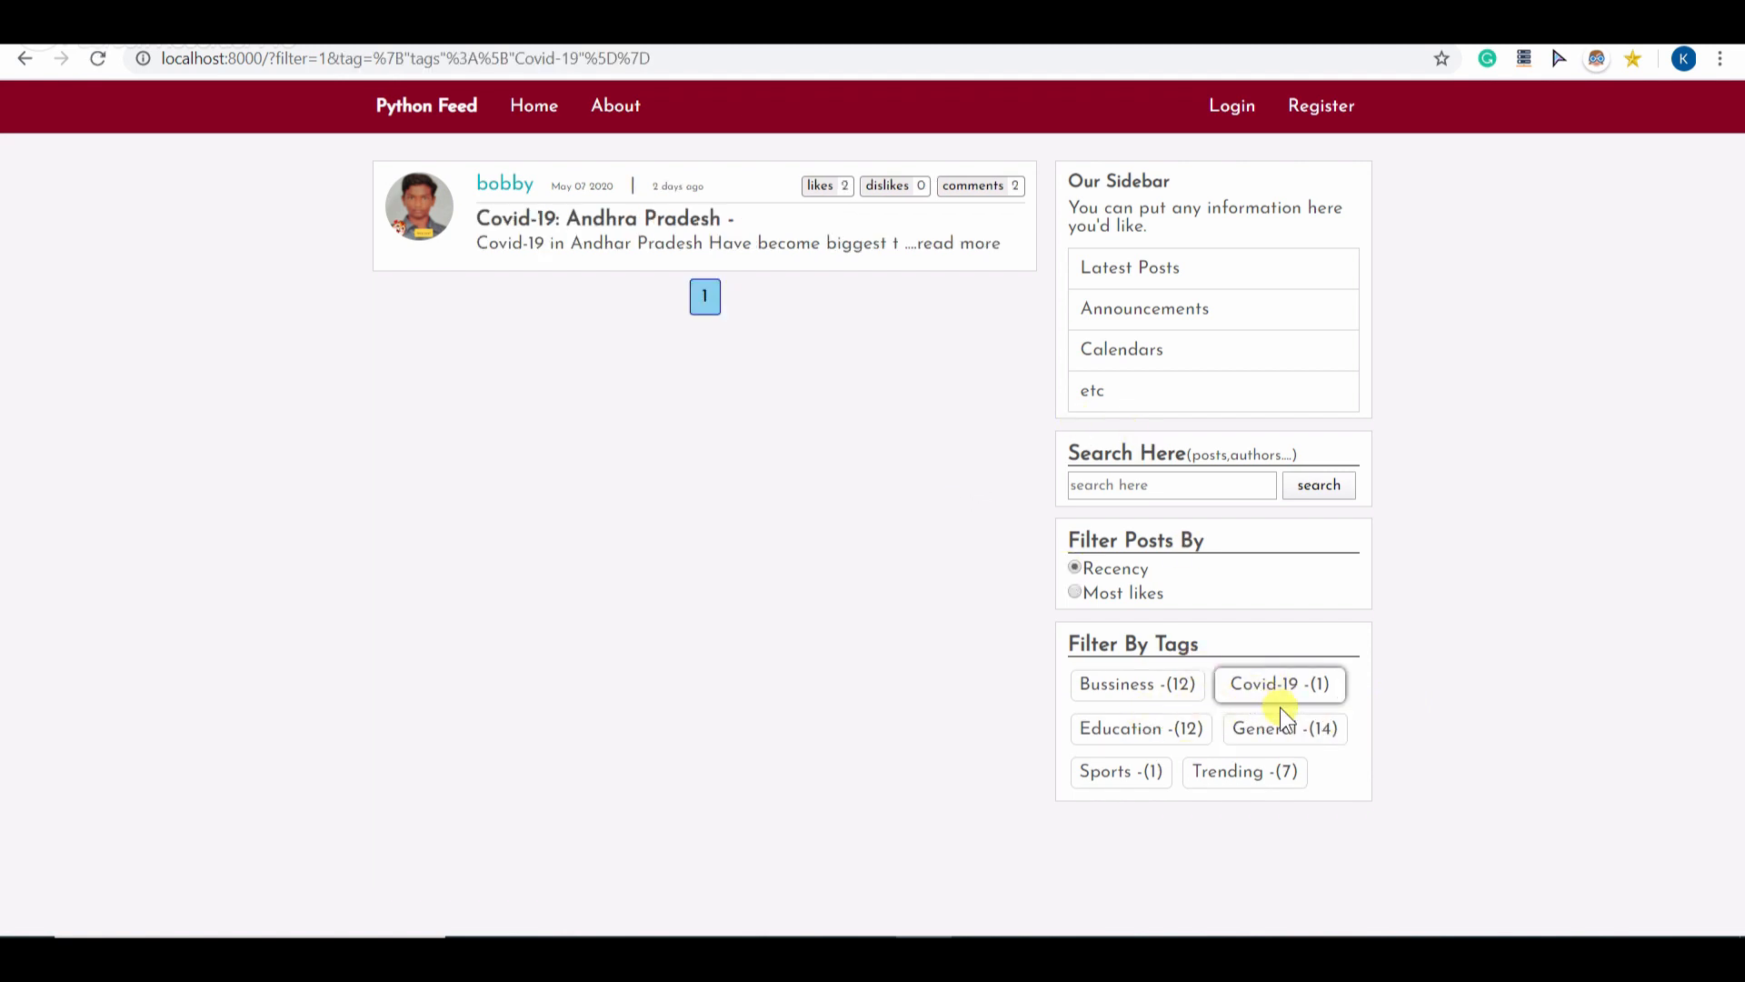
mouse_move(1286, 744)
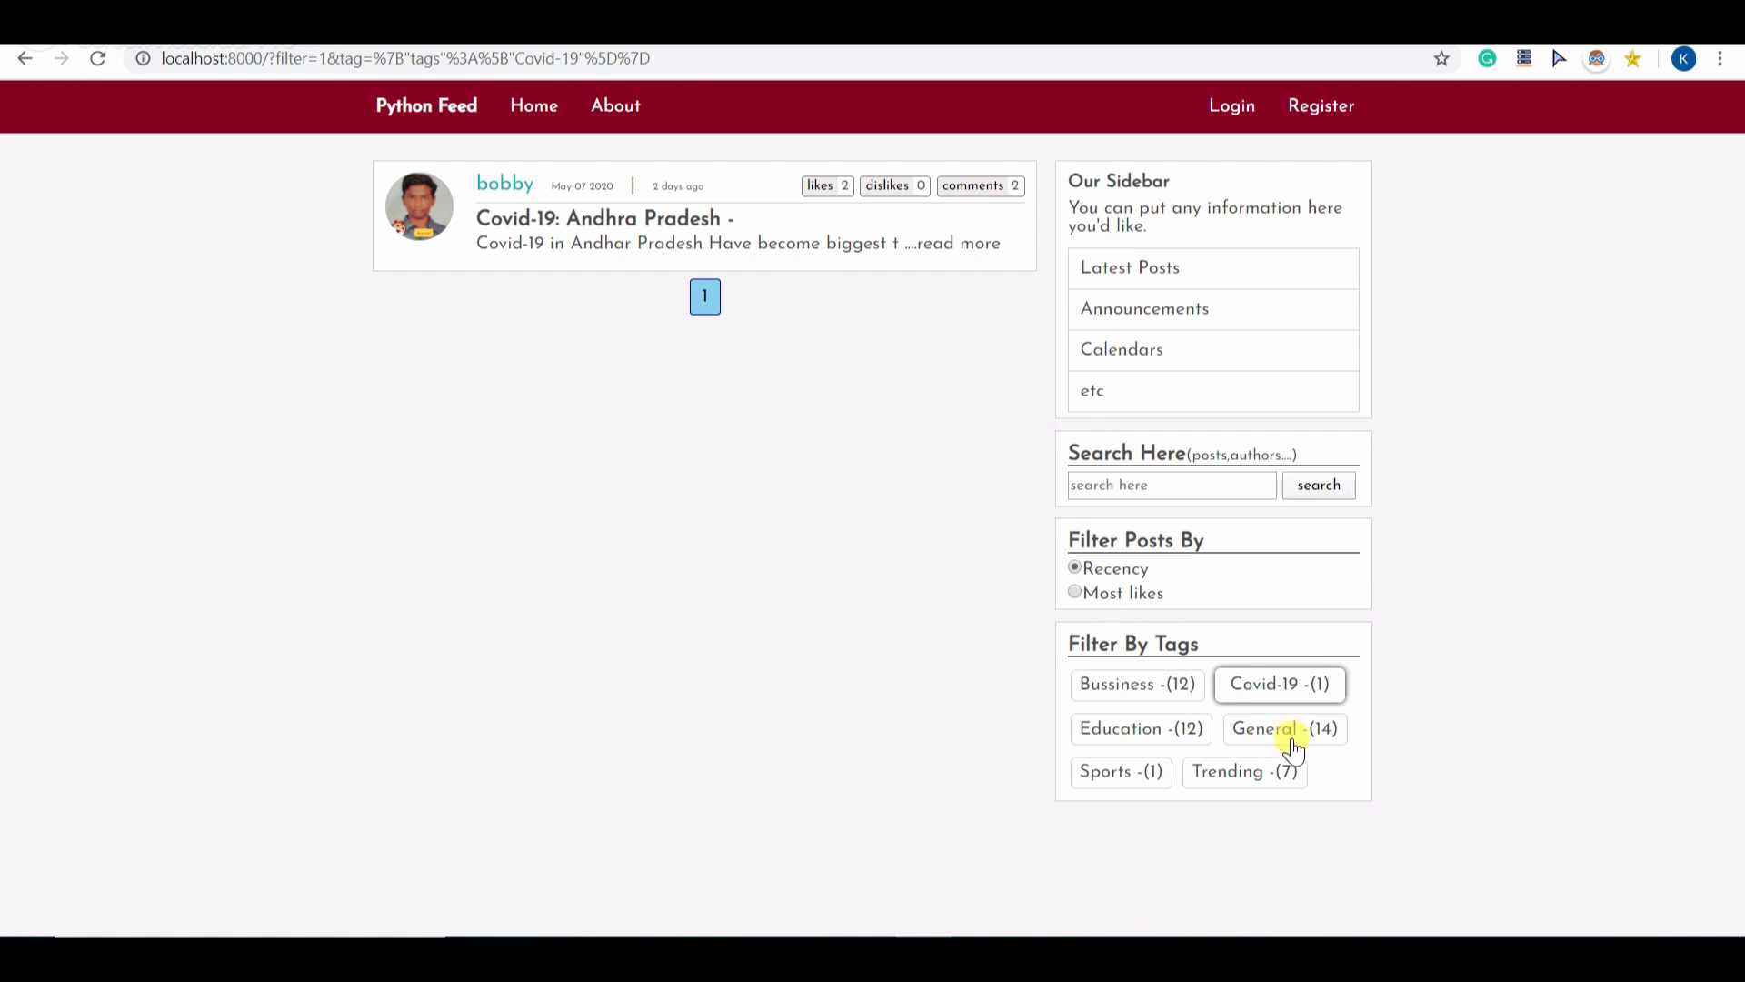
click(1284, 730)
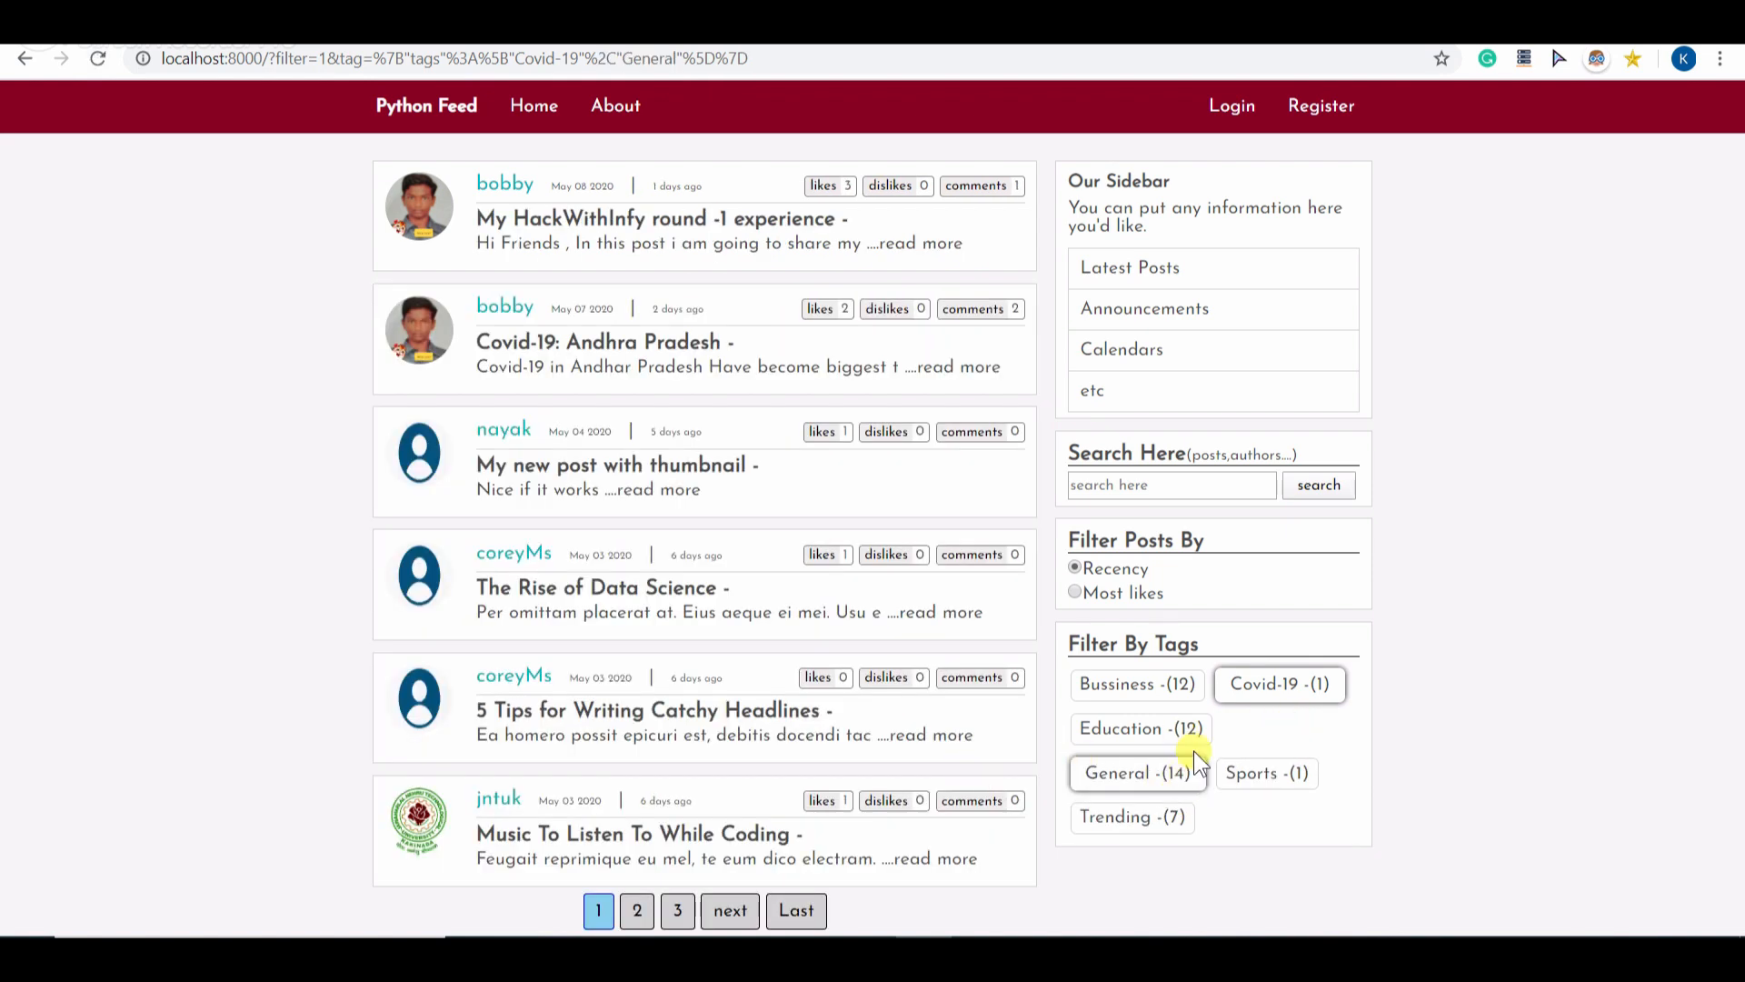
mouse_move(961, 568)
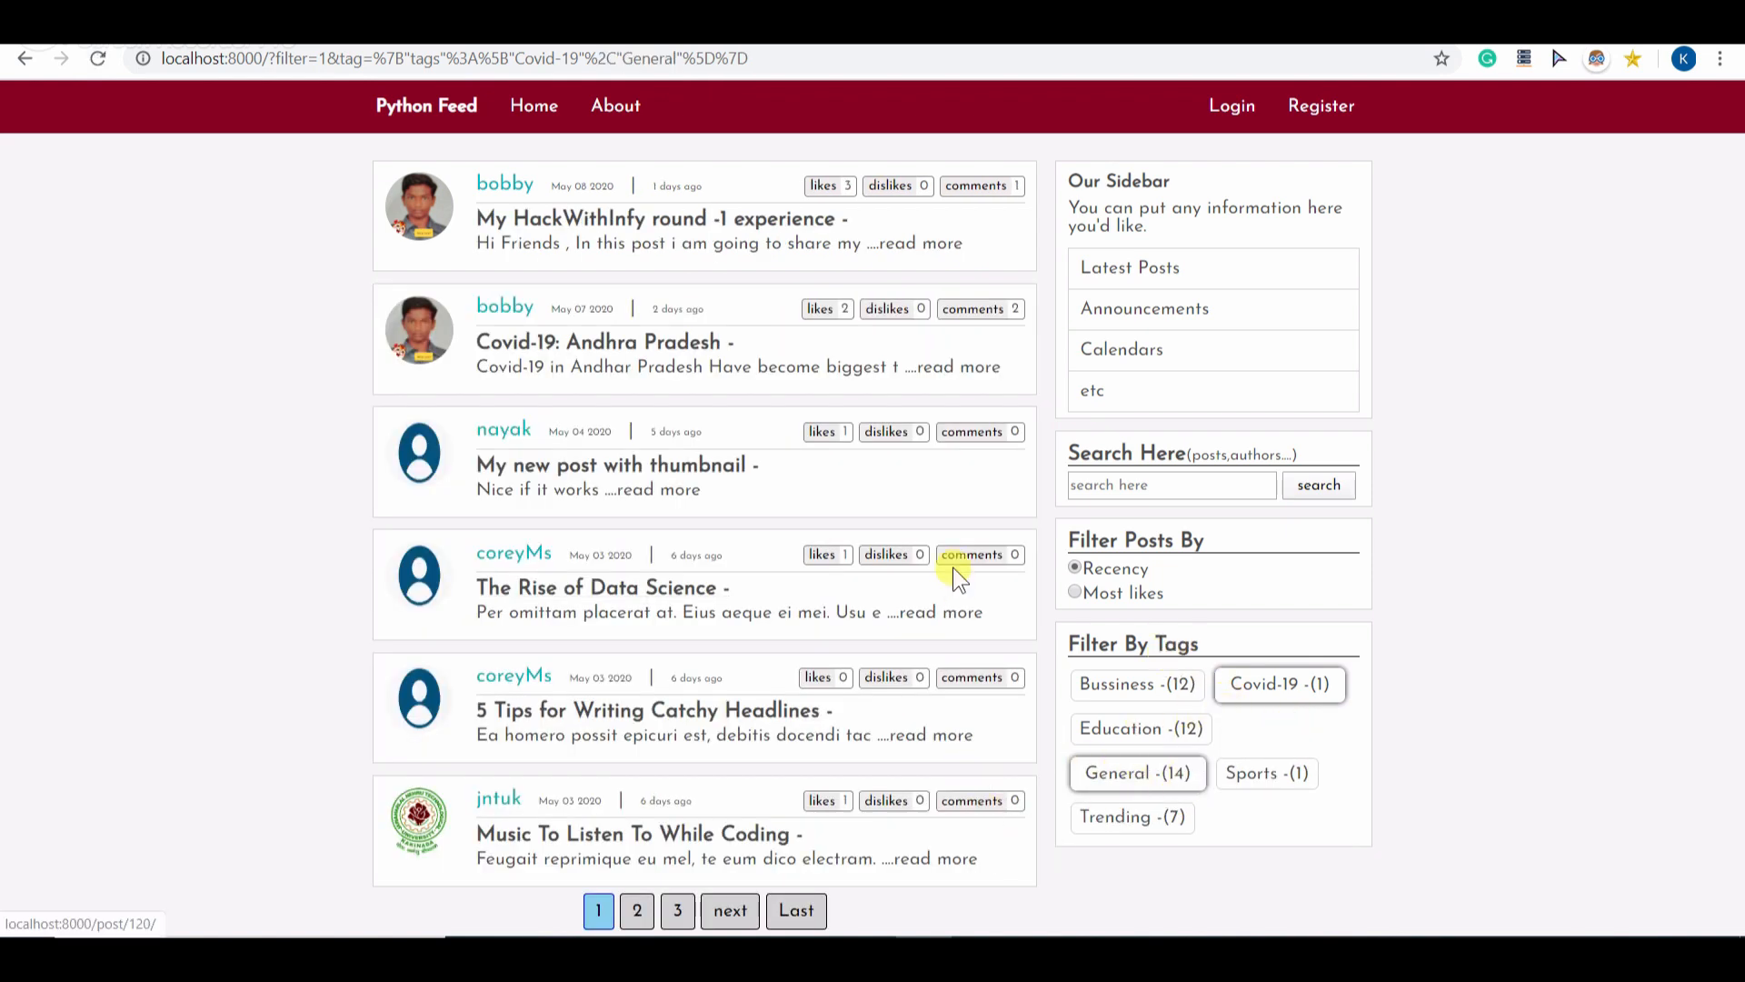
mouse_move(724, 308)
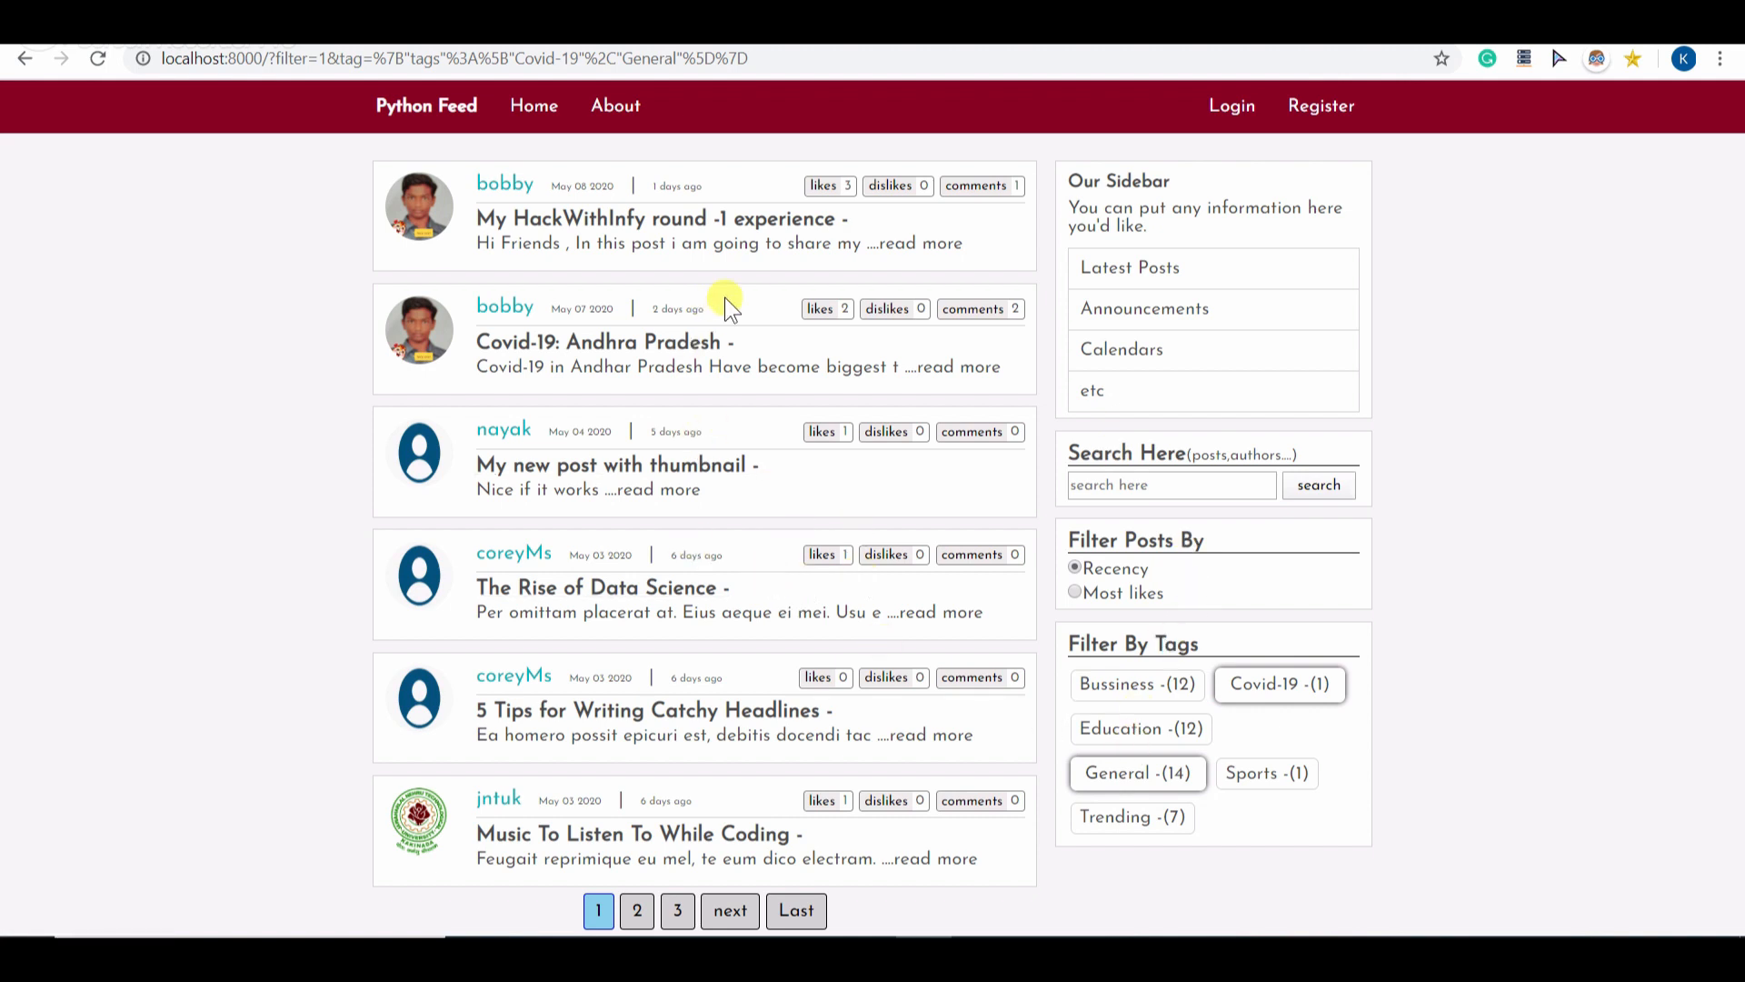
mouse_move(599, 310)
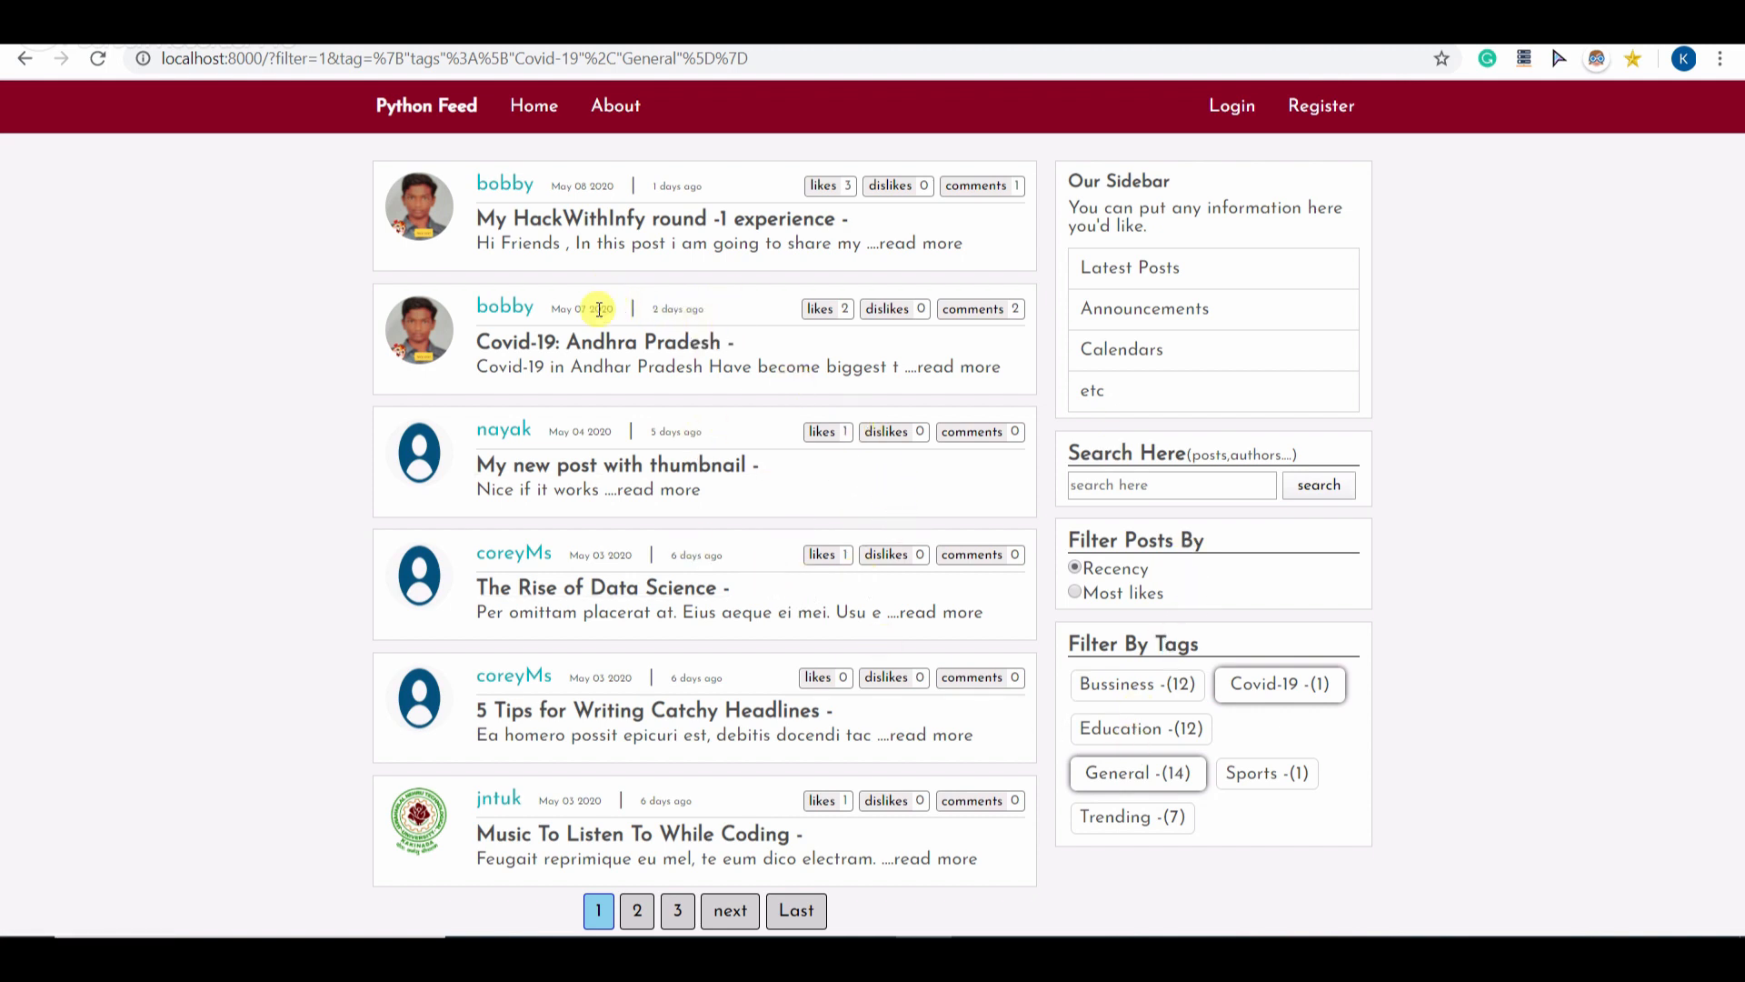
mouse_move(546, 342)
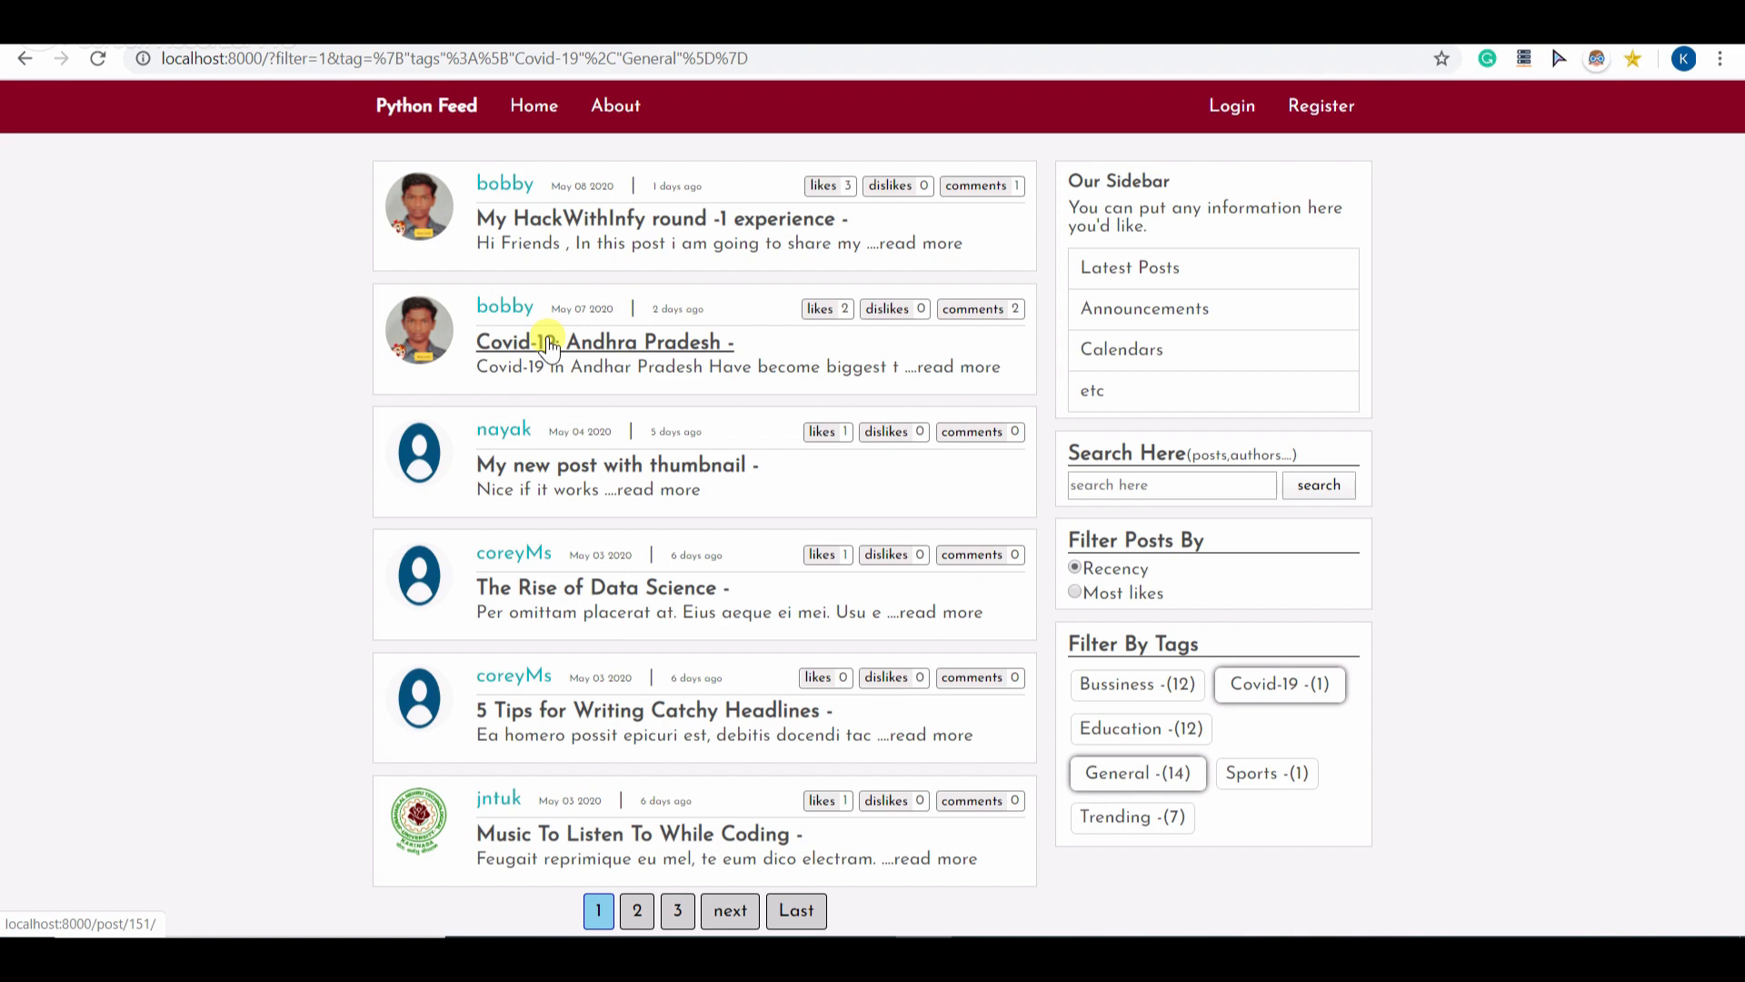
click(604, 342)
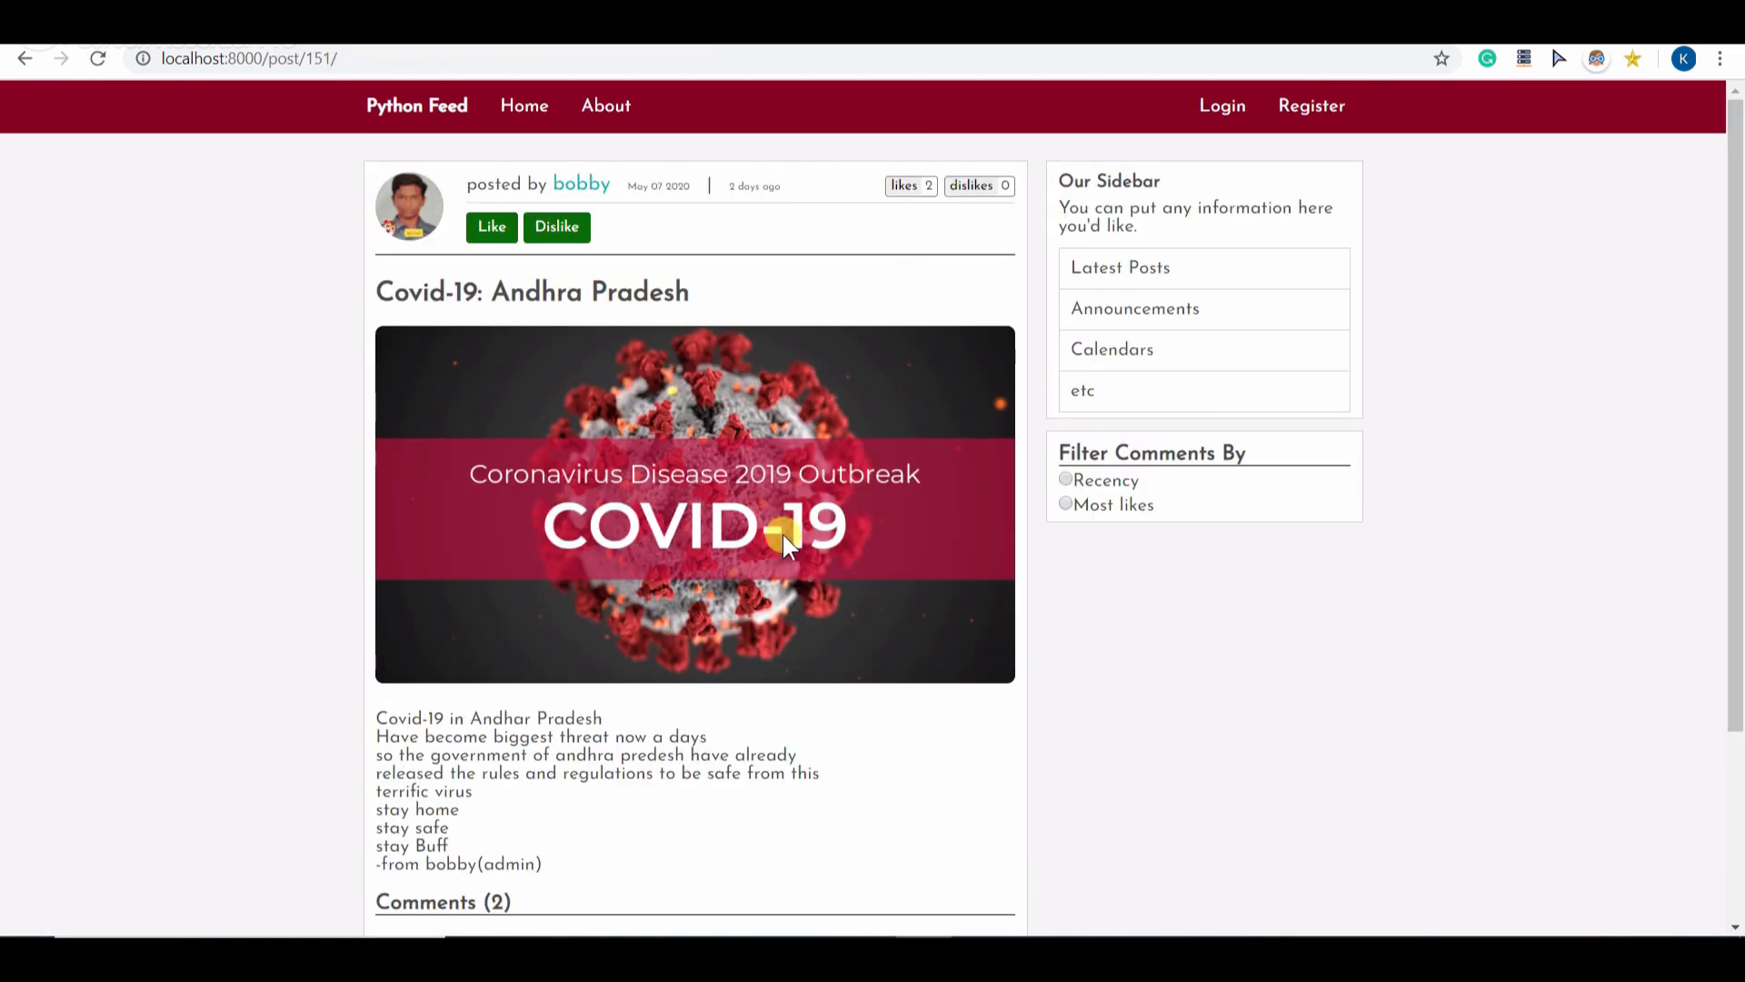
mouse_move(553, 434)
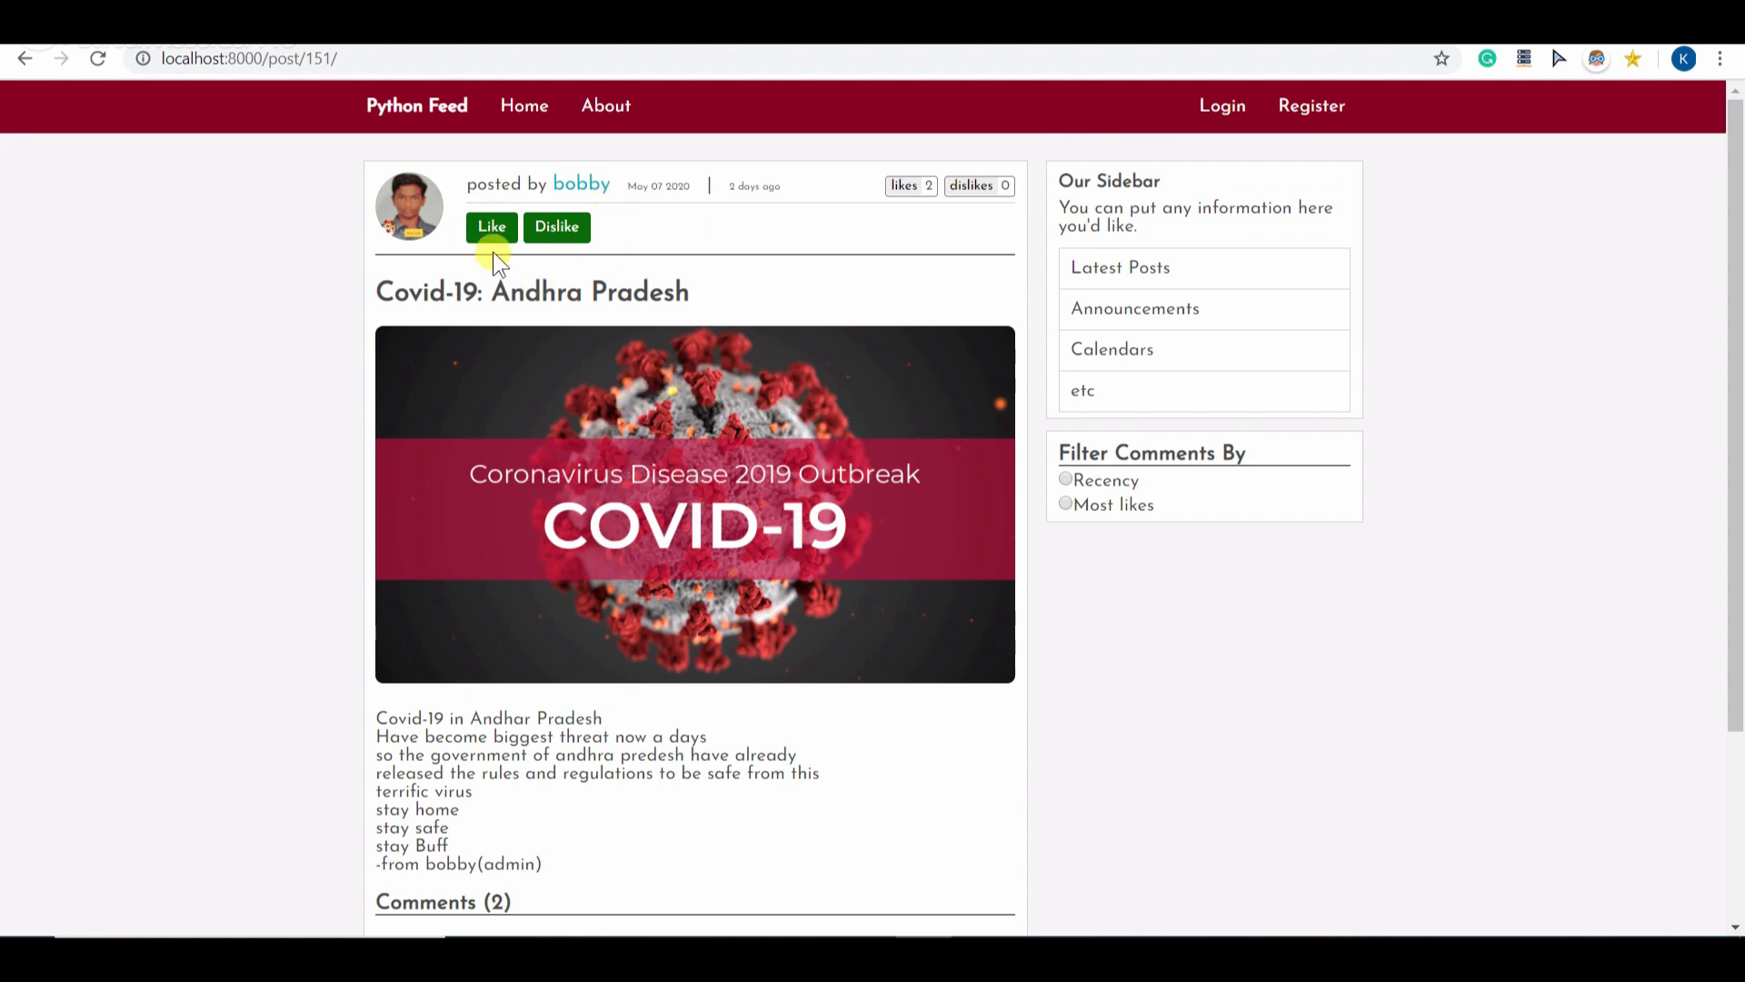
scroll(down, 3)
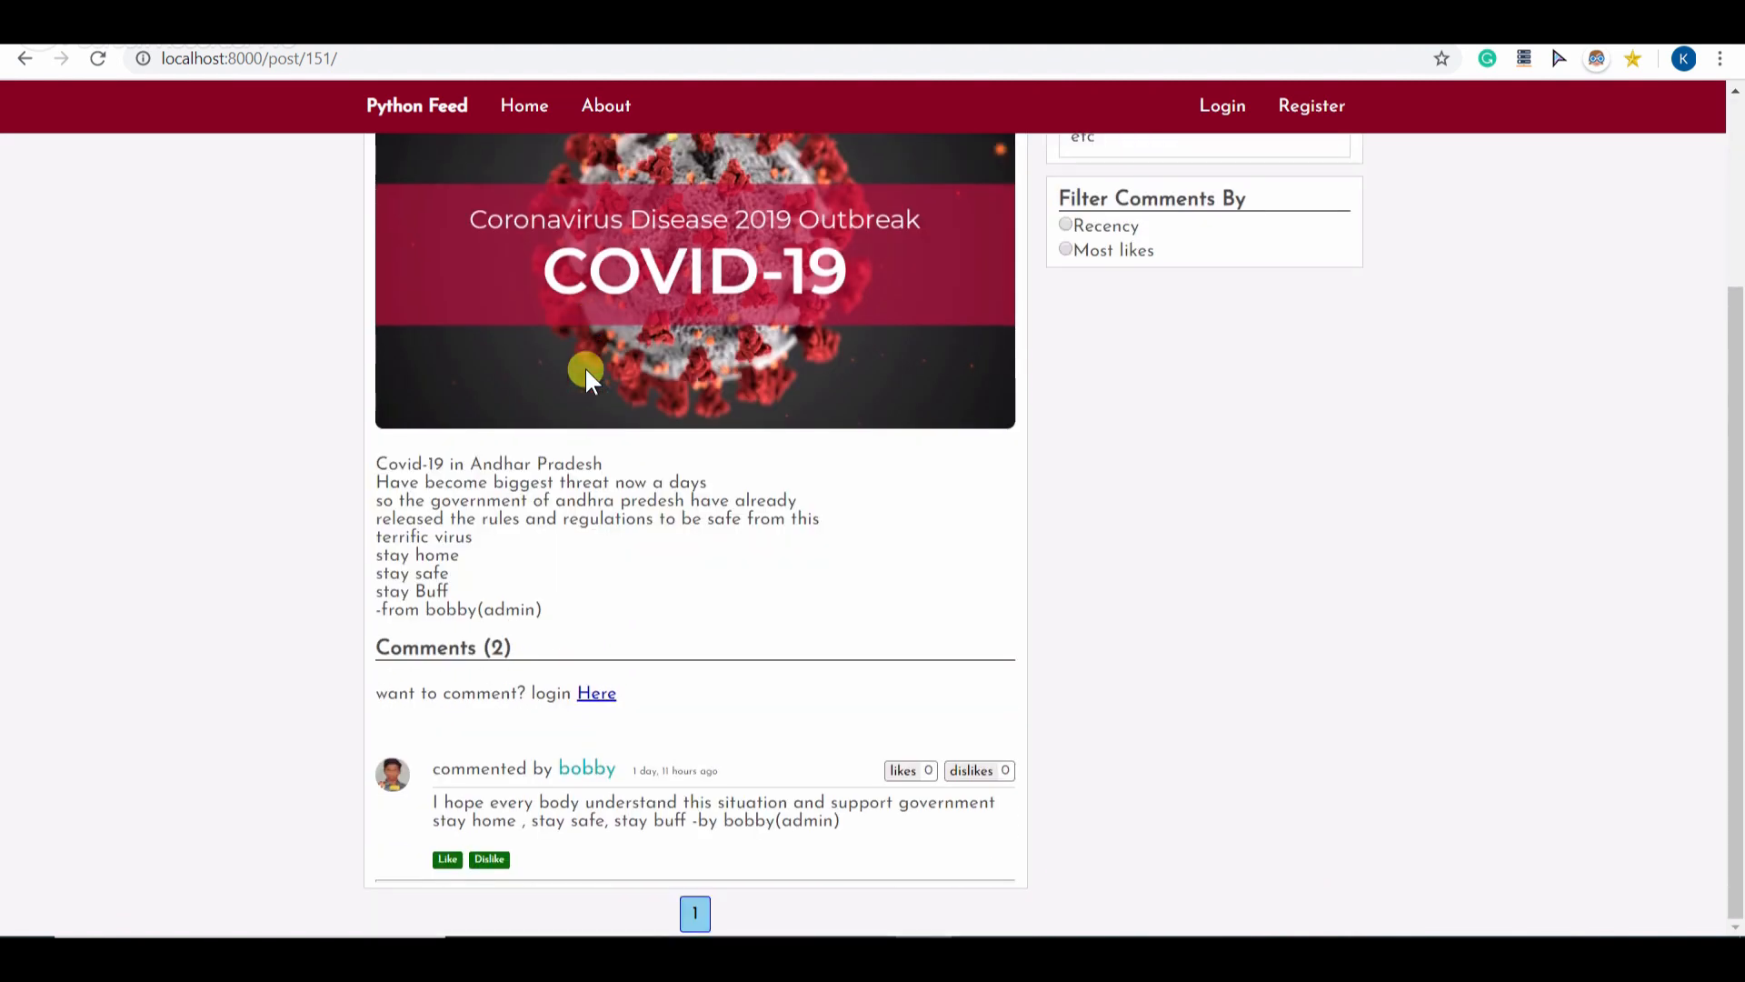
mouse_move(755, 570)
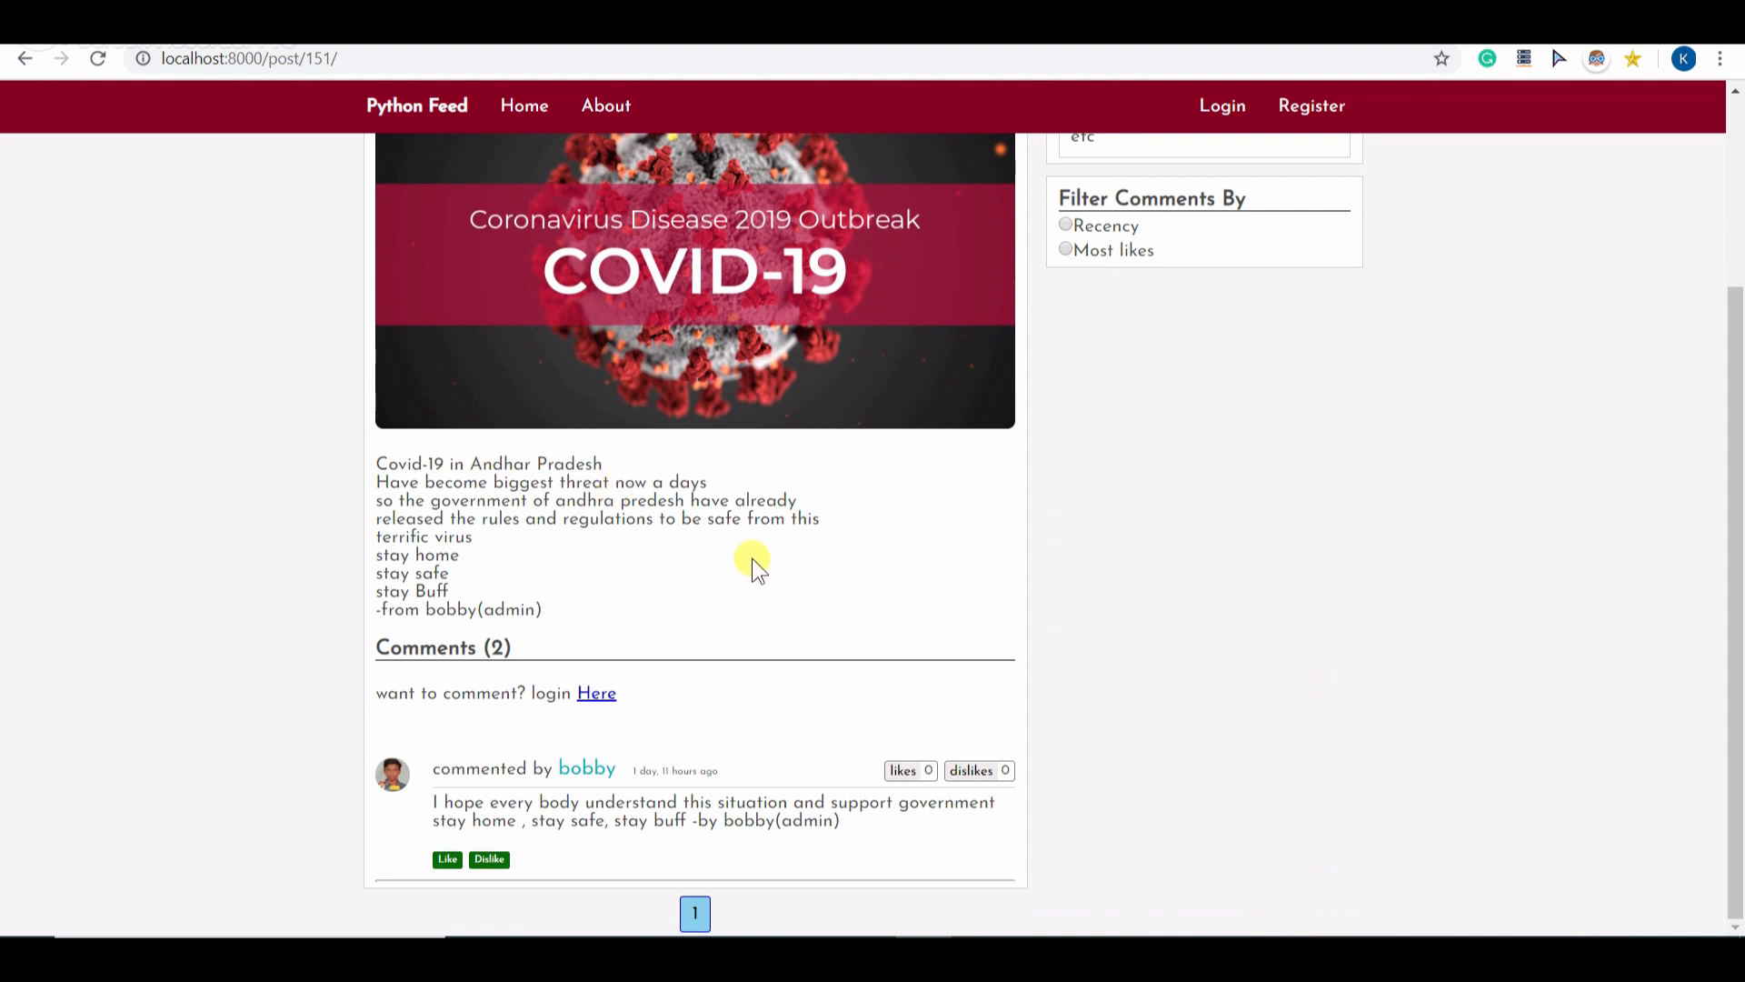
scroll(up, 3)
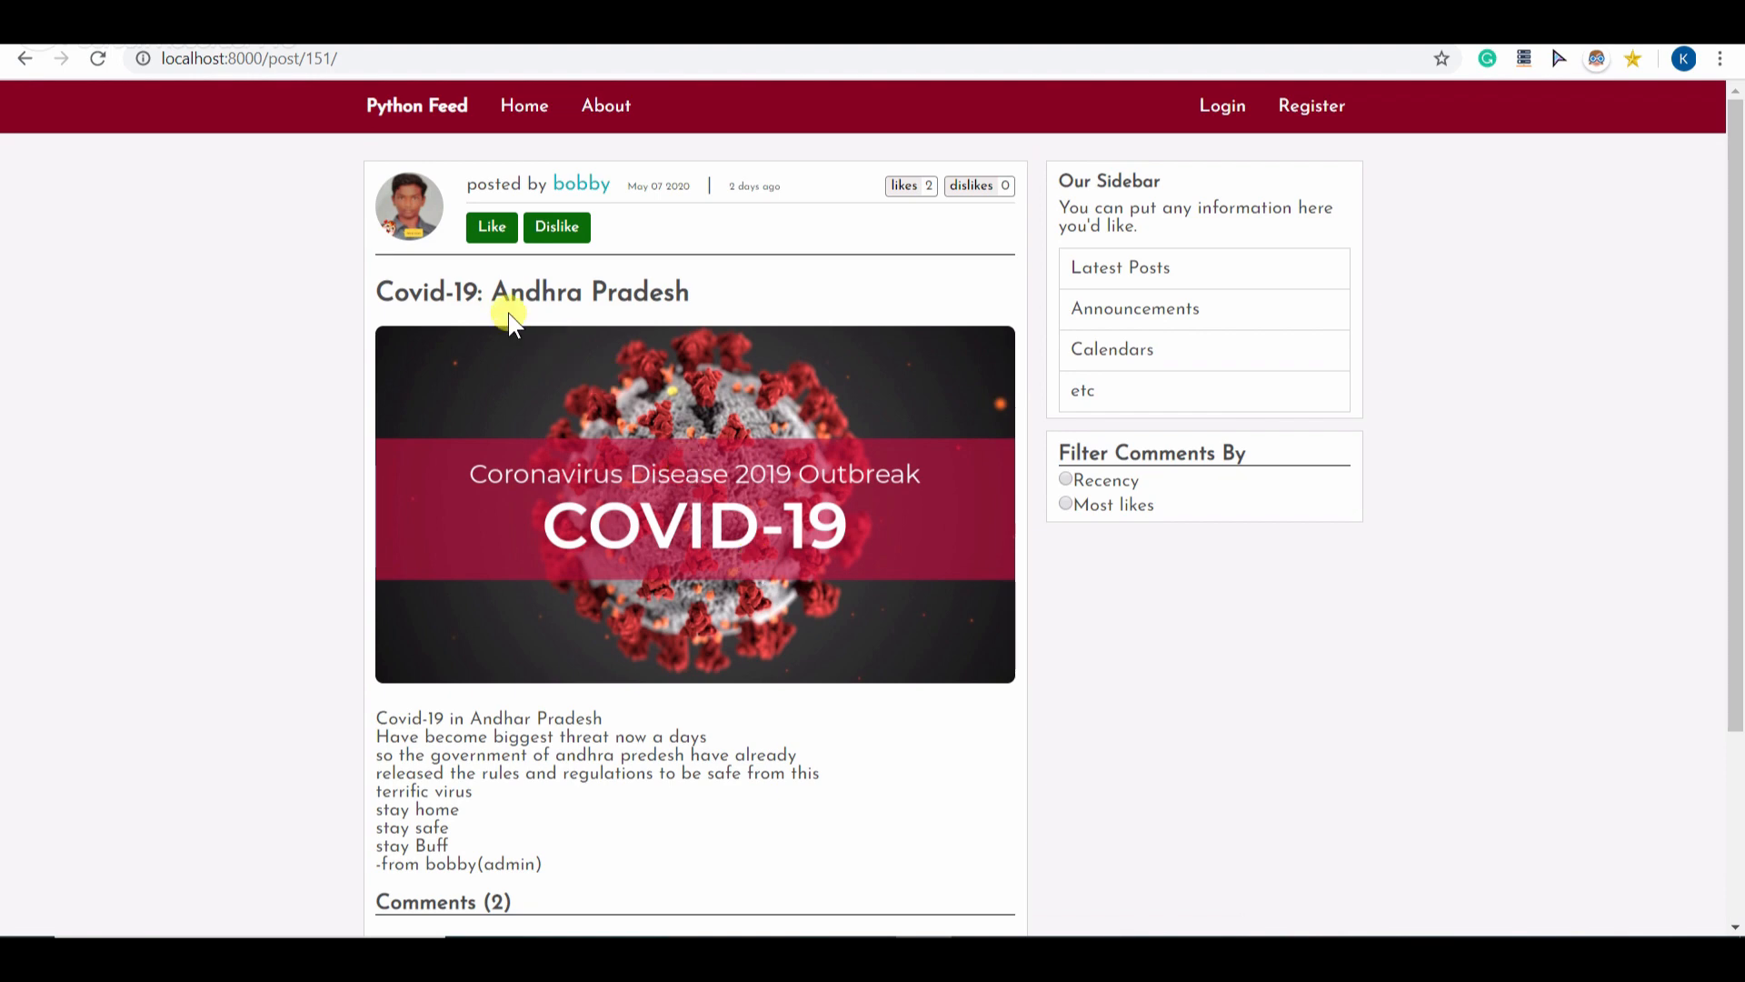
scroll(down, 3)
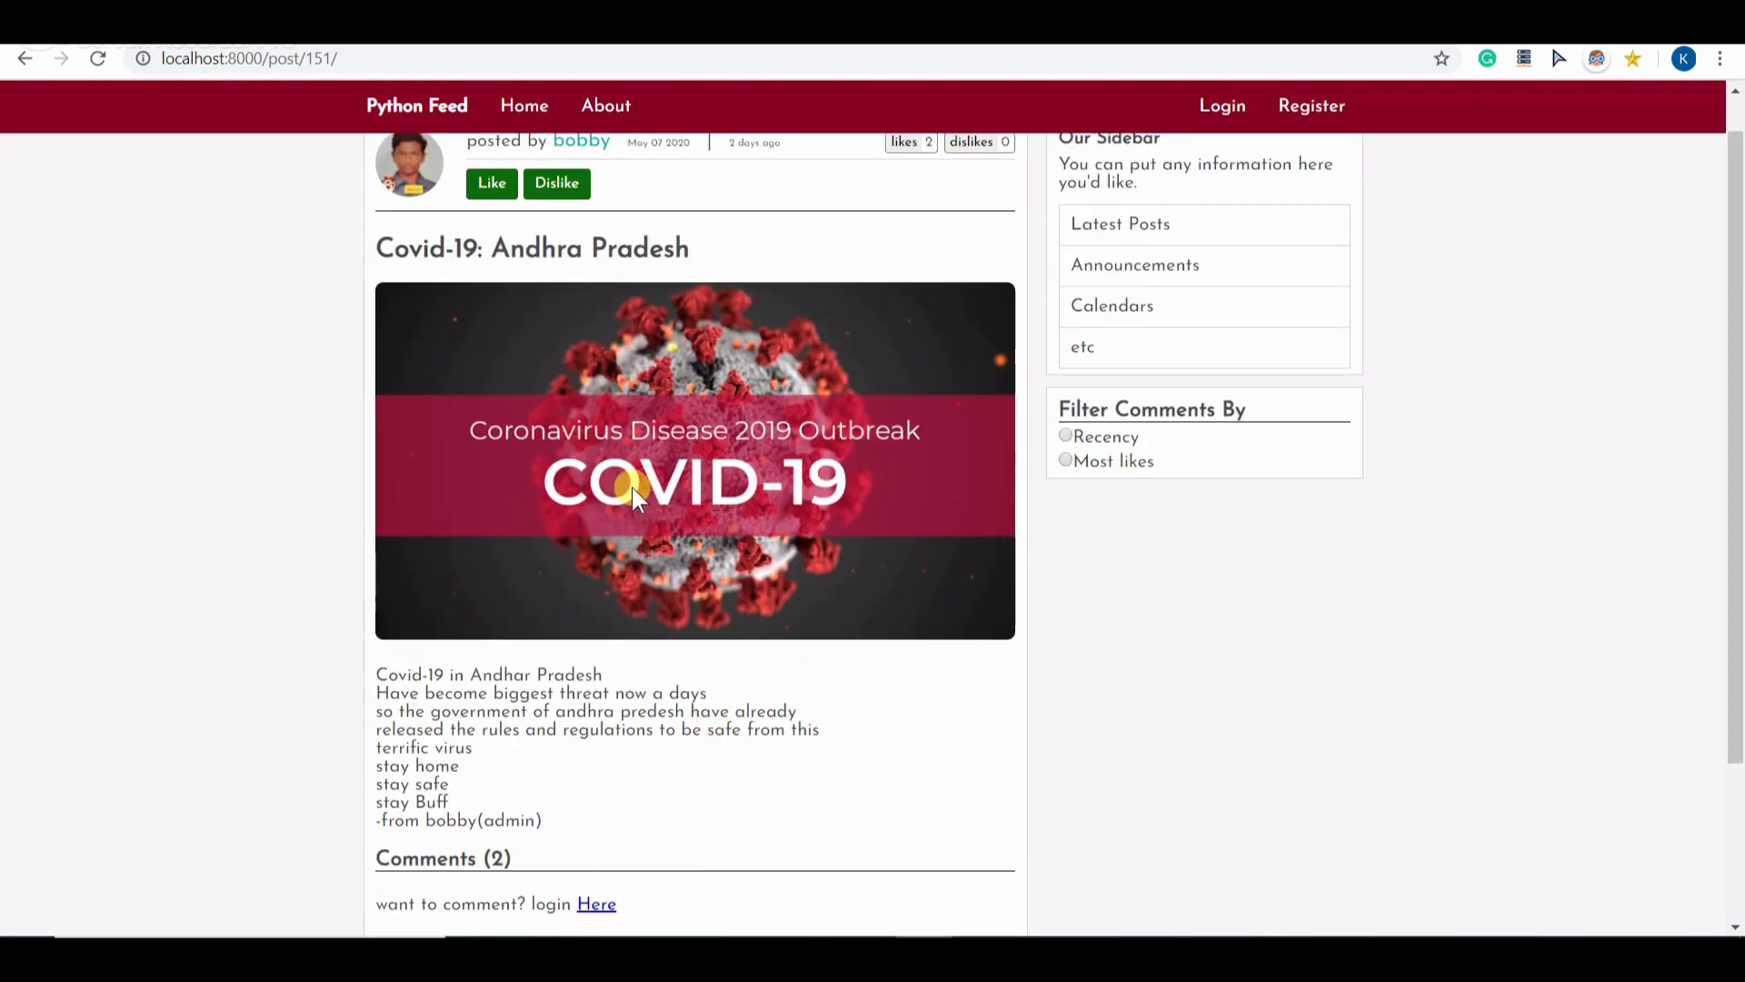
scroll(down, 3)
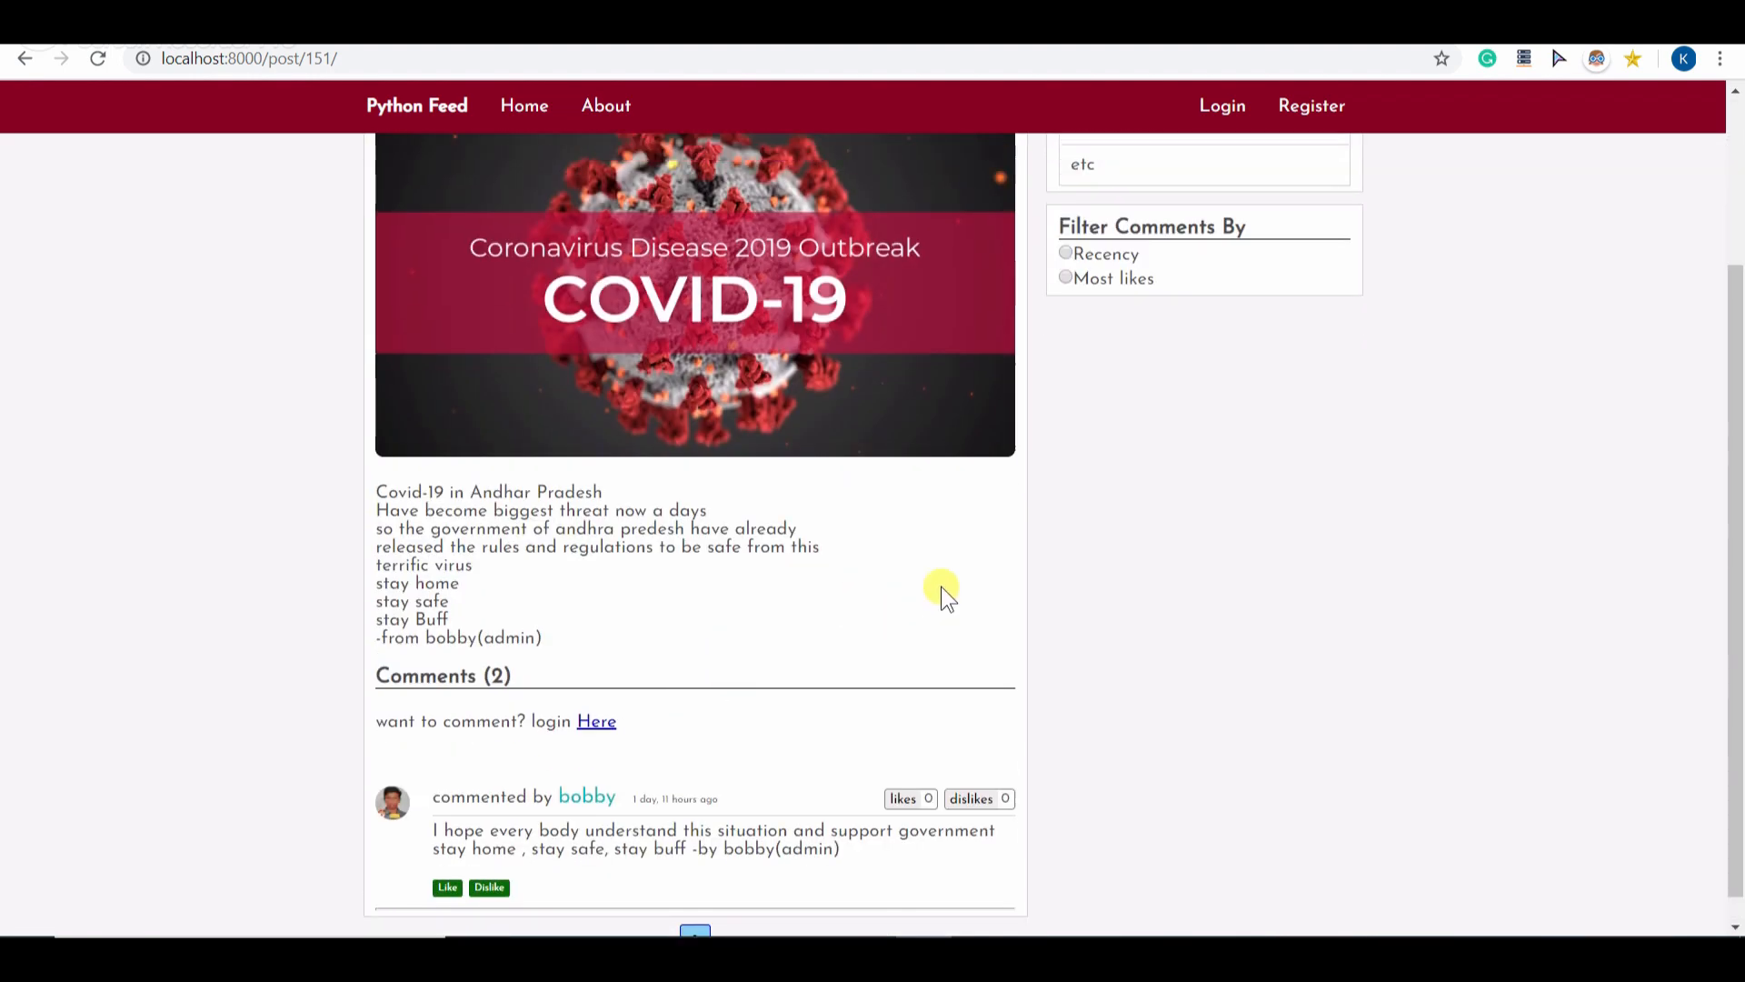
scroll(up, 3)
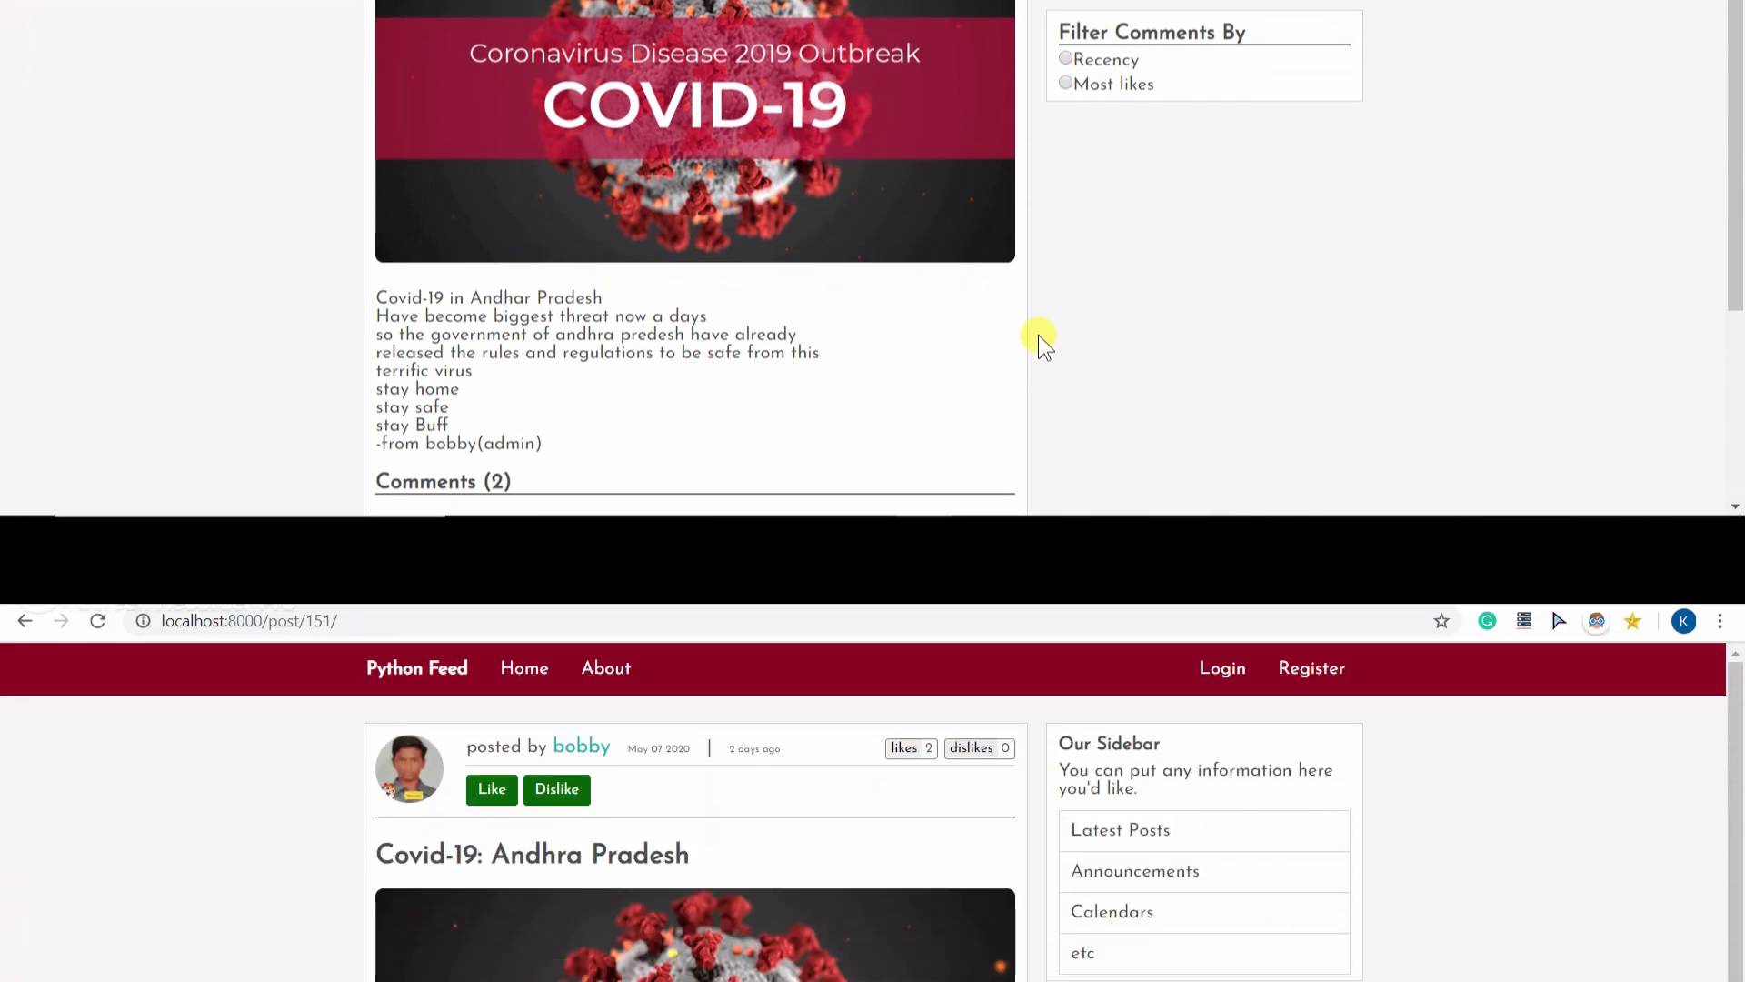
scroll(up, 3)
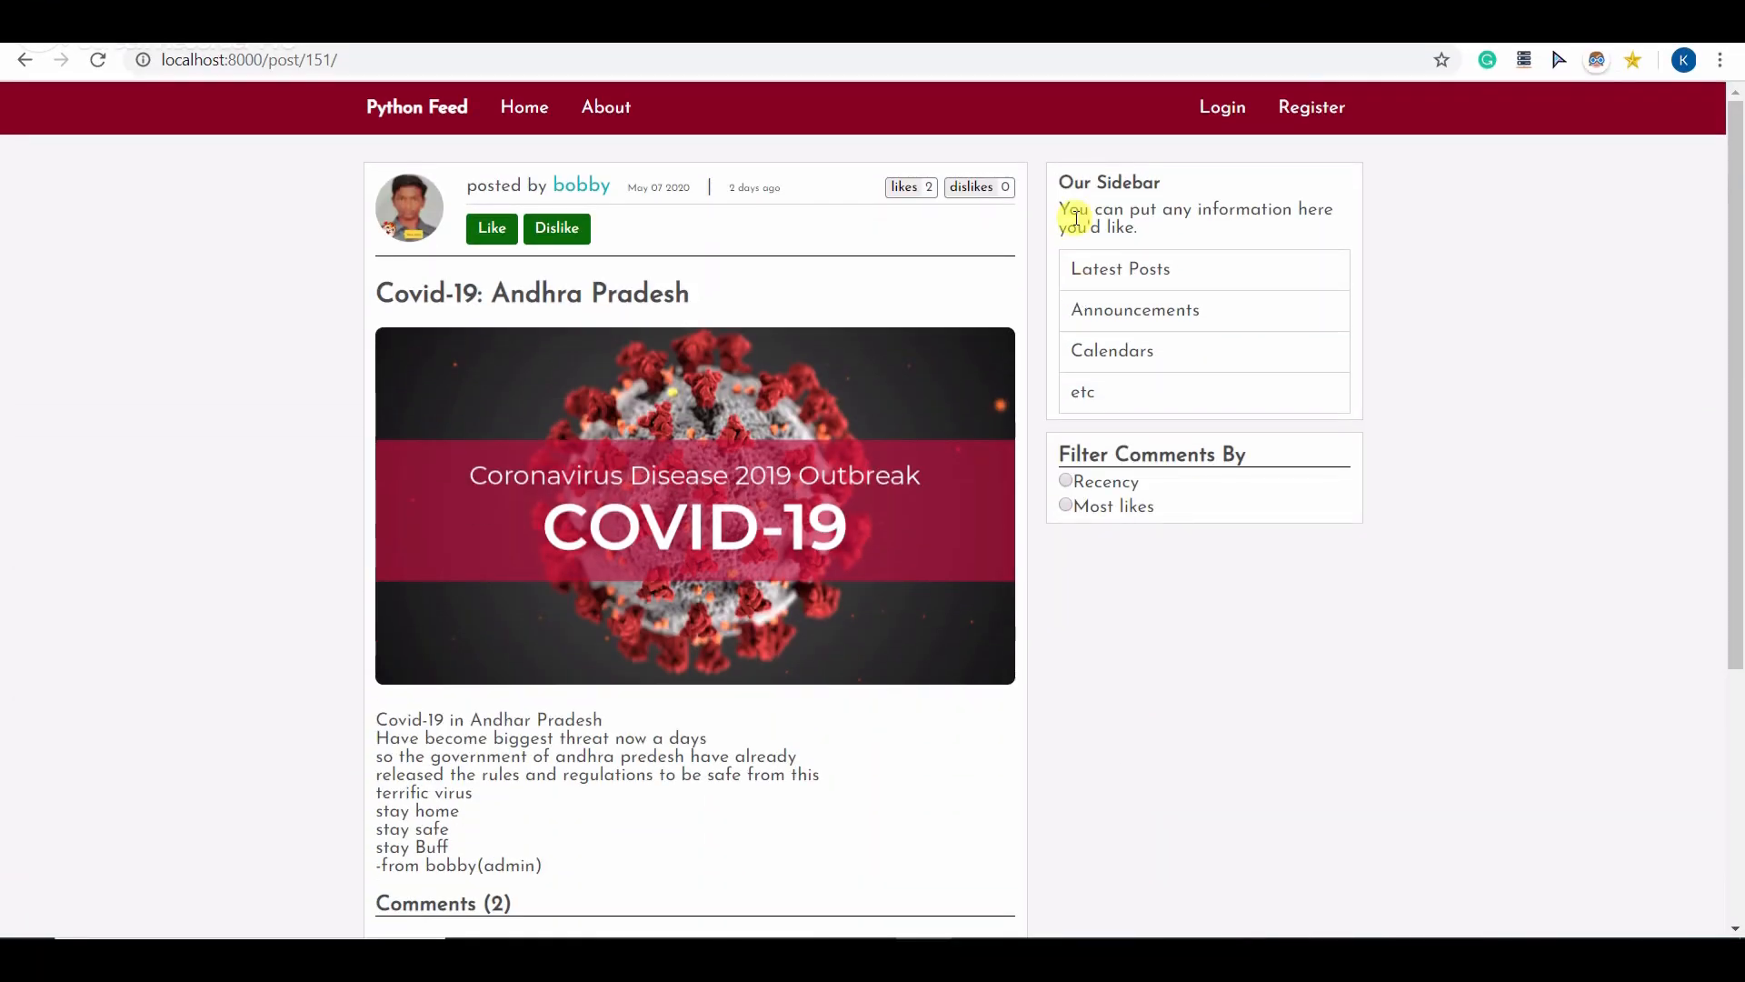
Log in to Python Feed as bobby.
click(1221, 108)
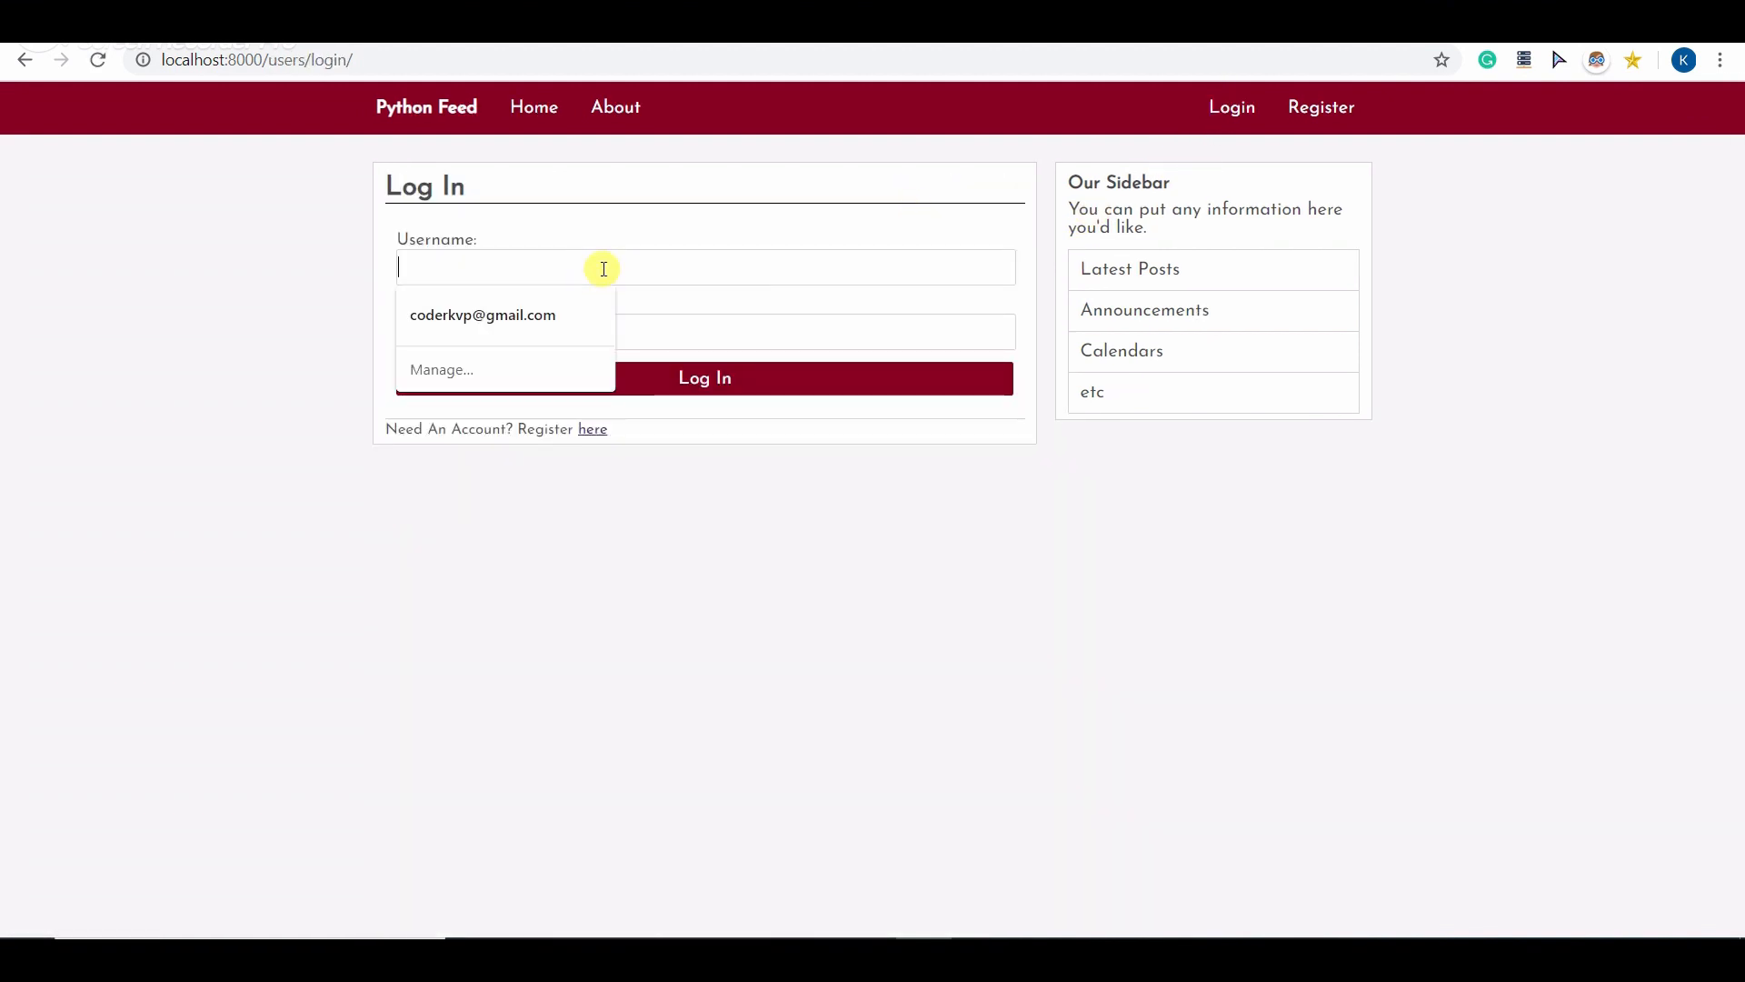
text(bobby)
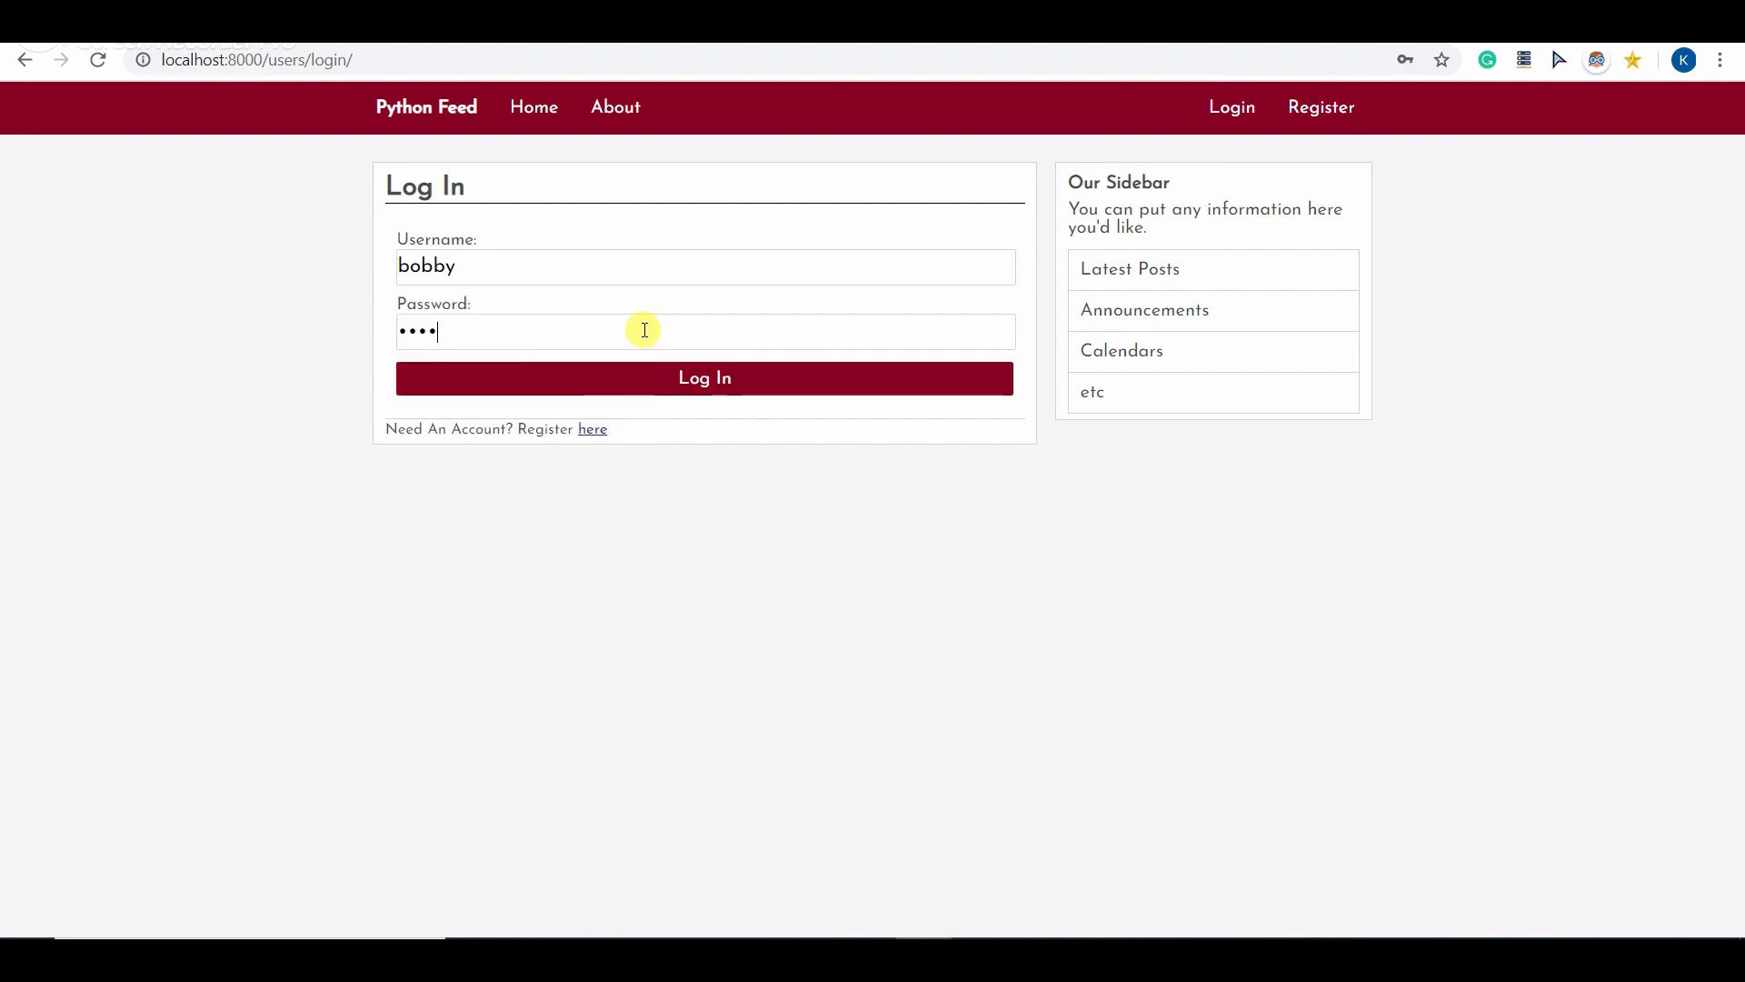
click(703, 377)
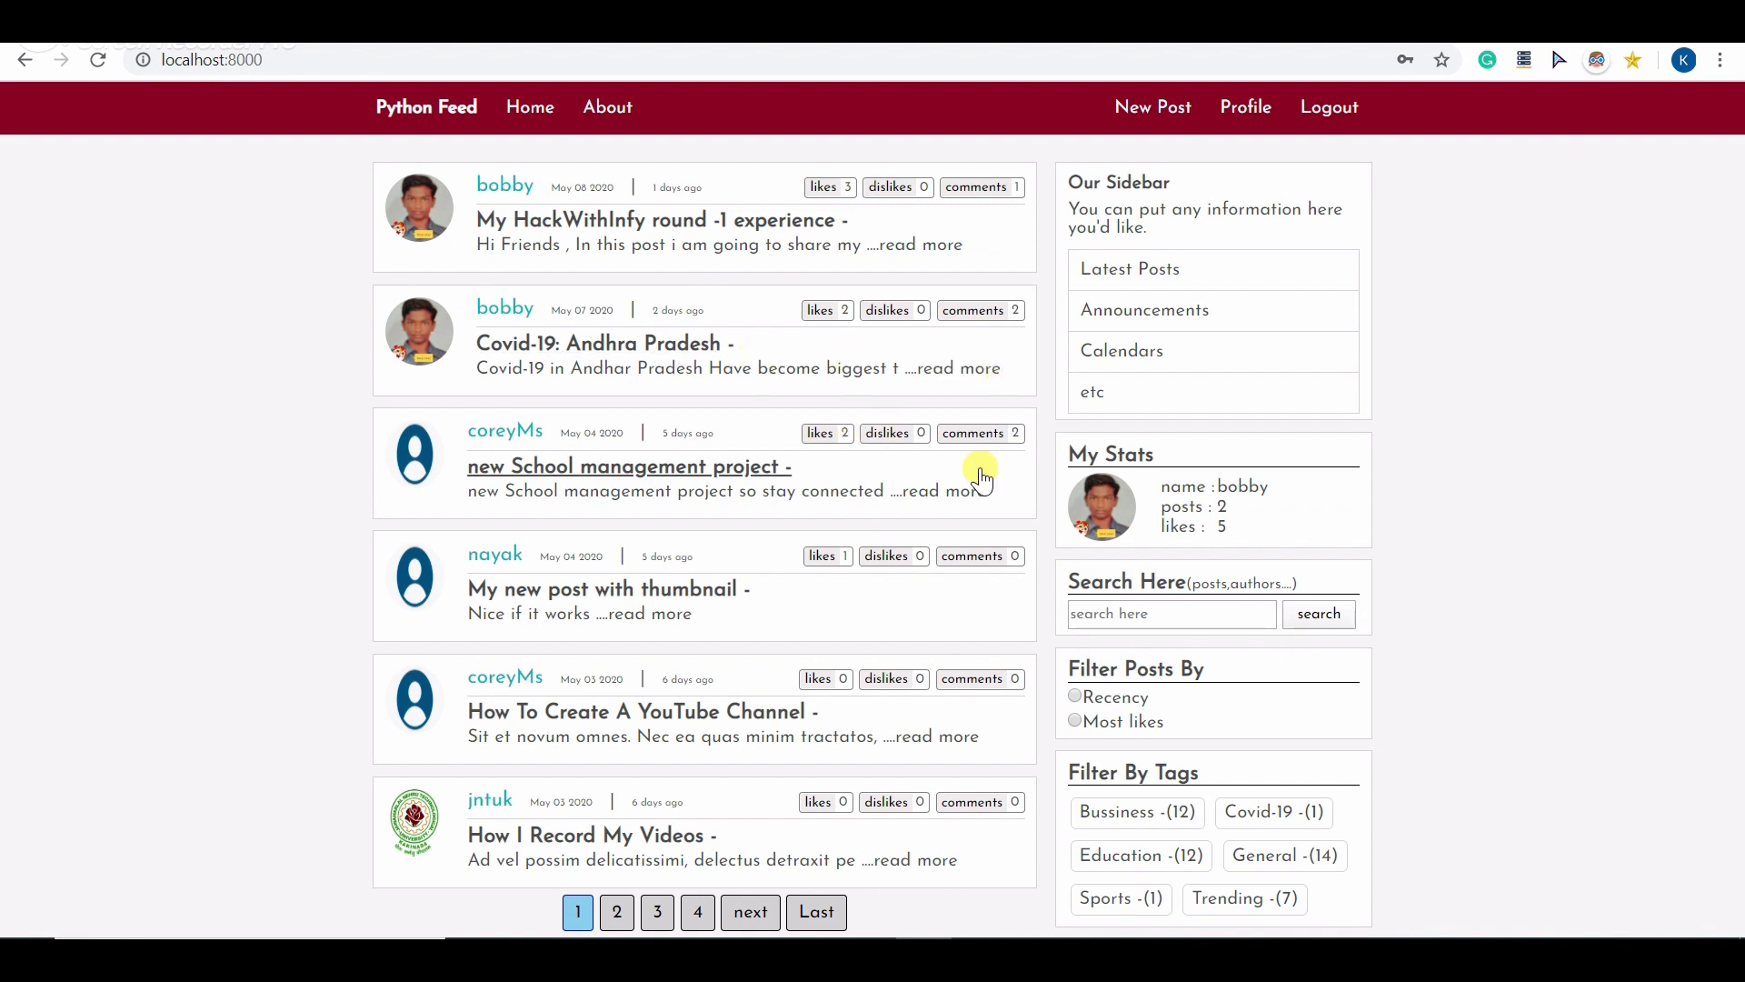
mouse_move(1147, 458)
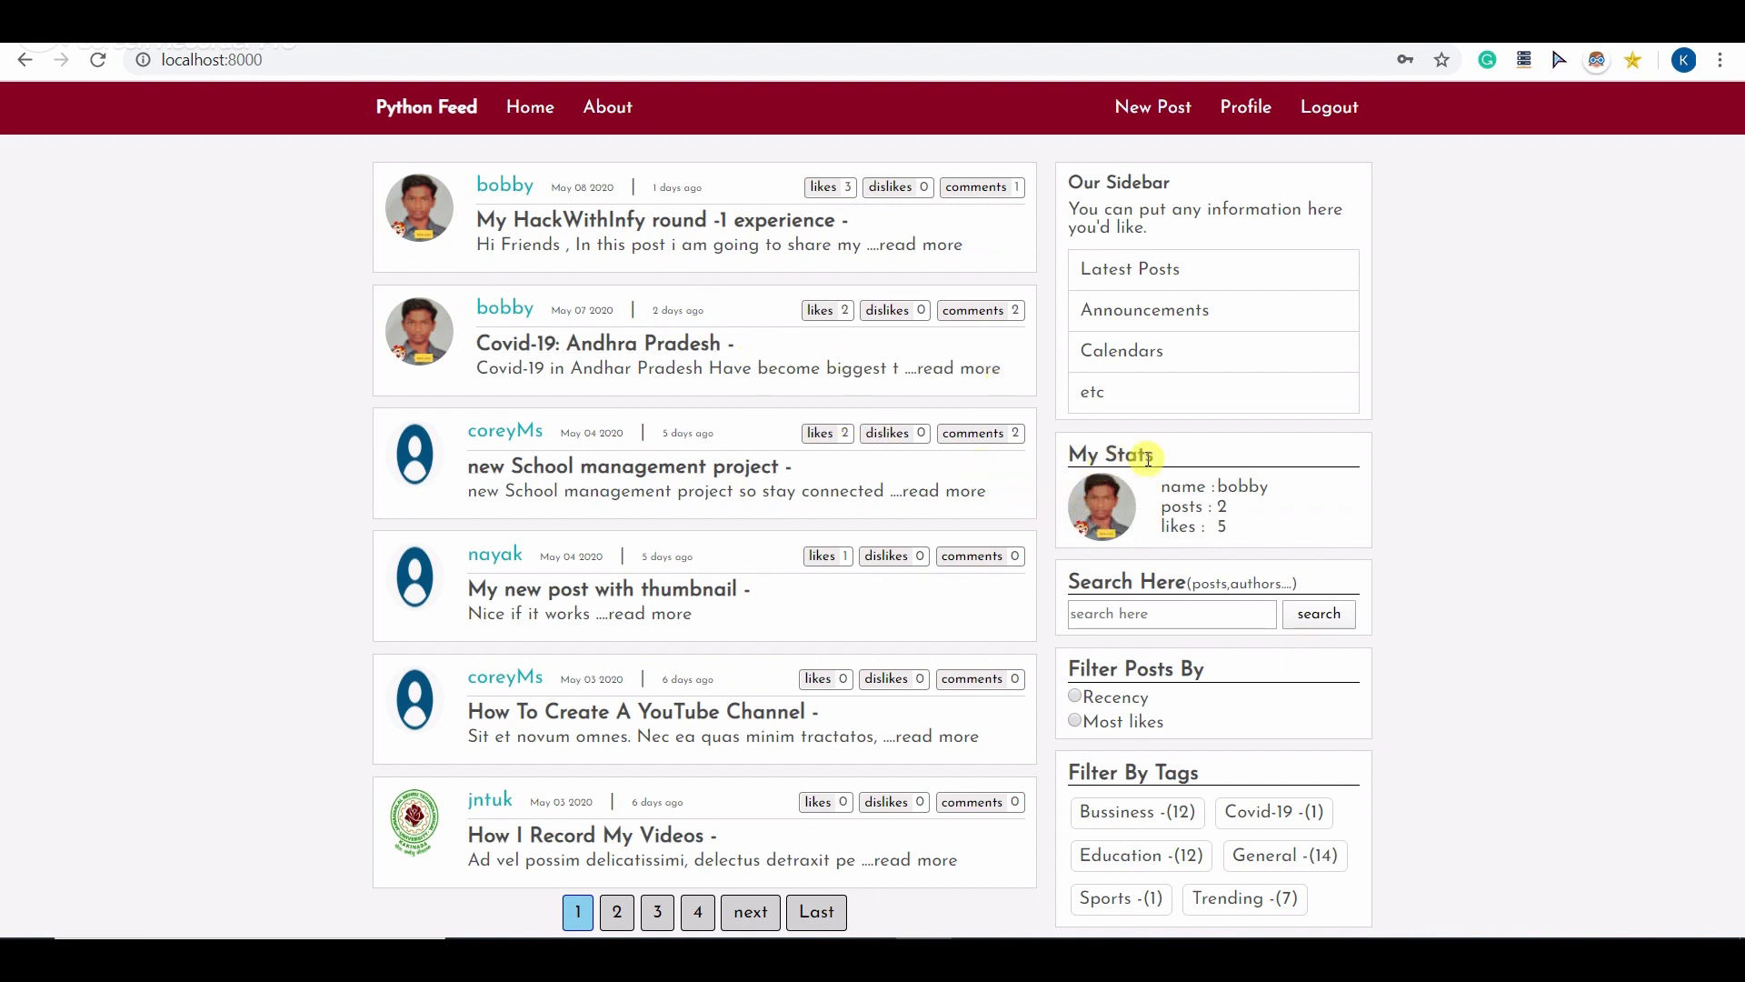
mouse_move(1182, 497)
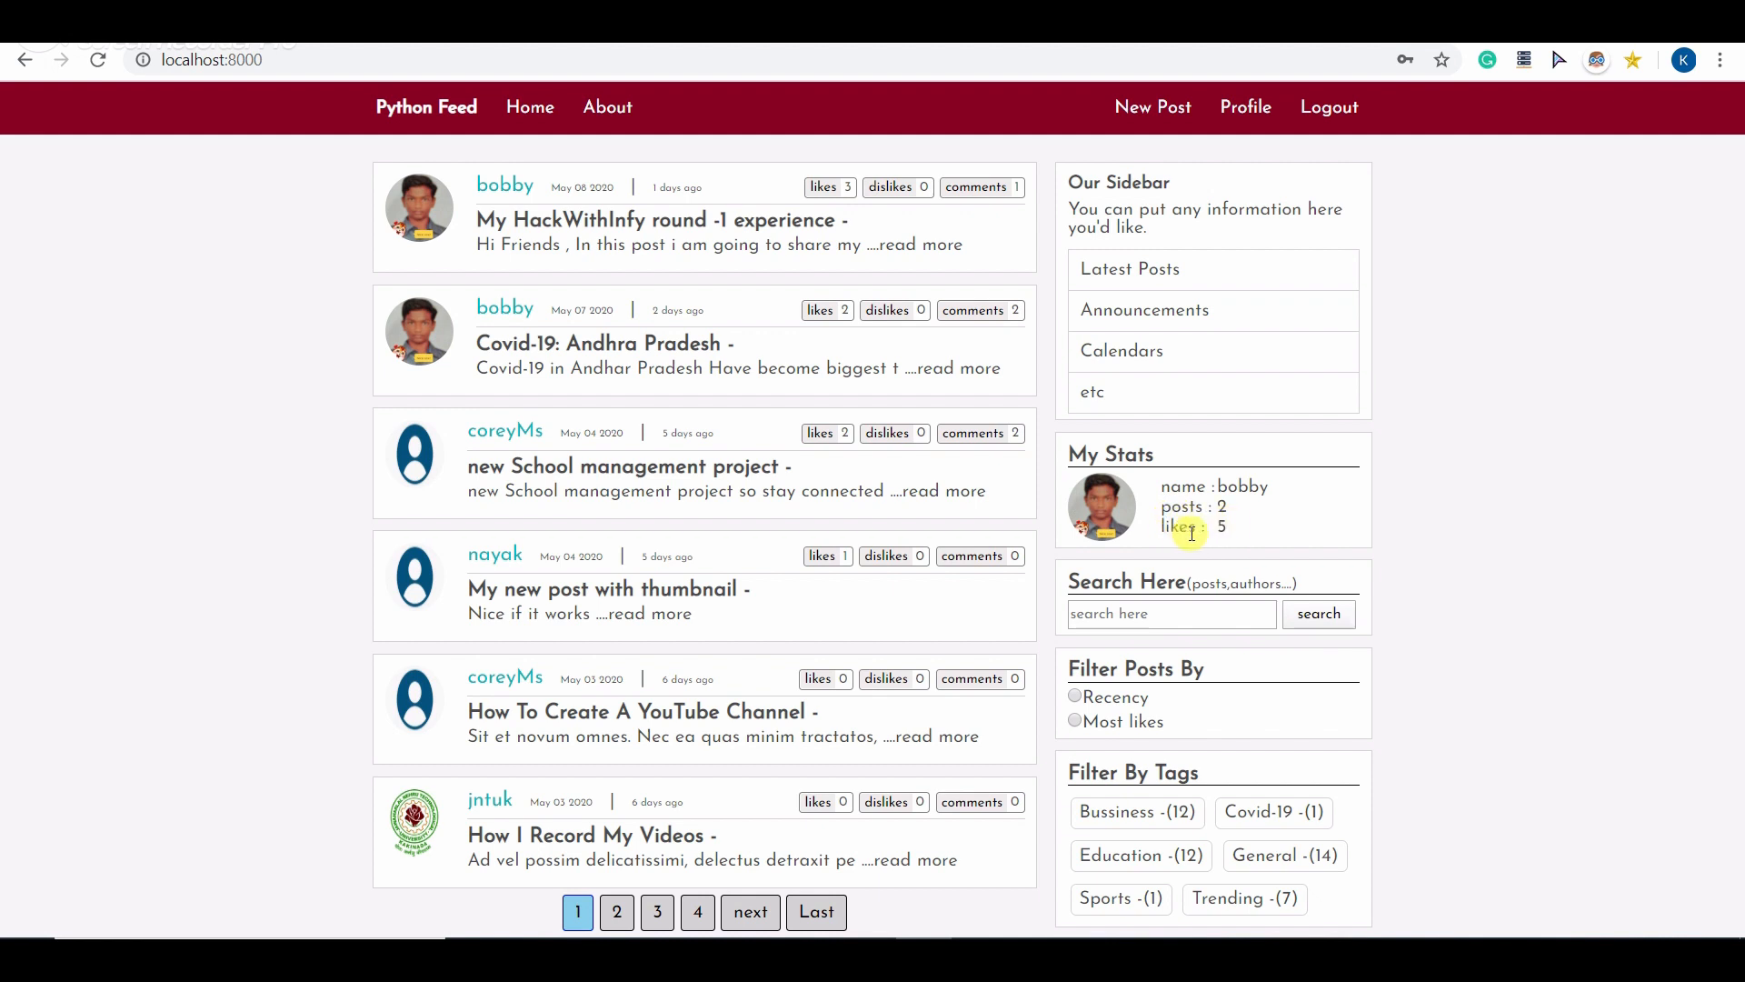
mouse_move(1239, 542)
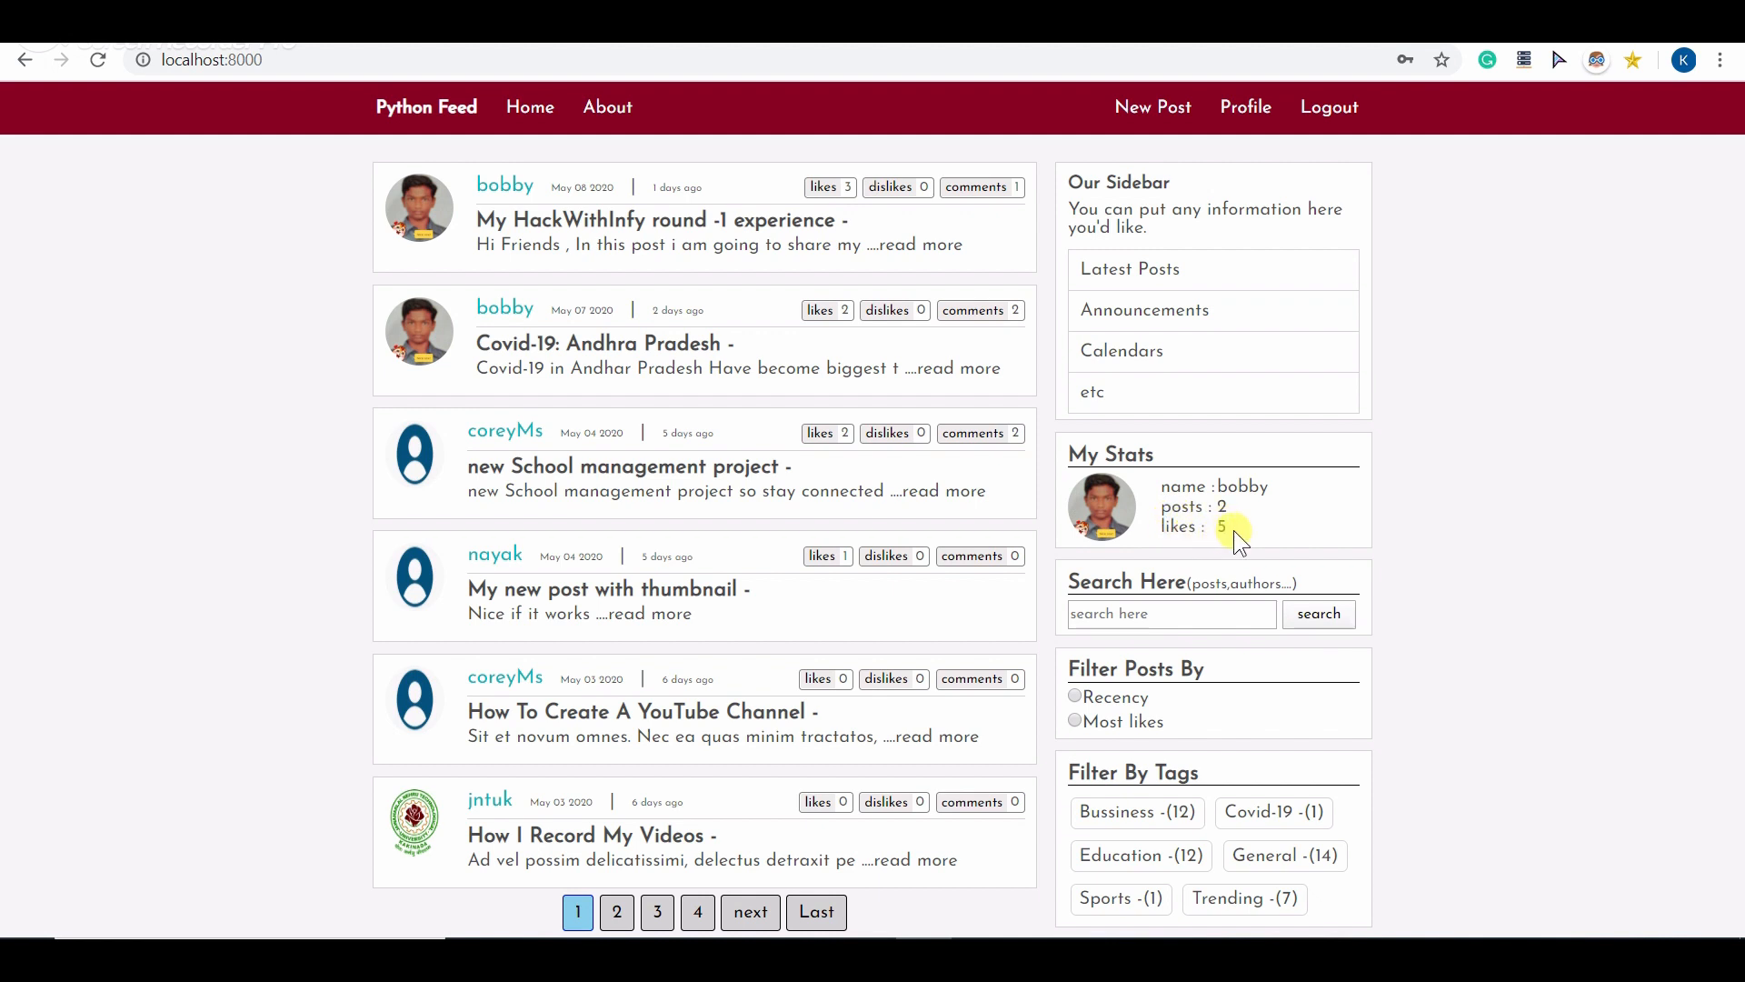
mouse_move(998, 485)
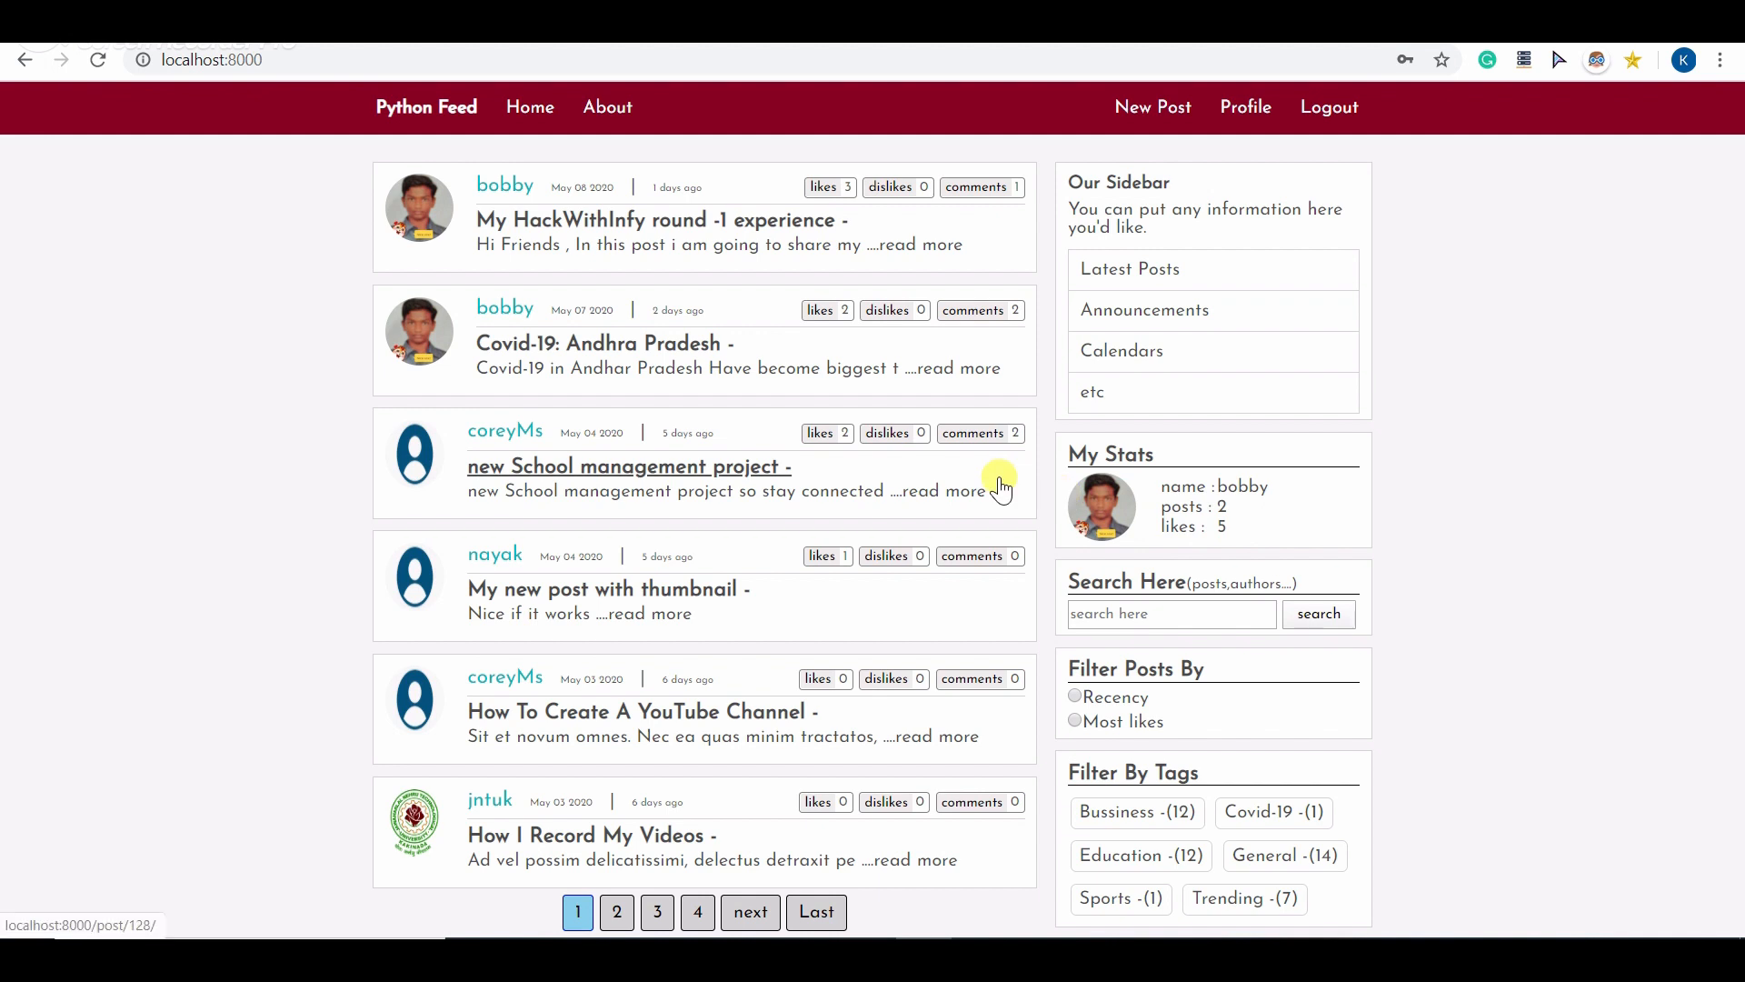
mouse_move(1022, 369)
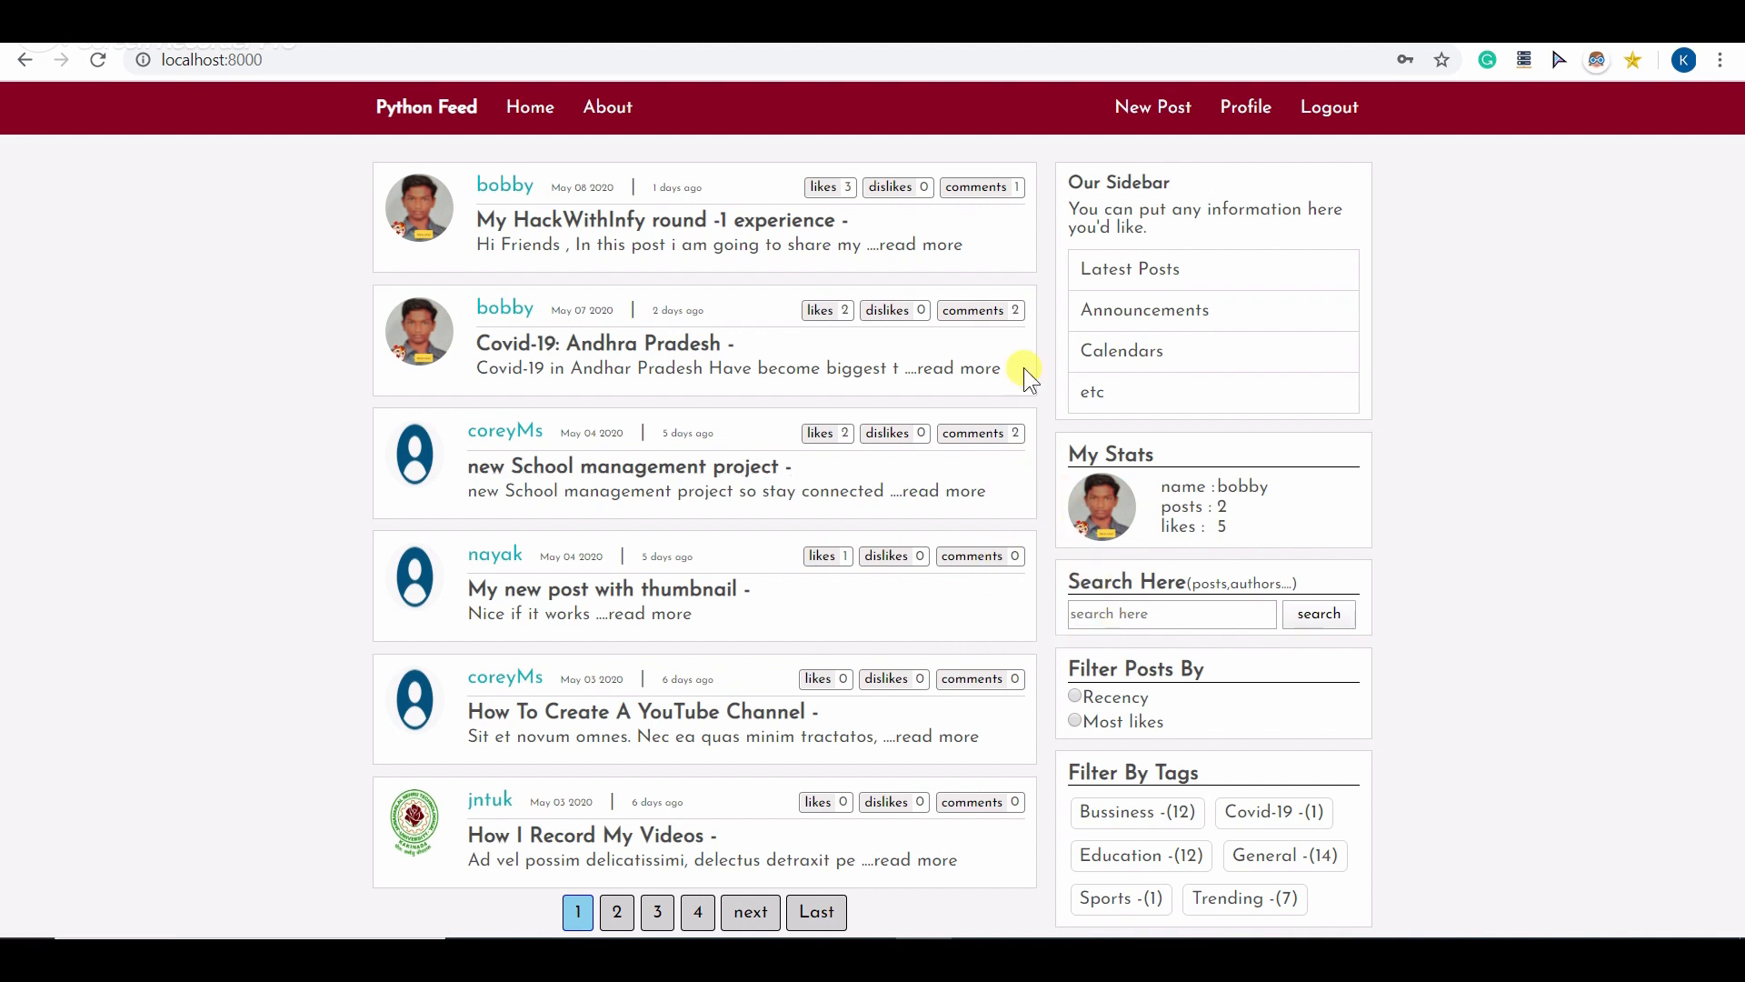
mouse_move(1151, 107)
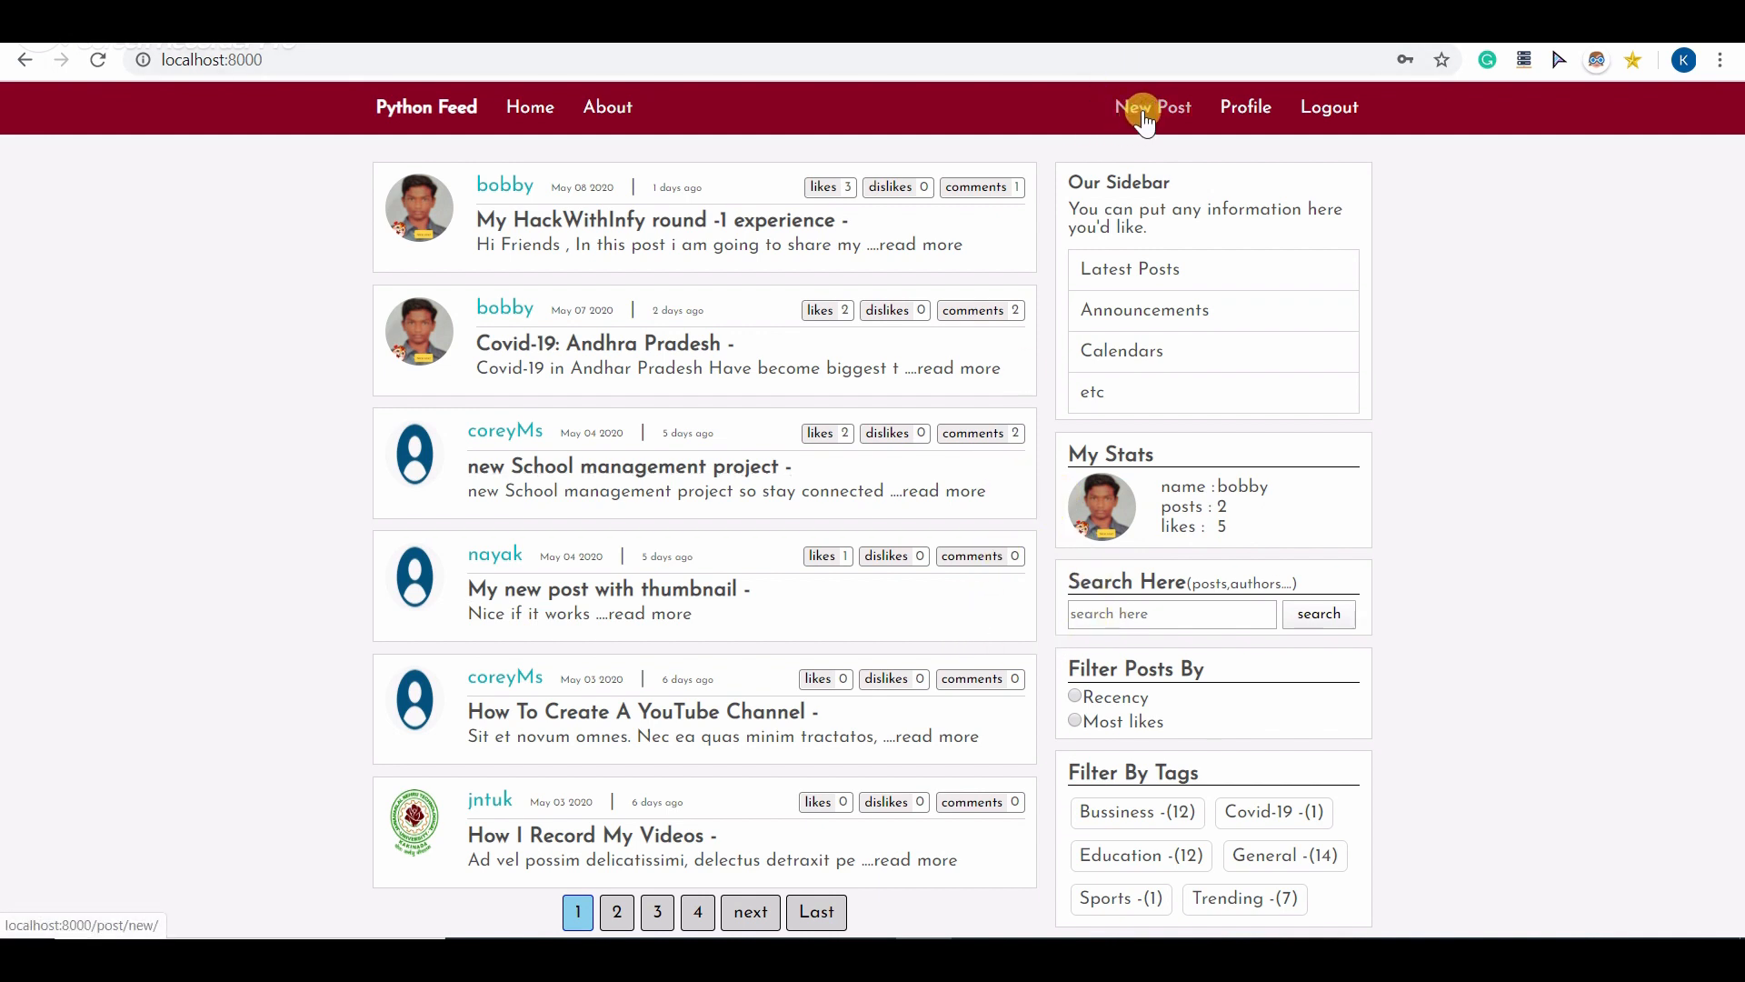
mouse_move(1244, 108)
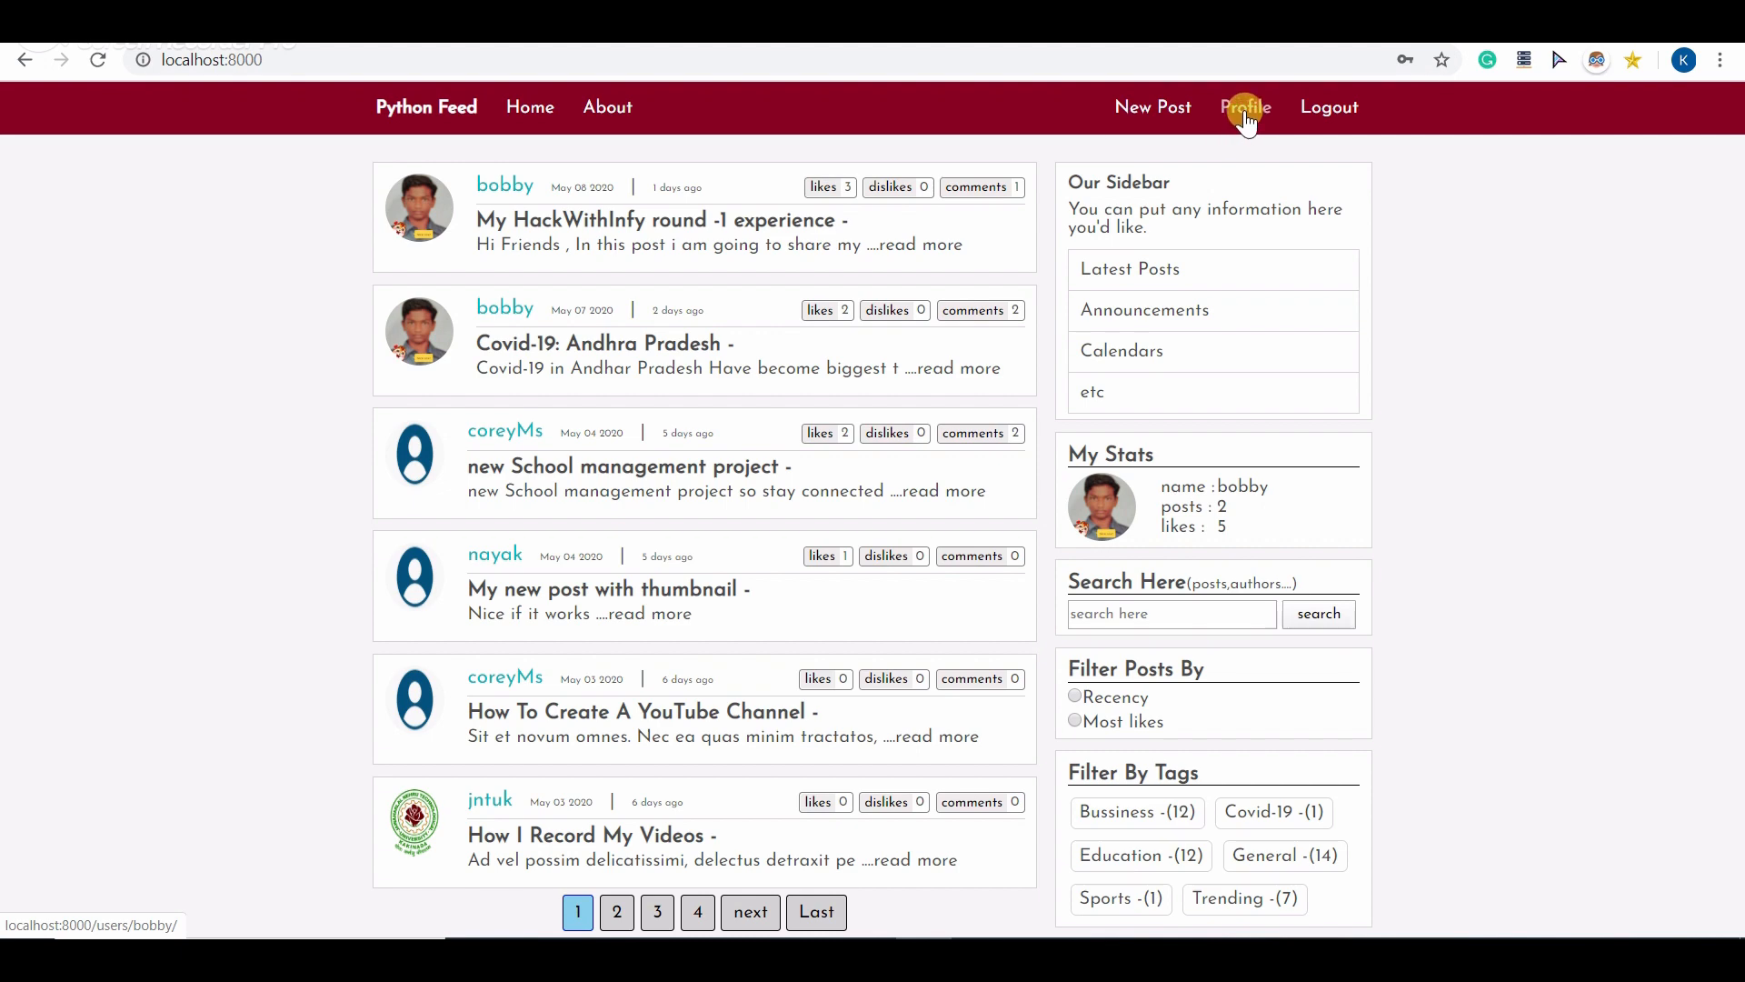
View bobby's profile page, scrolling through his user info and two posts.
click(1245, 107)
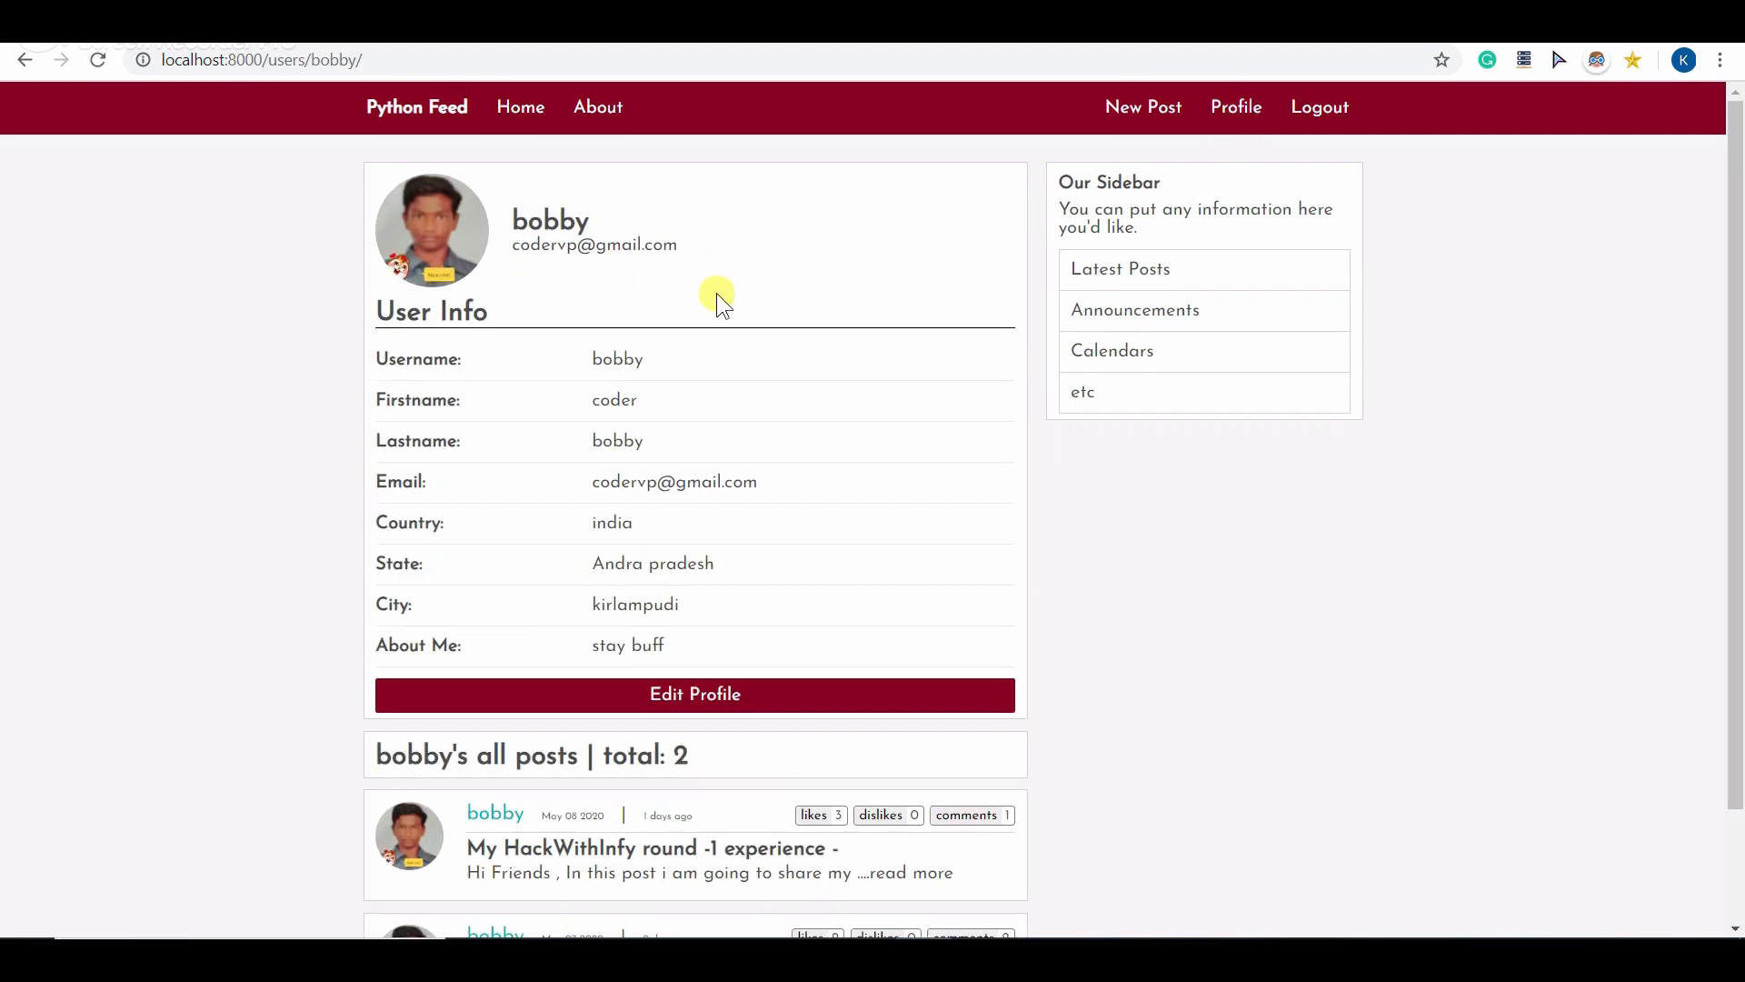
scroll(down, 3)
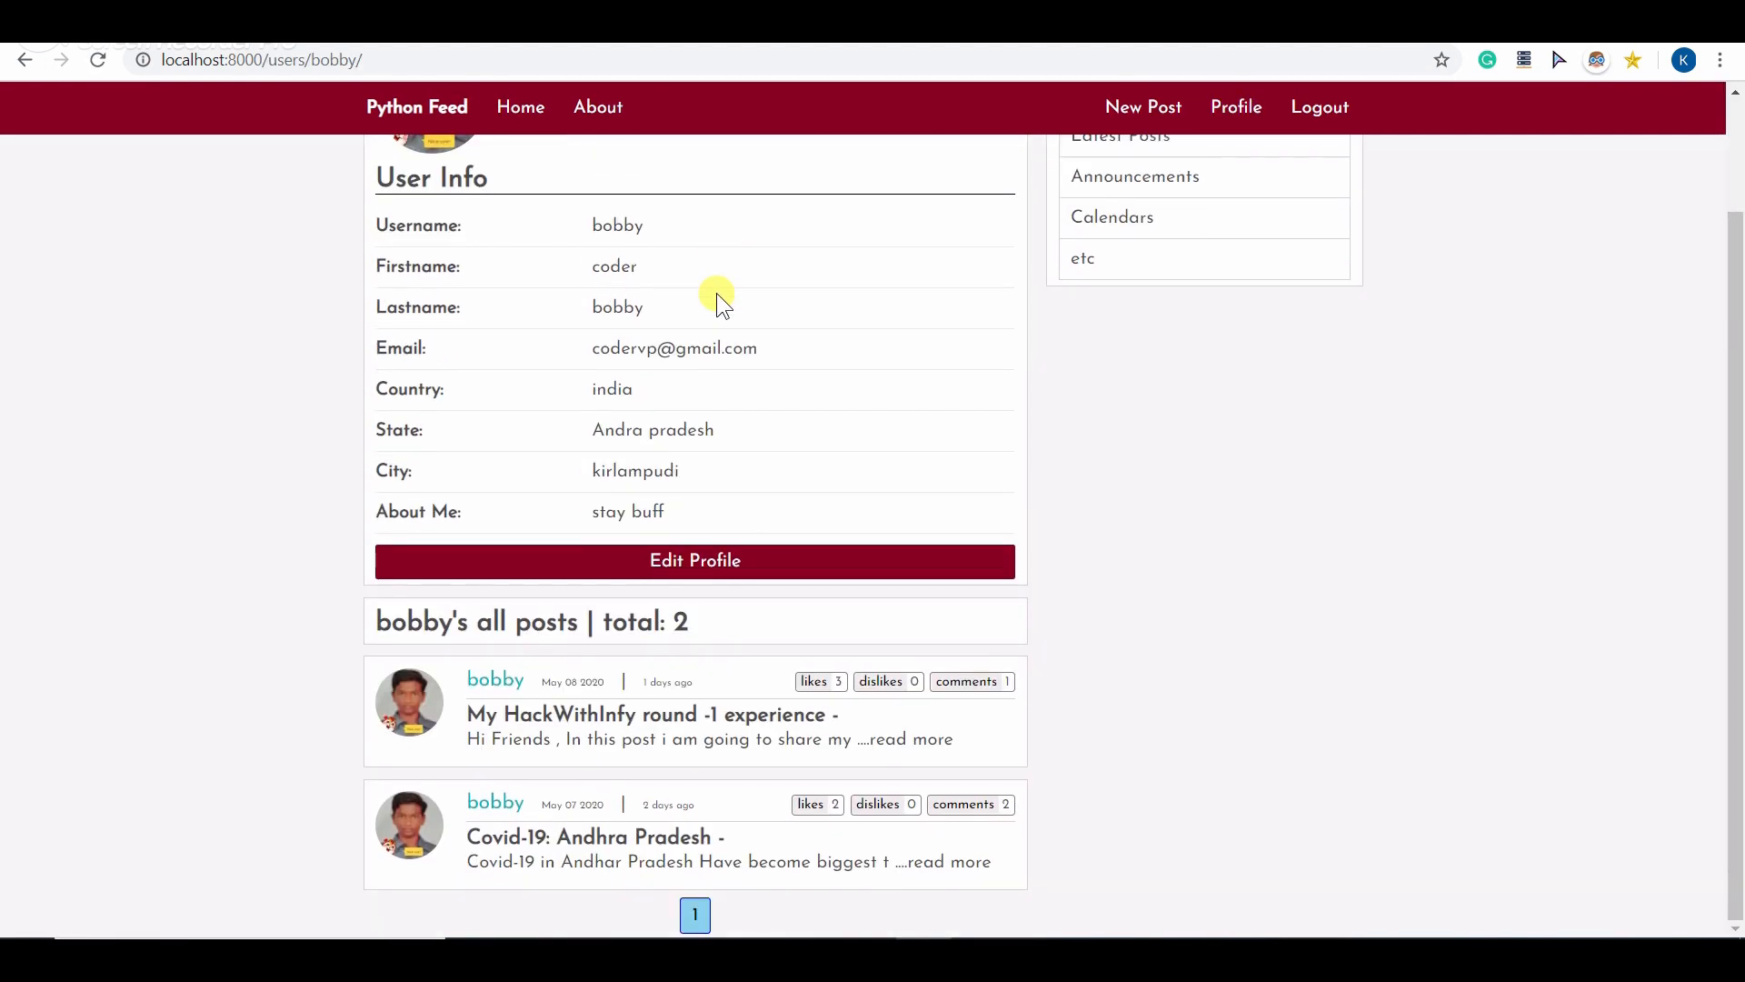
click(694, 560)
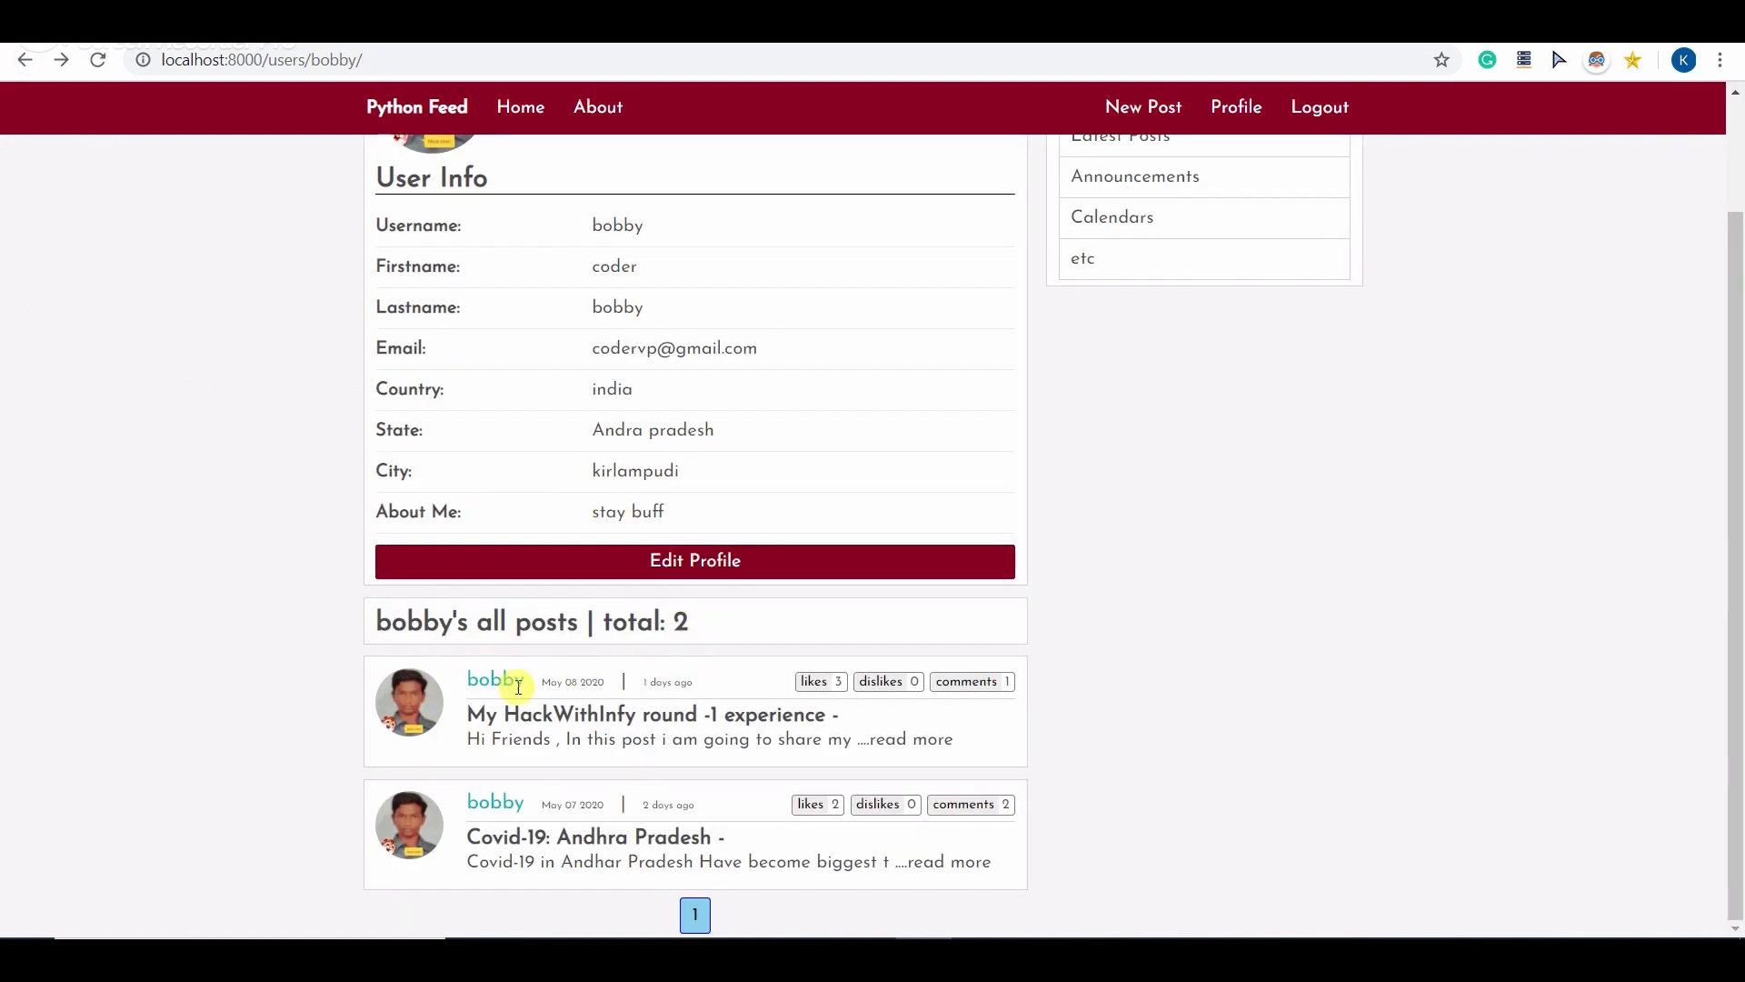
mouse_move(999, 623)
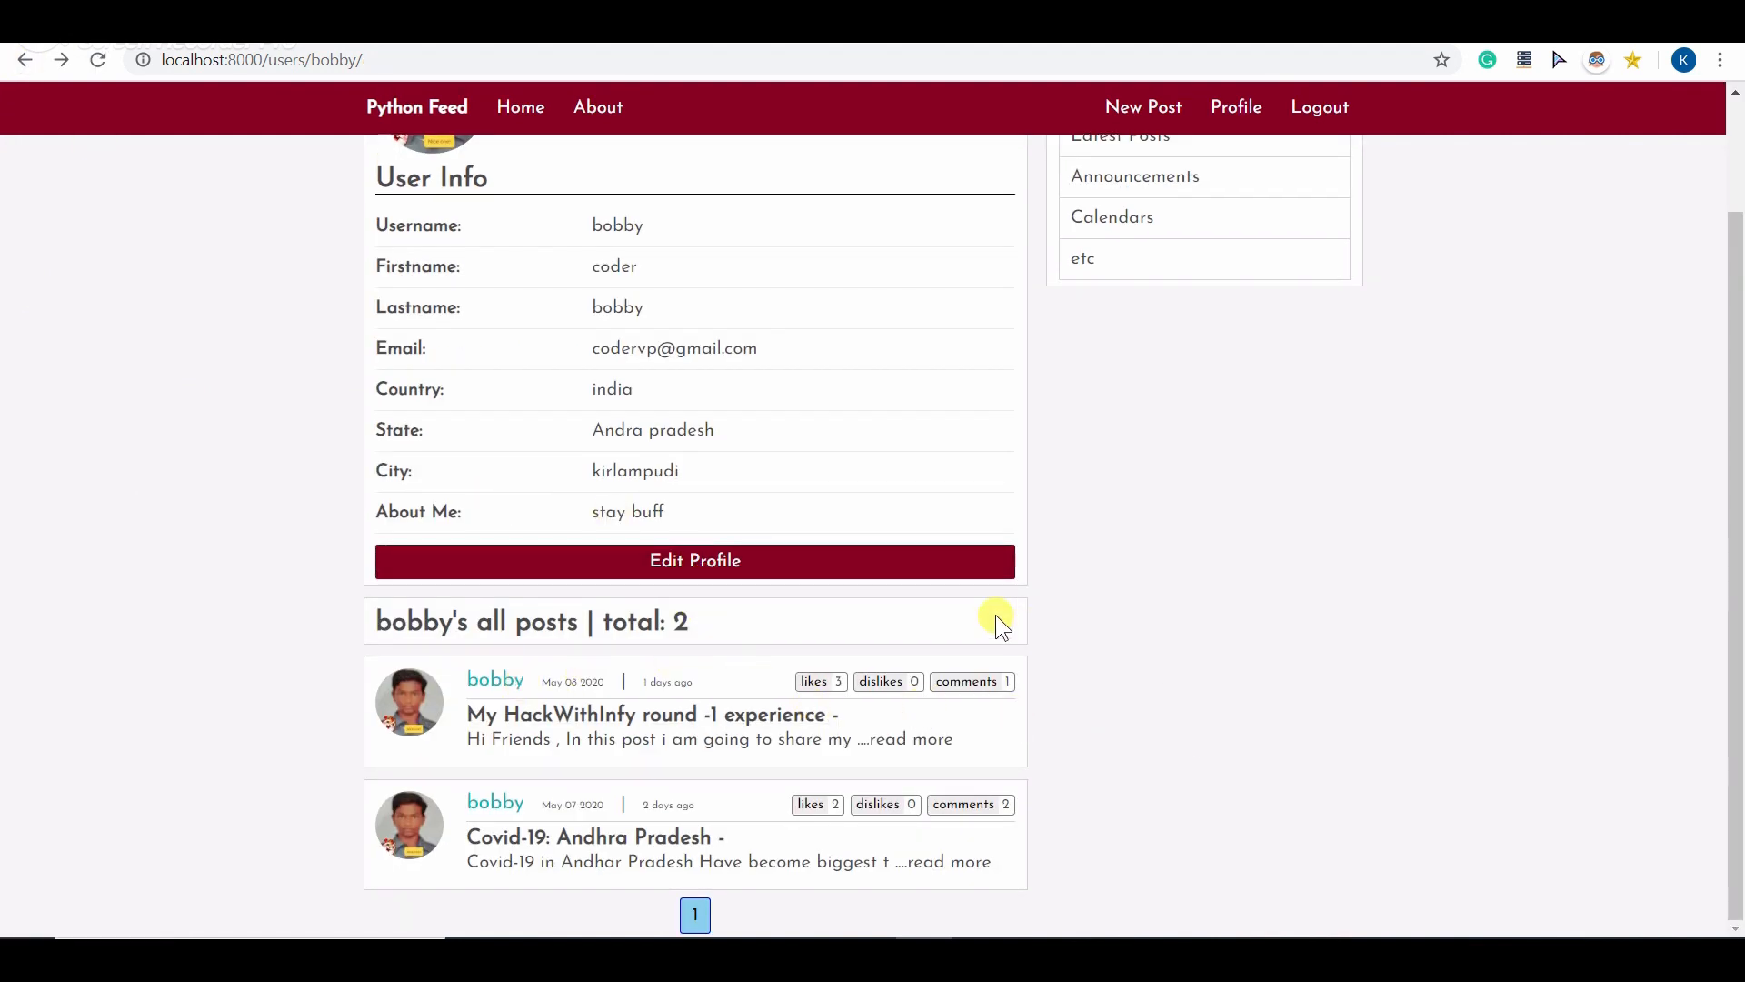
mouse_move(991, 579)
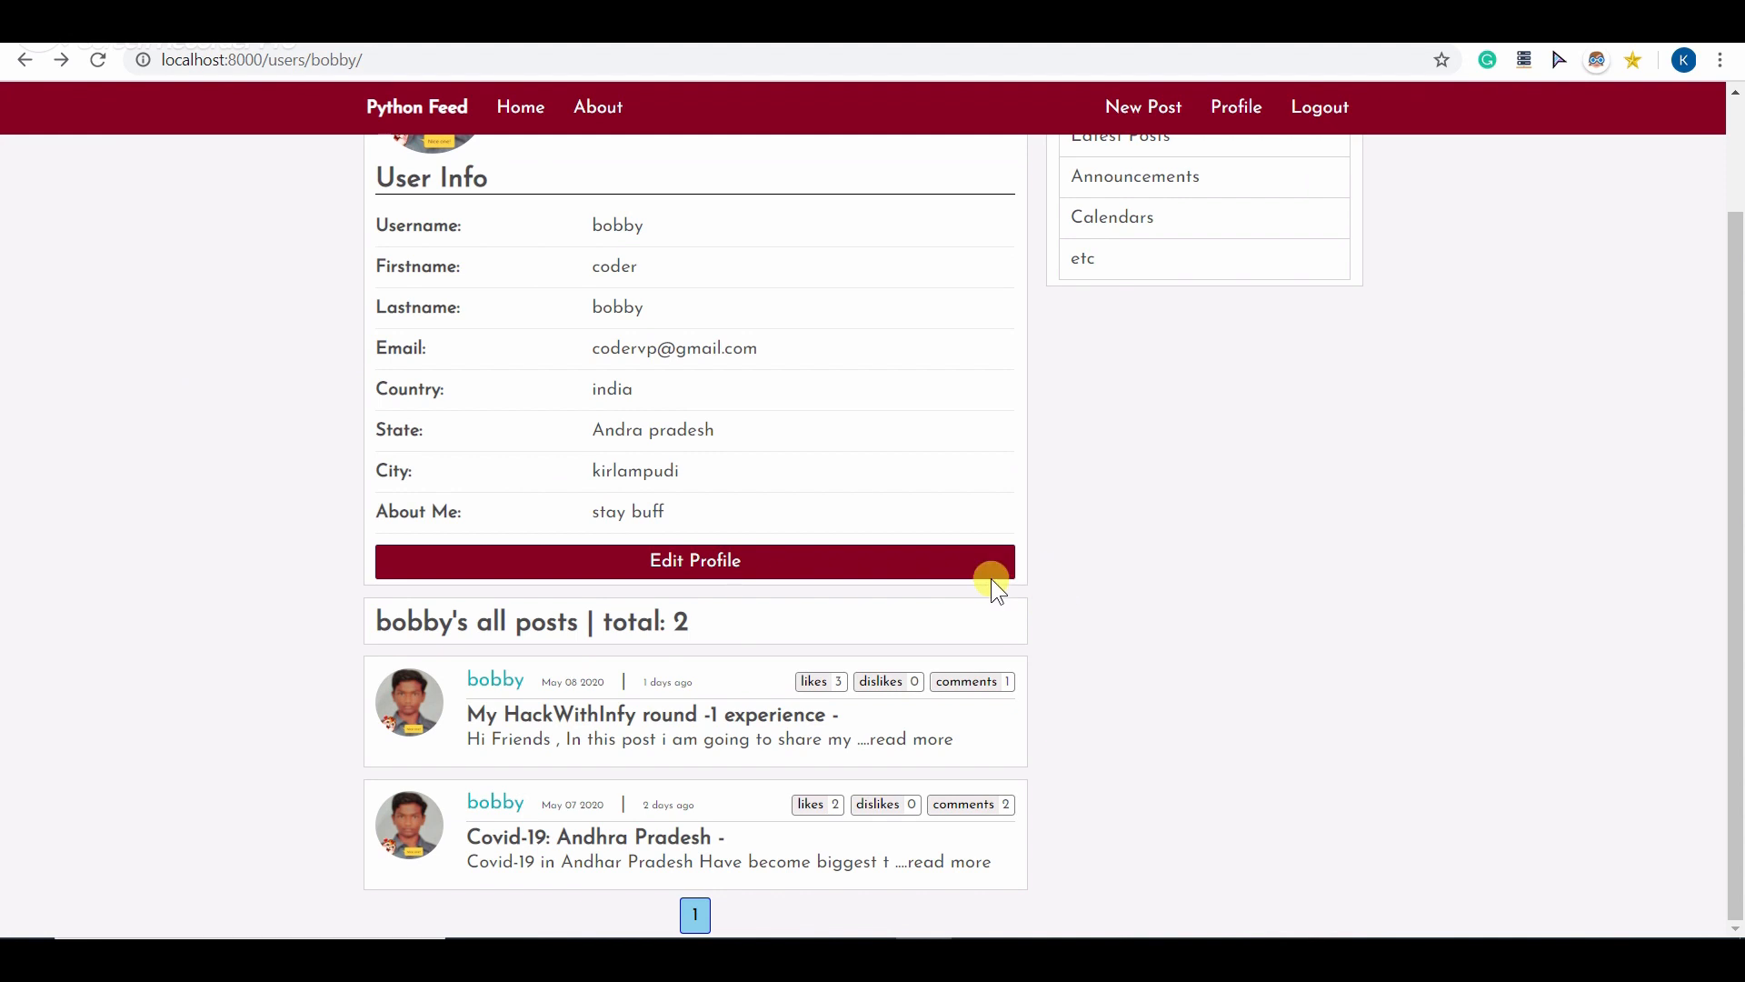
mouse_move(833, 629)
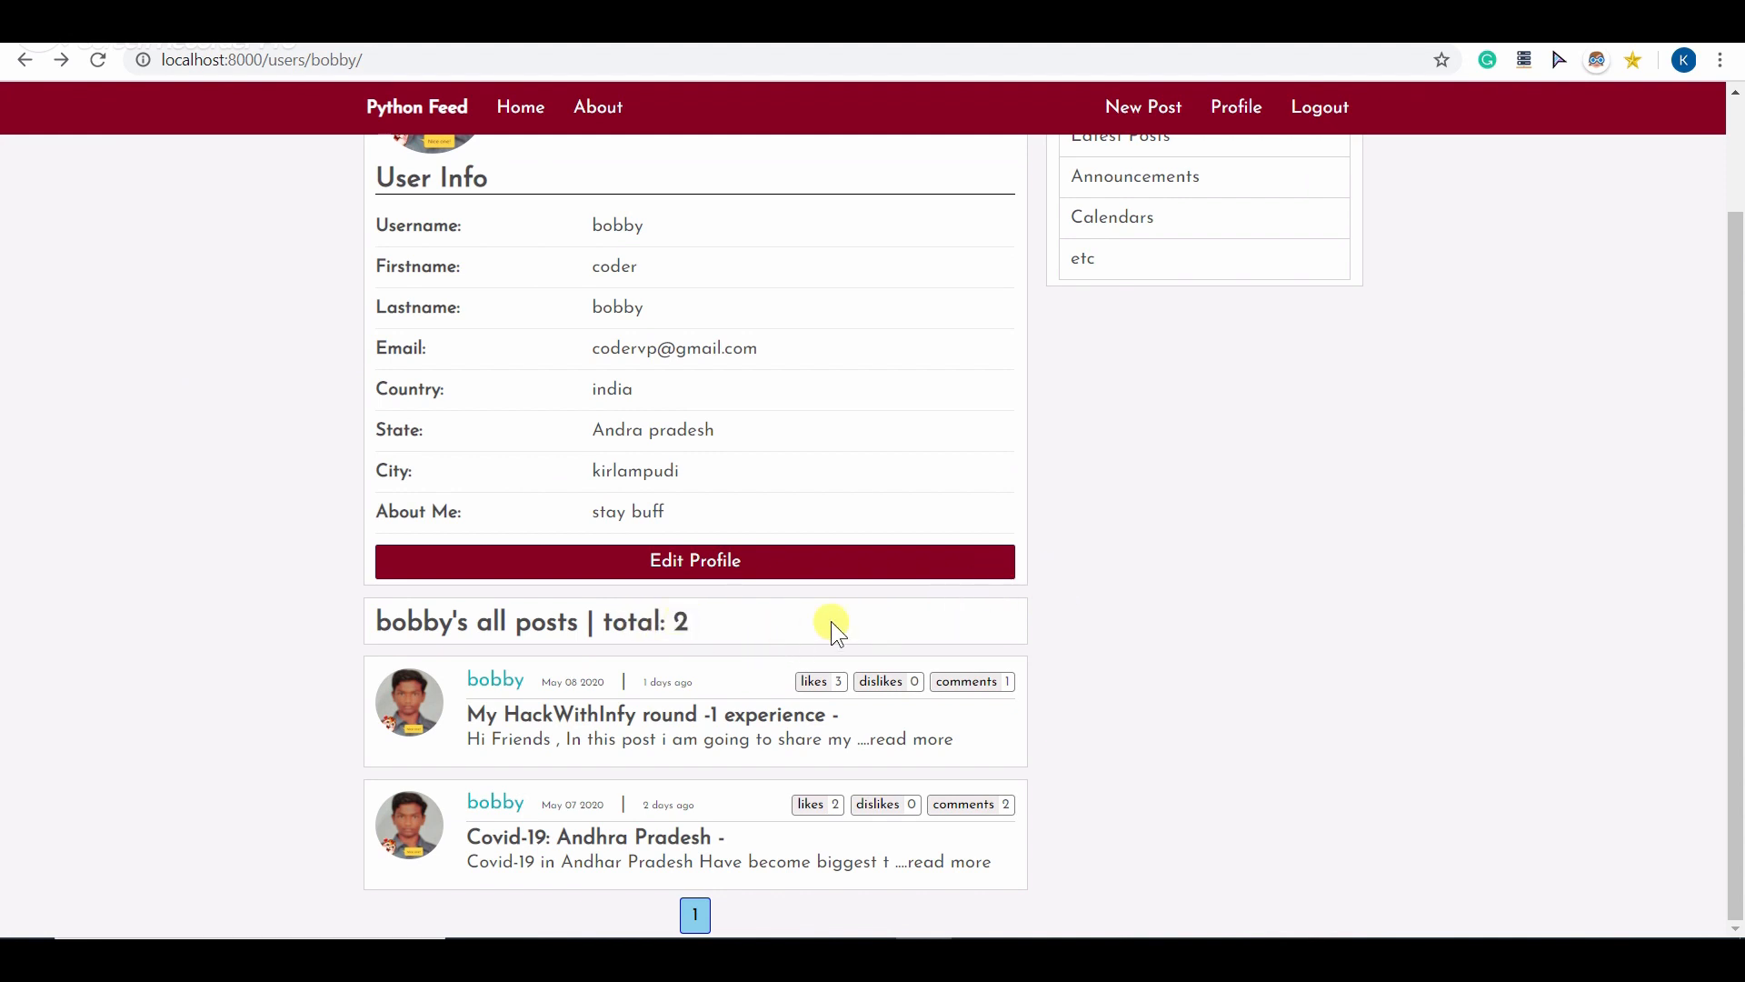
scroll(up, 3)
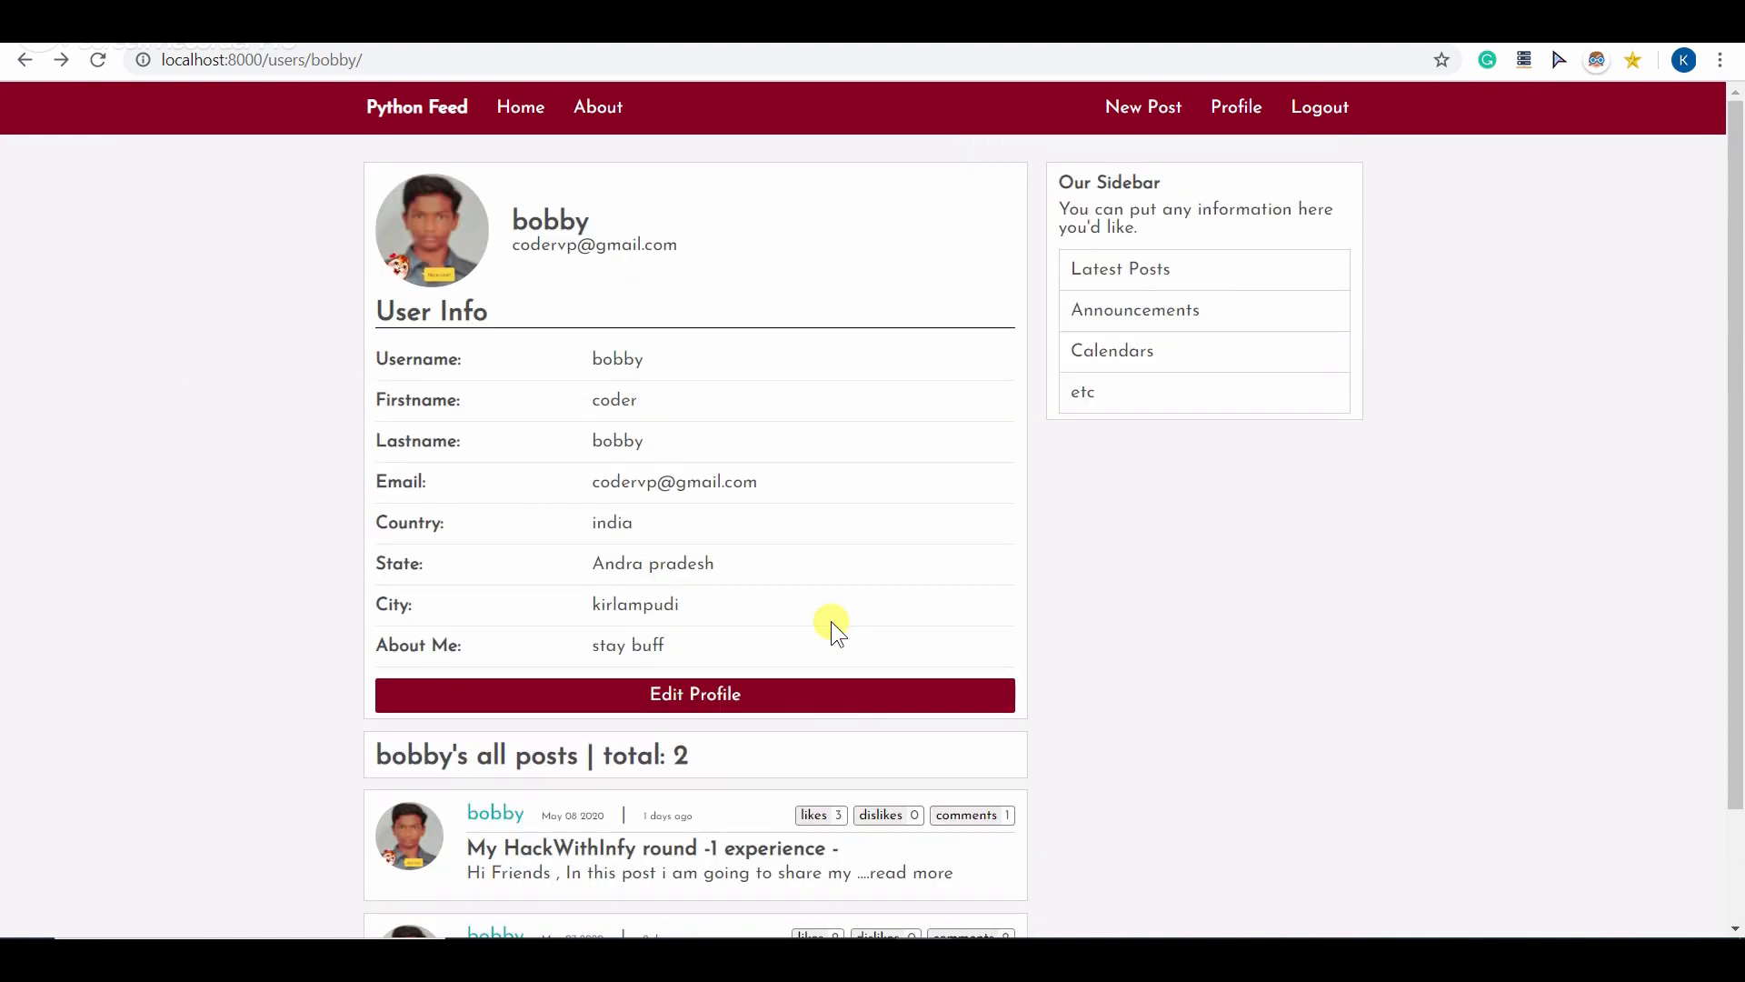
mouse_move(1147, 261)
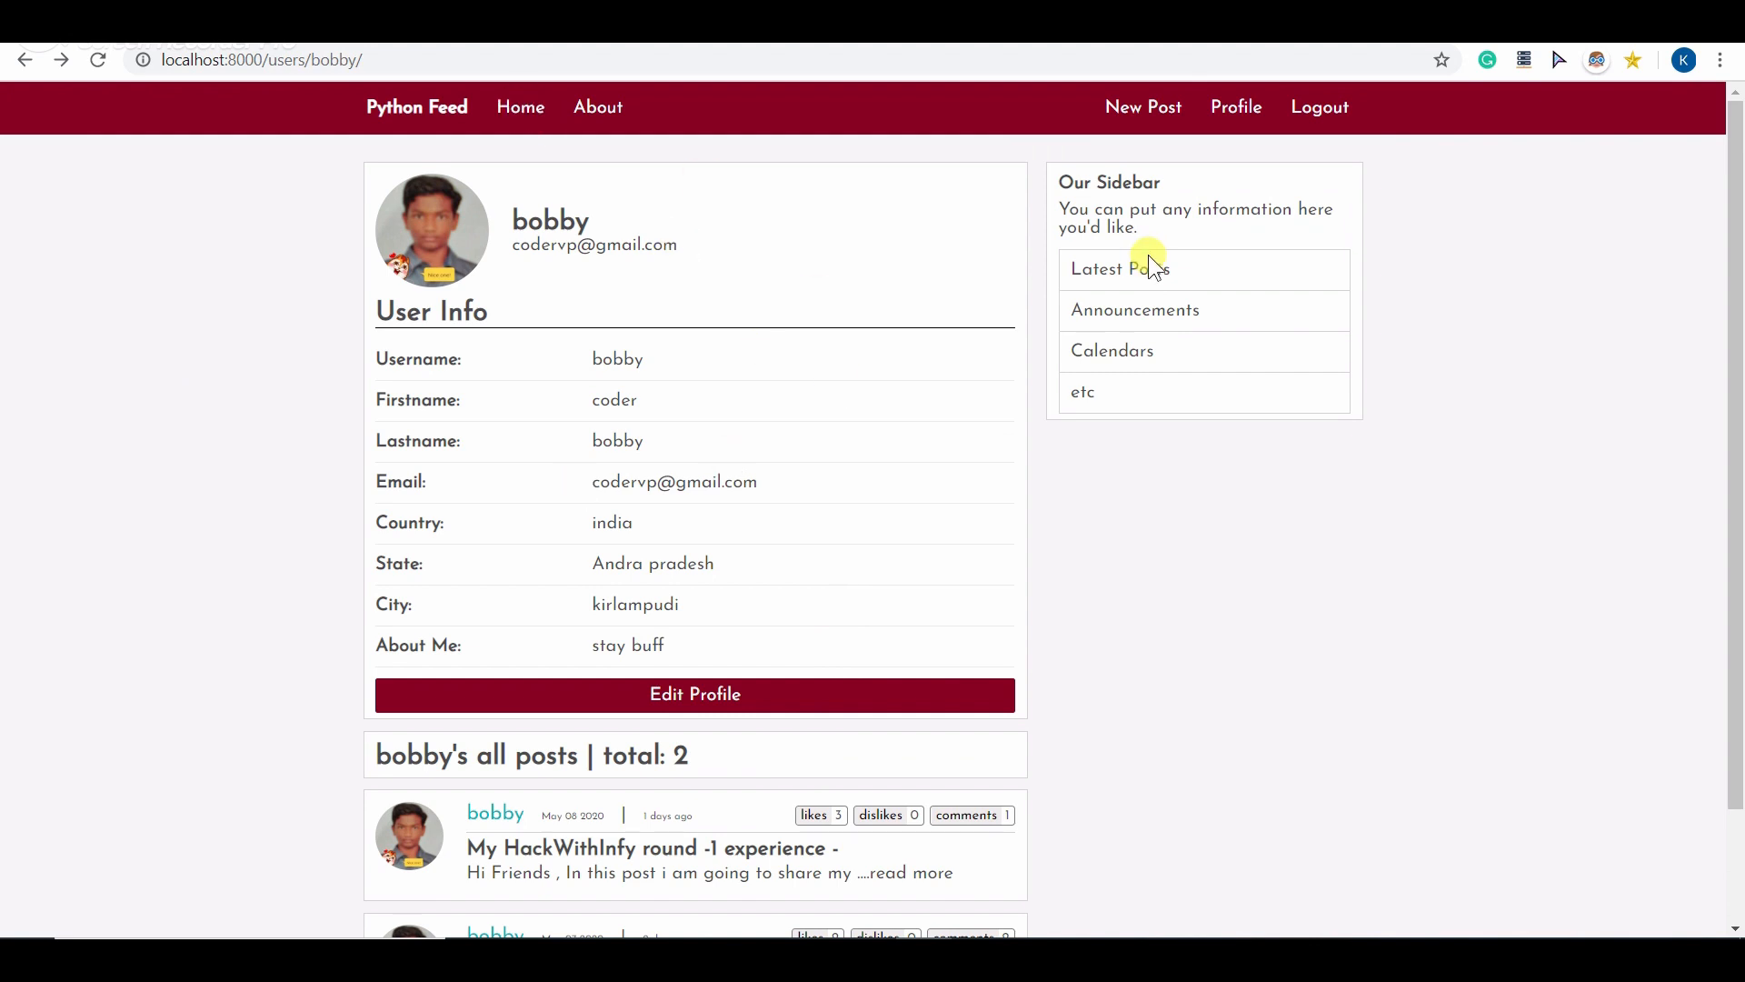
mouse_move(1249, 142)
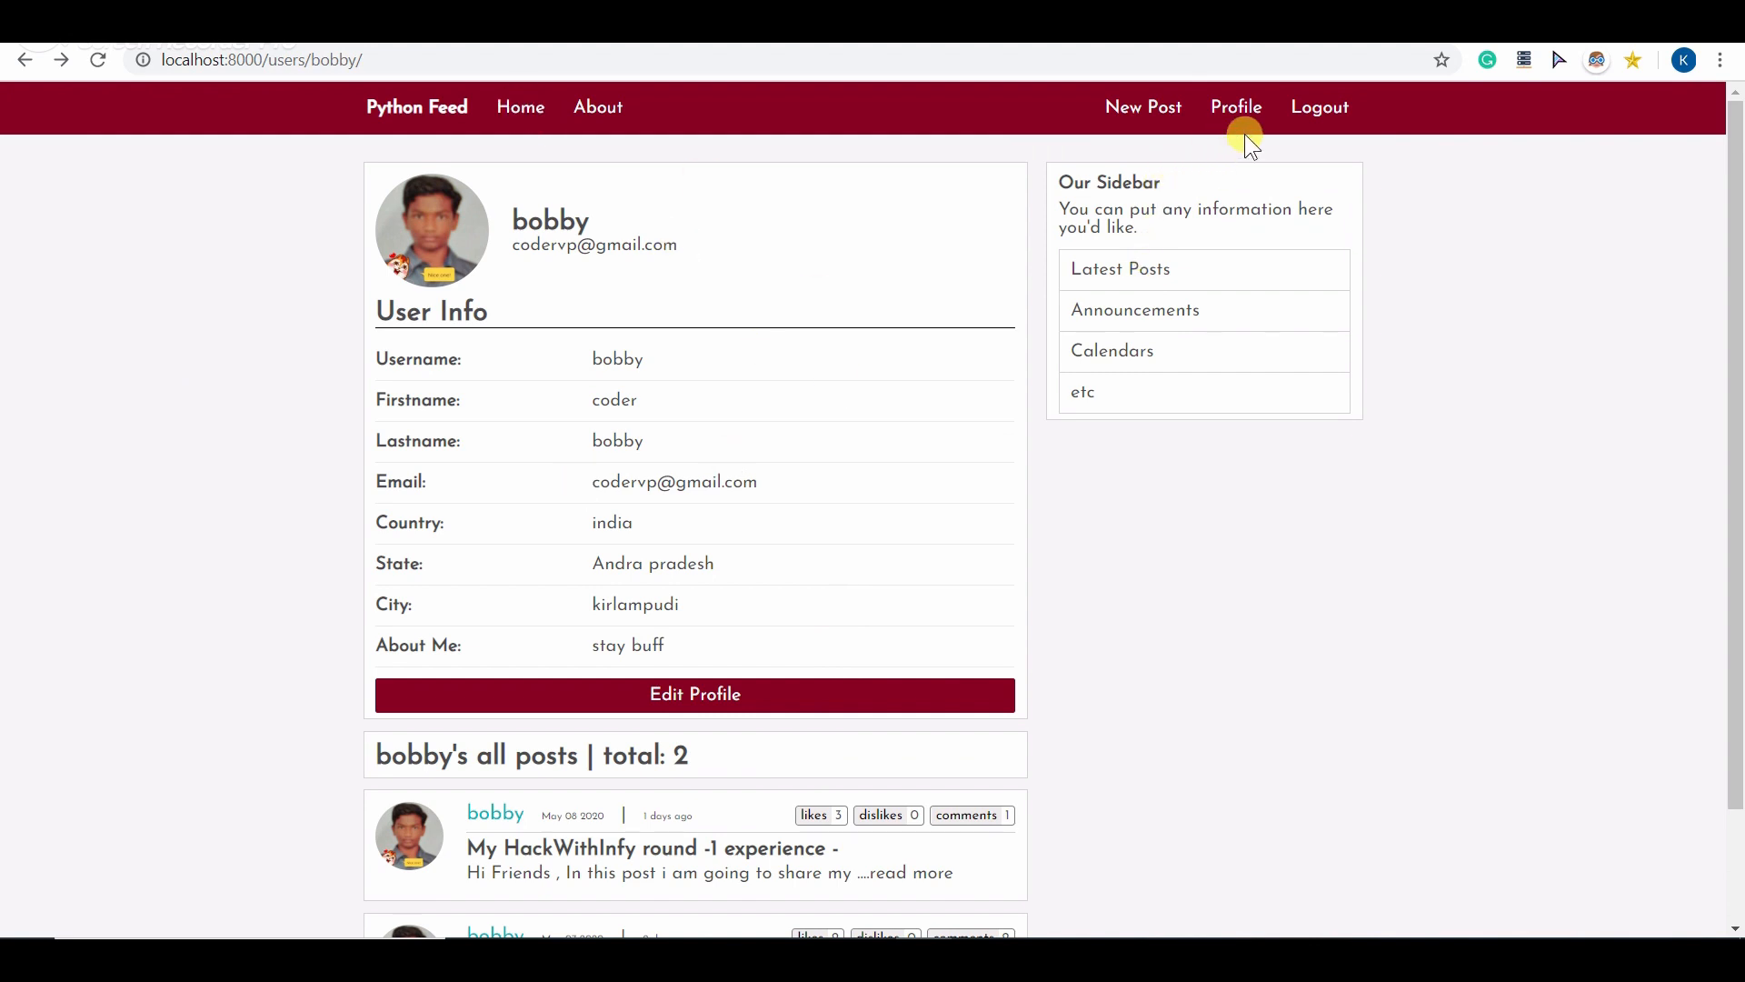
scroll(down, 3)
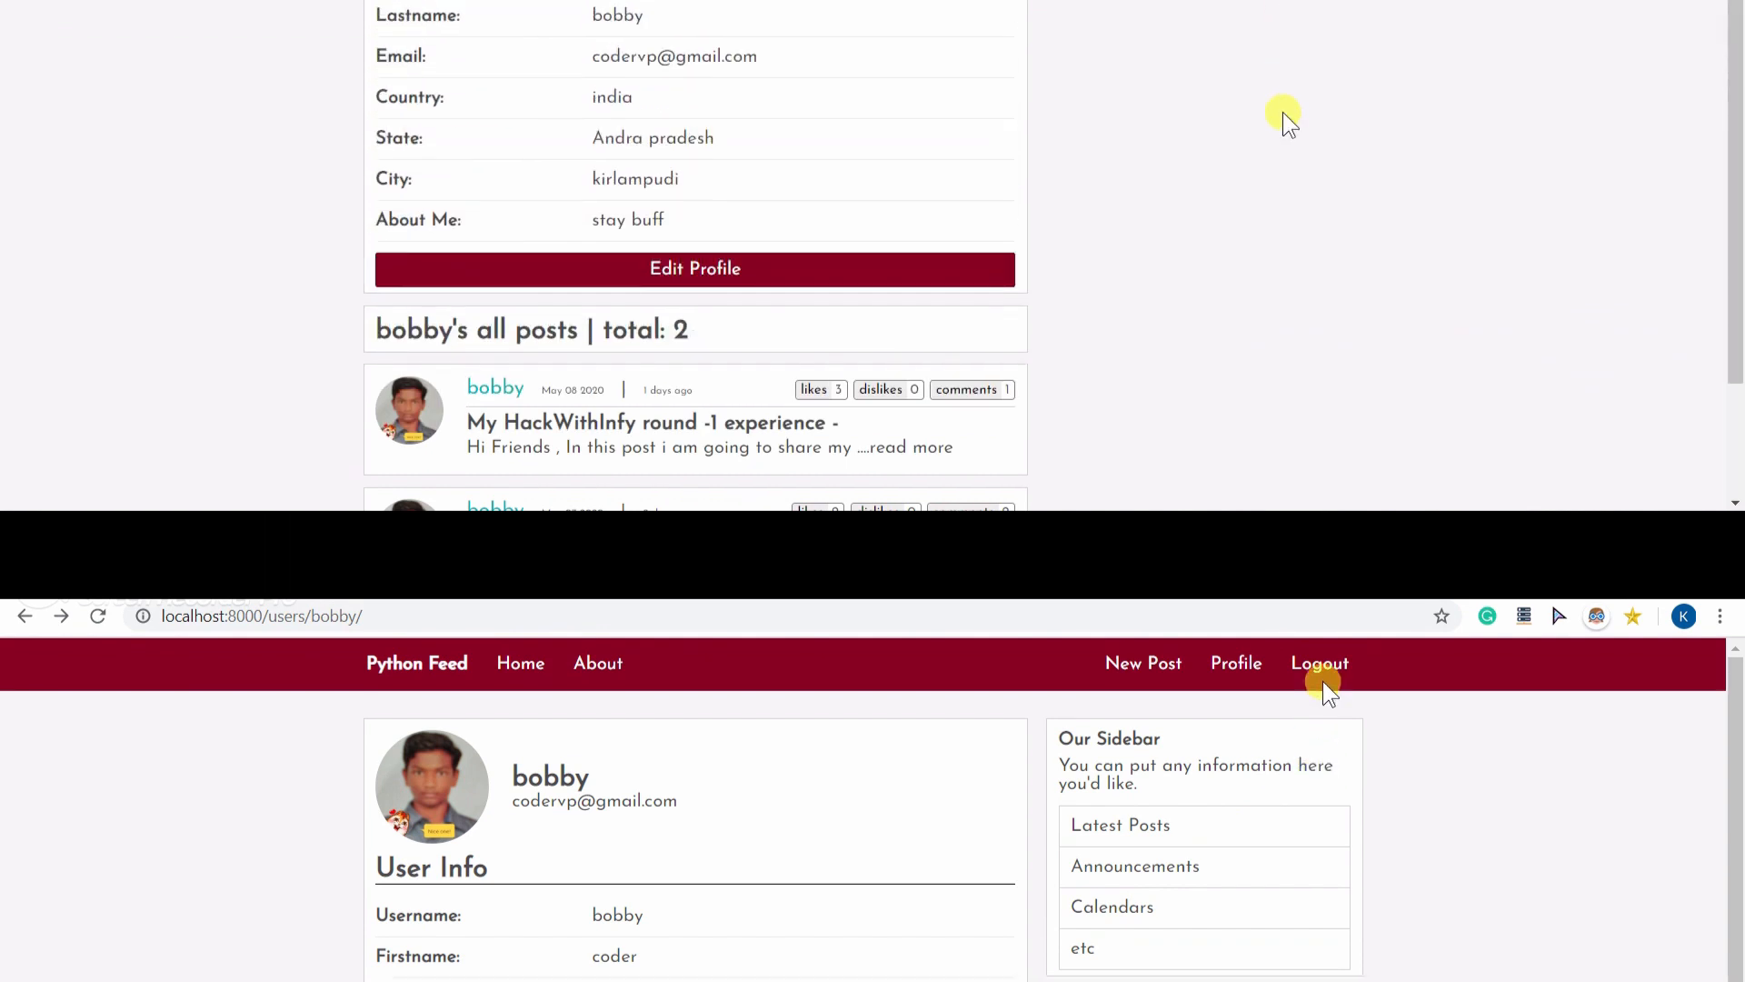
Log out and enter username 'youtube' and the suggested email on the sign-up form.
click(1319, 663)
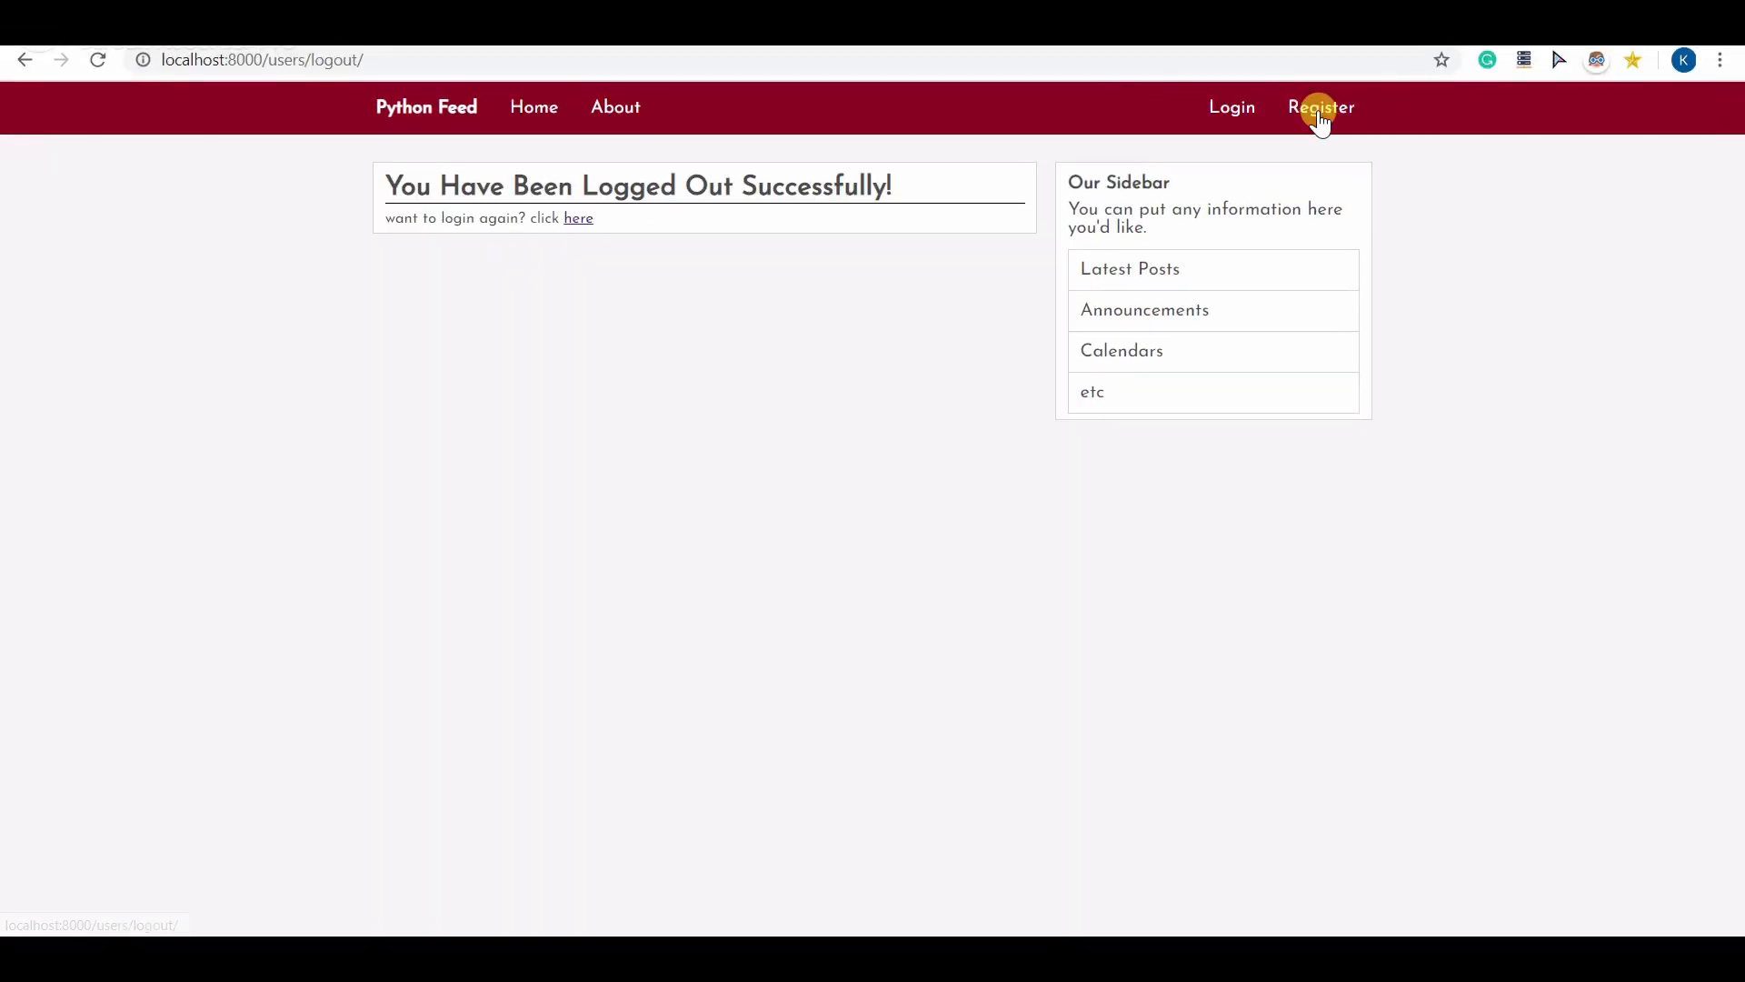
click(1320, 107)
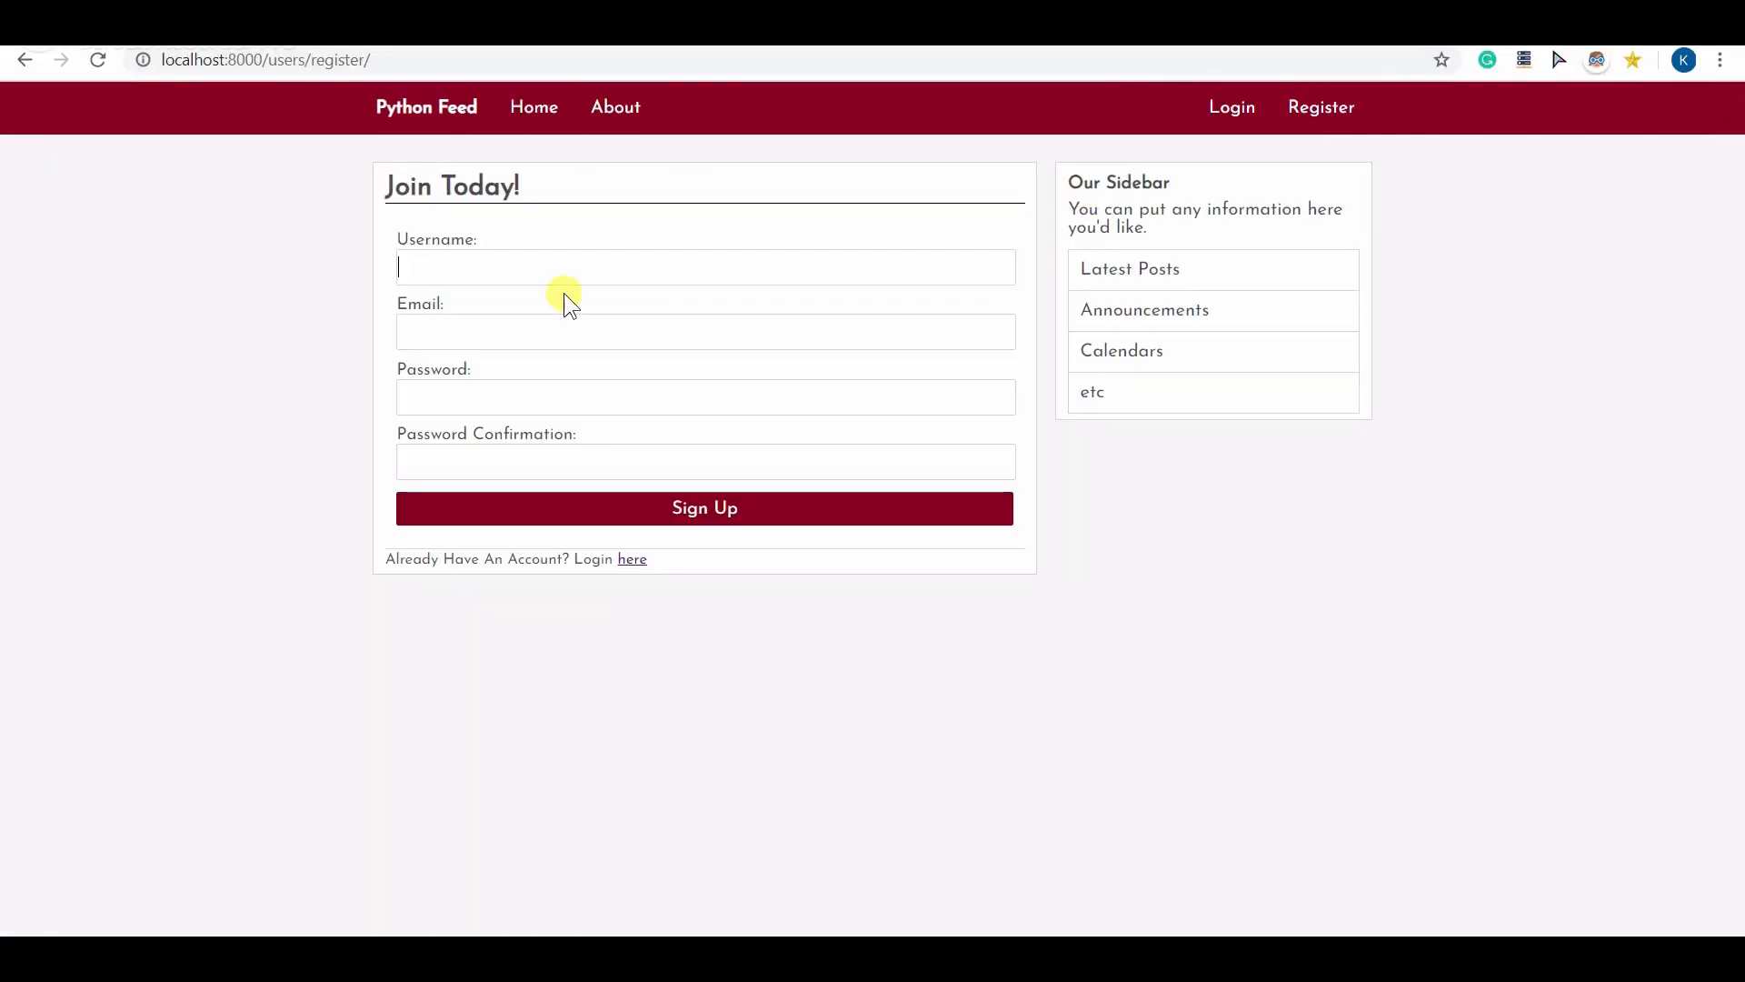
click(704, 266)
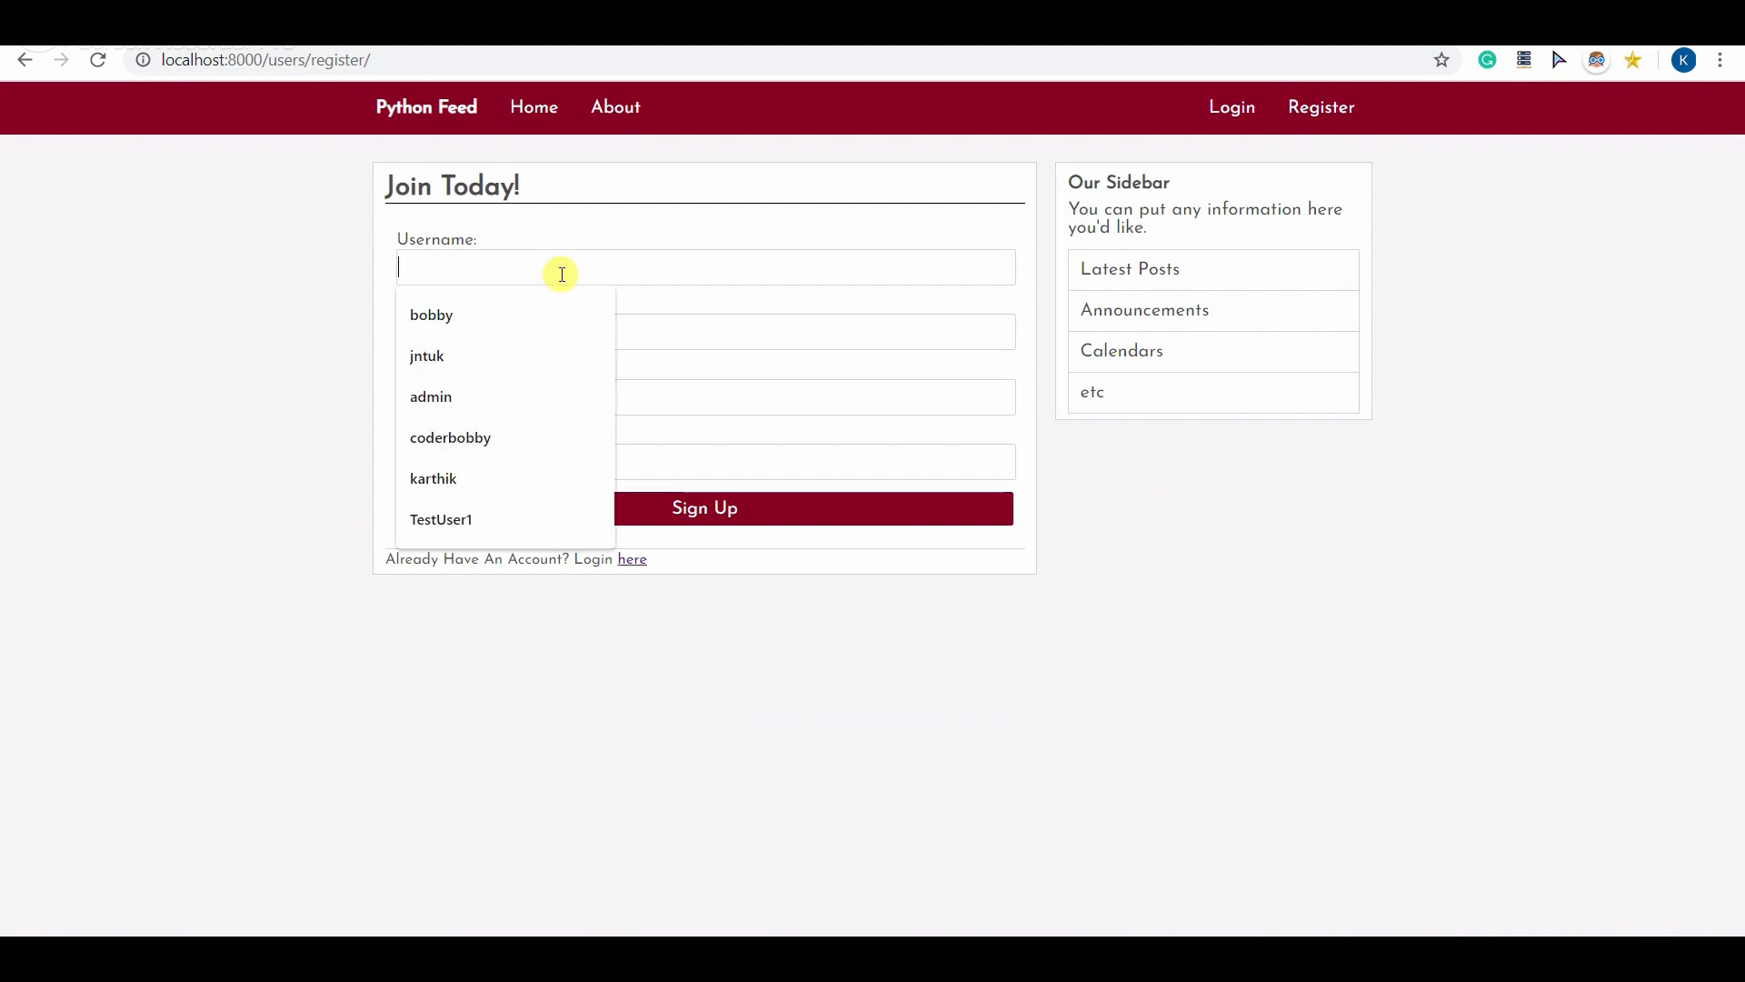
text(youtube)
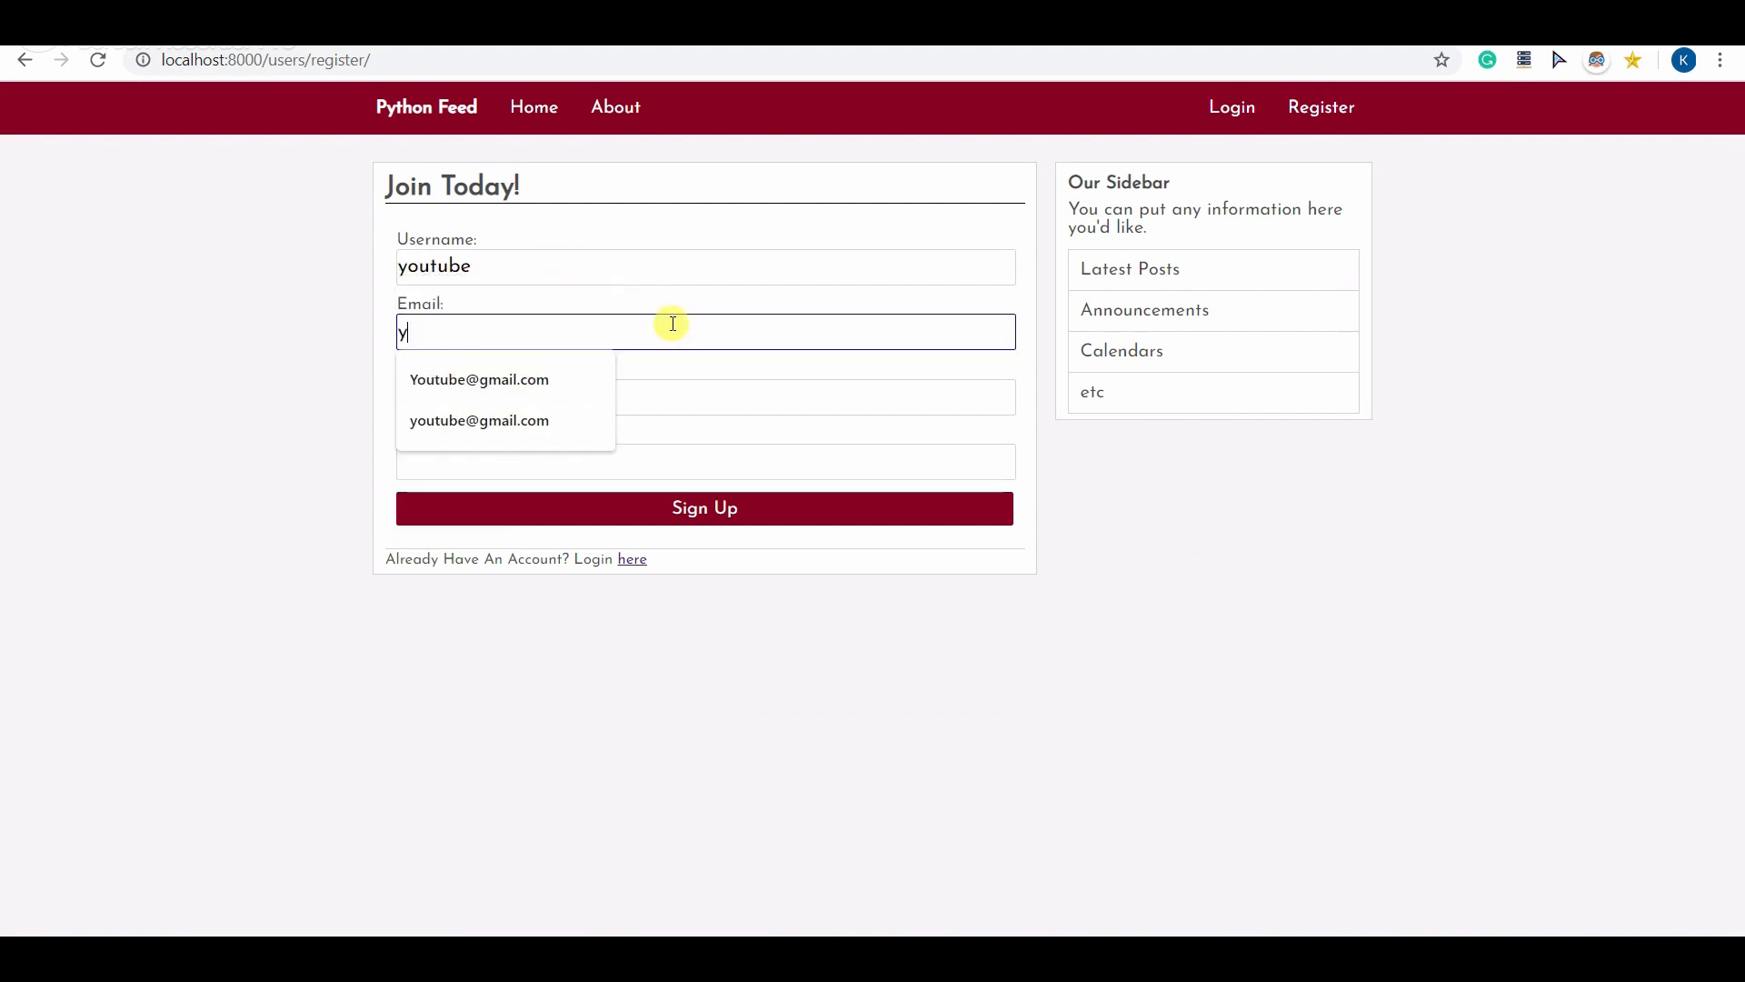
text(outube@)
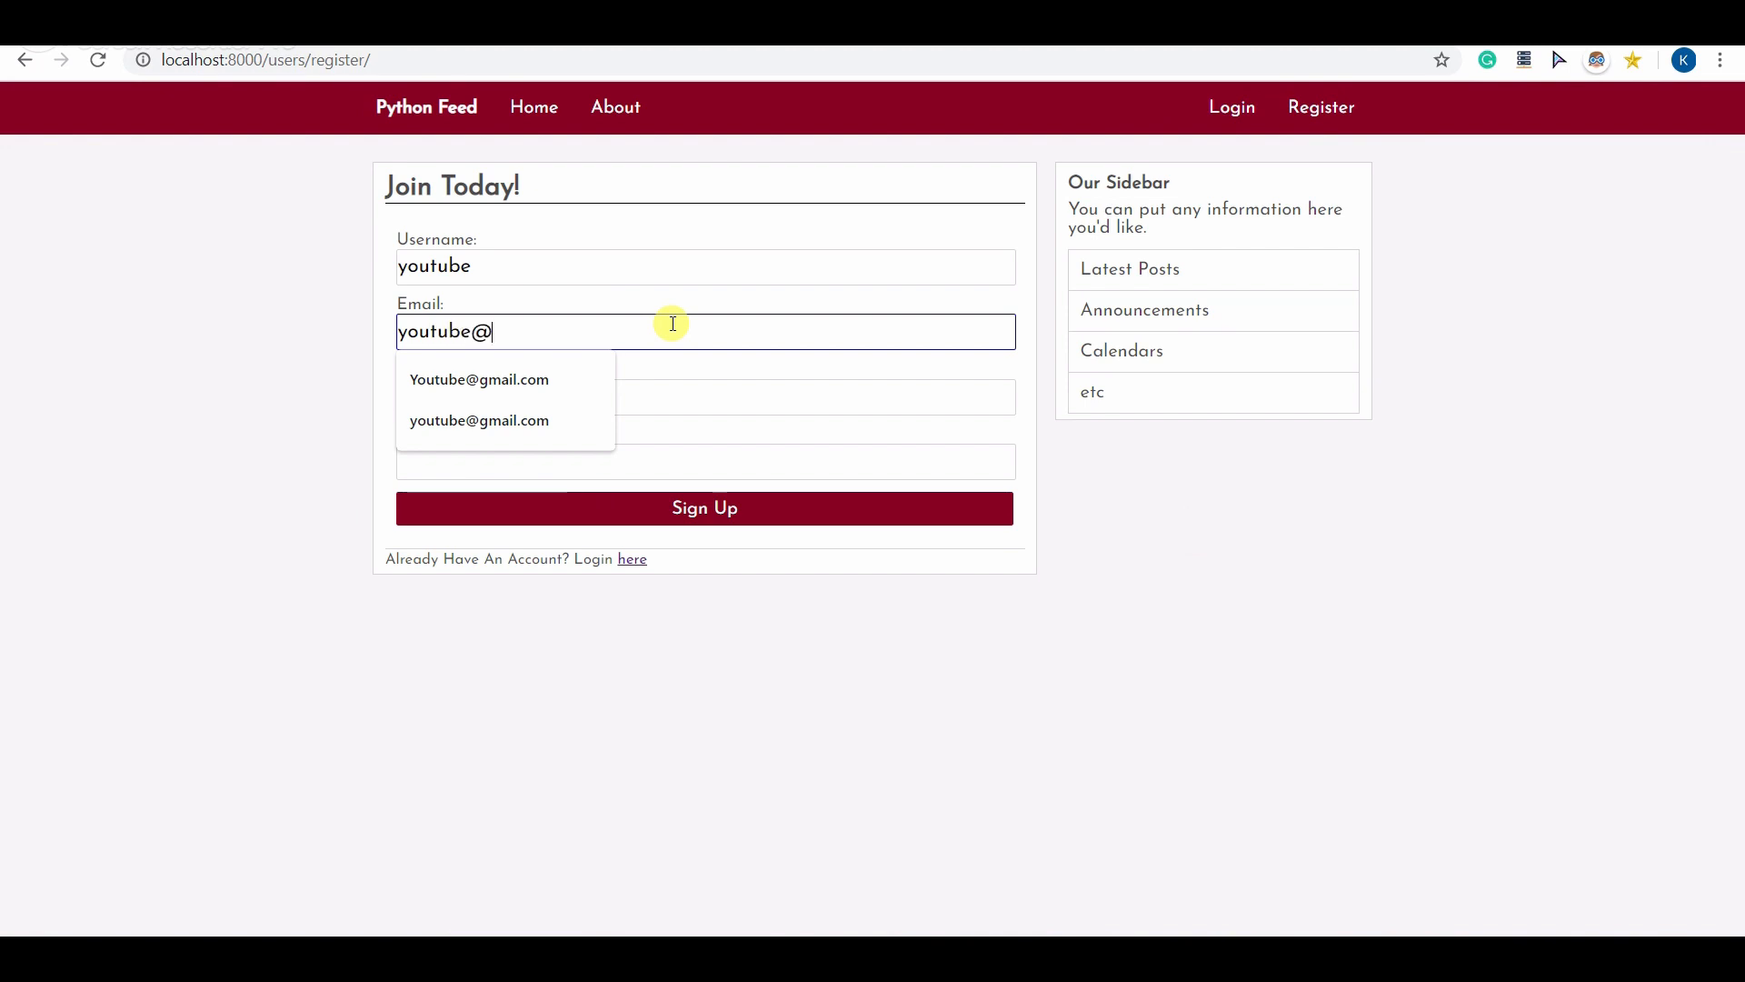
click(479, 420)
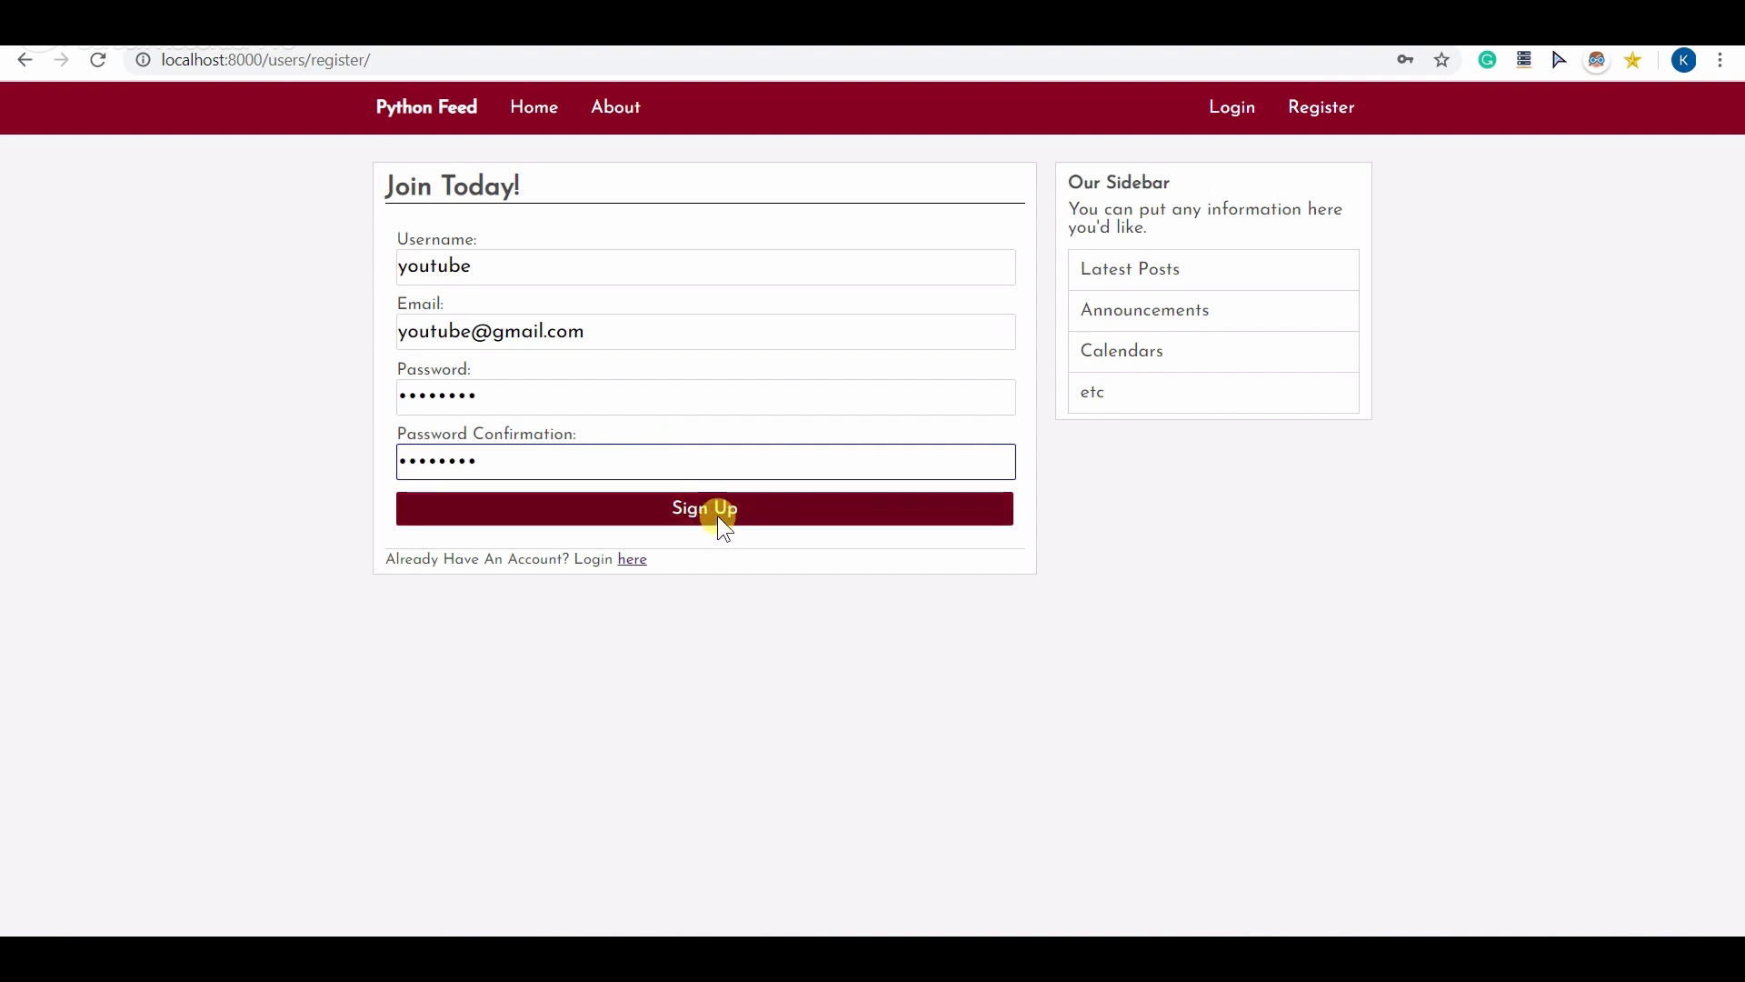
Register the youtube account and fill the login form with its saved credentials.
click(704, 507)
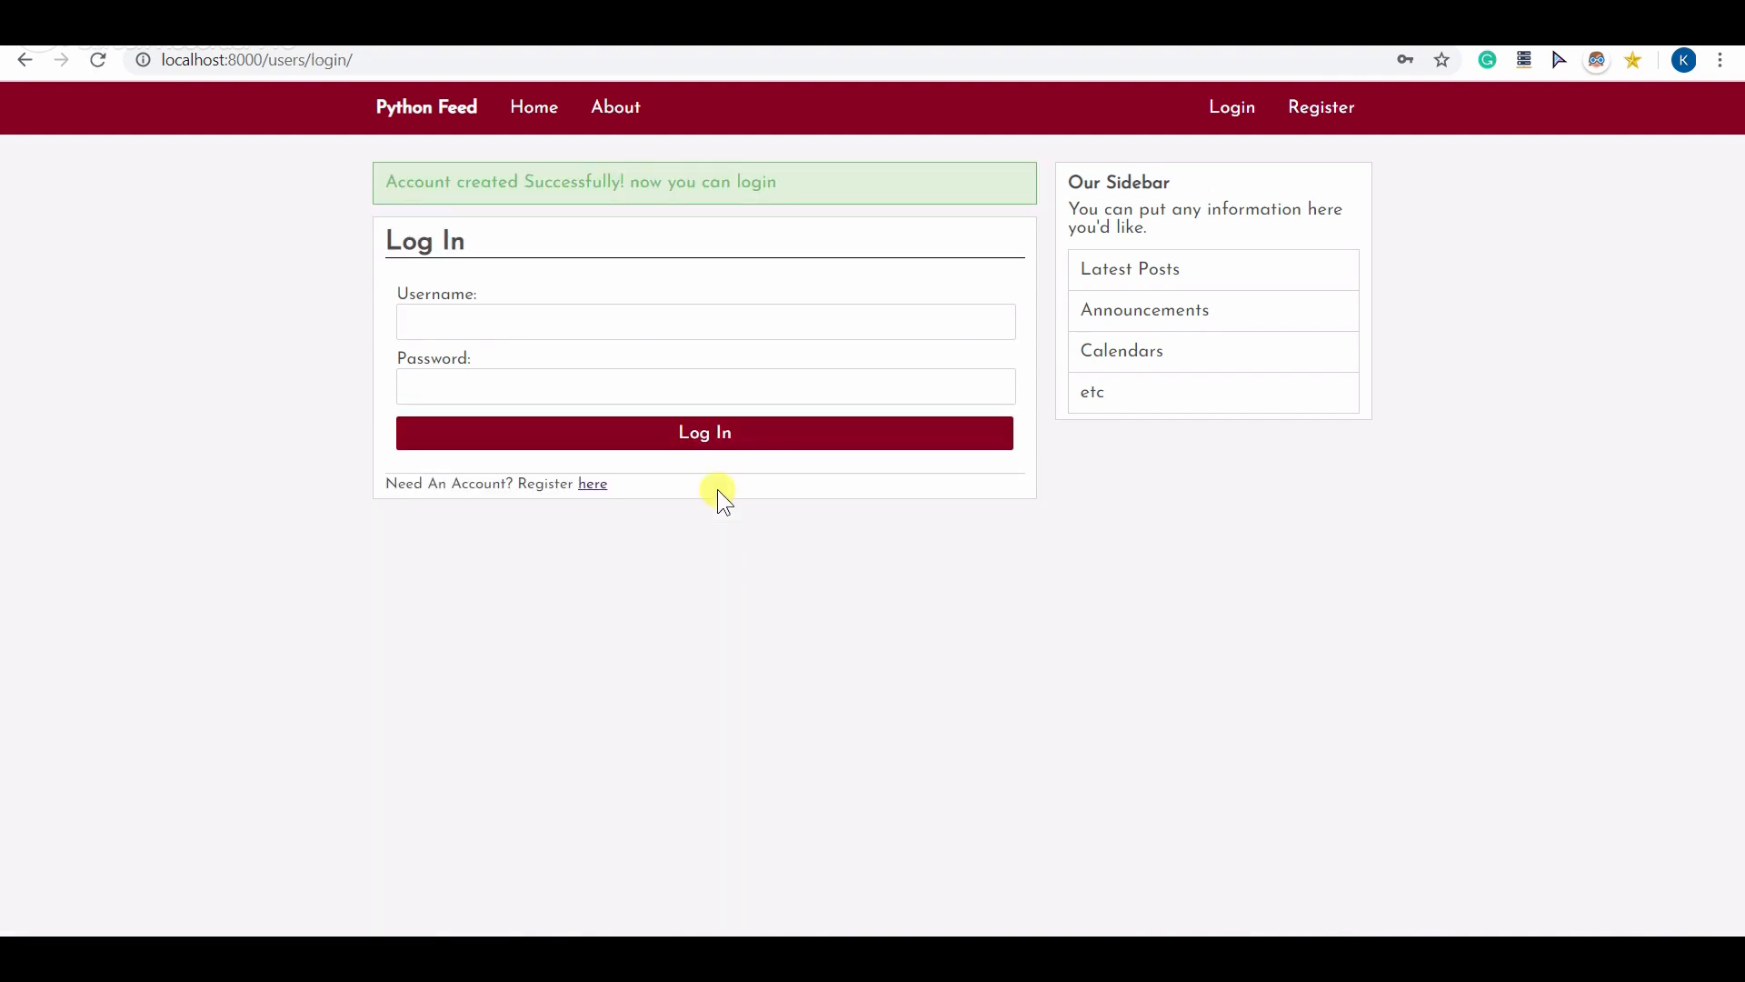
mouse_move(684, 312)
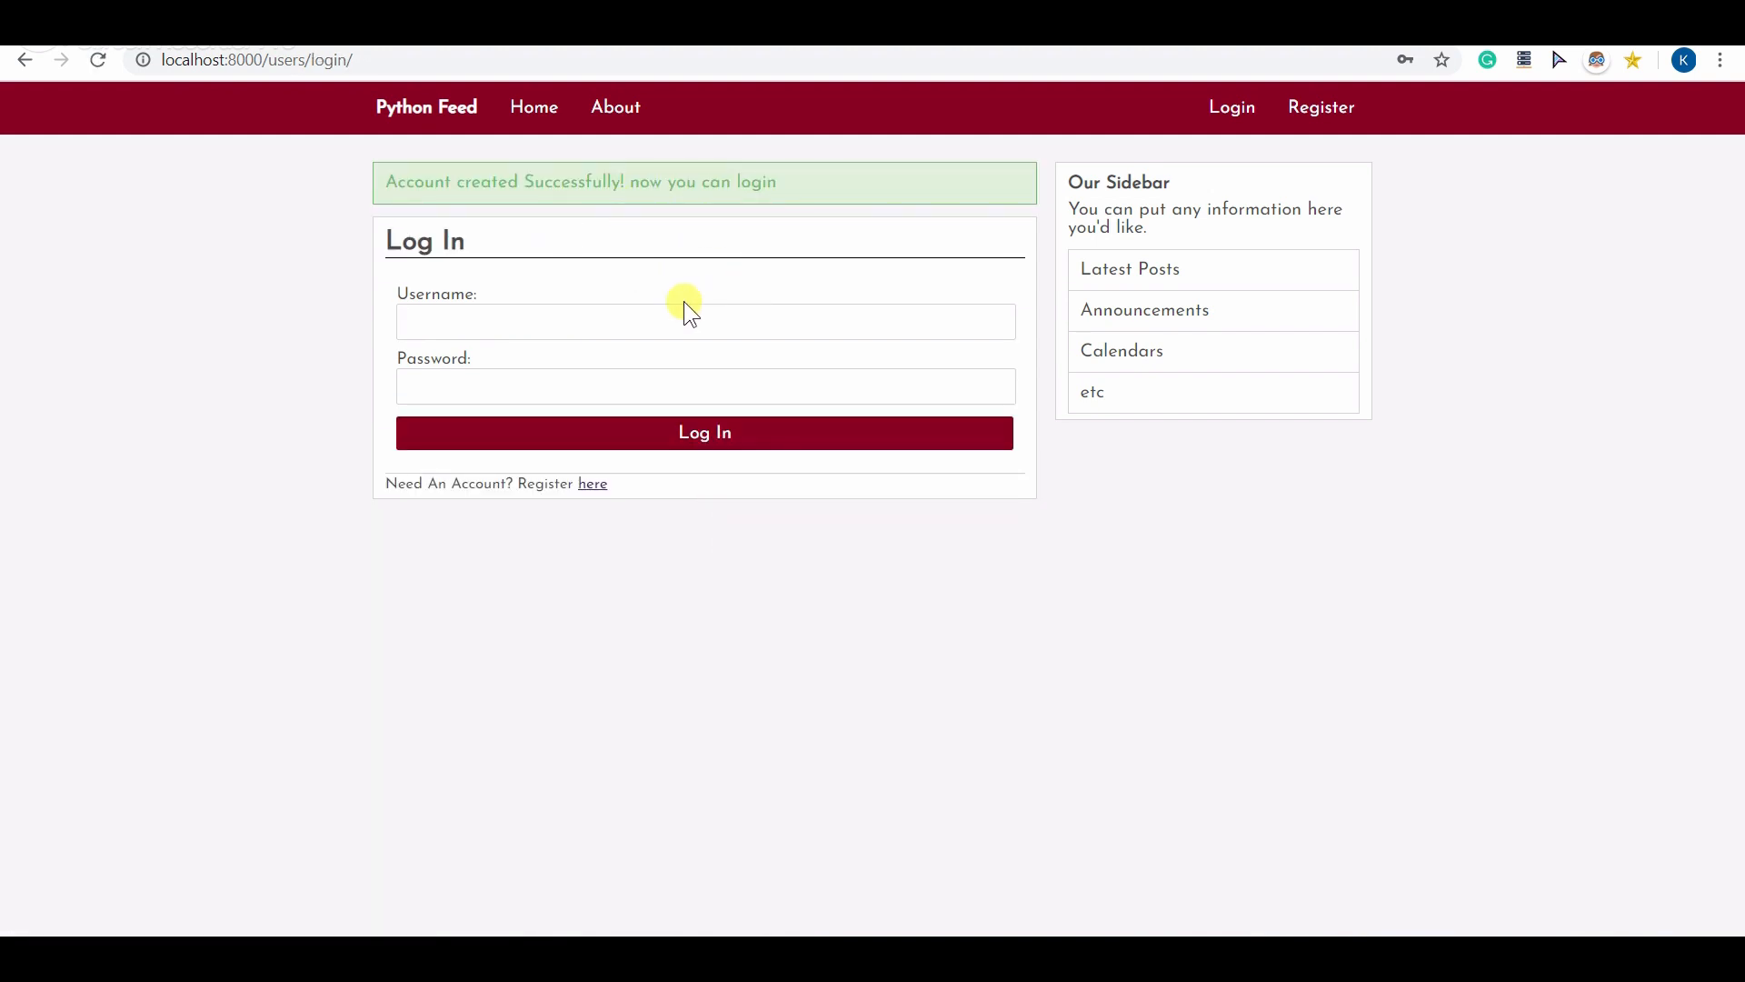
text(you)
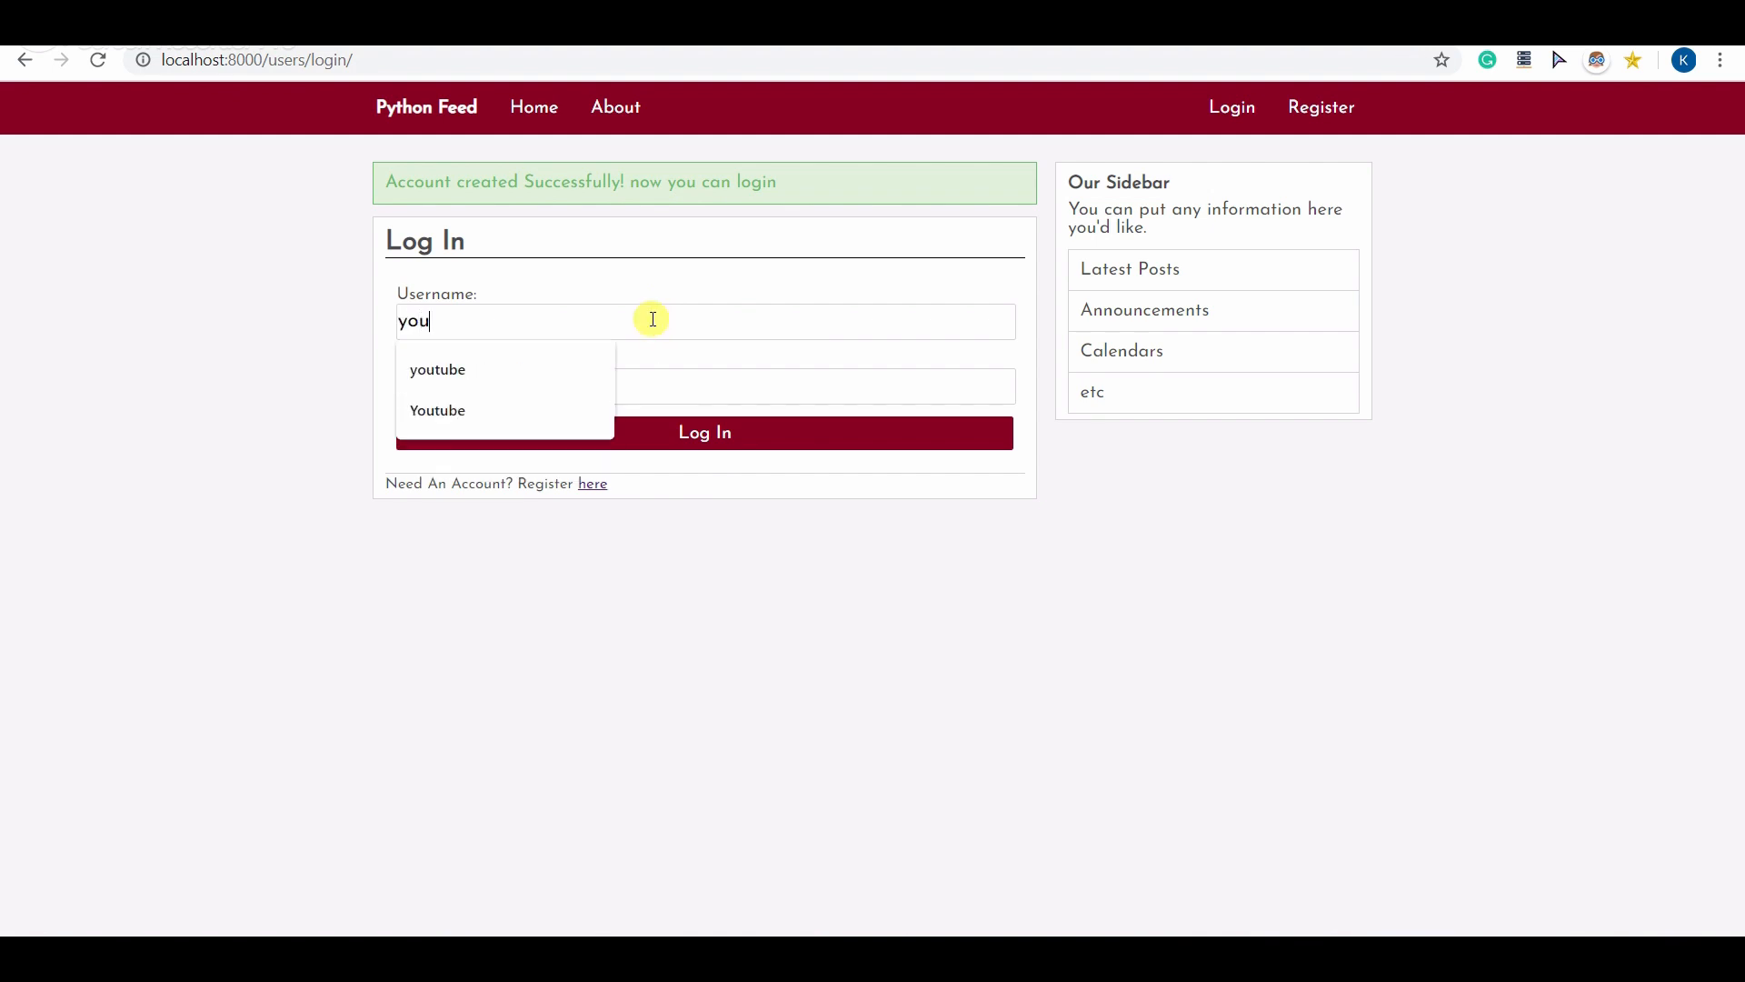
click(437, 370)
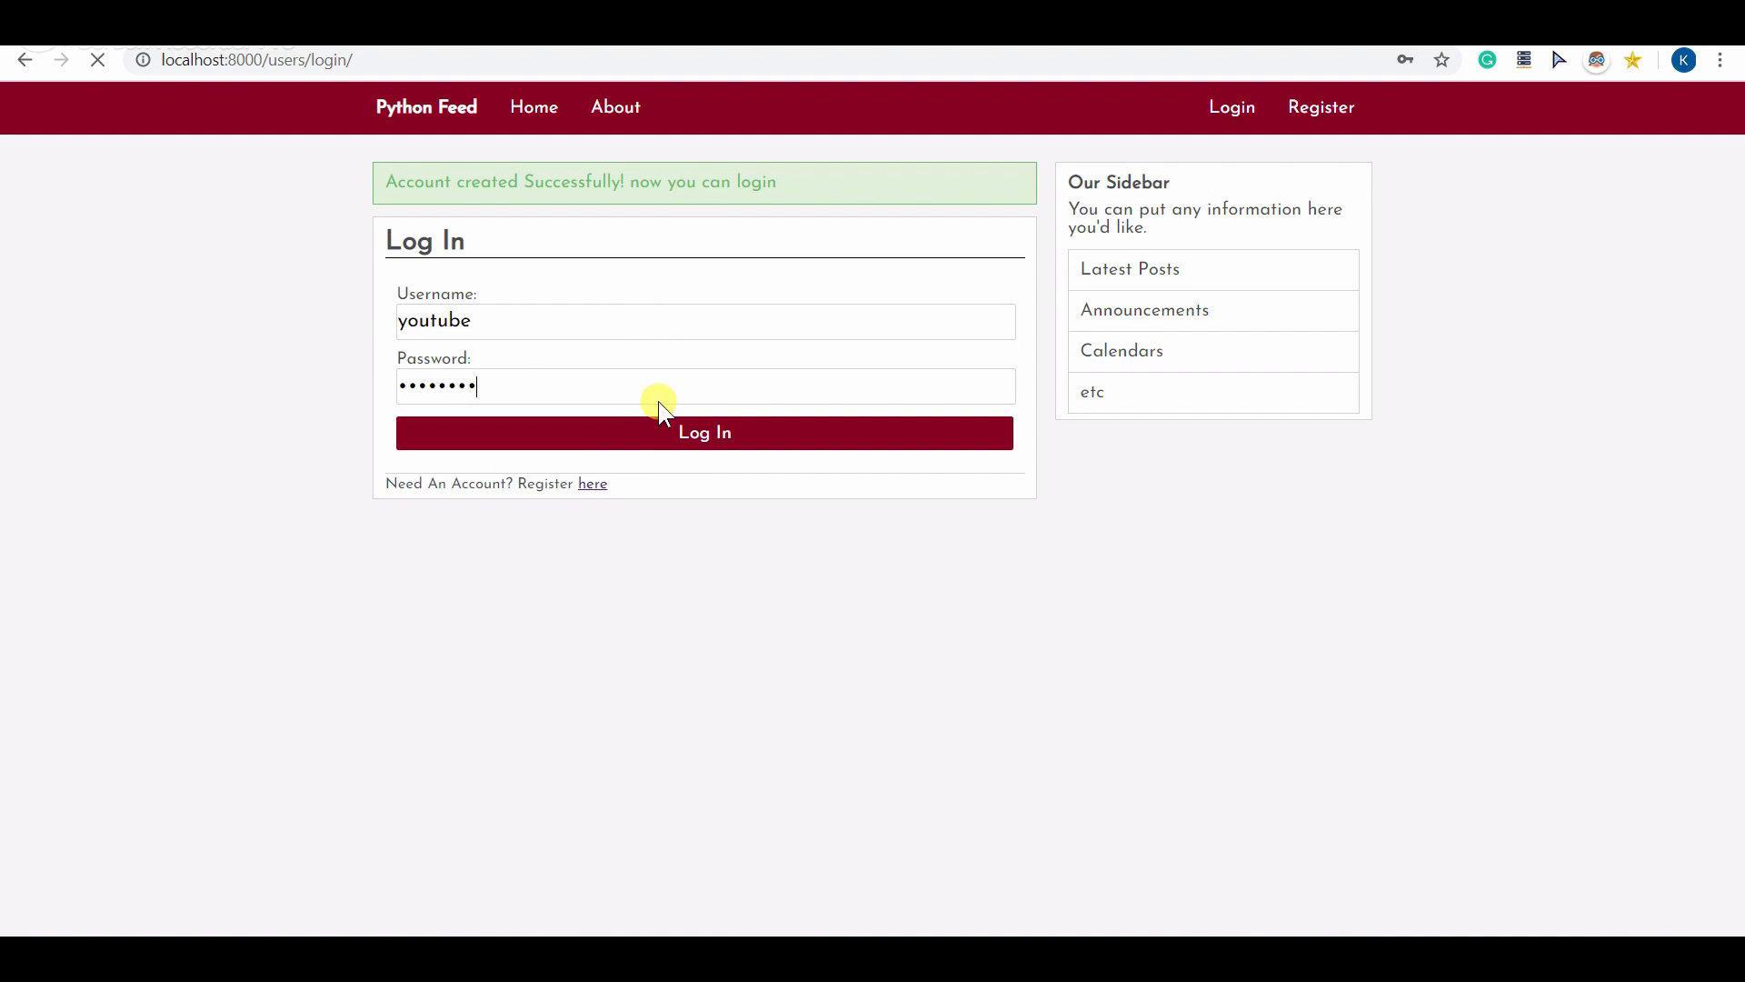
Log in as youtube, with zero posts and no likes, and start a new post.
click(704, 432)
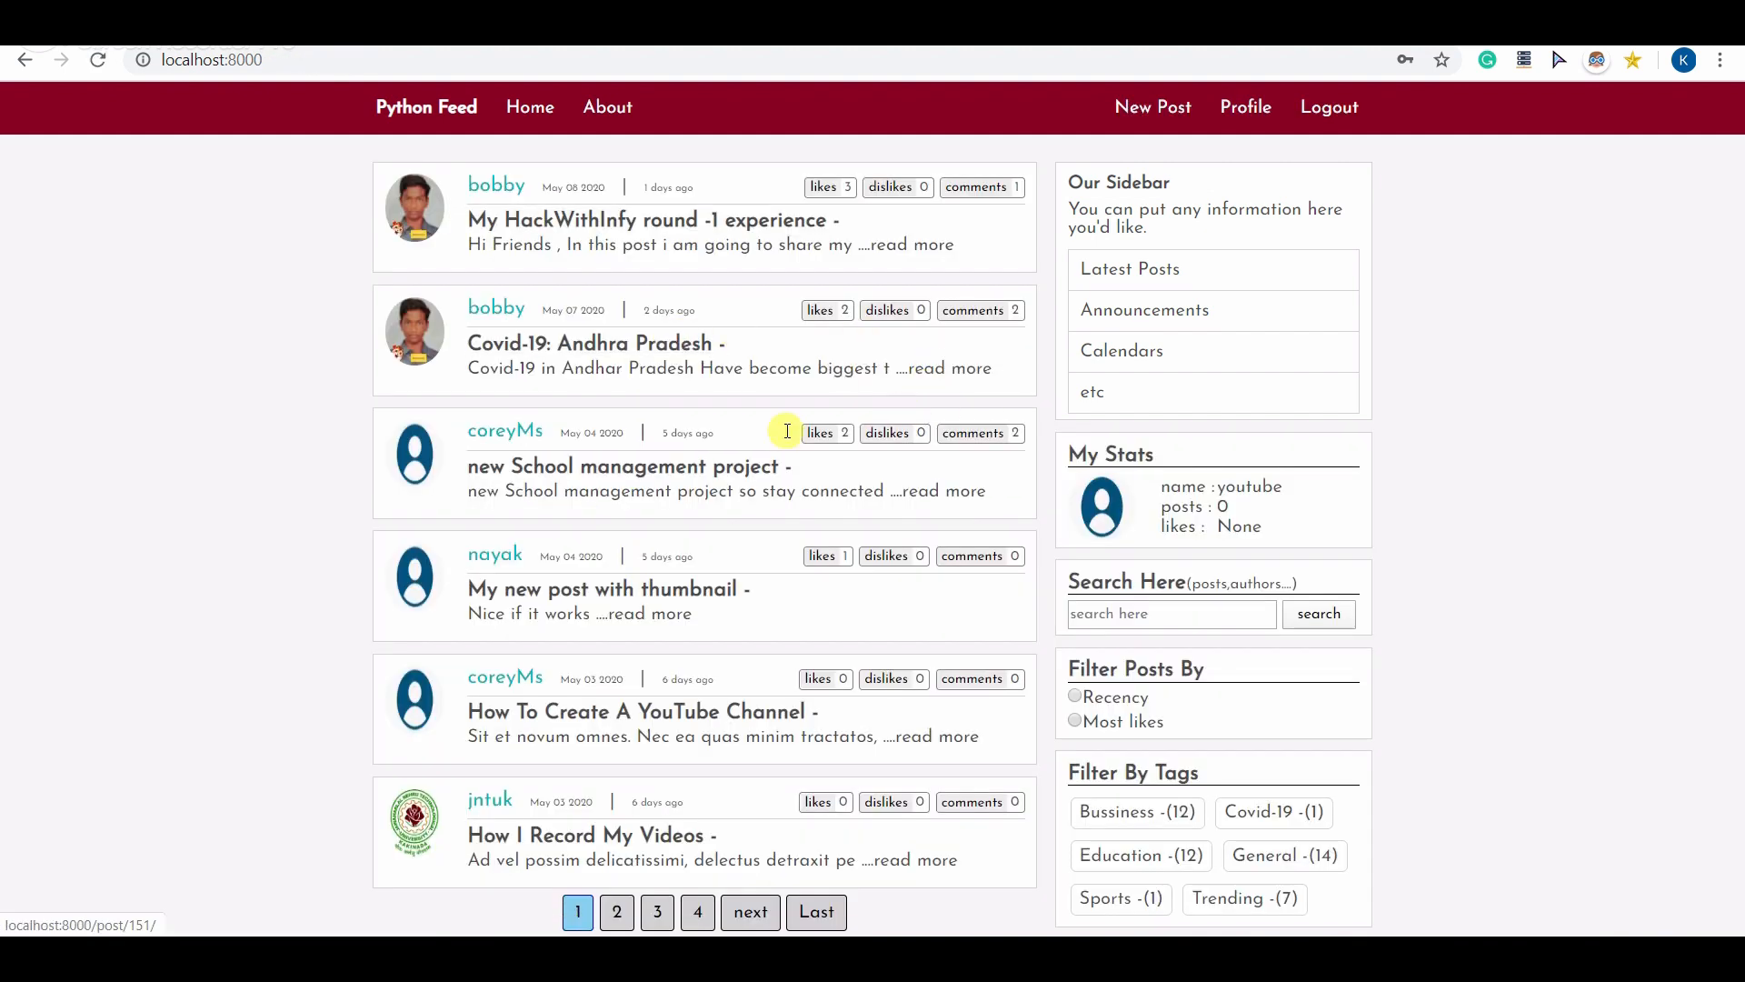
mouse_move(1235, 510)
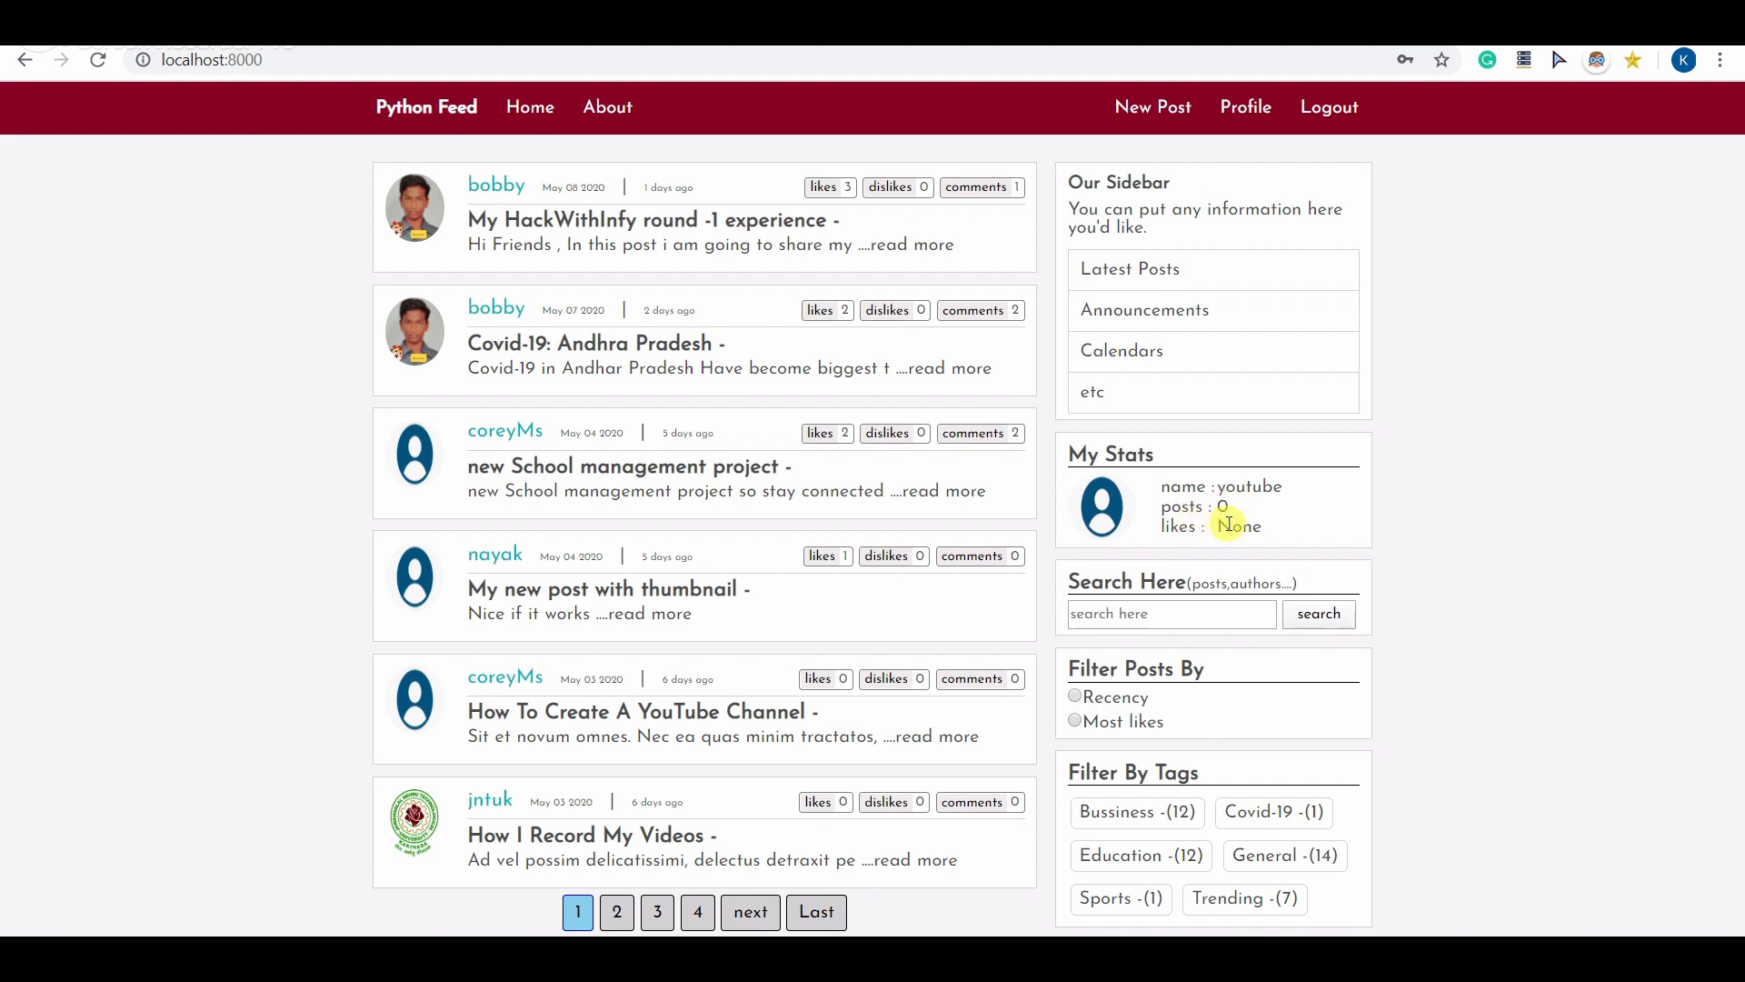
mouse_move(1241, 556)
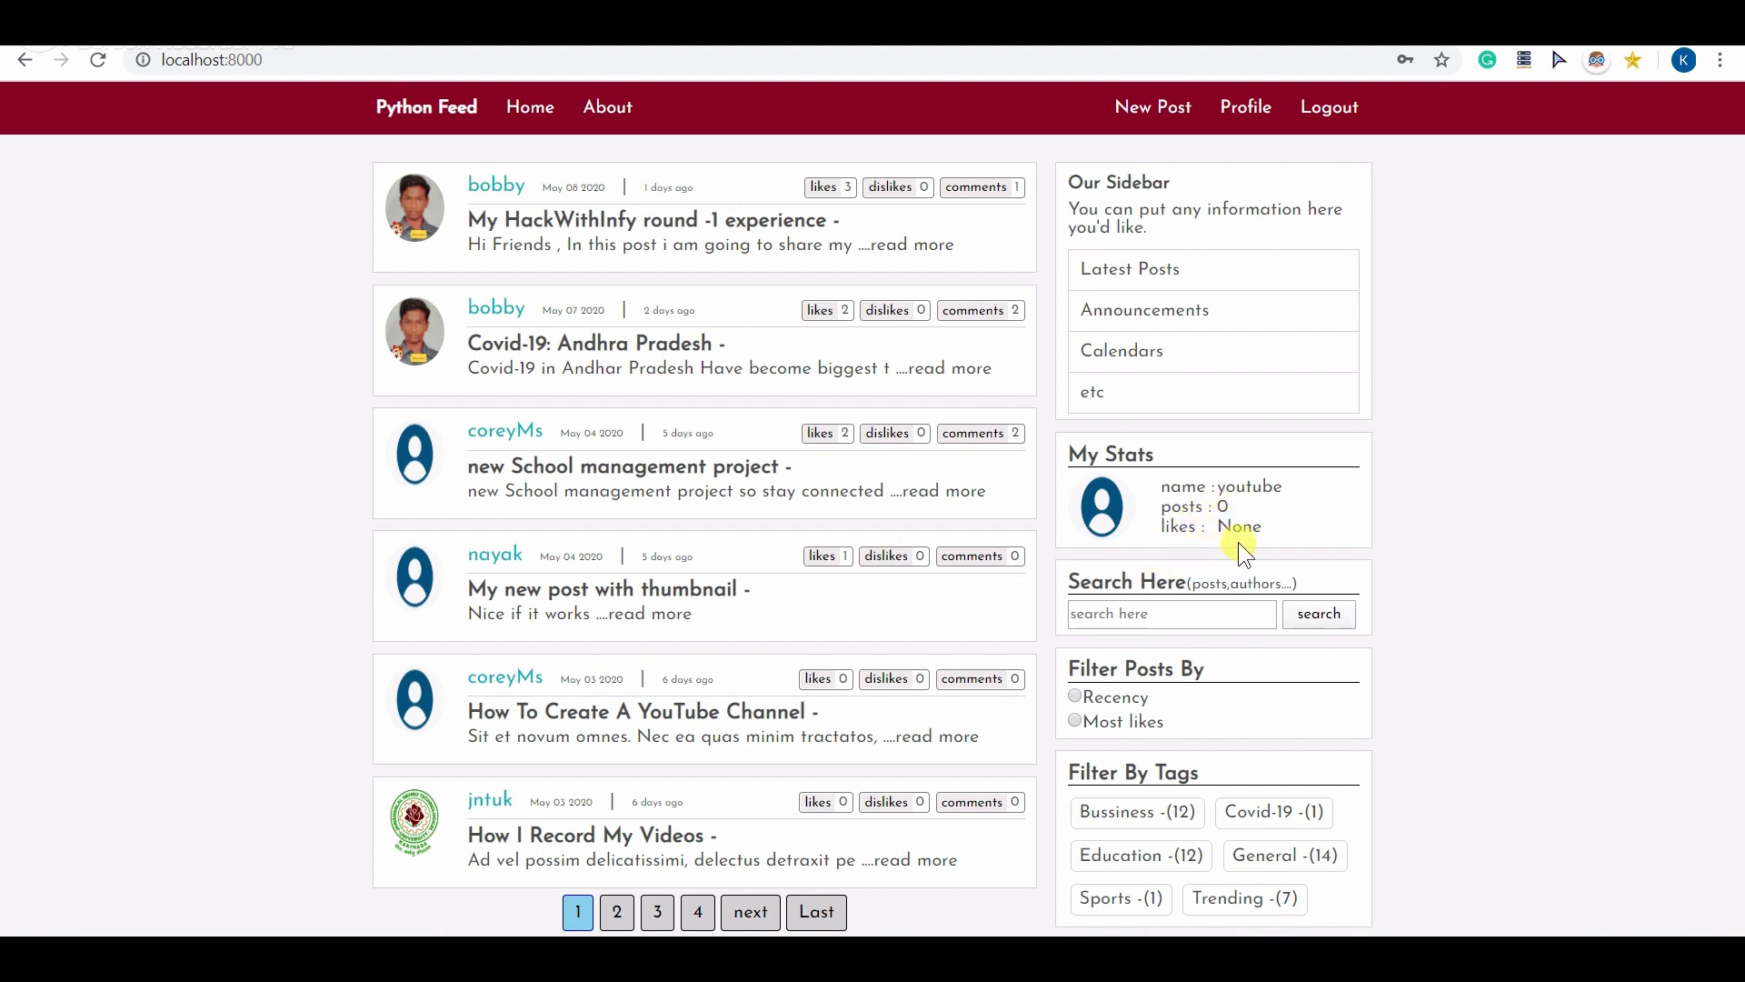
mouse_move(1197, 553)
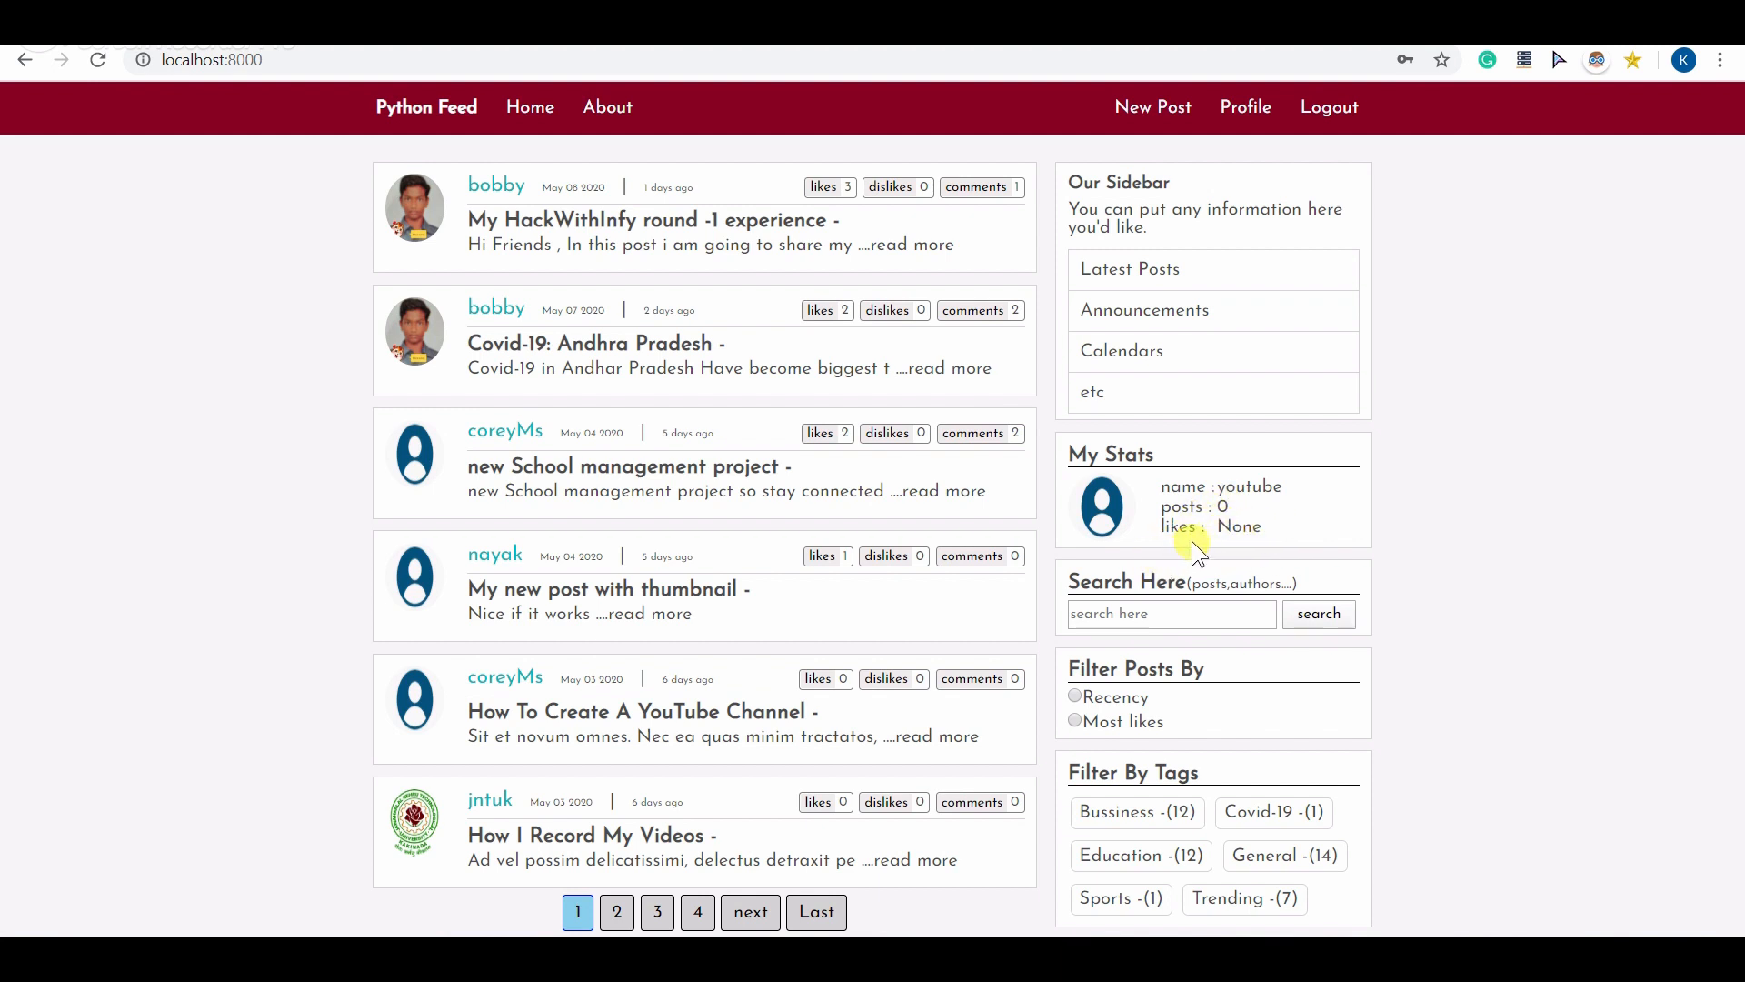
mouse_move(1128, 234)
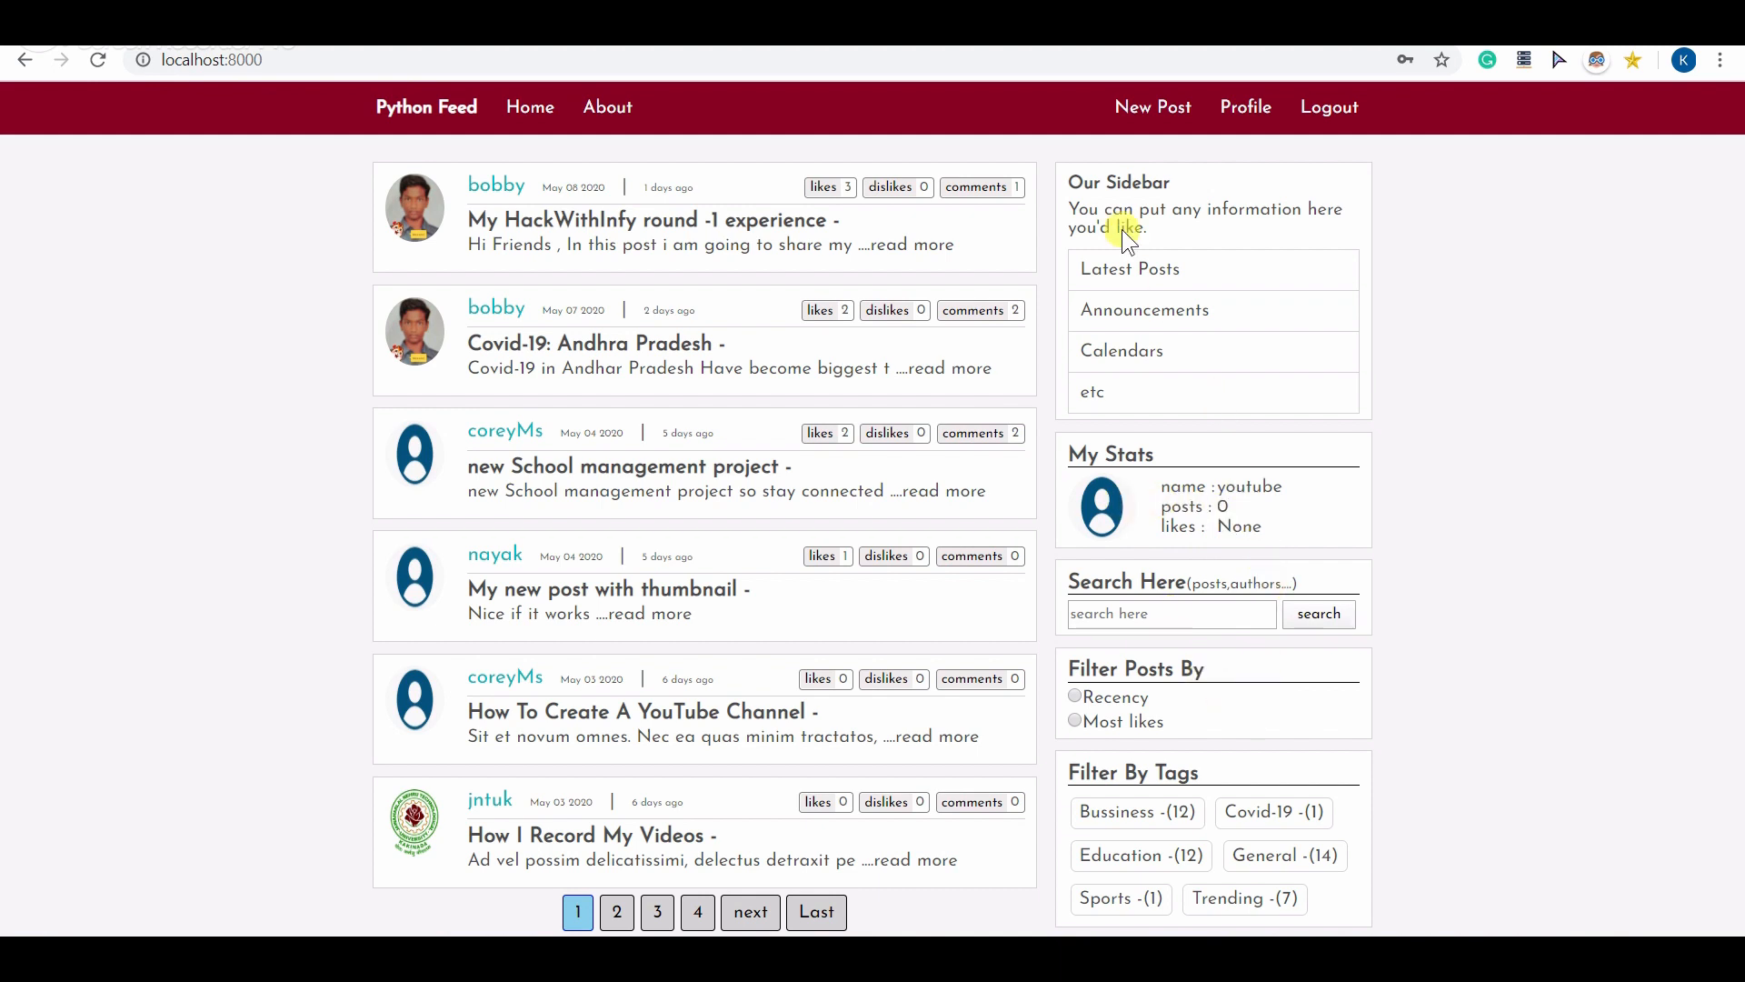
click(1152, 107)
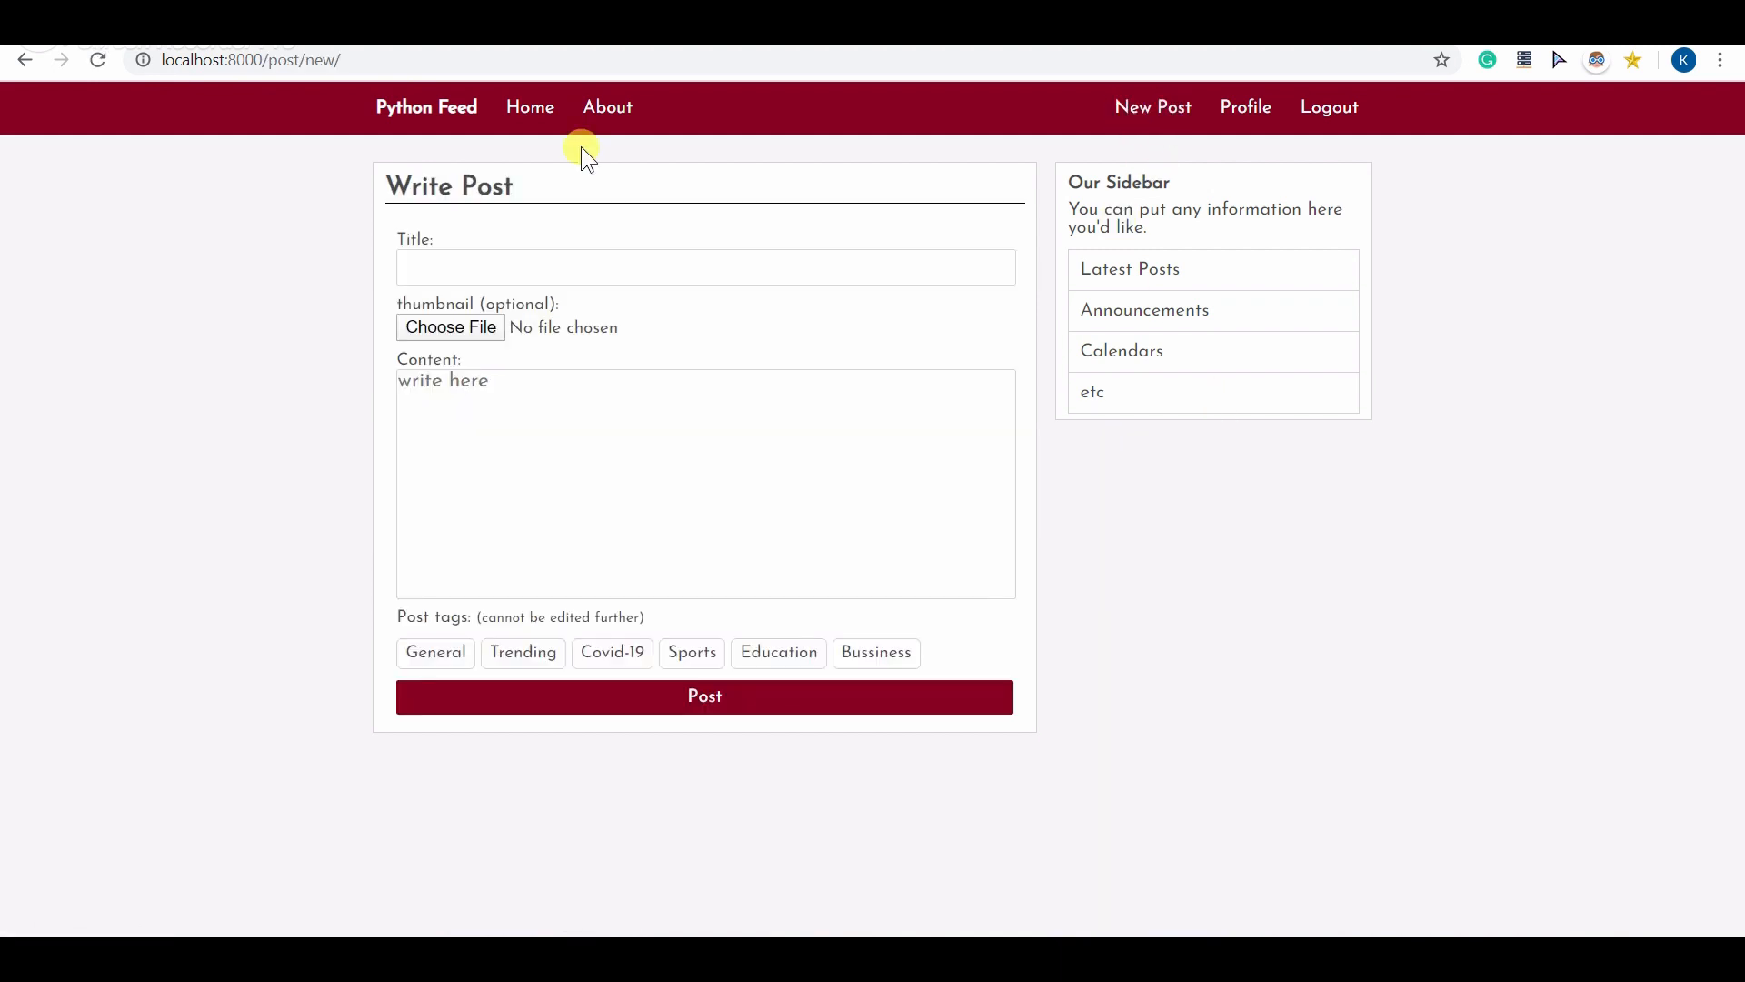
Enter the title 'Steve smith batting style -the test amazon prime' and attach steve.jpg as thumbnail.
click(704, 266)
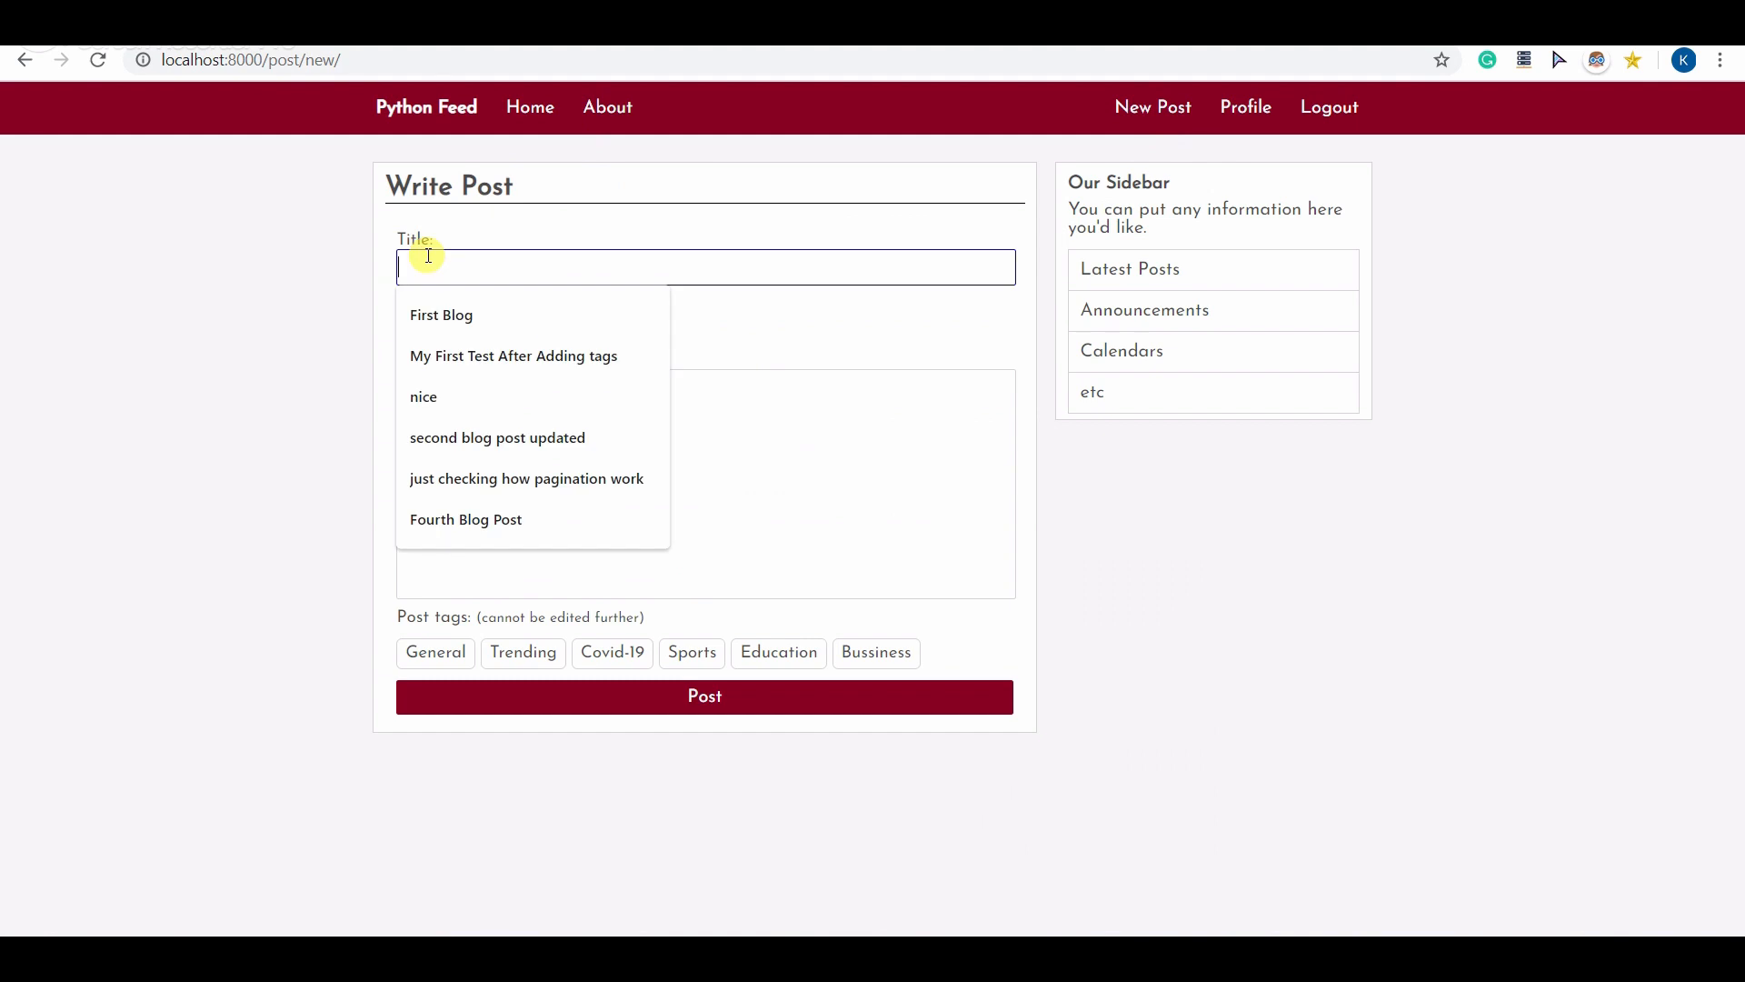
text(Ste)
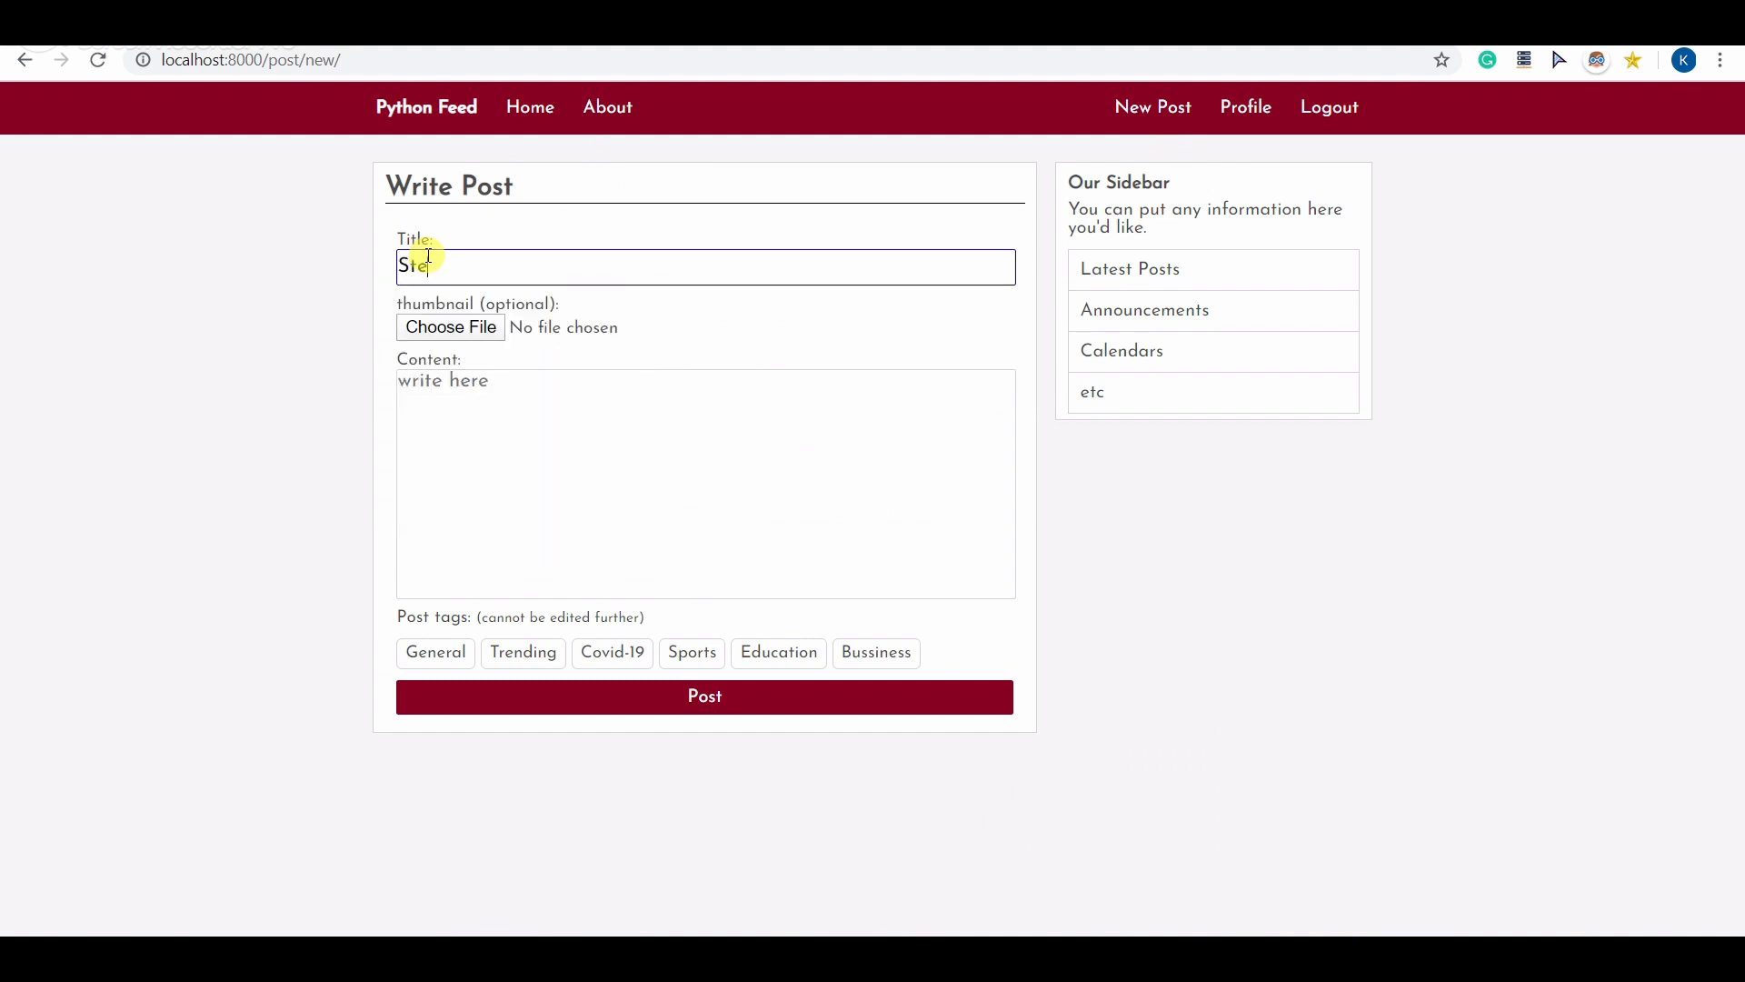
text(ve smith bat)
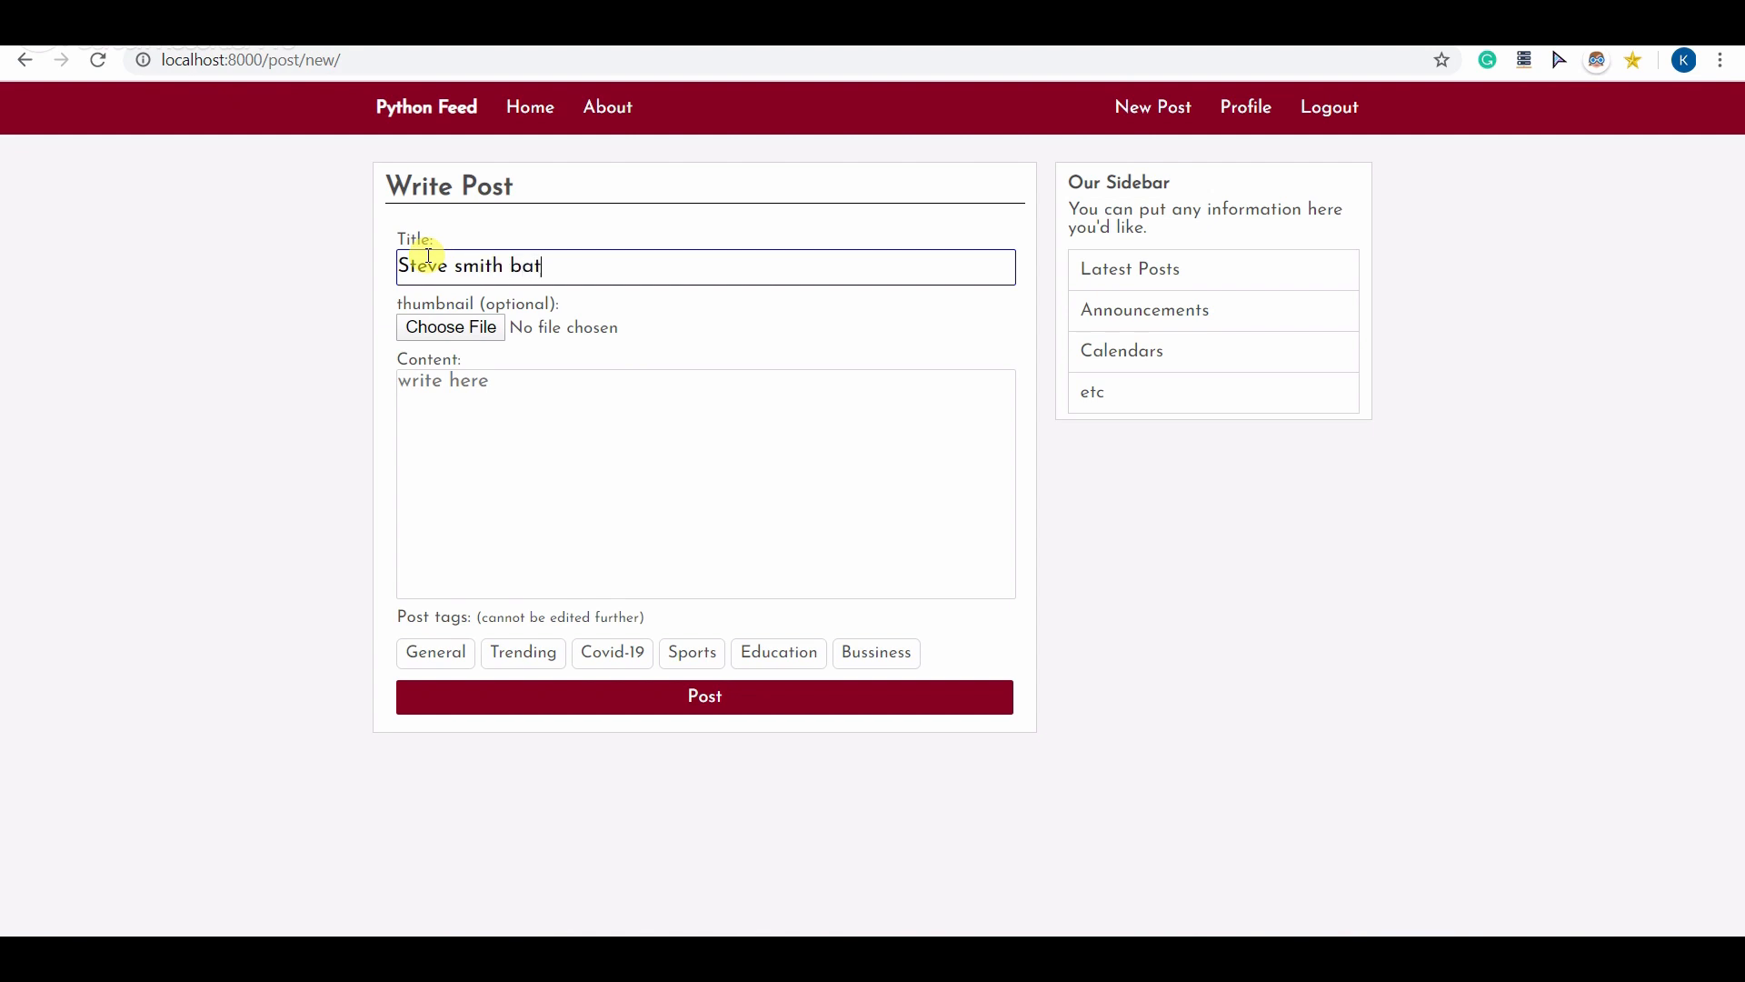
text(ting styl)
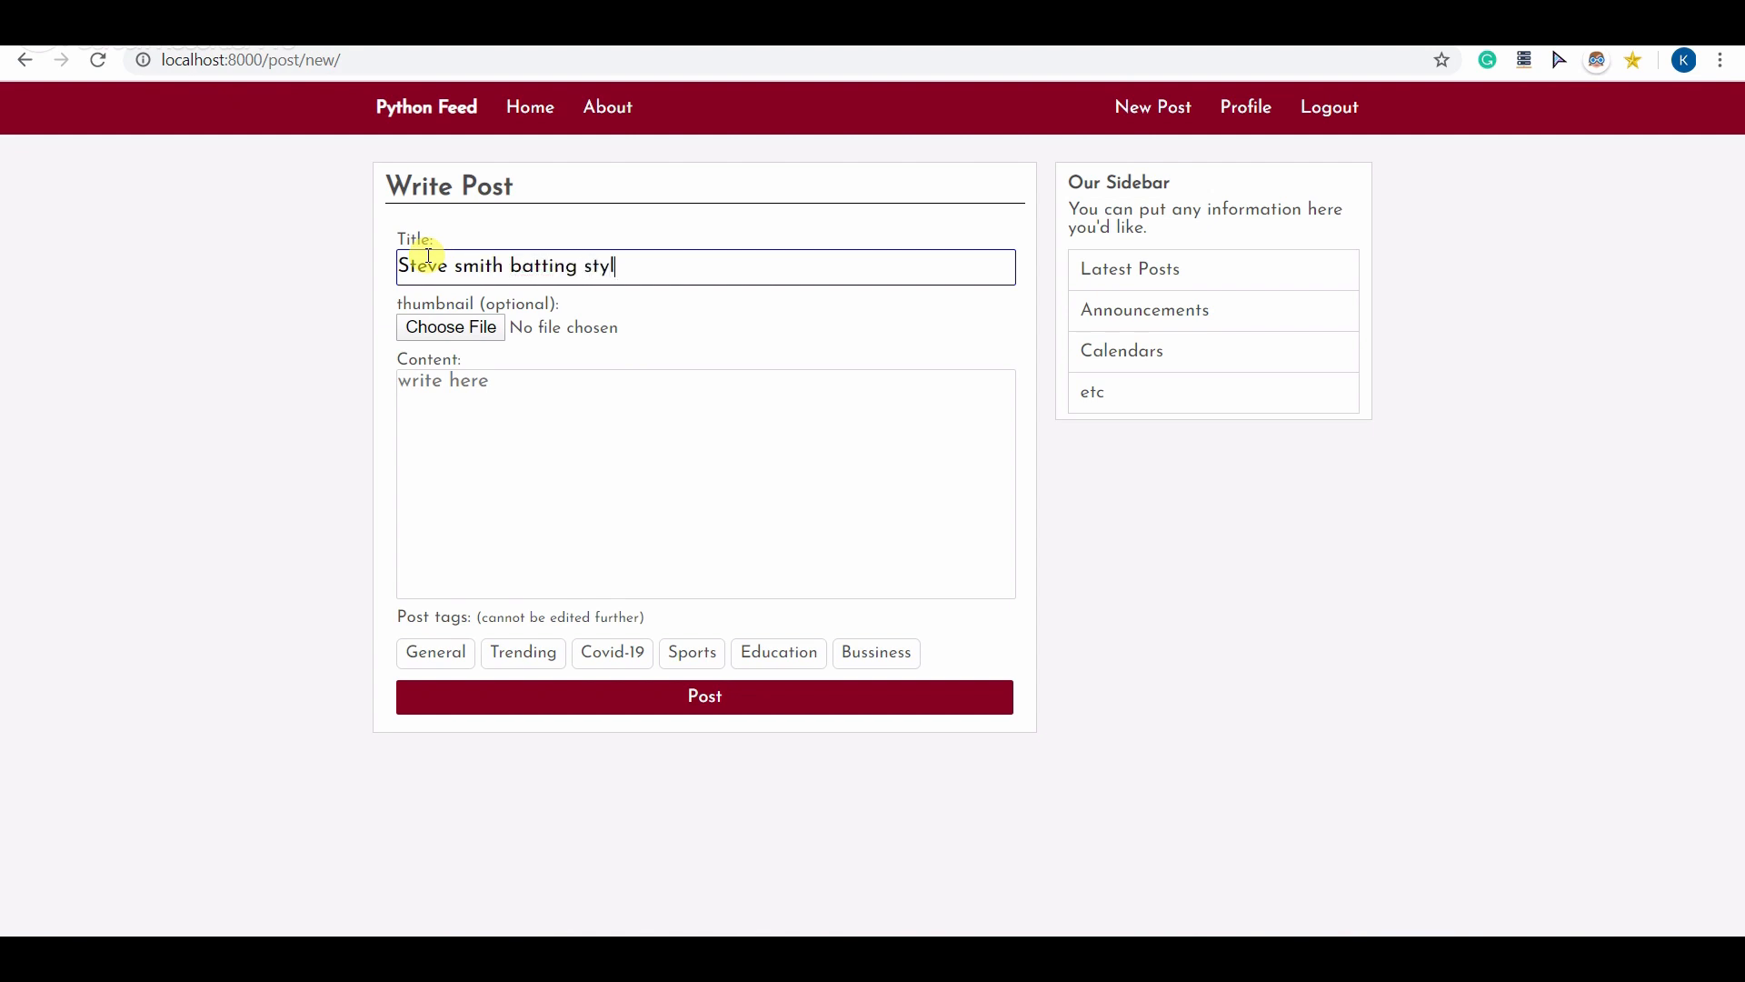
text(e -the a)
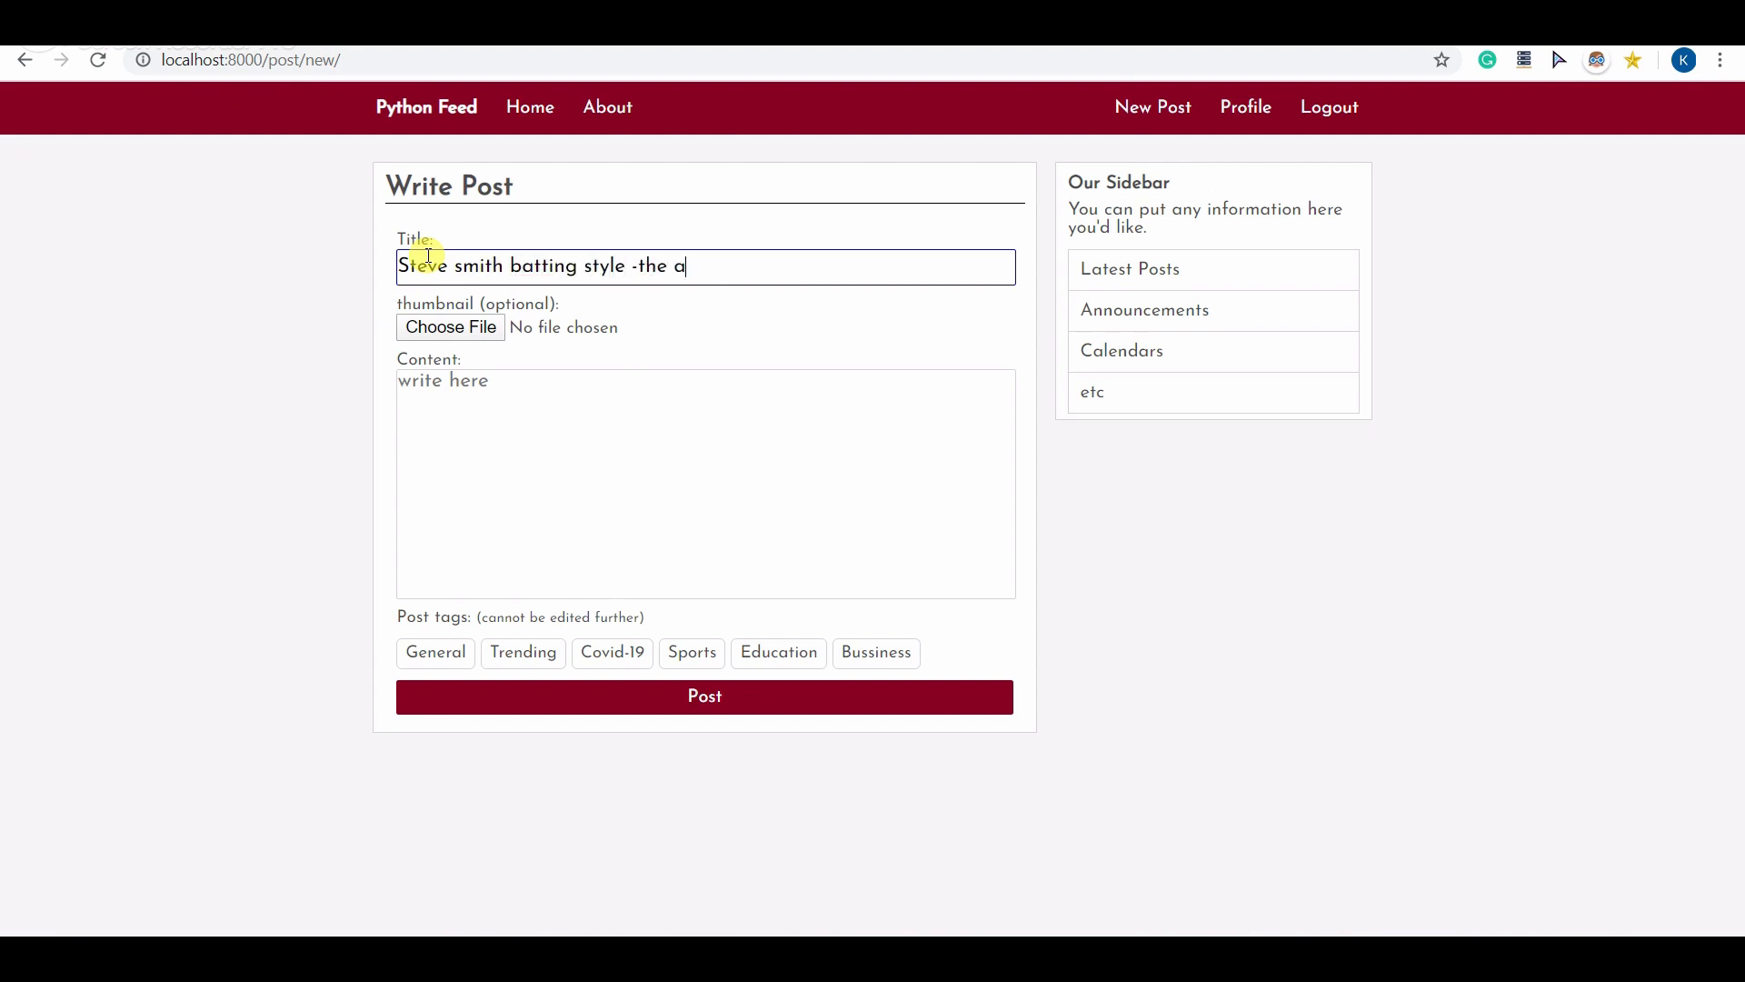
text(test)
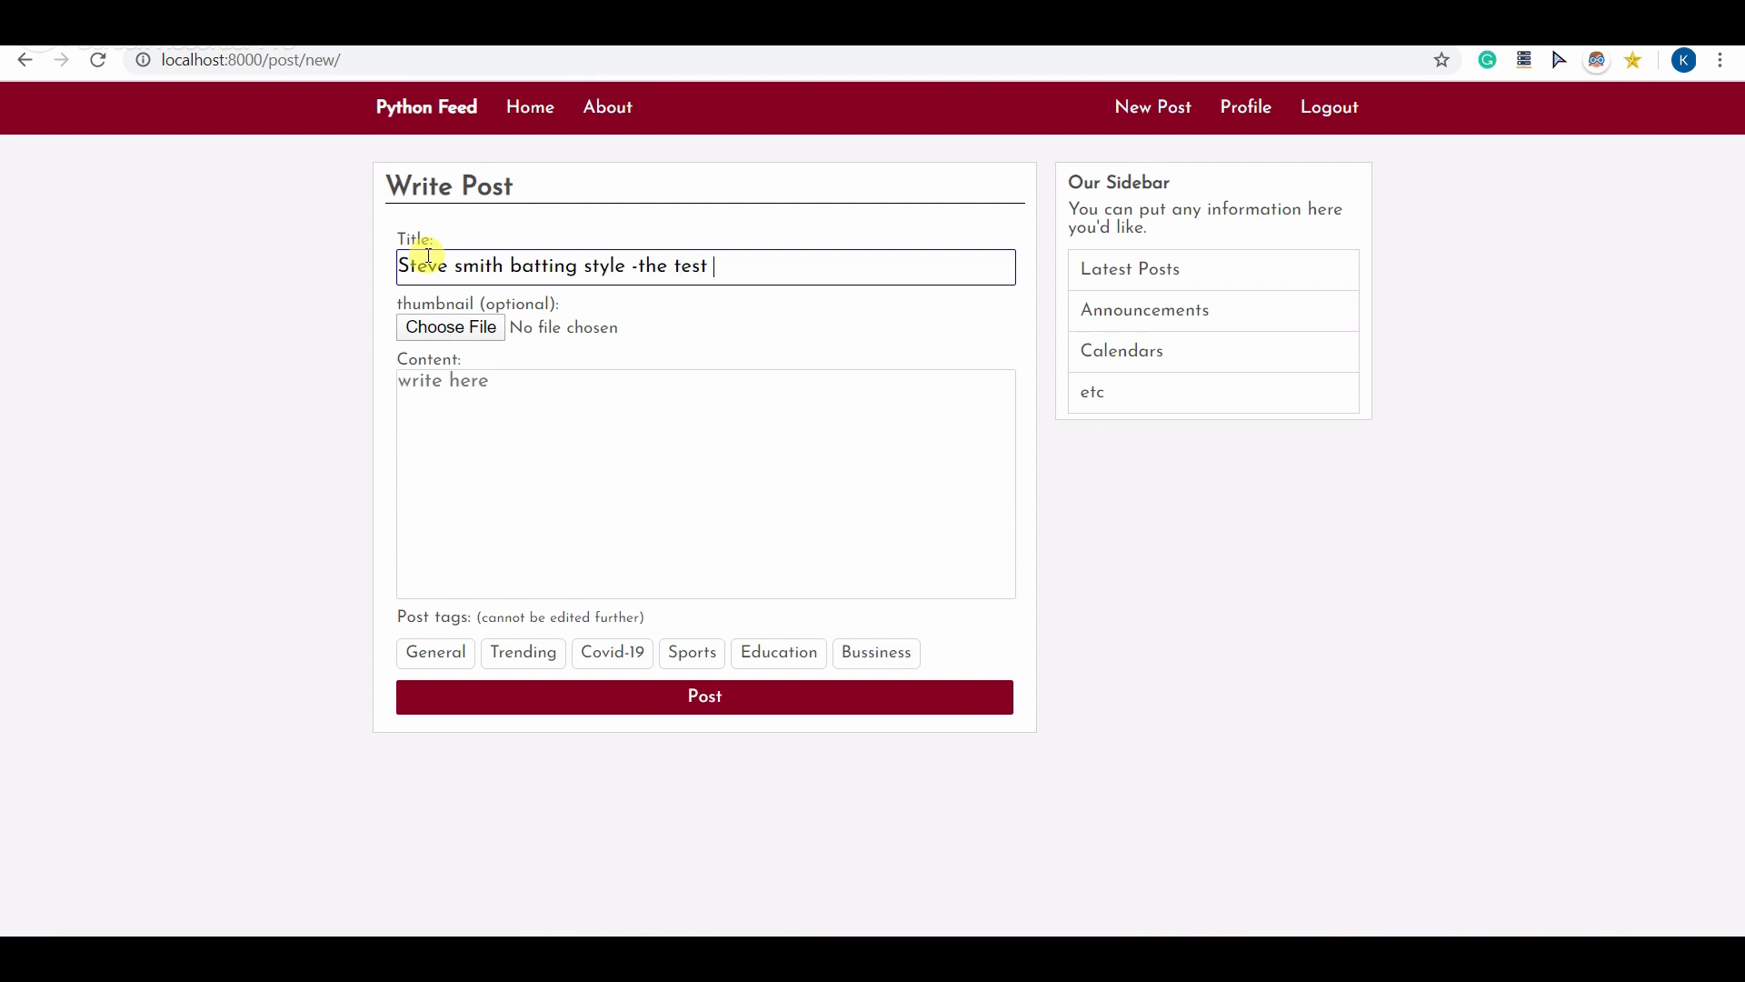
text(amazon)
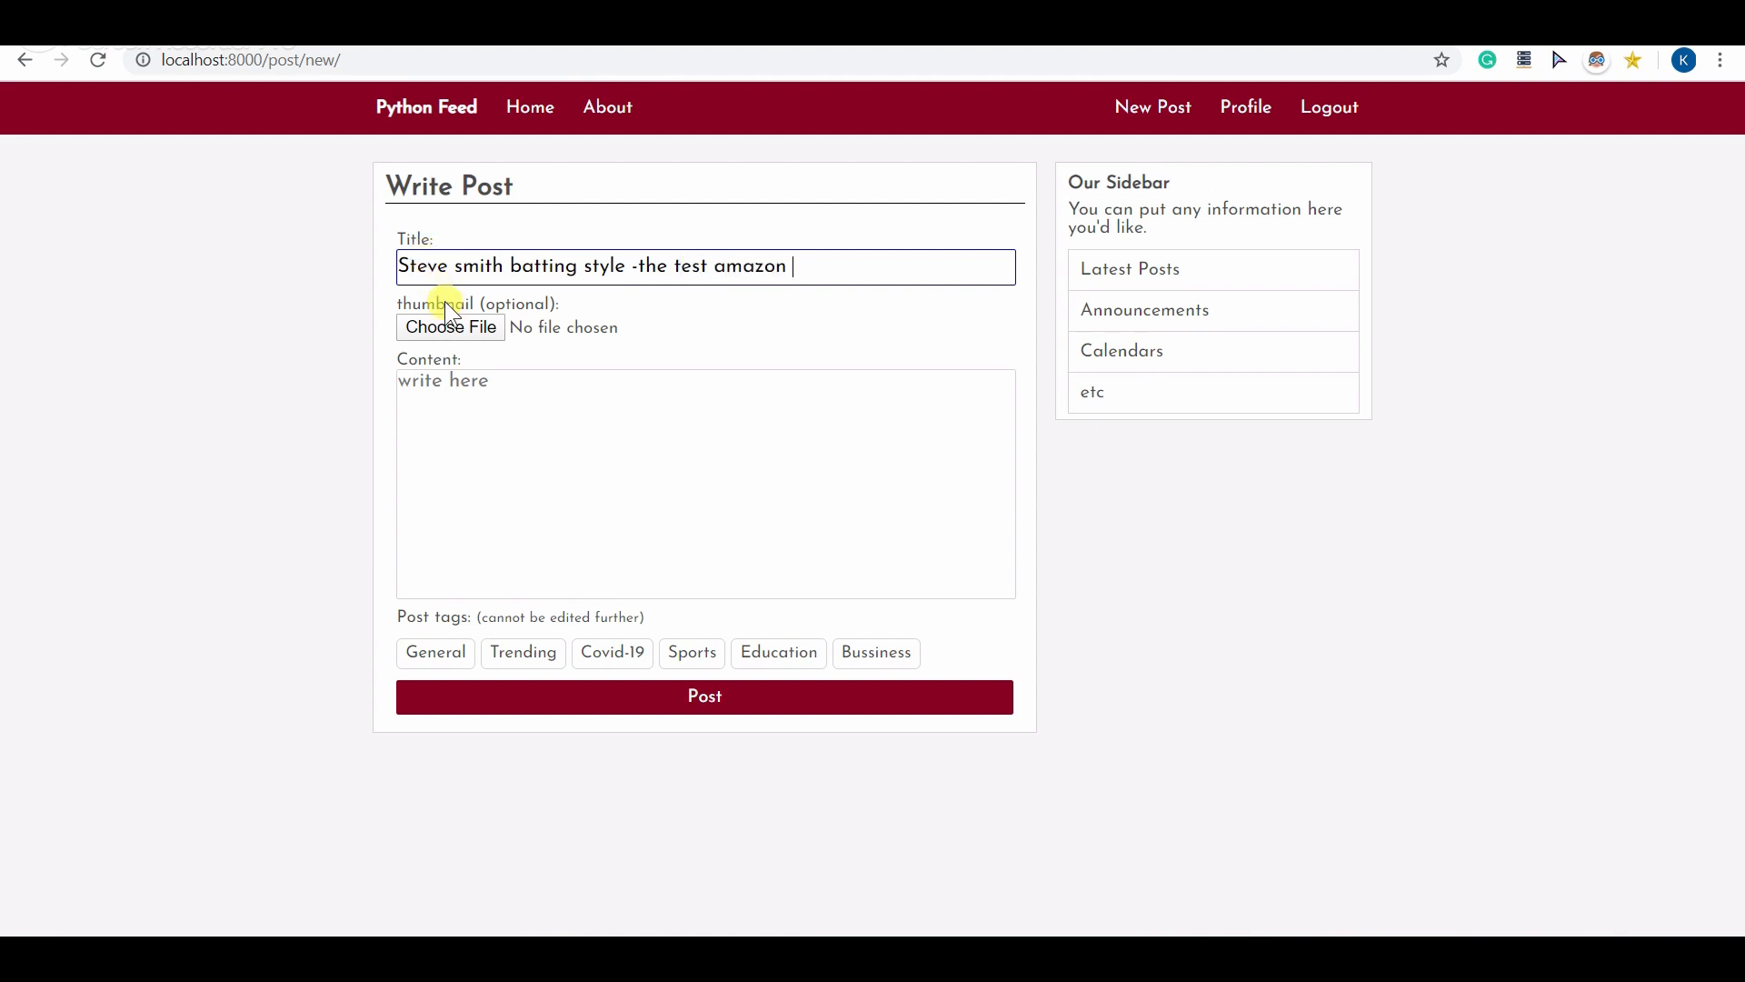
text(prime)
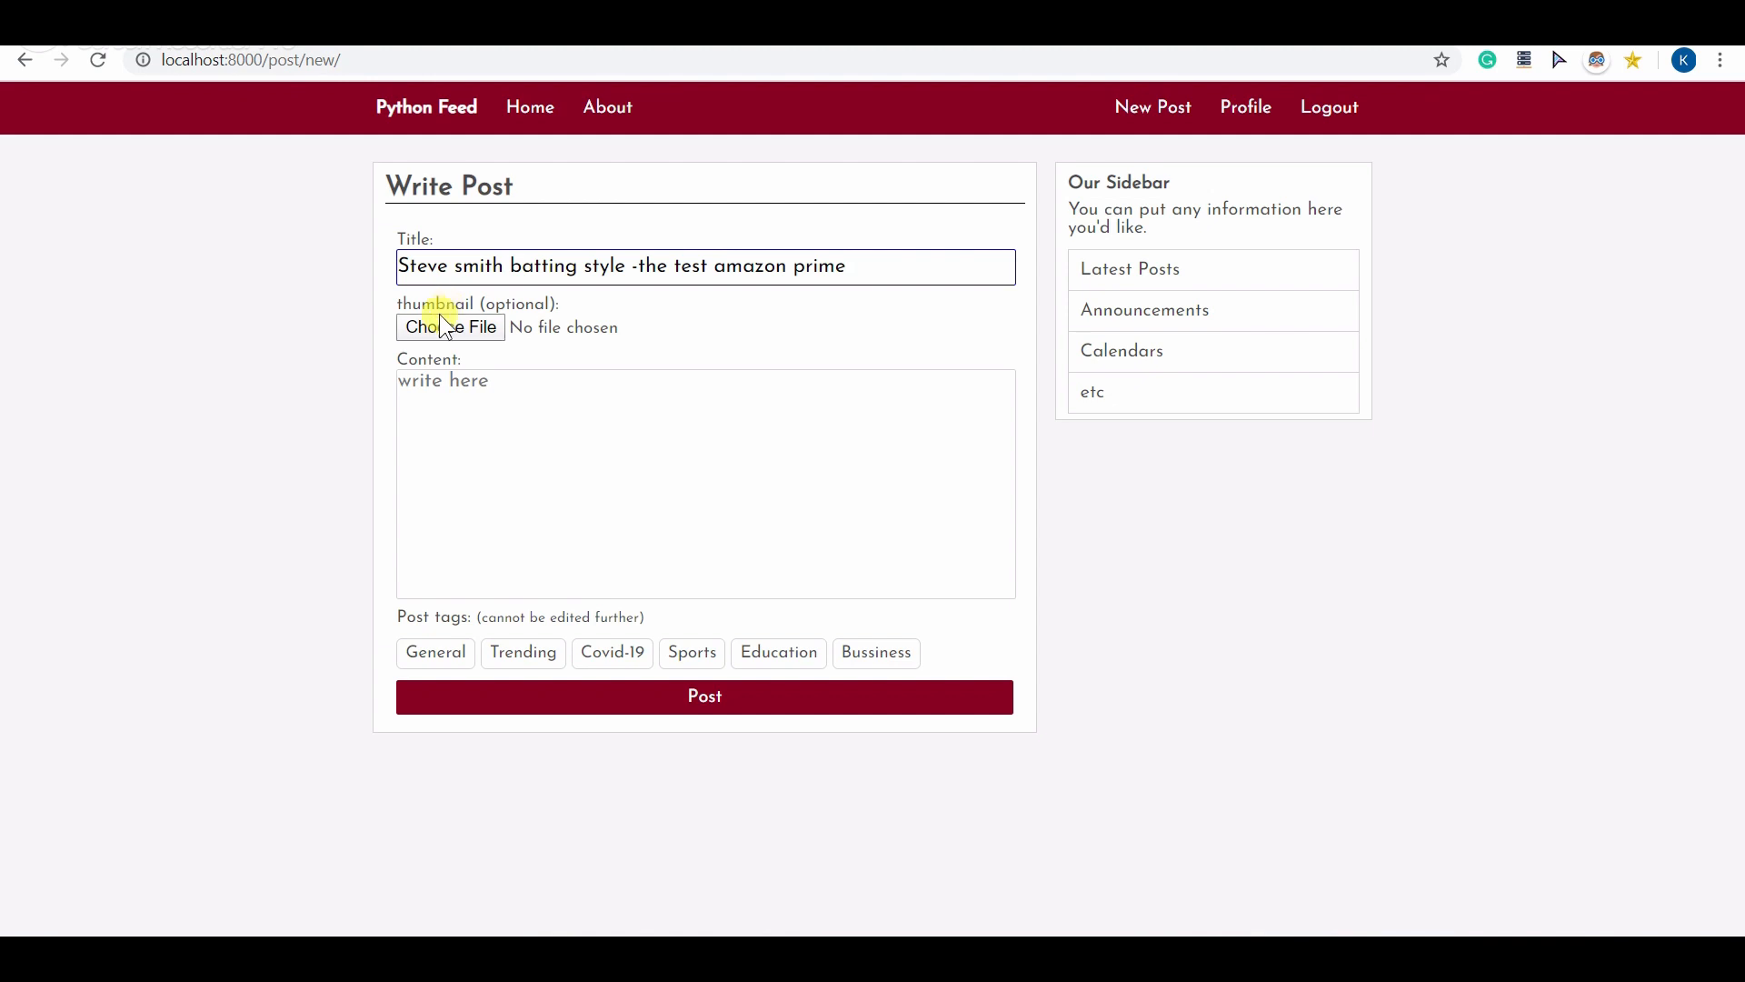
click(450, 326)
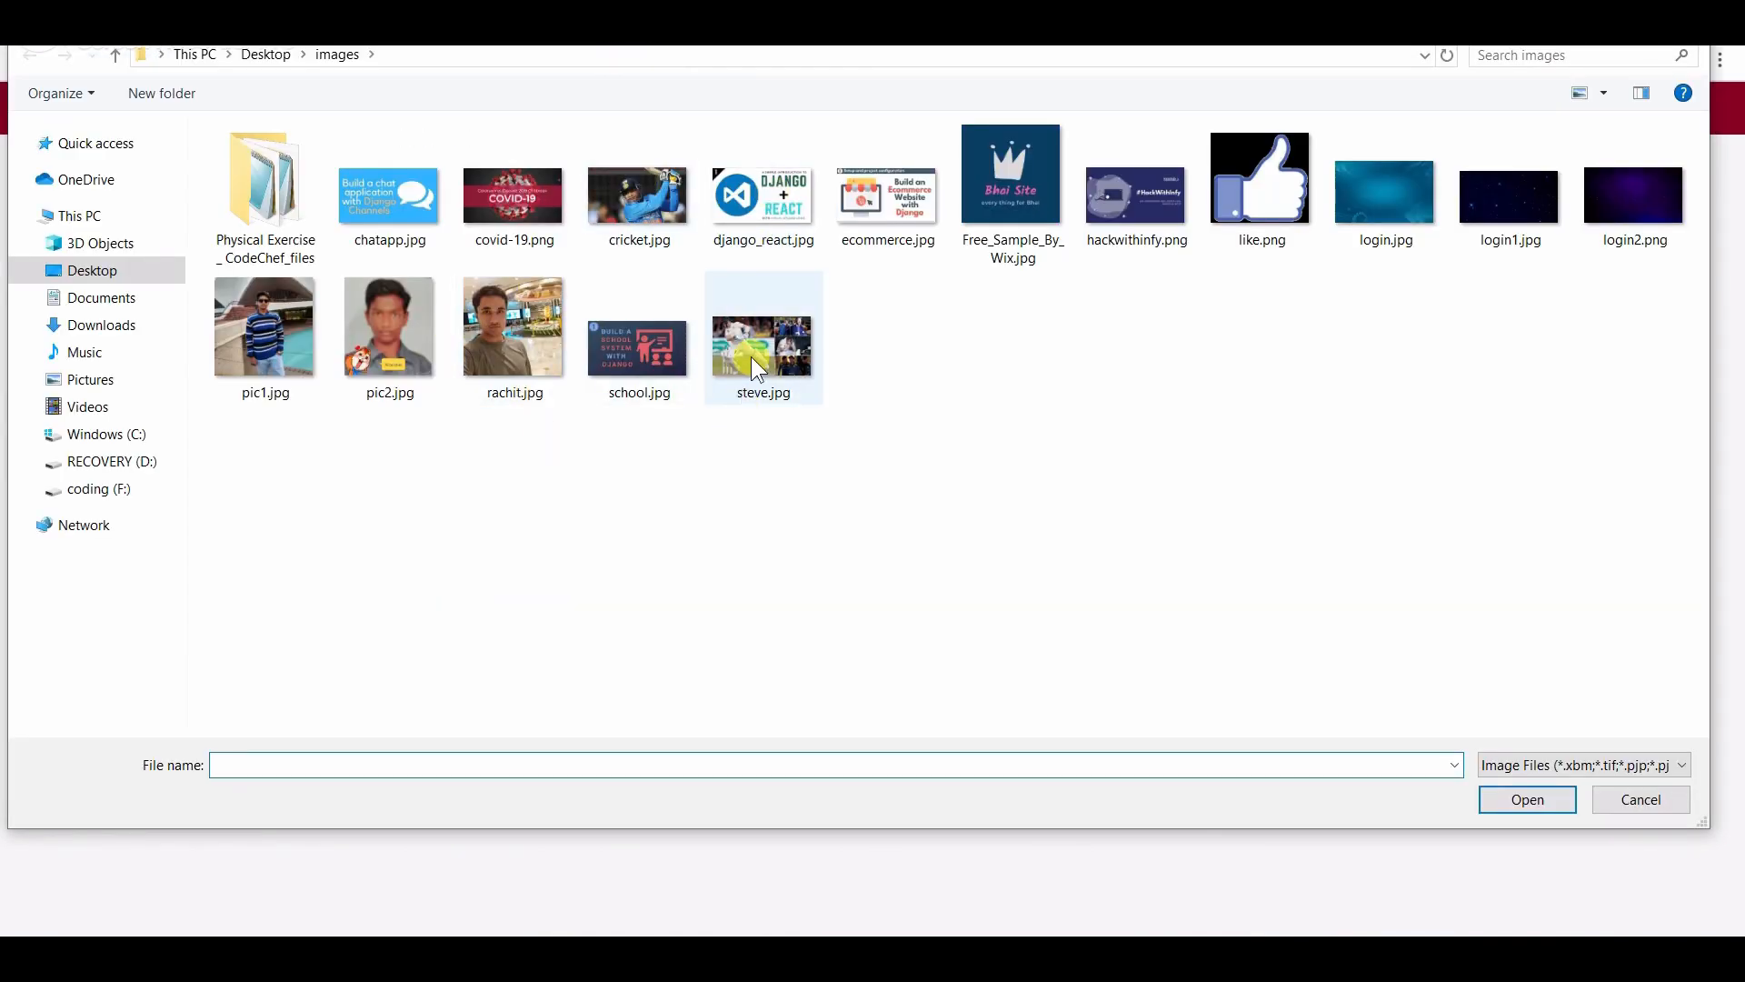
click(1527, 799)
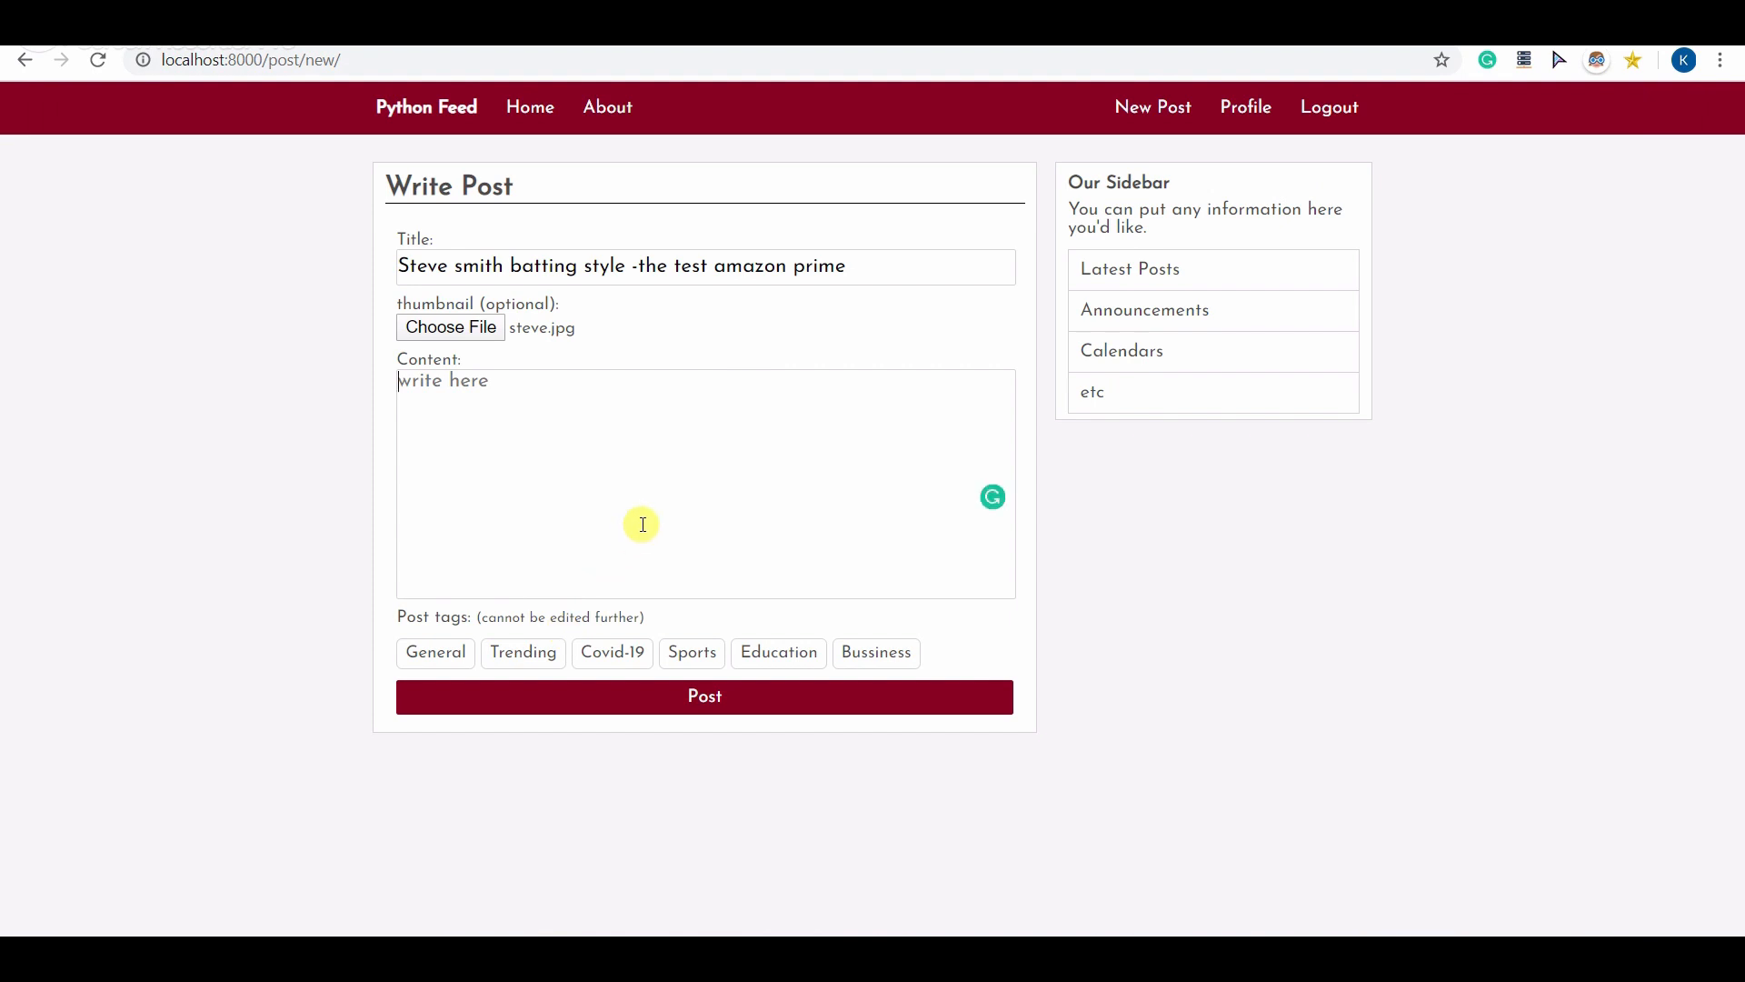
Type content calling Steve Smith my all-time favourite cricket batsman and praising his batting style.
text(Steve)
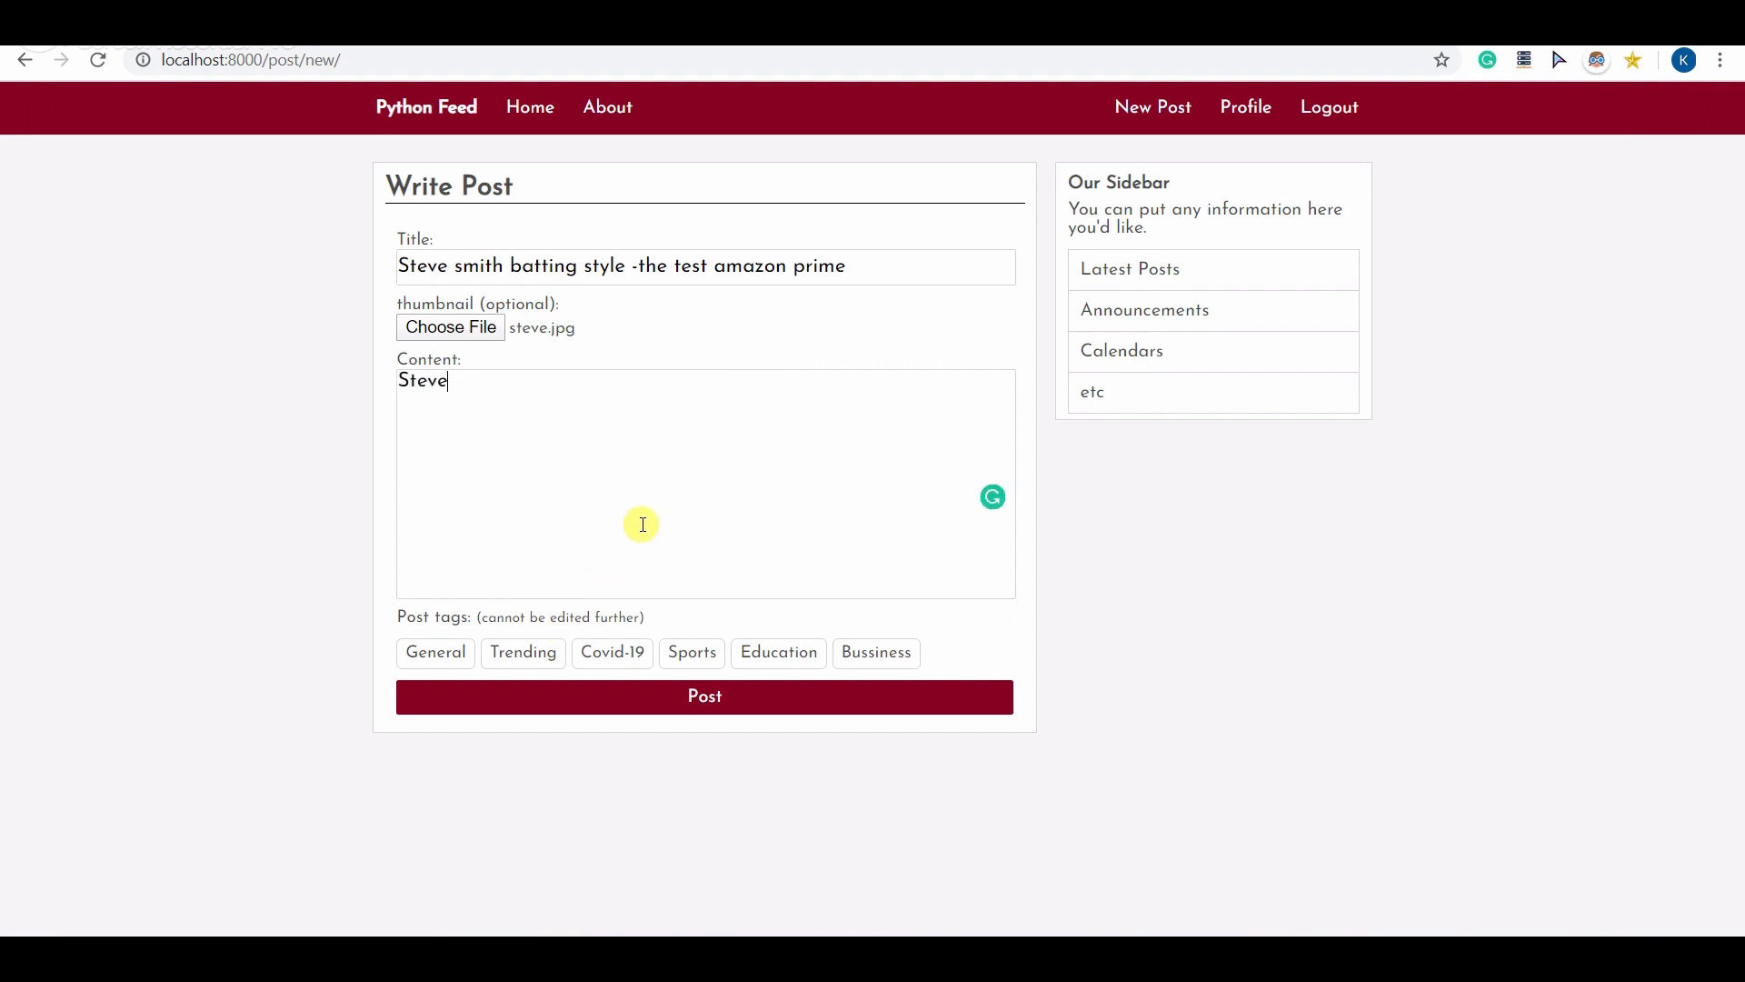
text(smith is al)
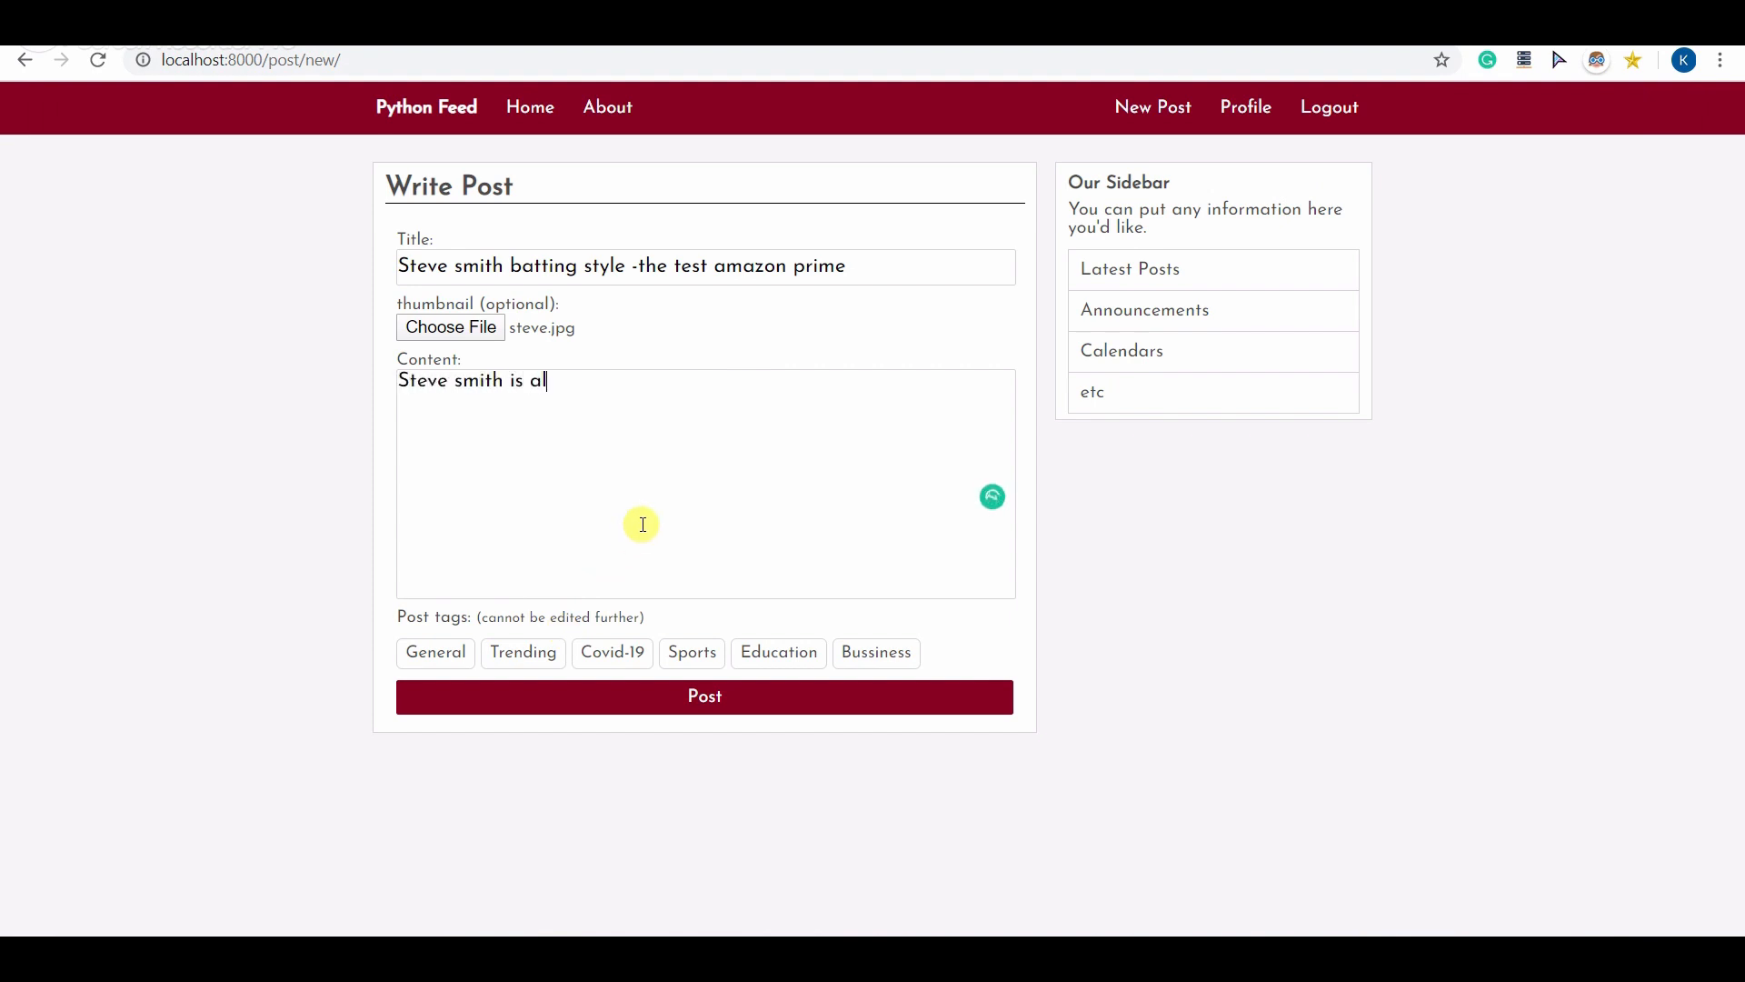
text(l time my fa)
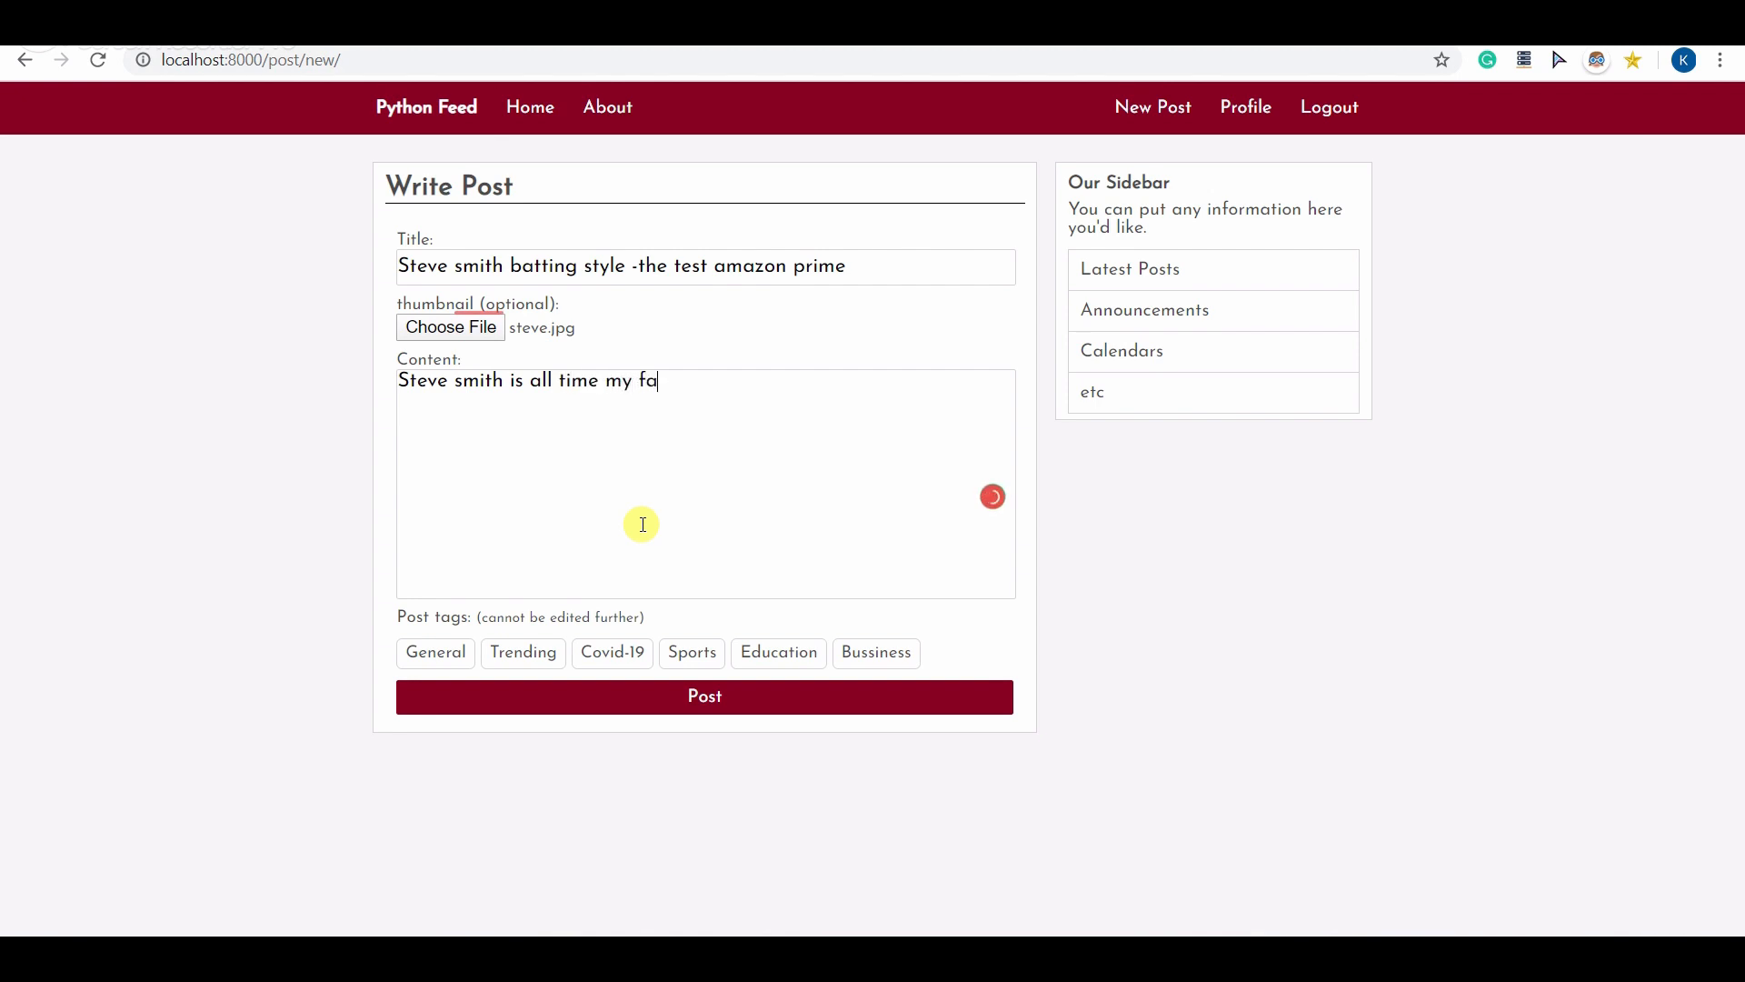
text(vour)
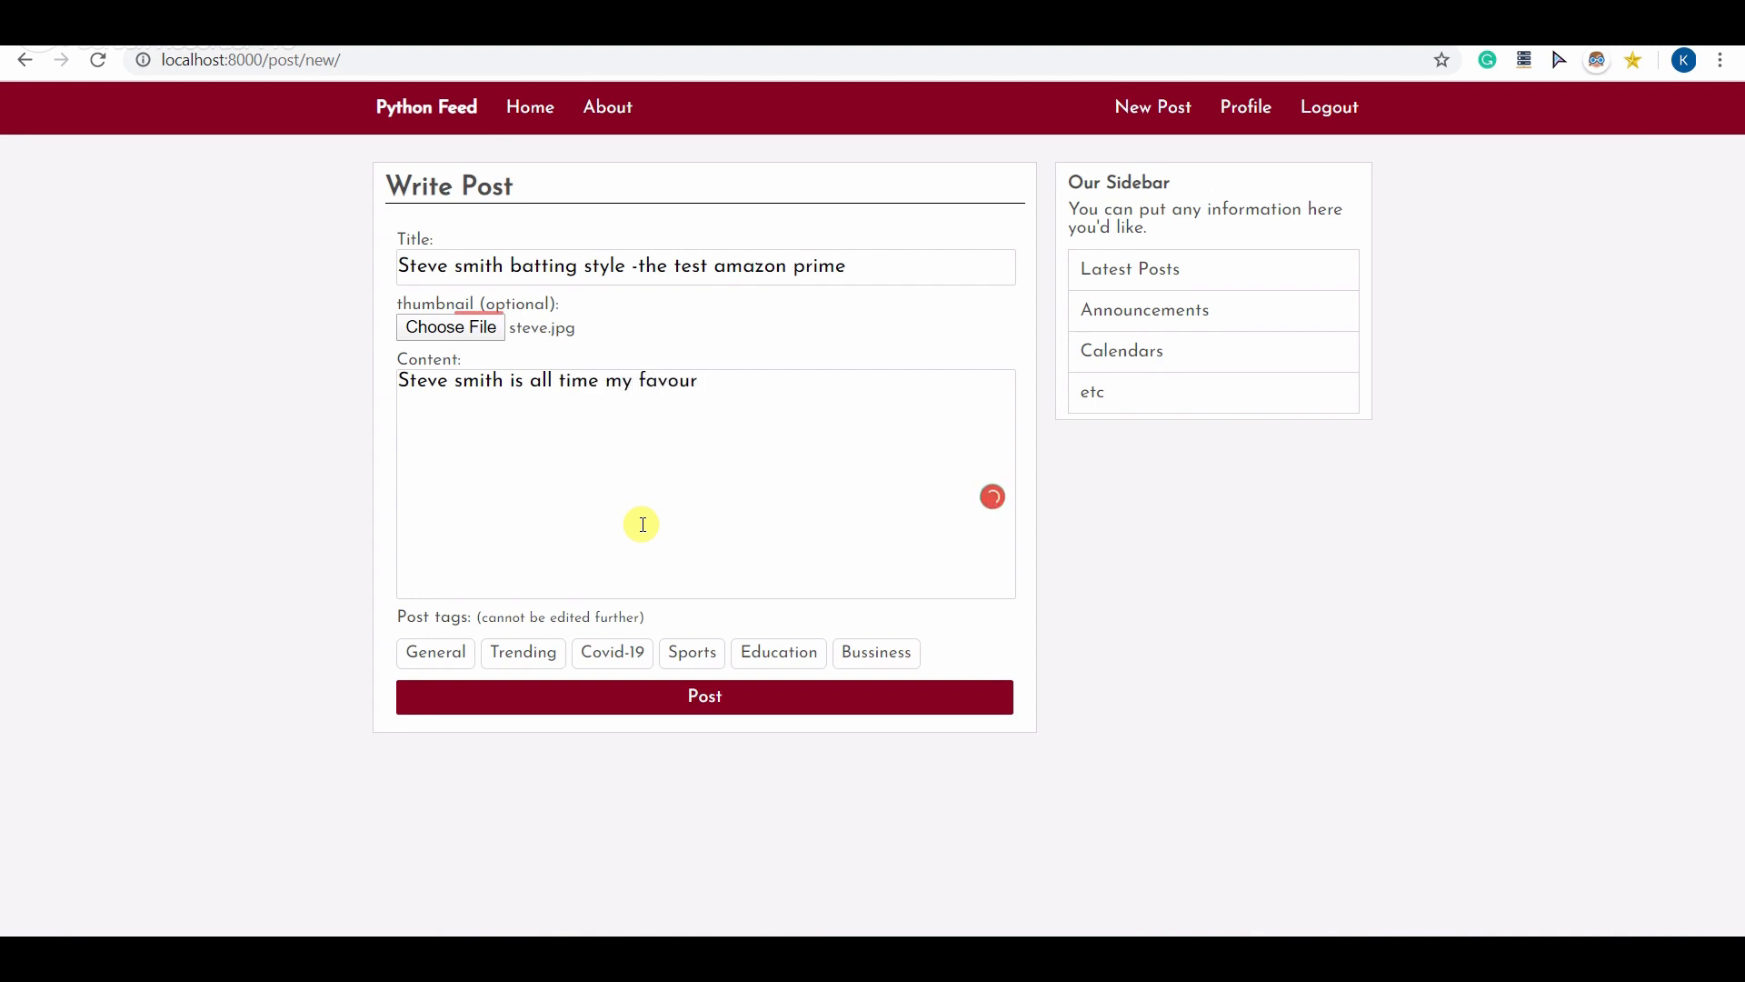
key(Backspace)
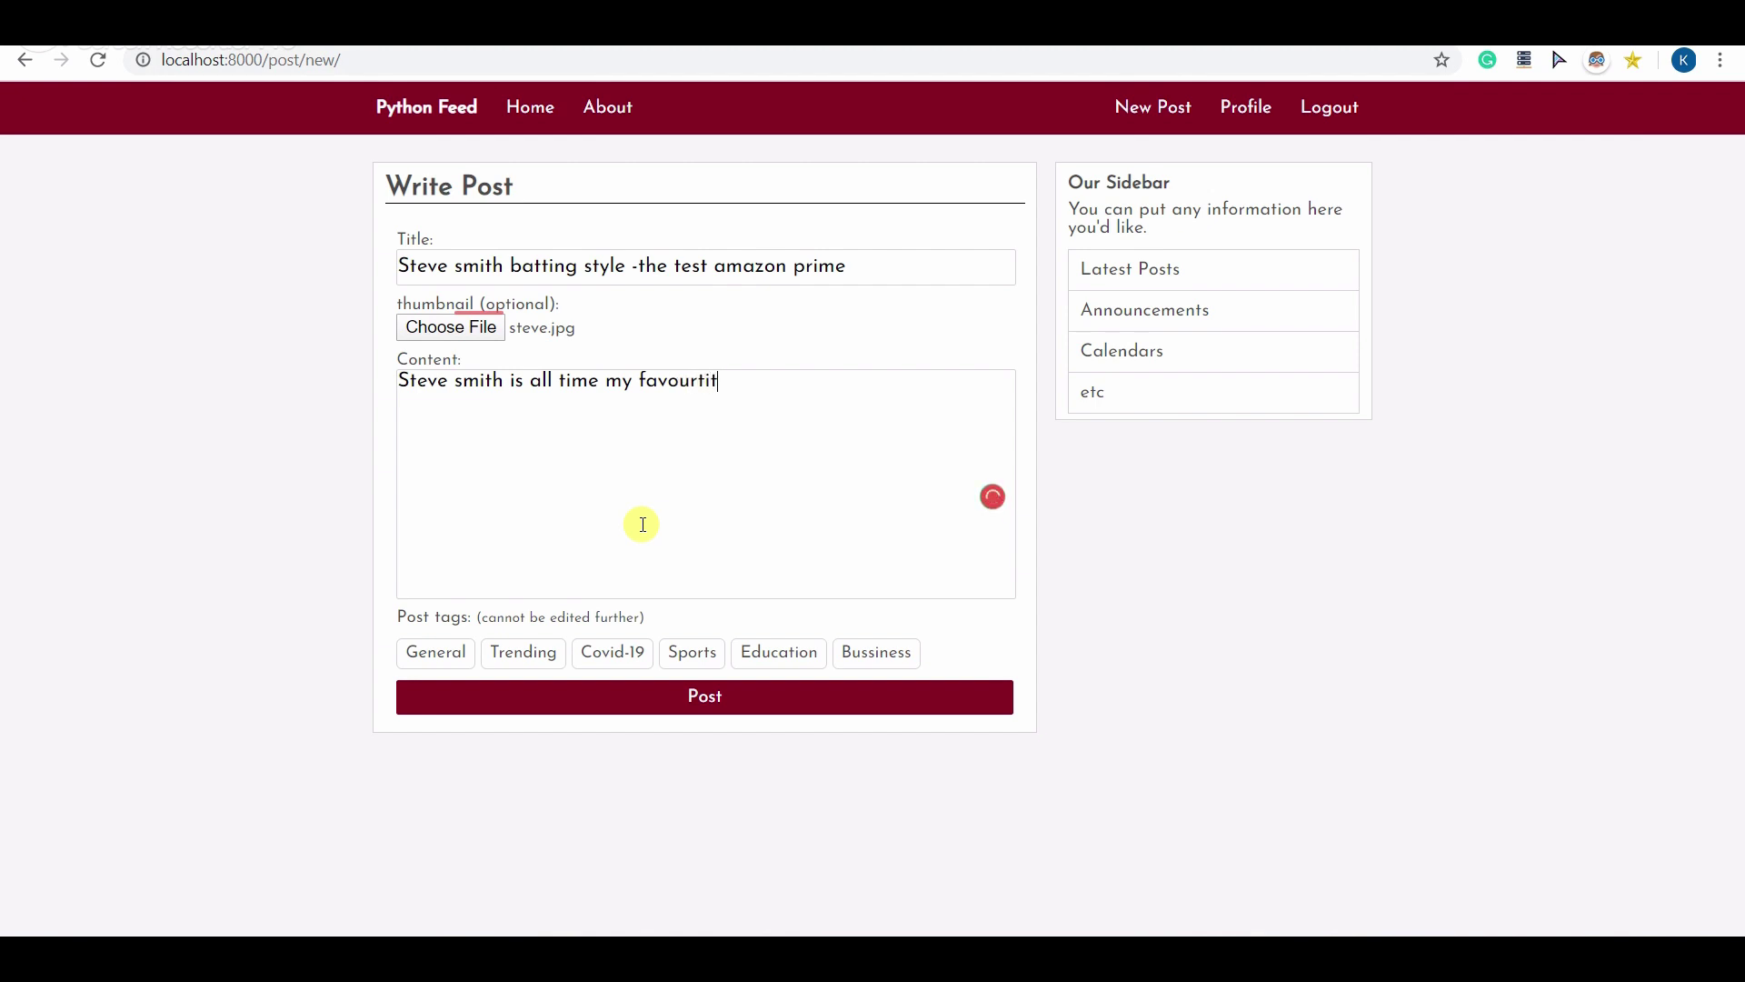
text(e batsm)
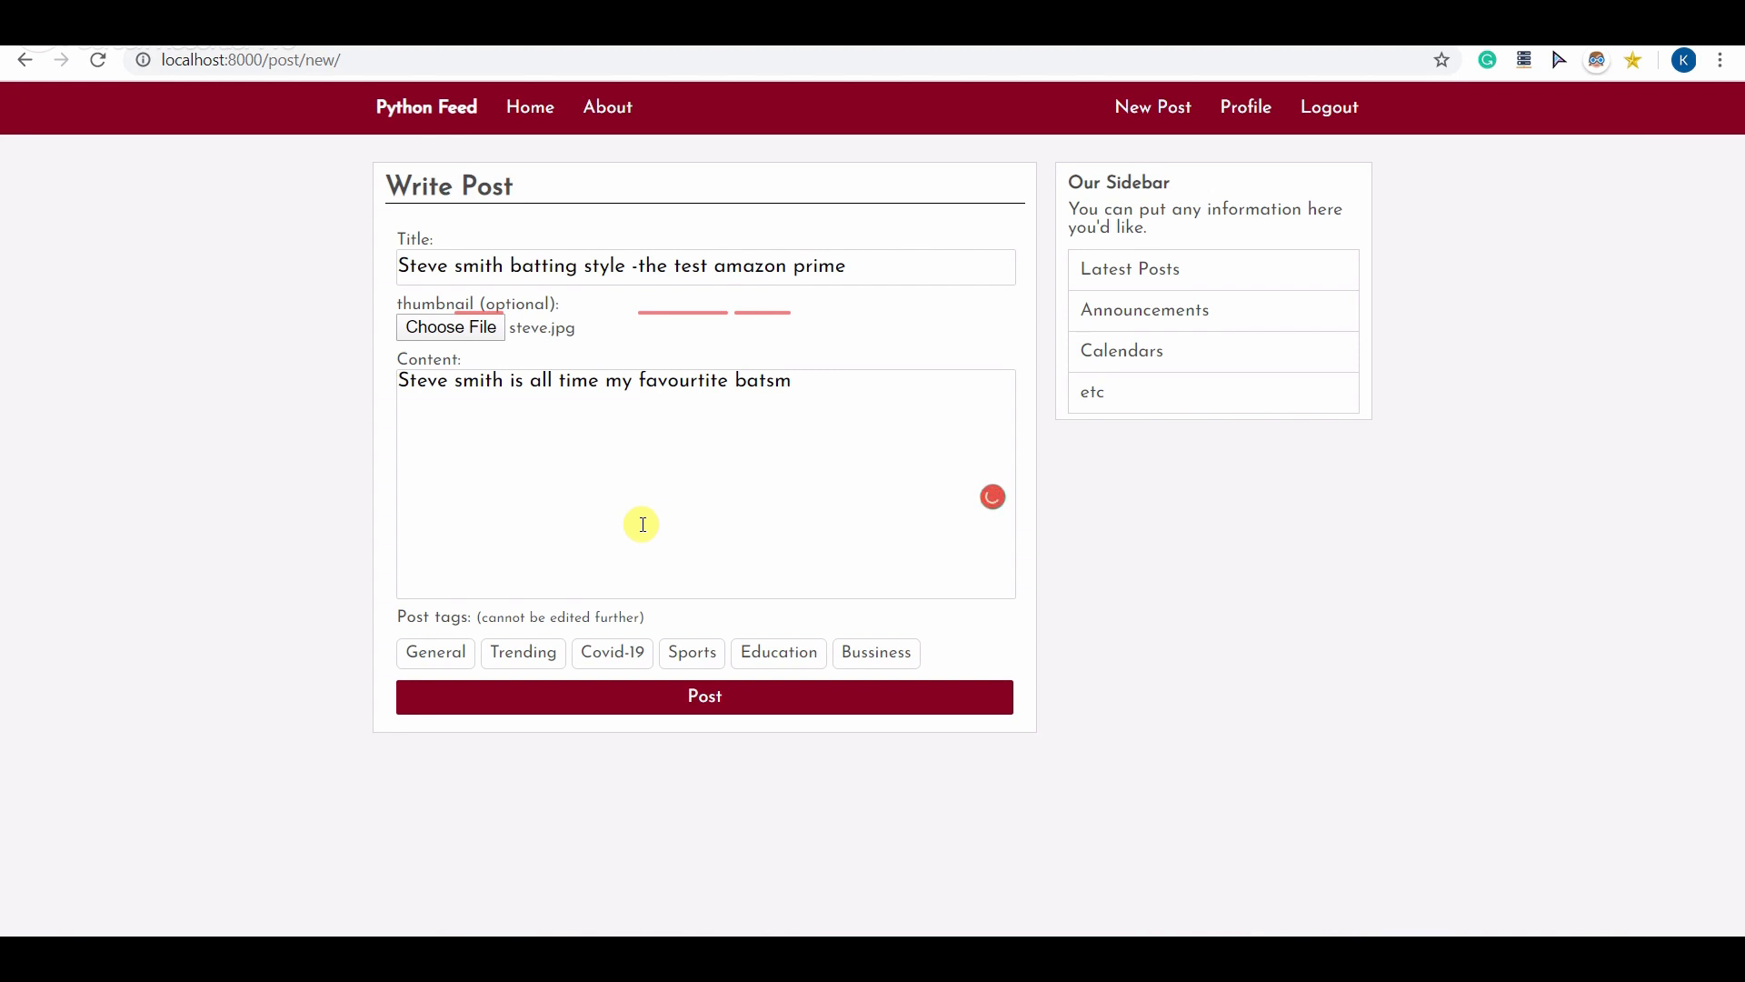
text(am of)
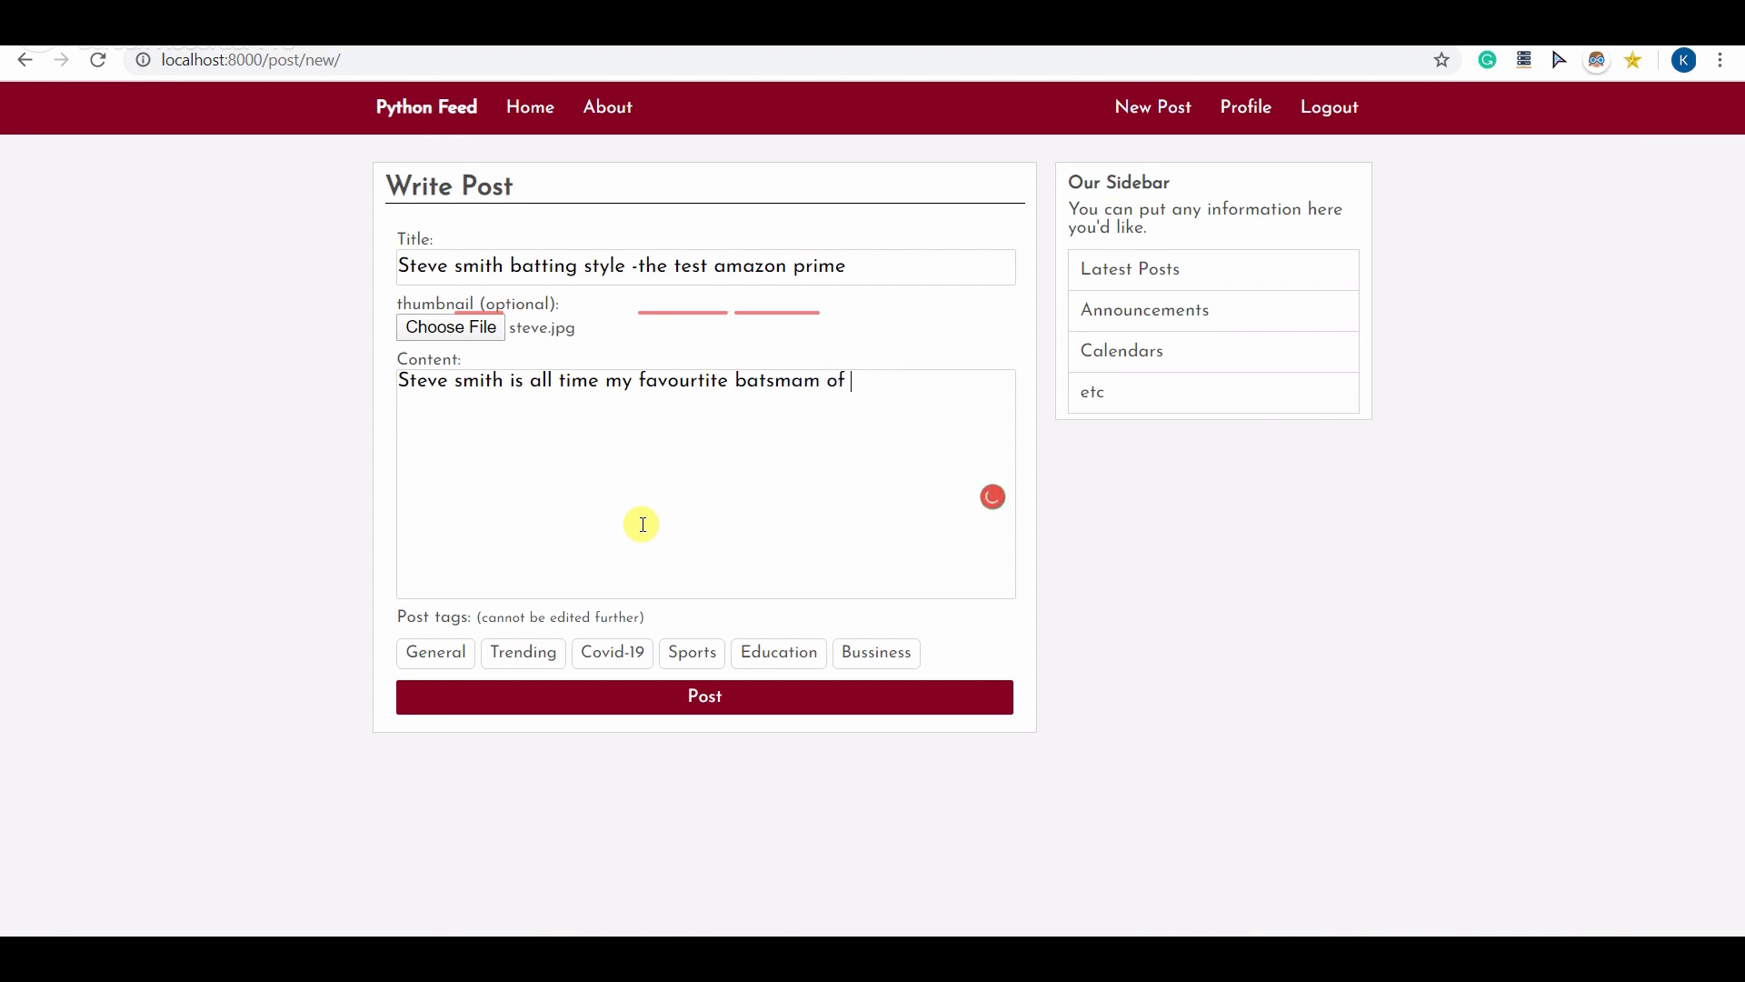
text(in cricket)
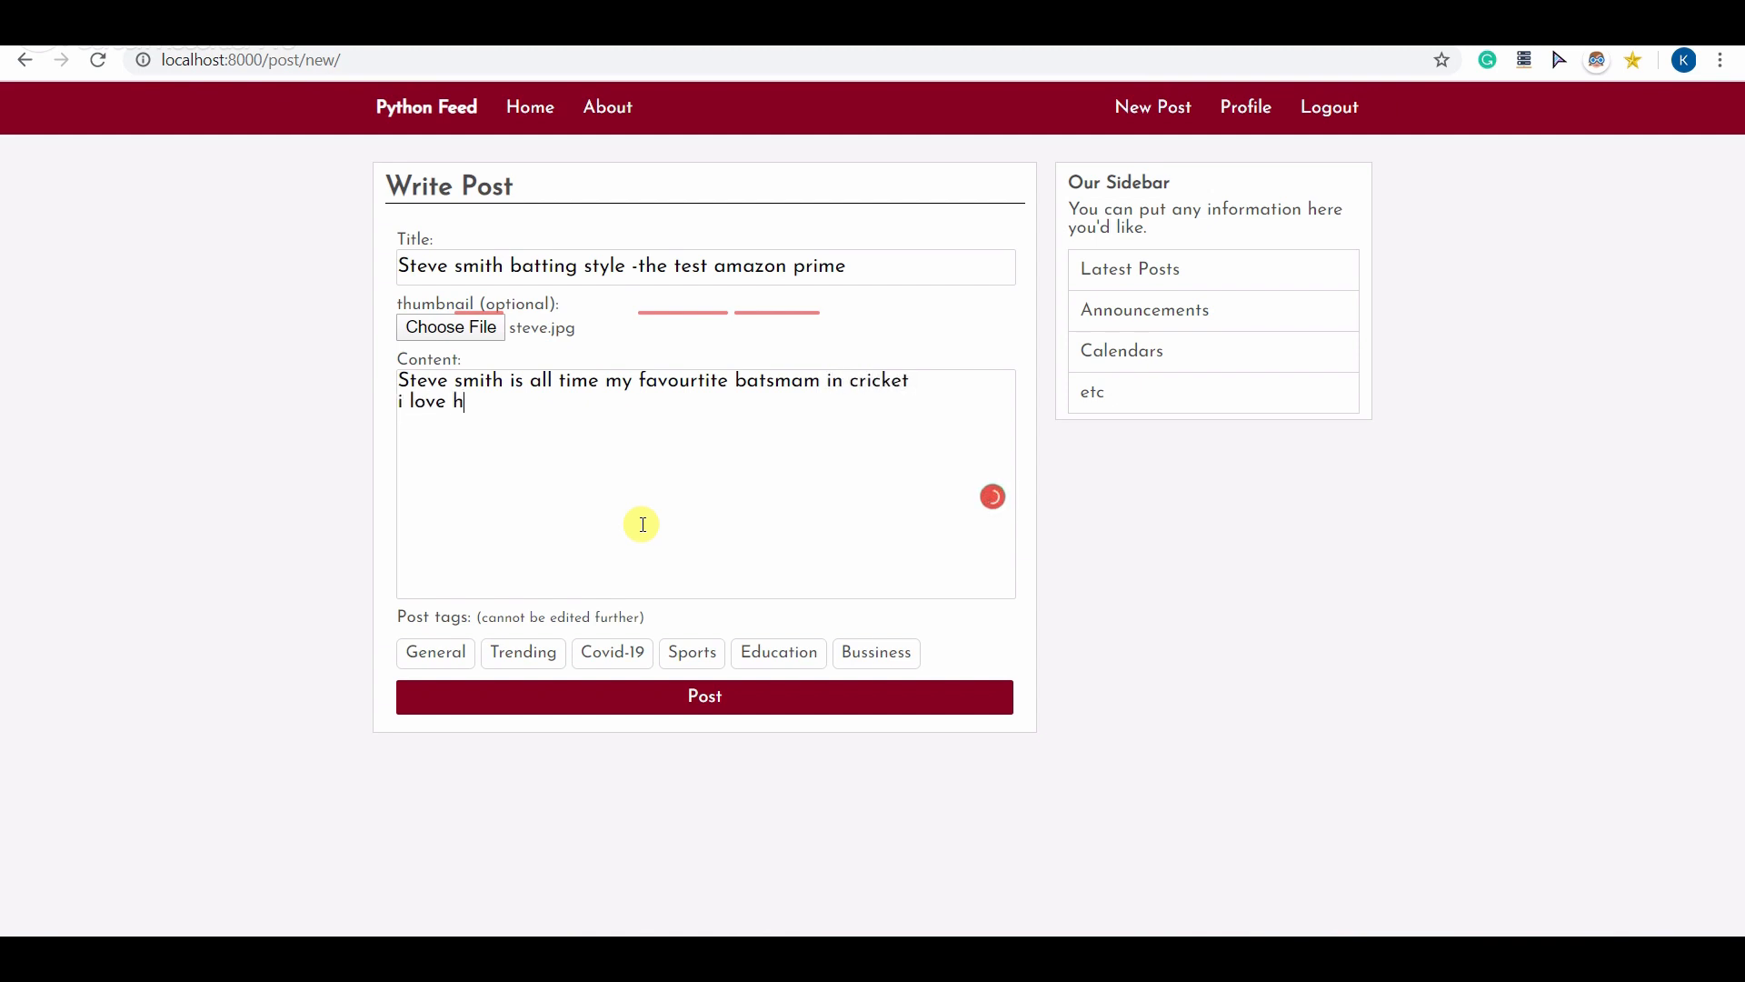
text(is batting)
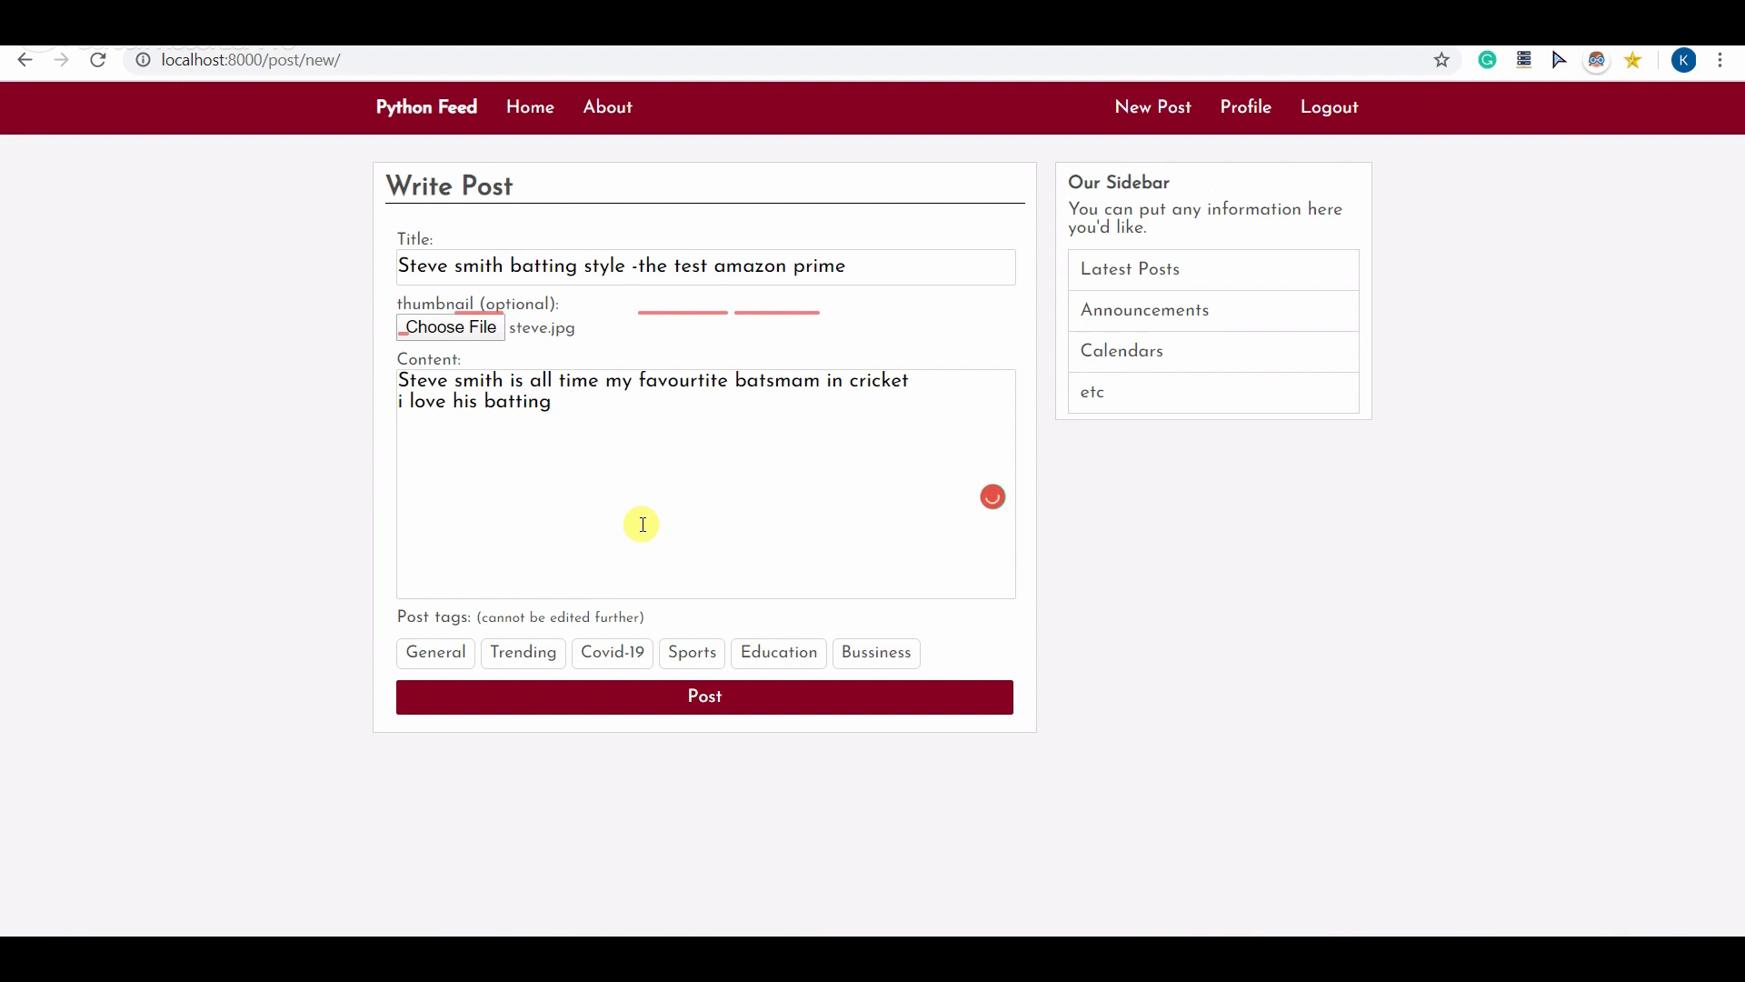
text(style)
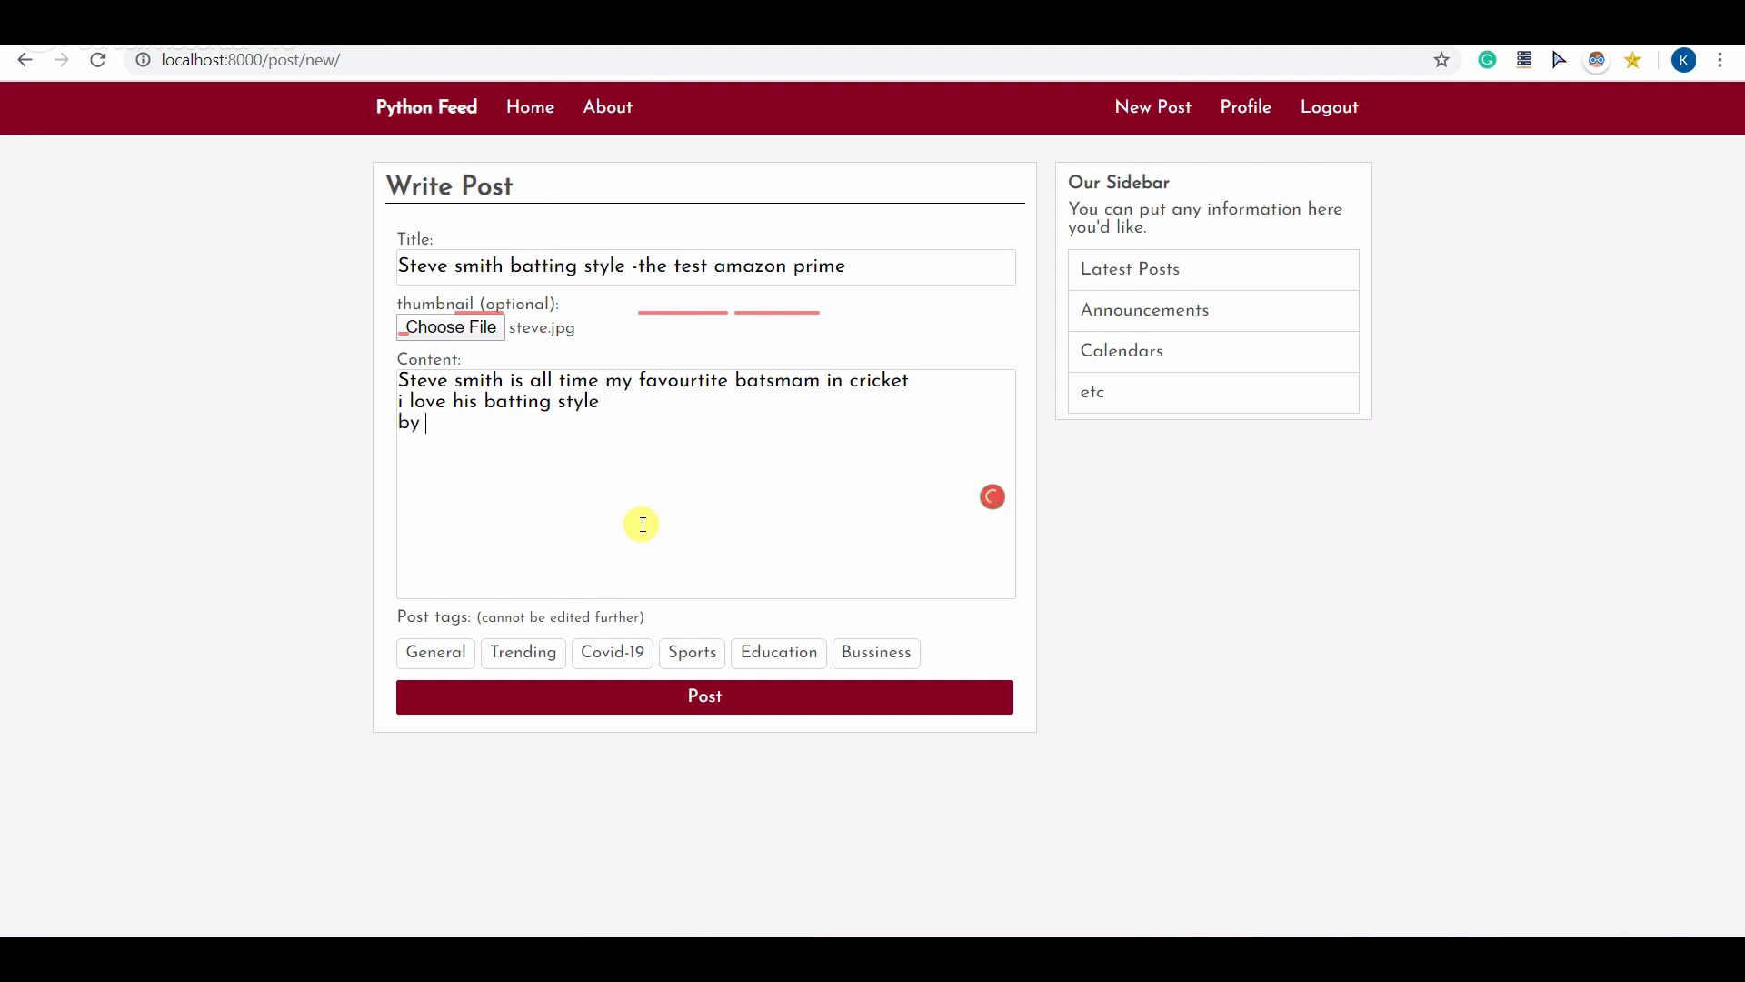
Sign off the Steve Smith post with 'youtube', tag it Sports, and publish it.
text(yout)
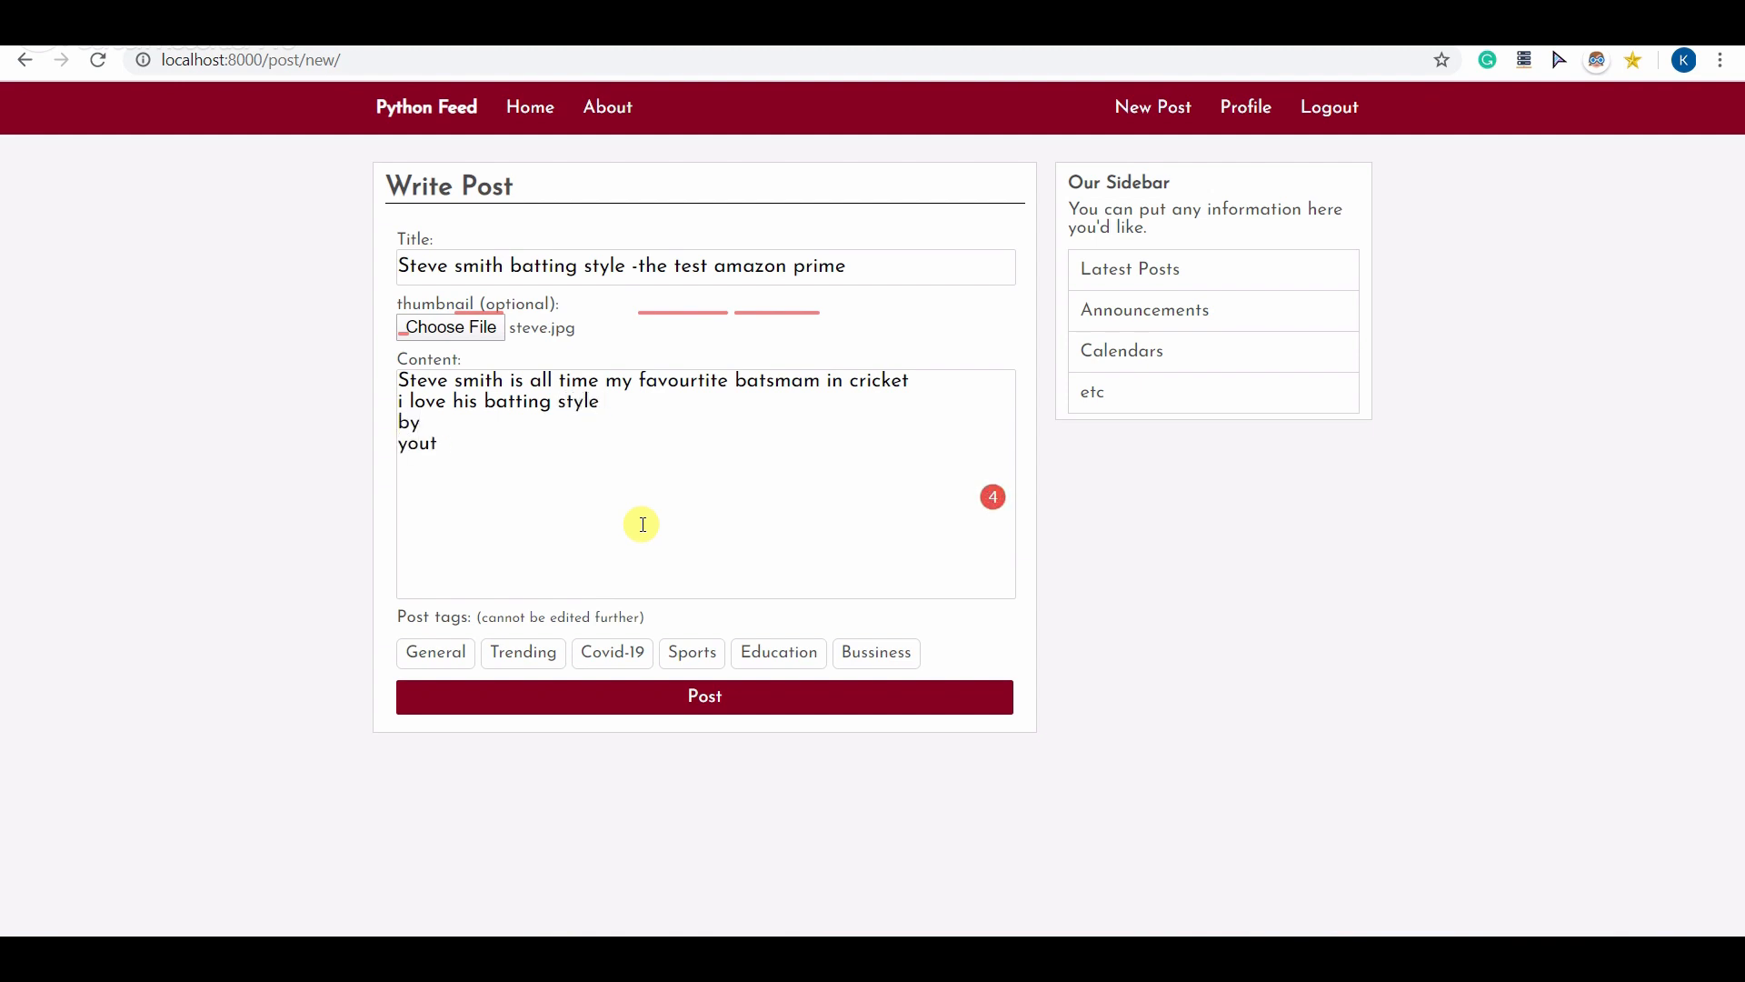
text(ube)
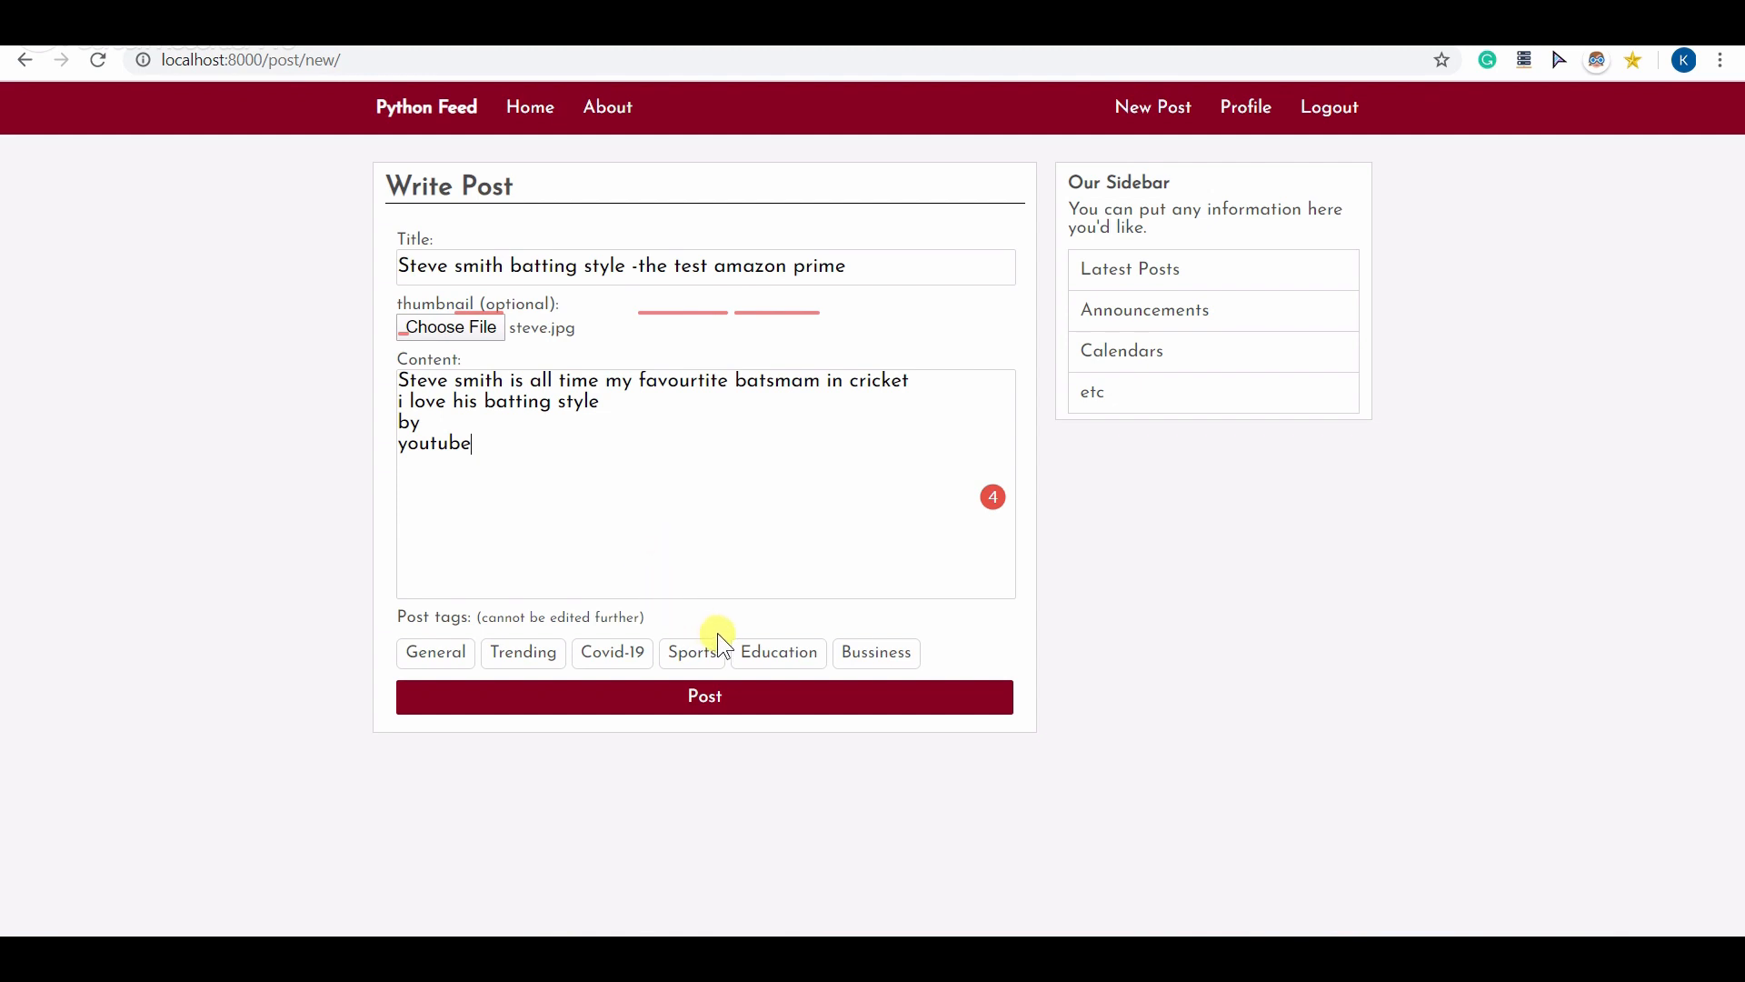
mouse_move(666, 498)
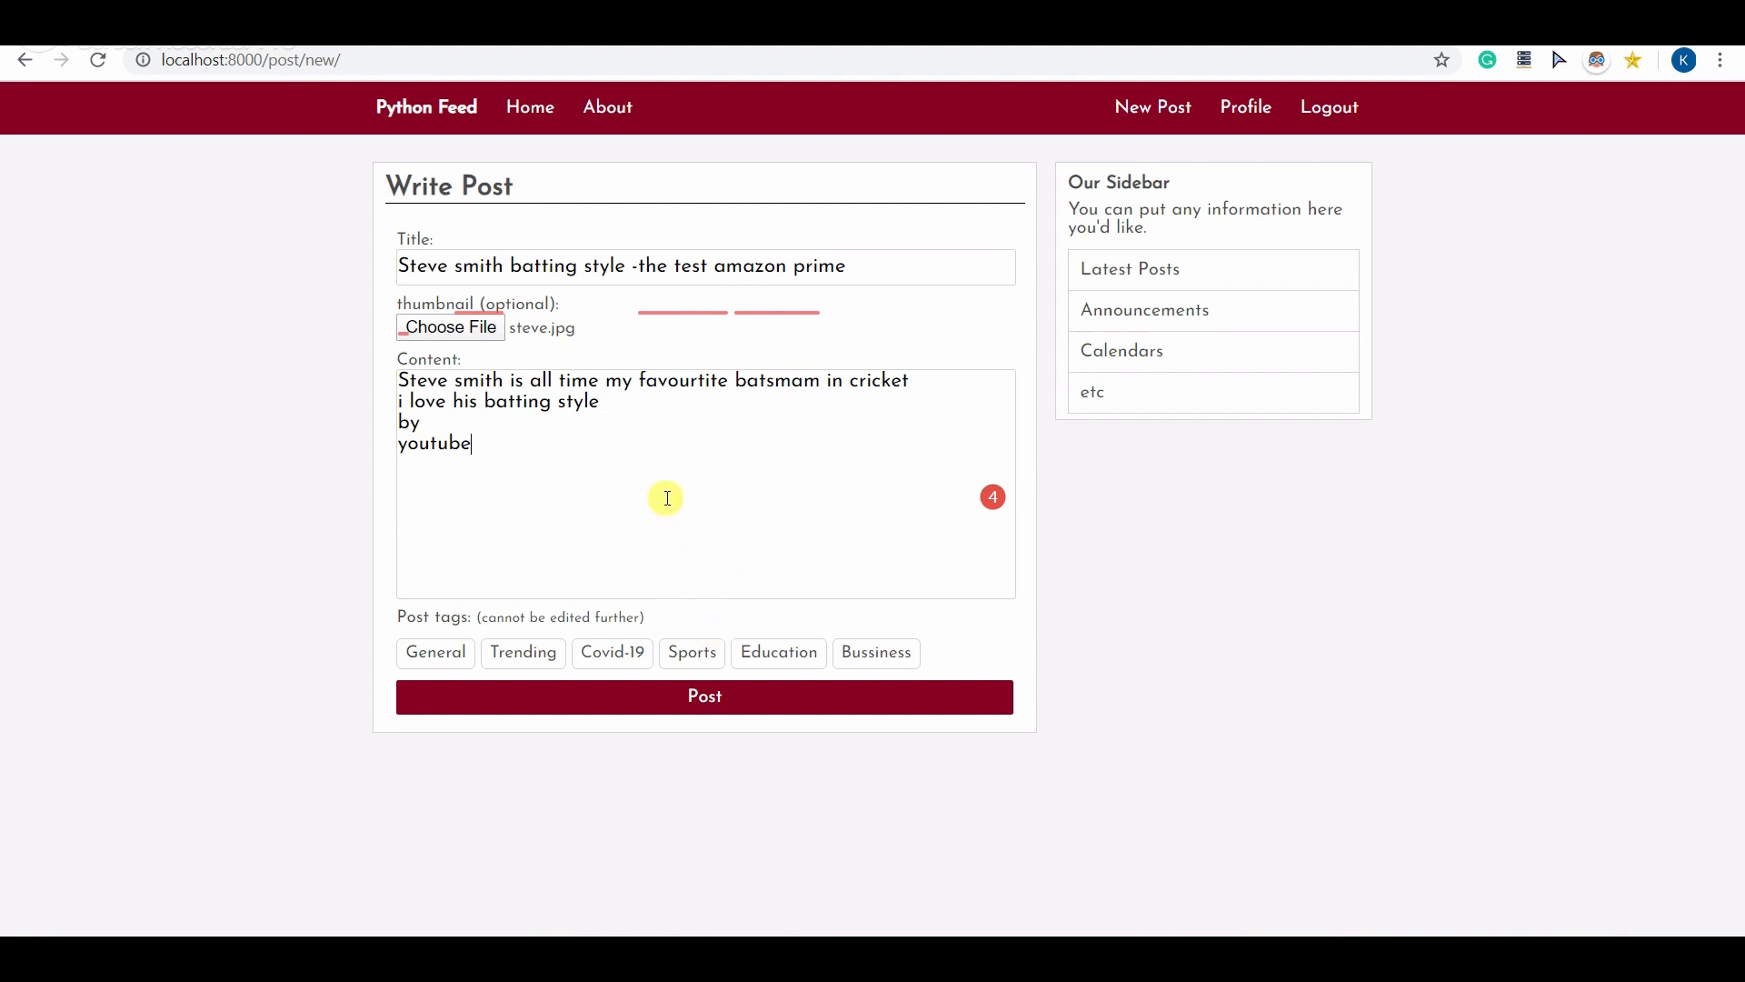
mouse_move(456, 621)
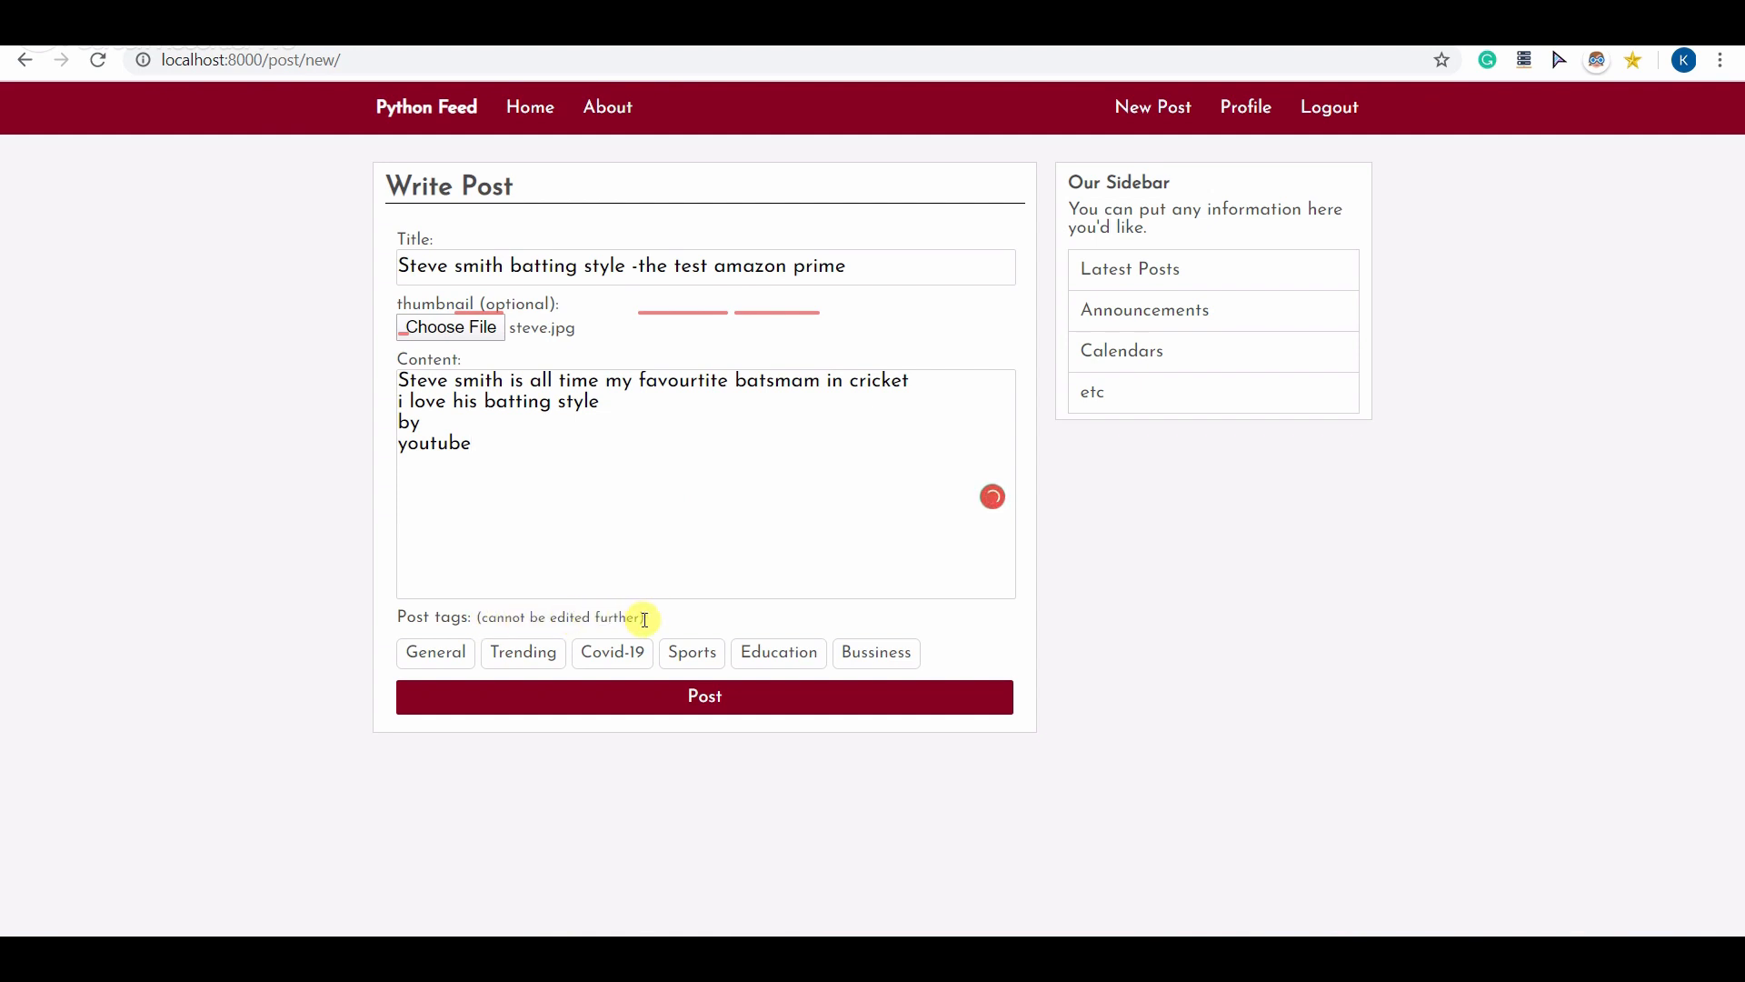
click(691, 653)
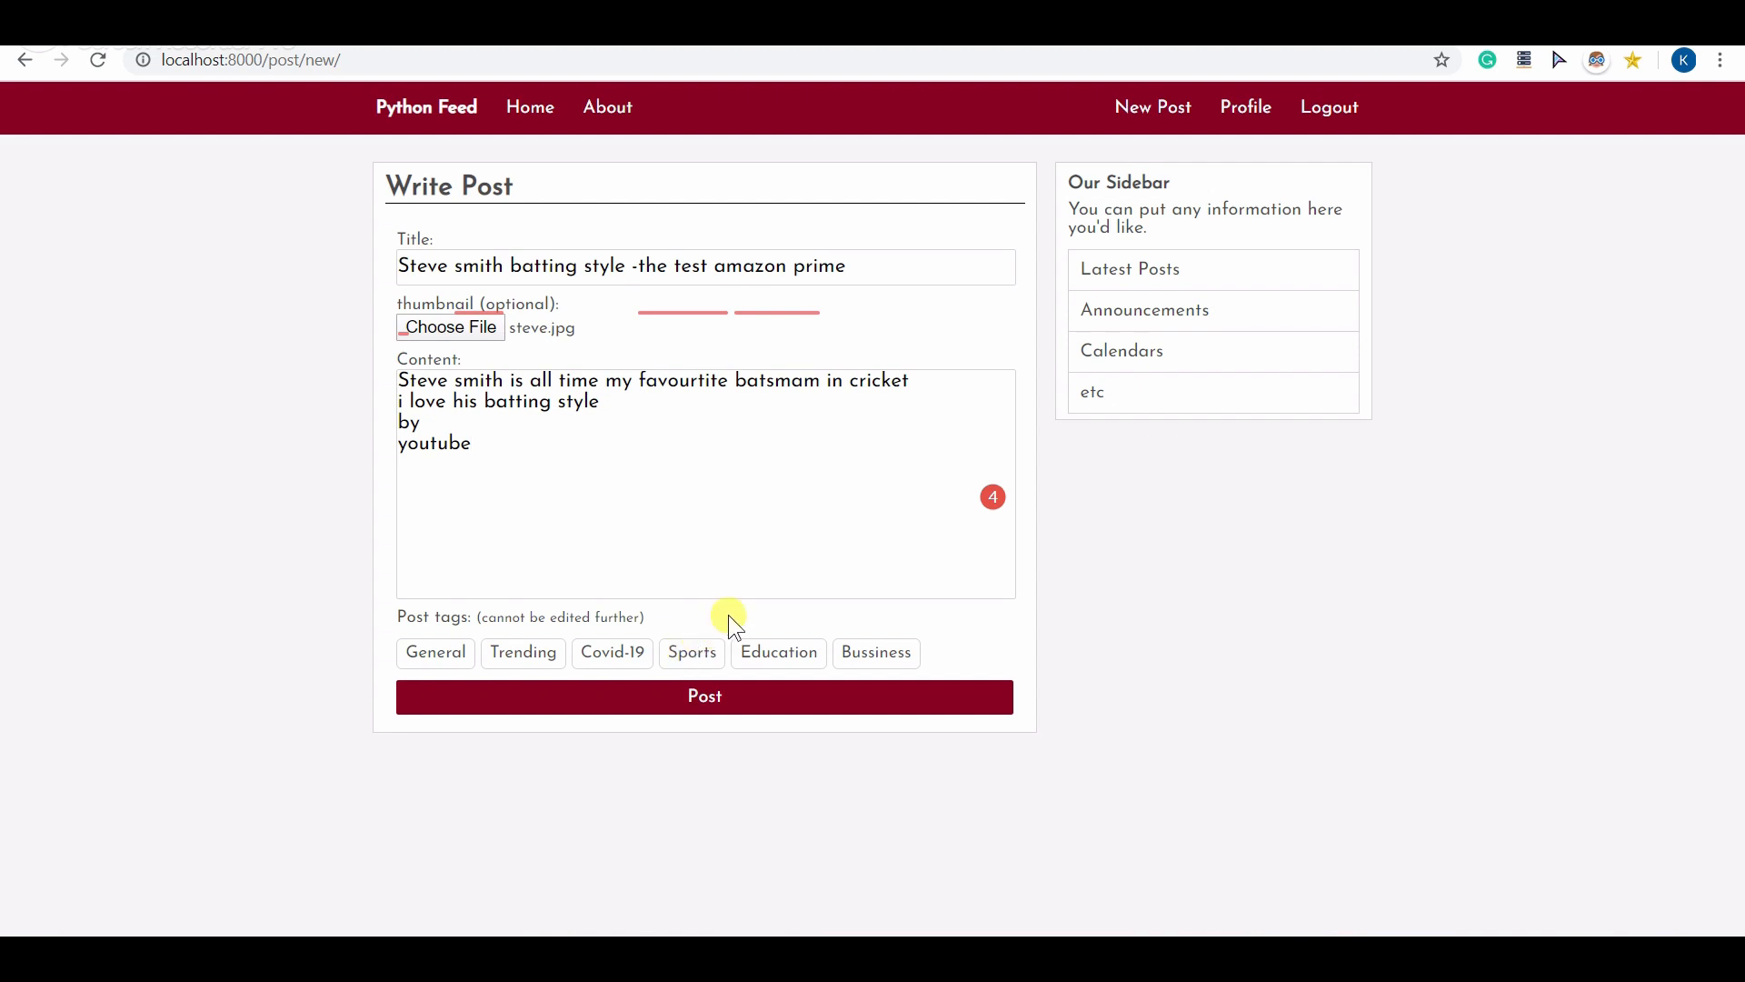
click(691, 654)
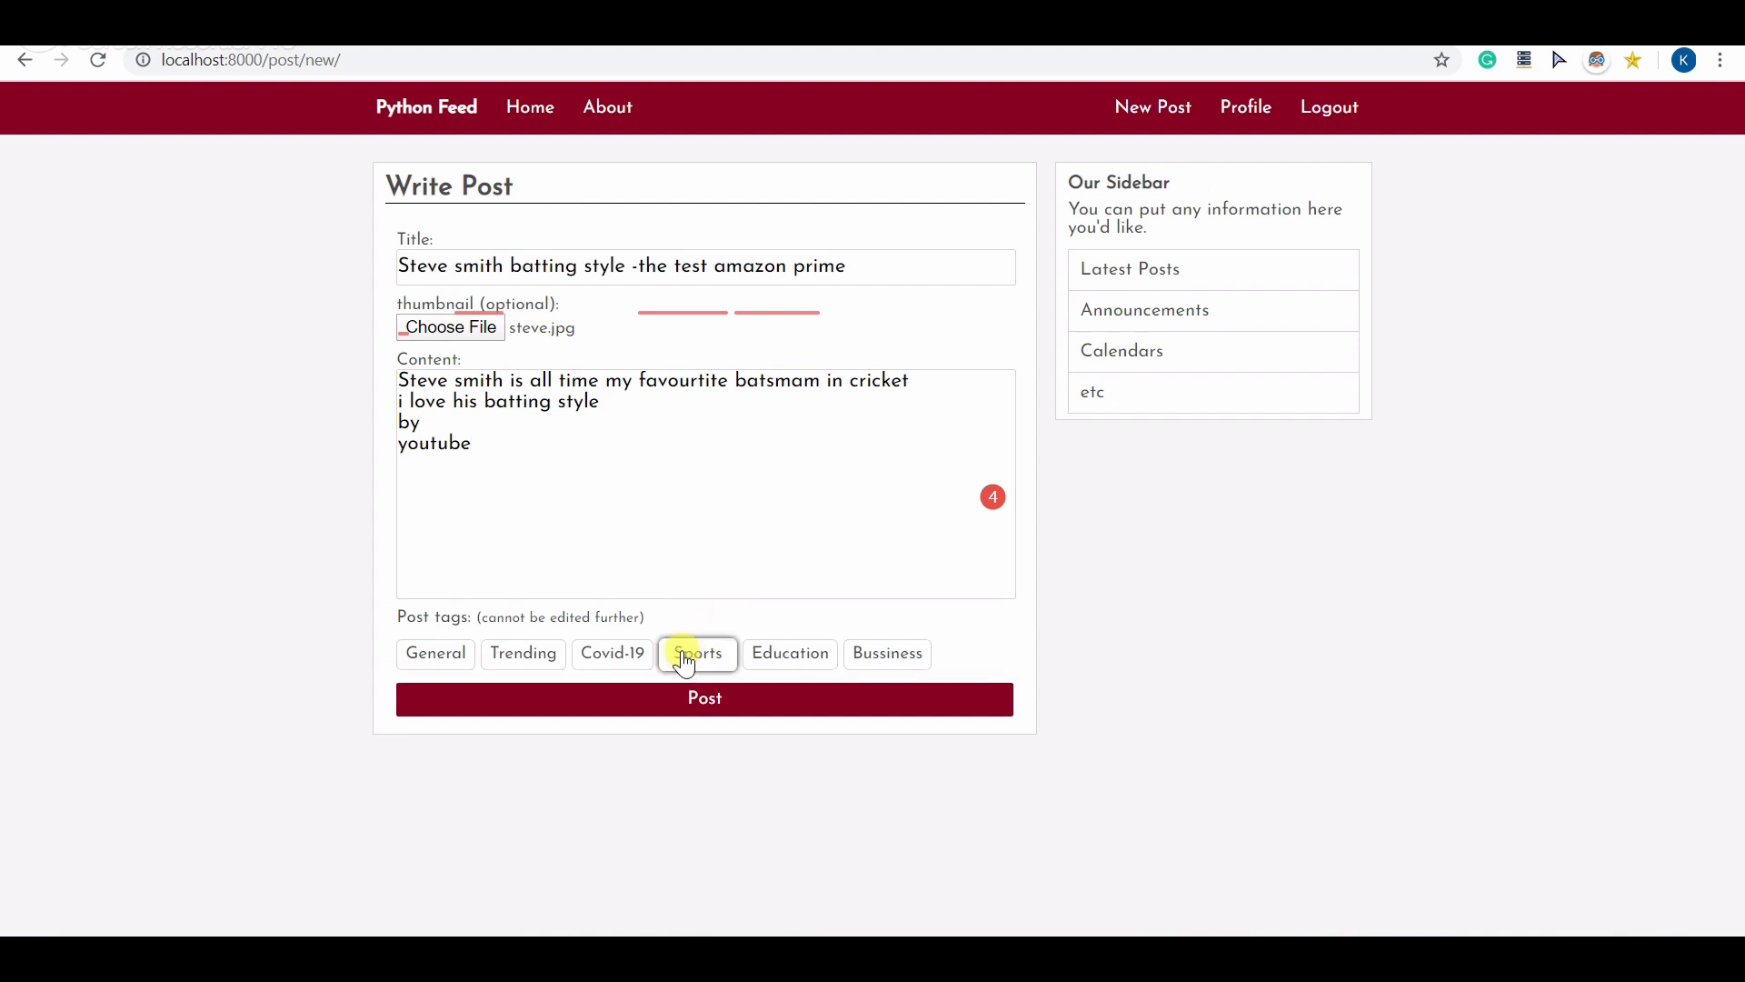
click(440, 654)
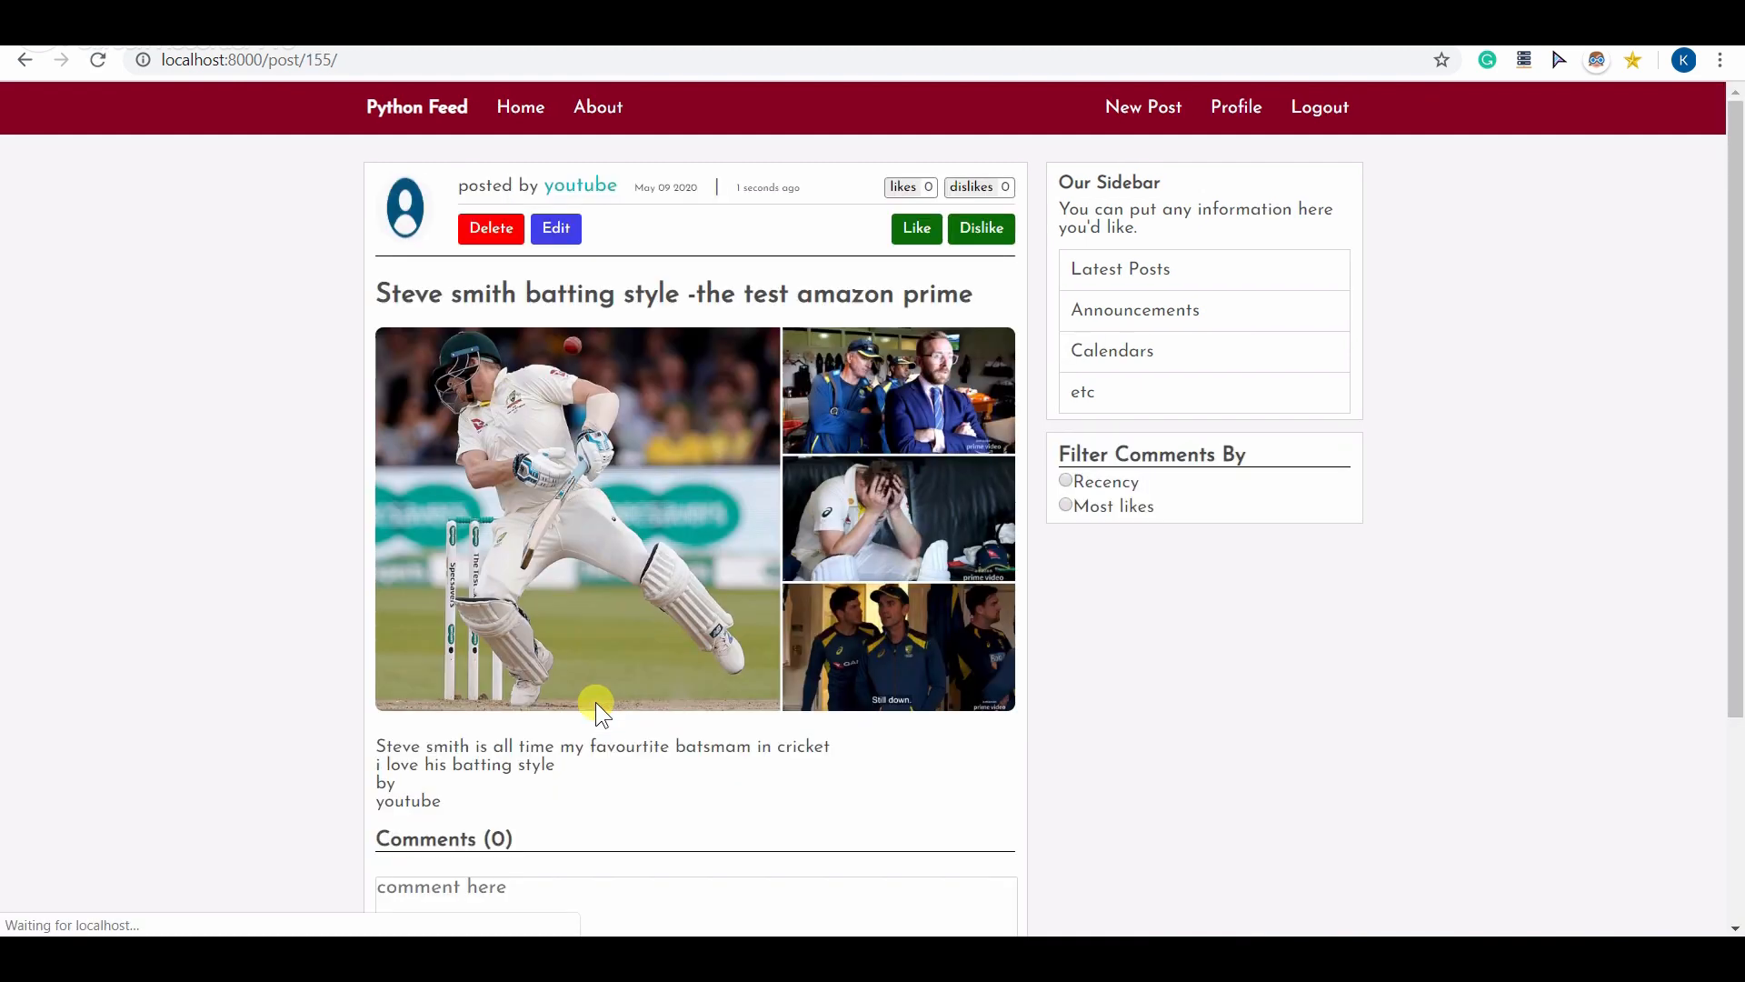
Scroll through the published Steve Smith post to review its cricket thumbnail and text.
scroll(down, 3)
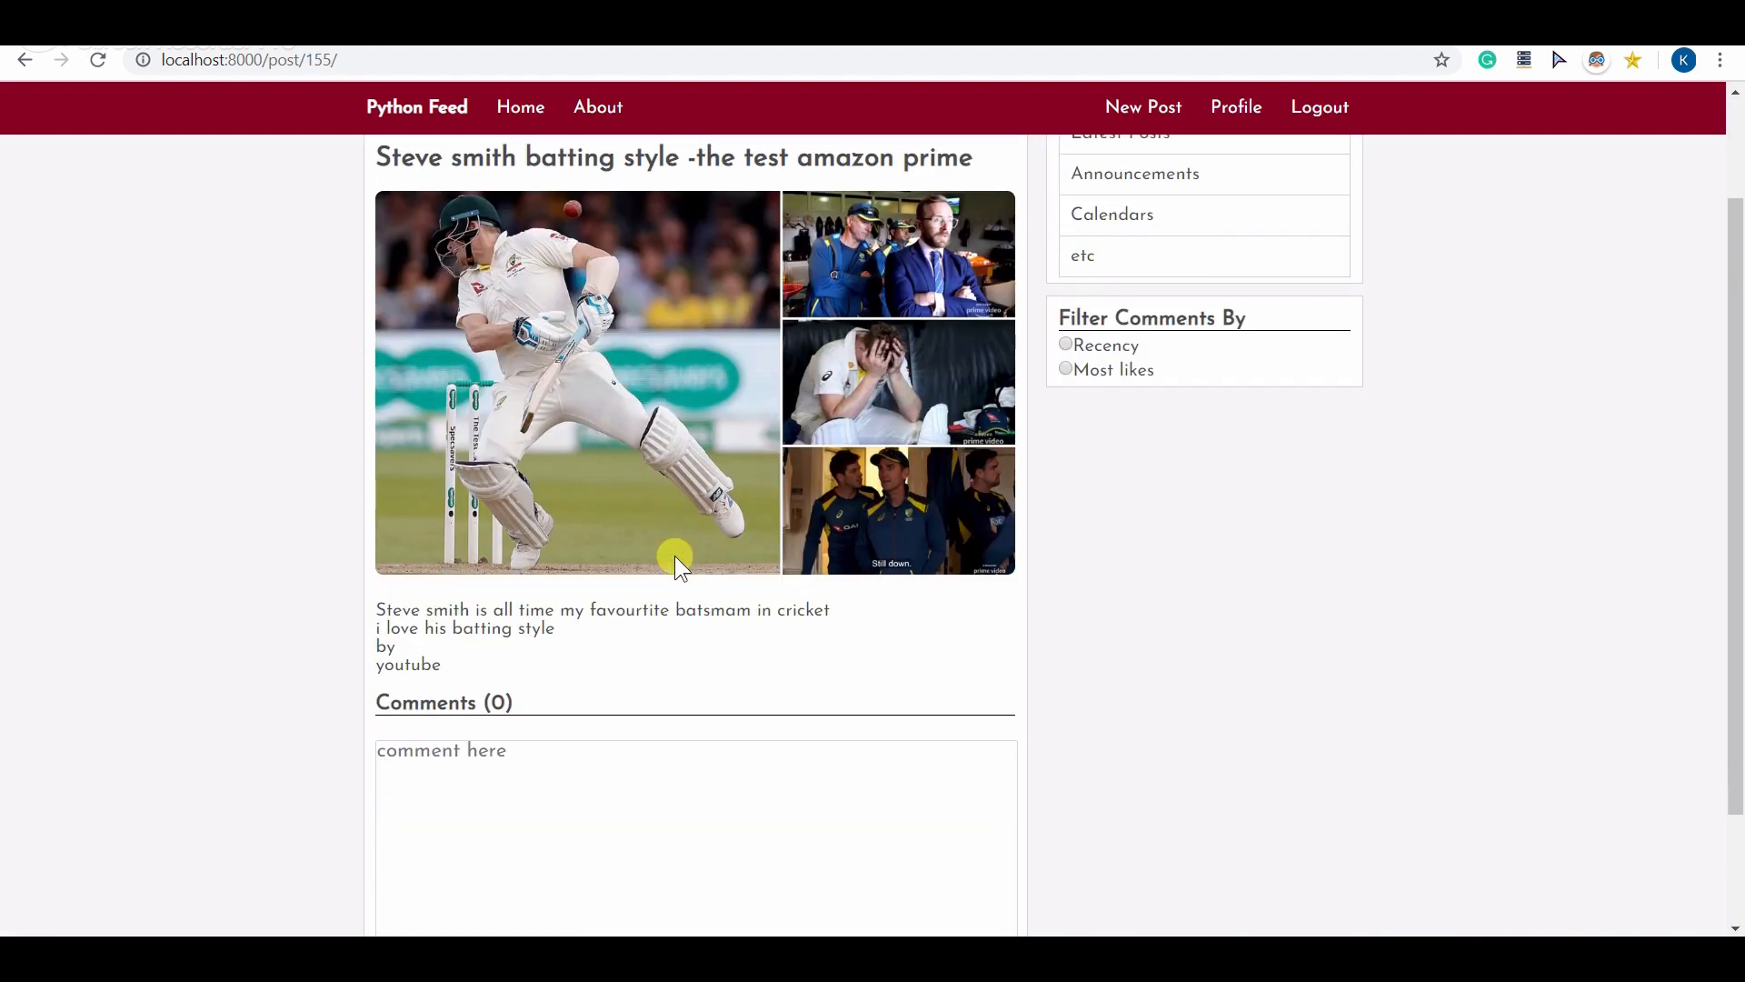
scroll(down, 3)
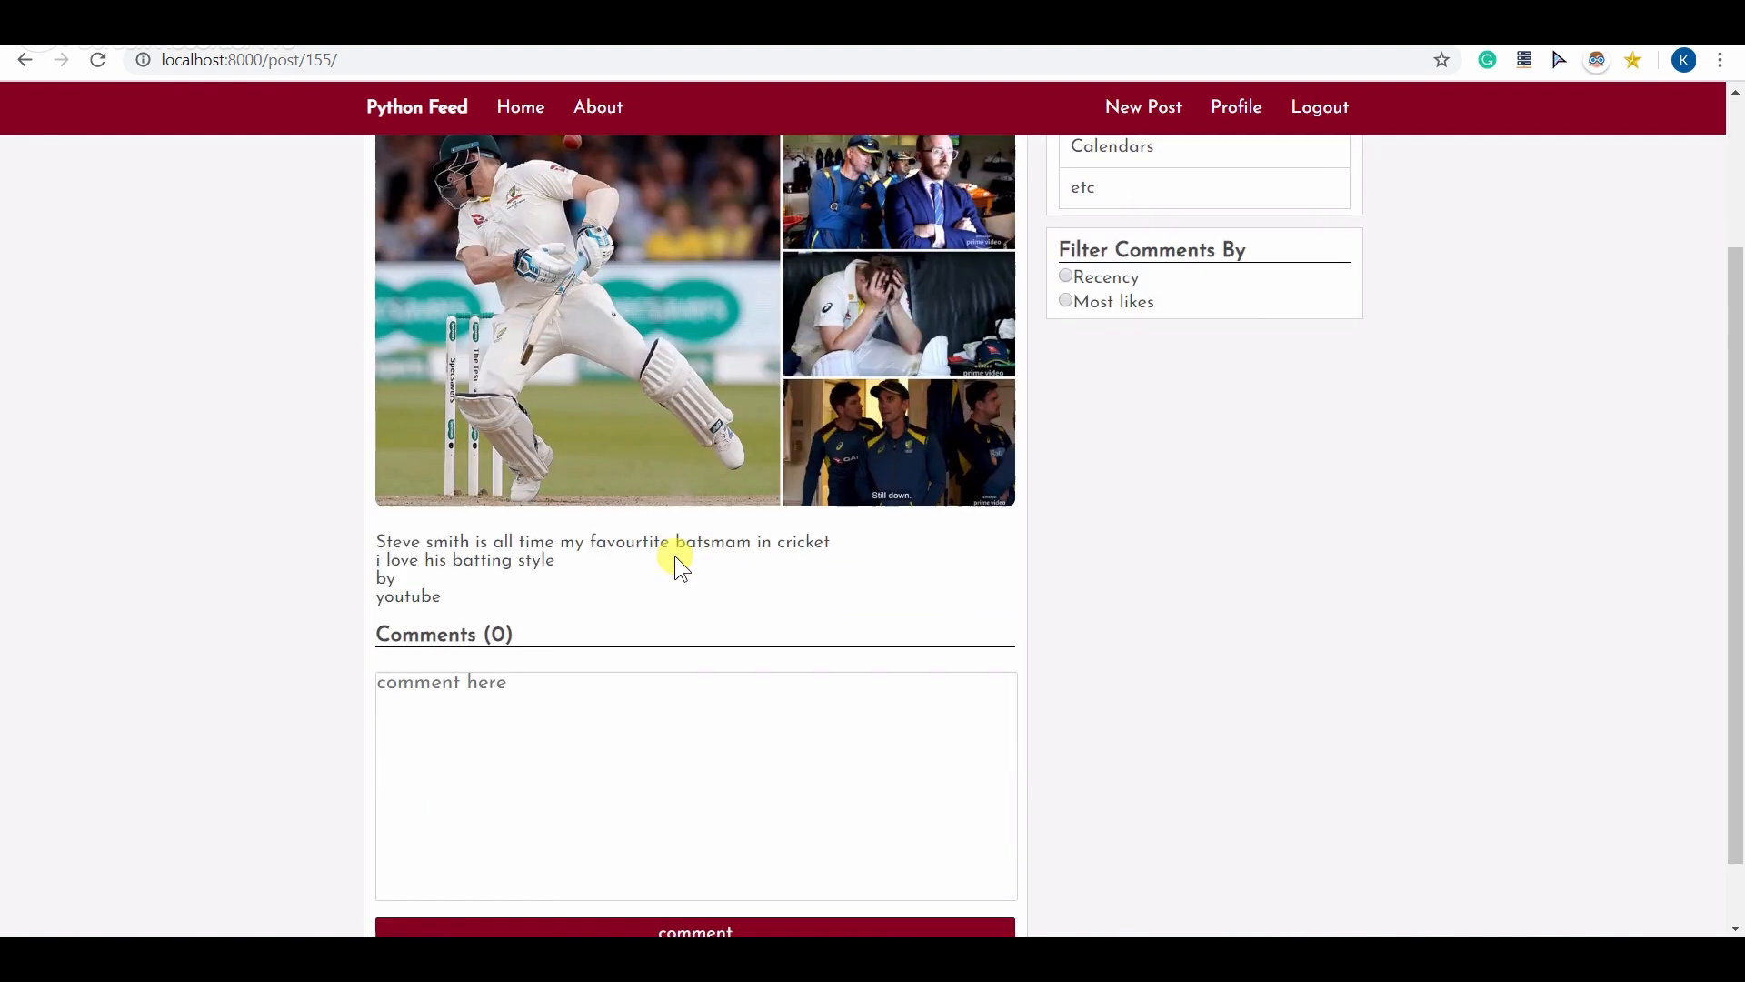
scroll(up, 3)
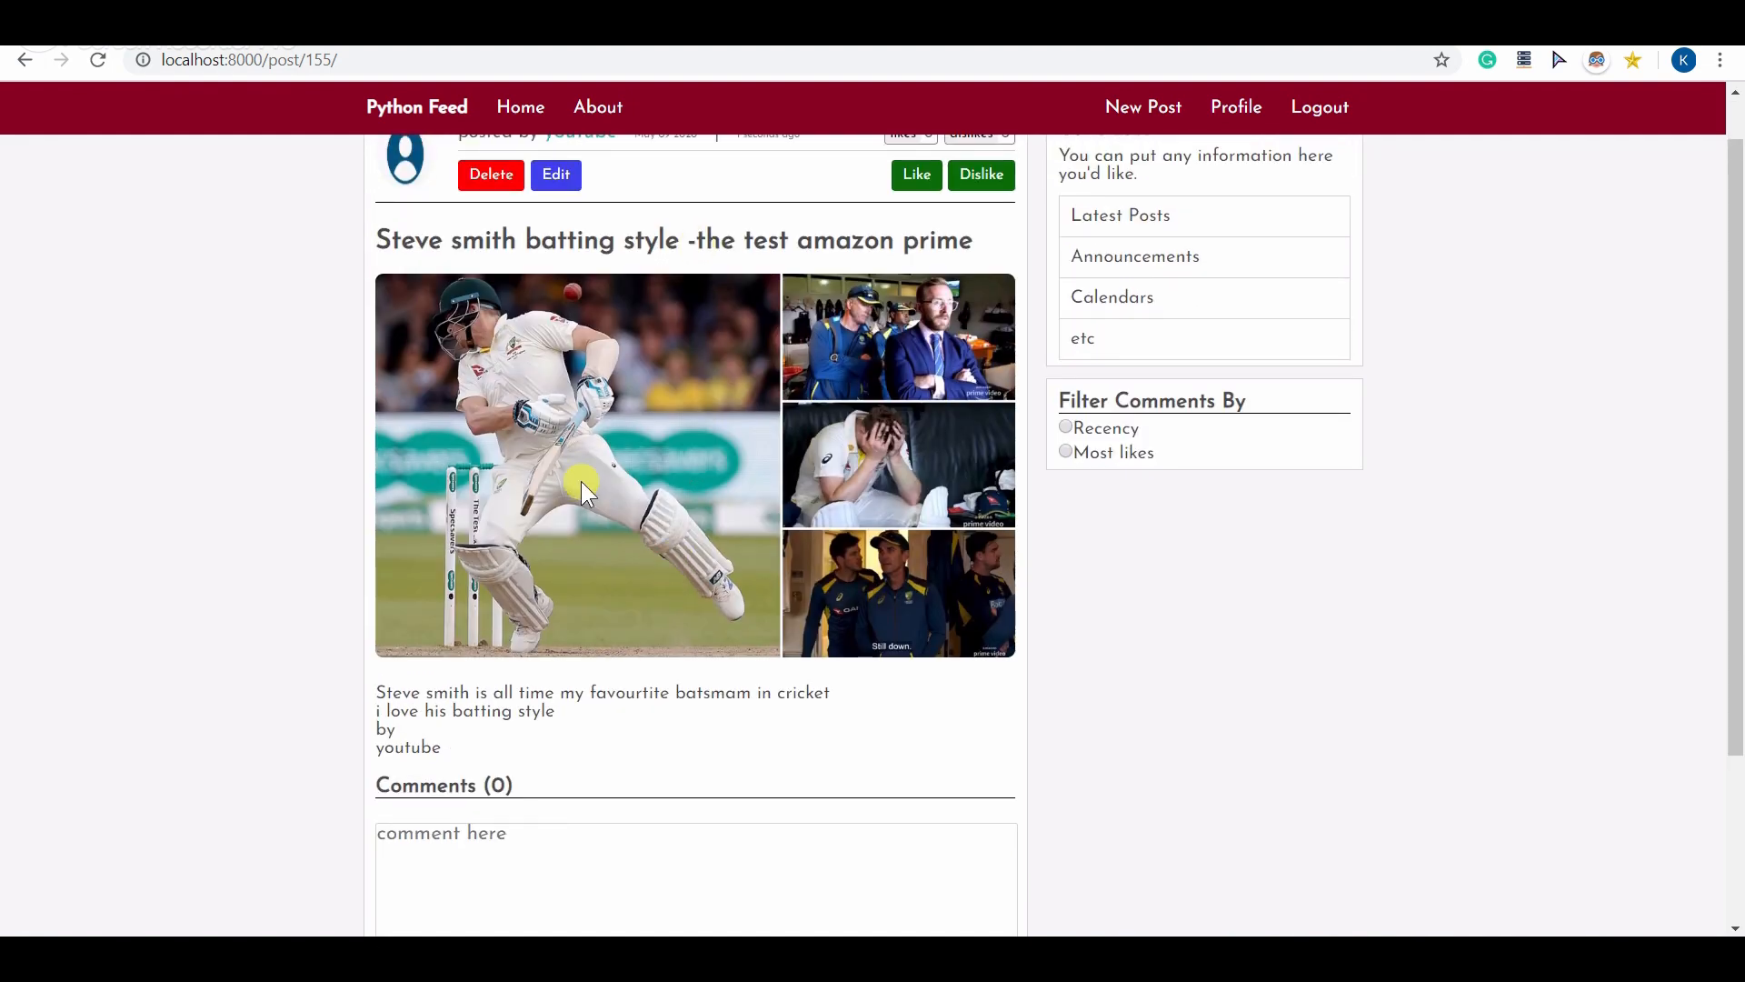
scroll(down, 3)
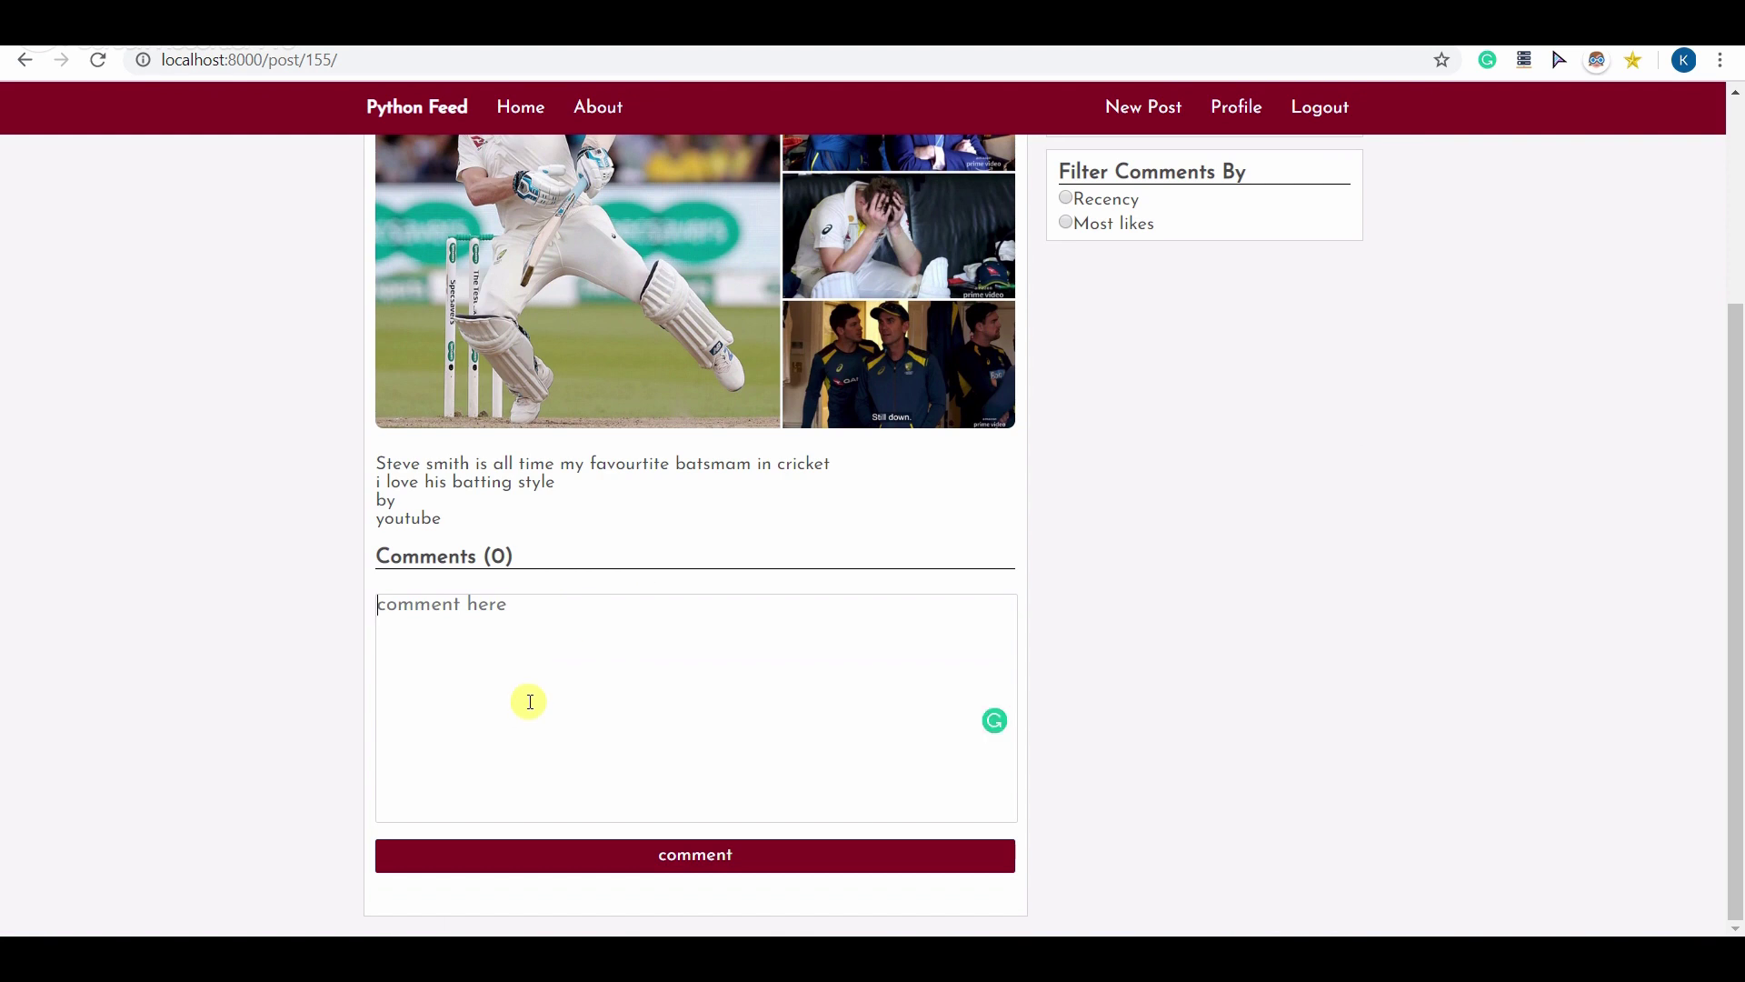
text(this is cool)
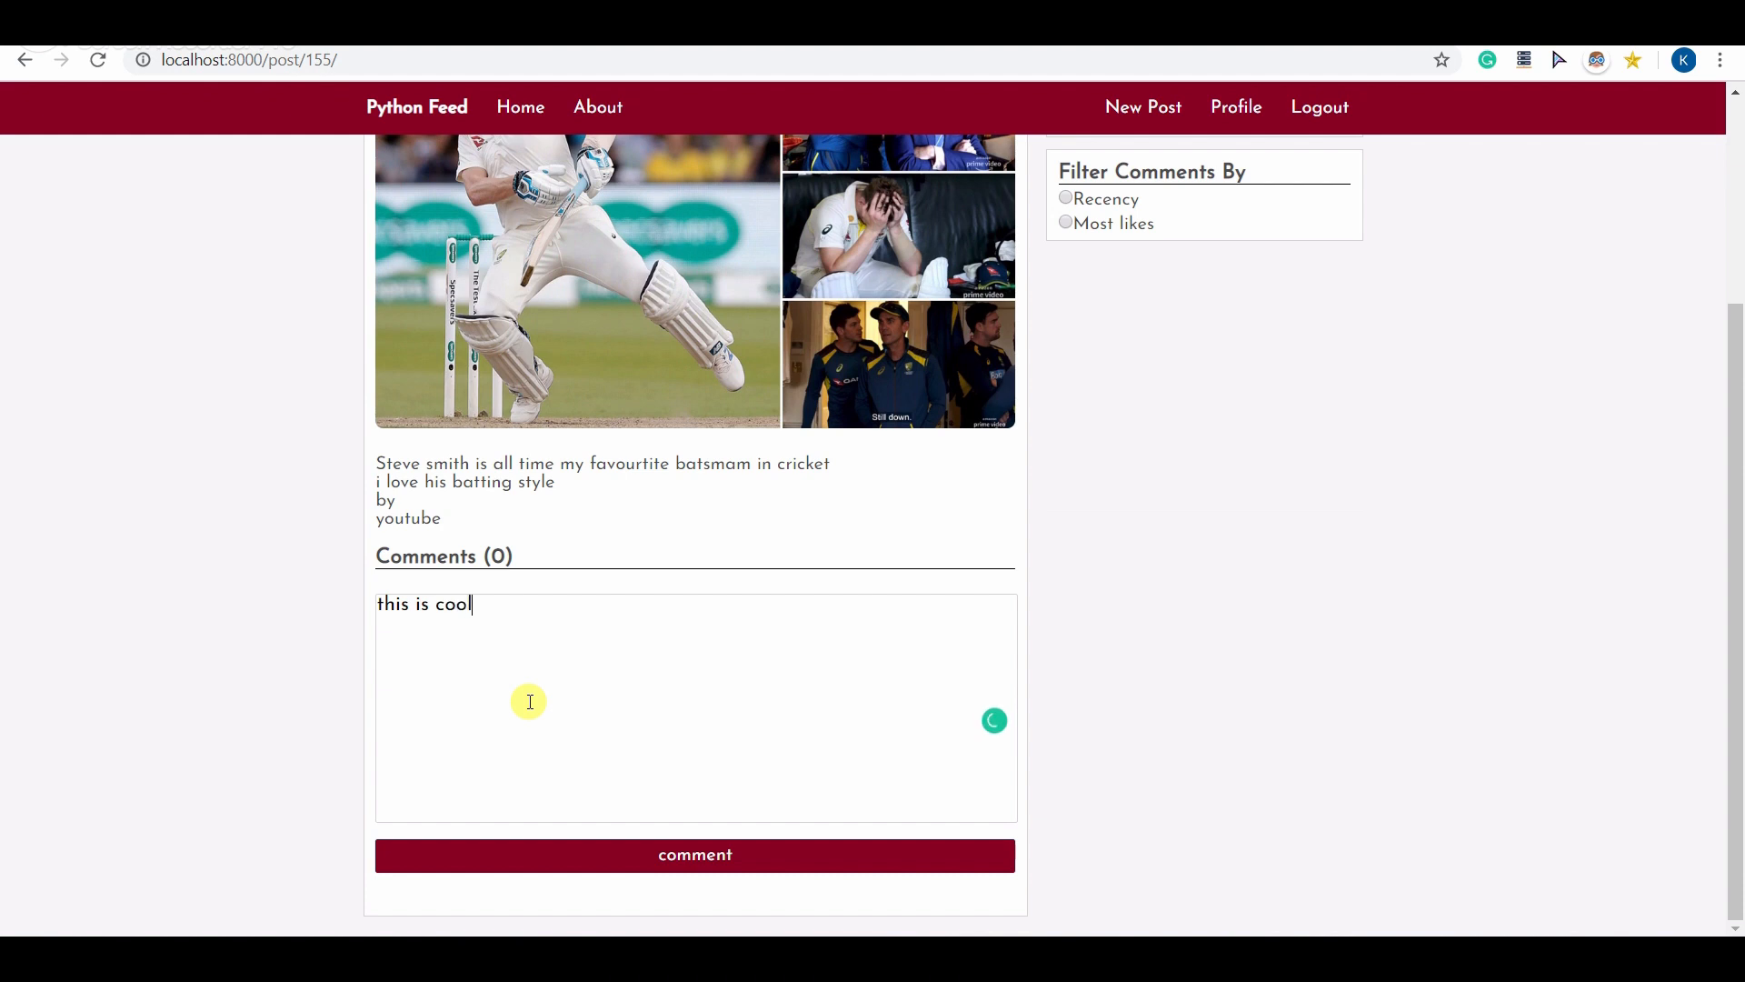
text(thumbn)
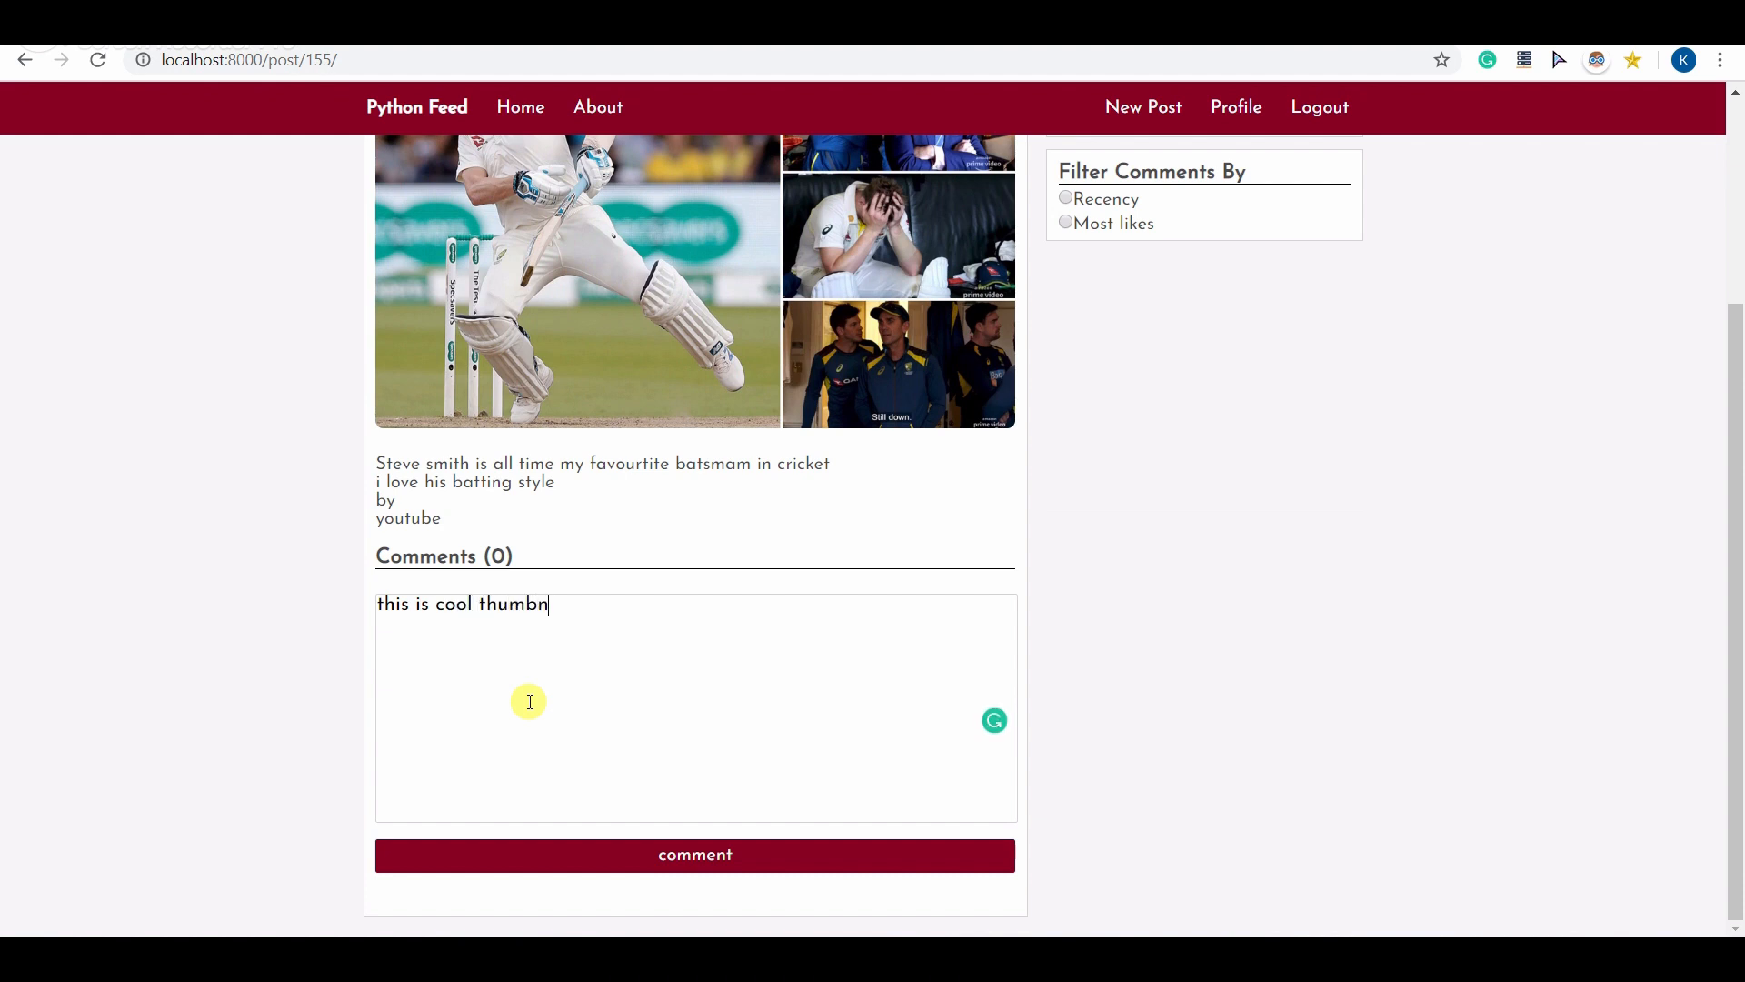
text(ail)
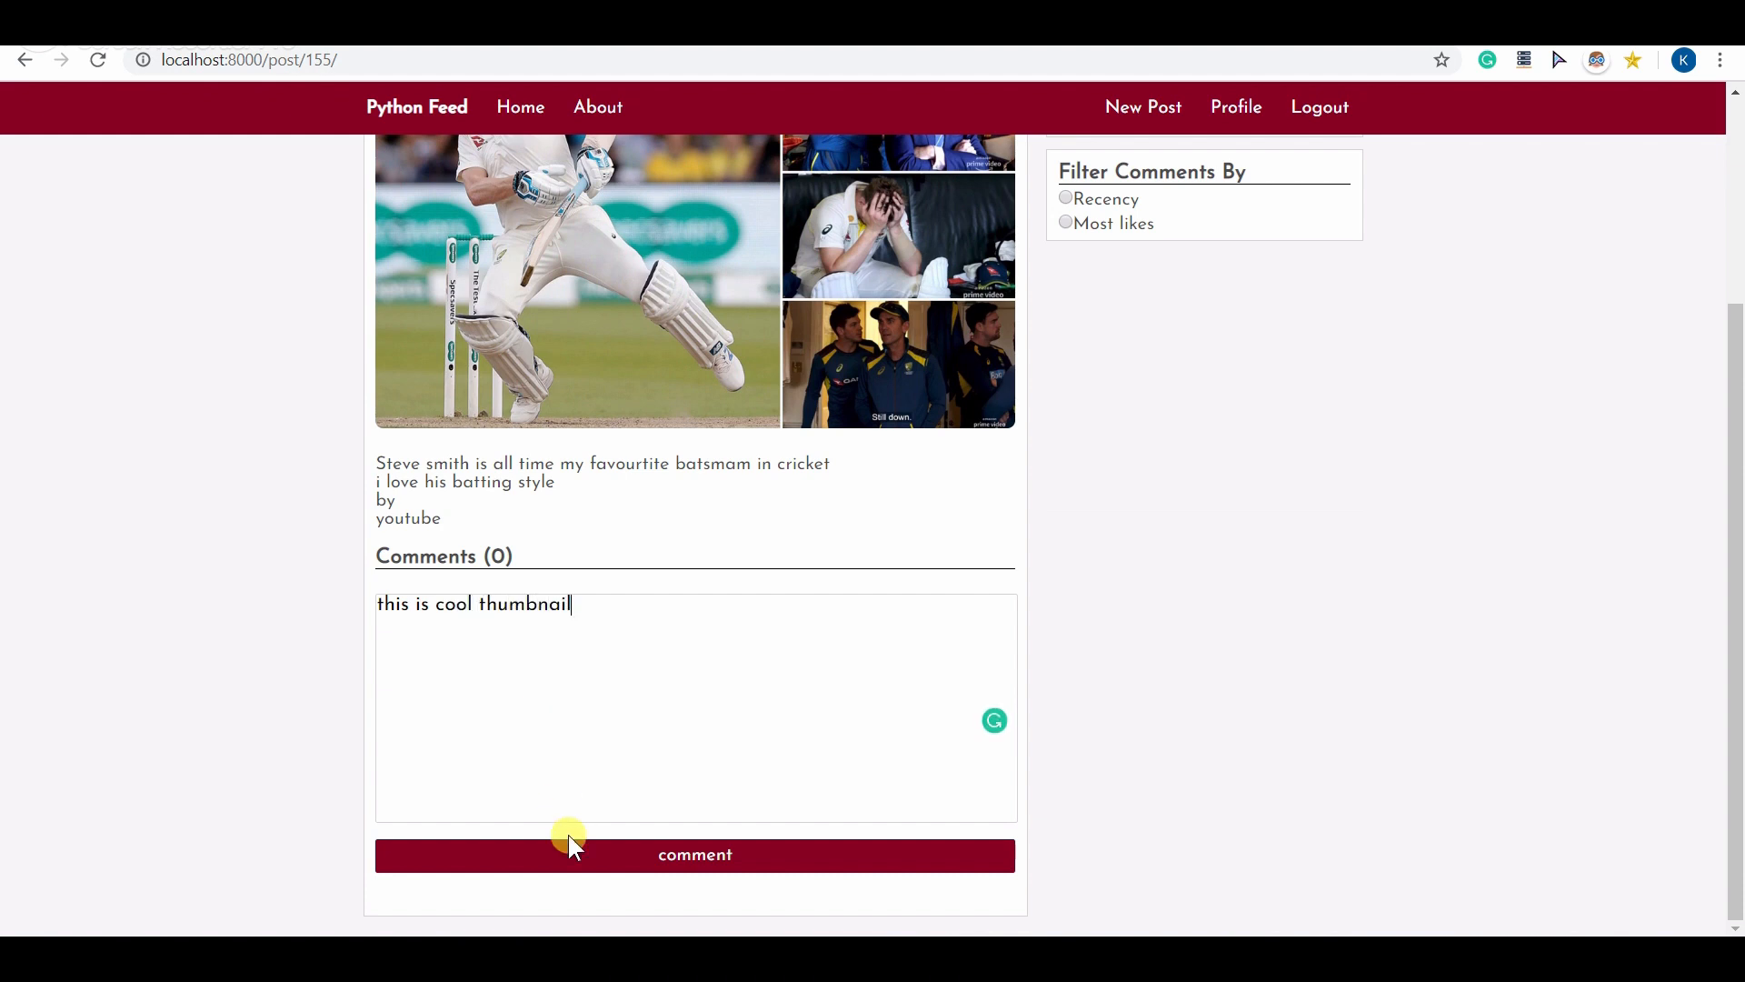
click(693, 853)
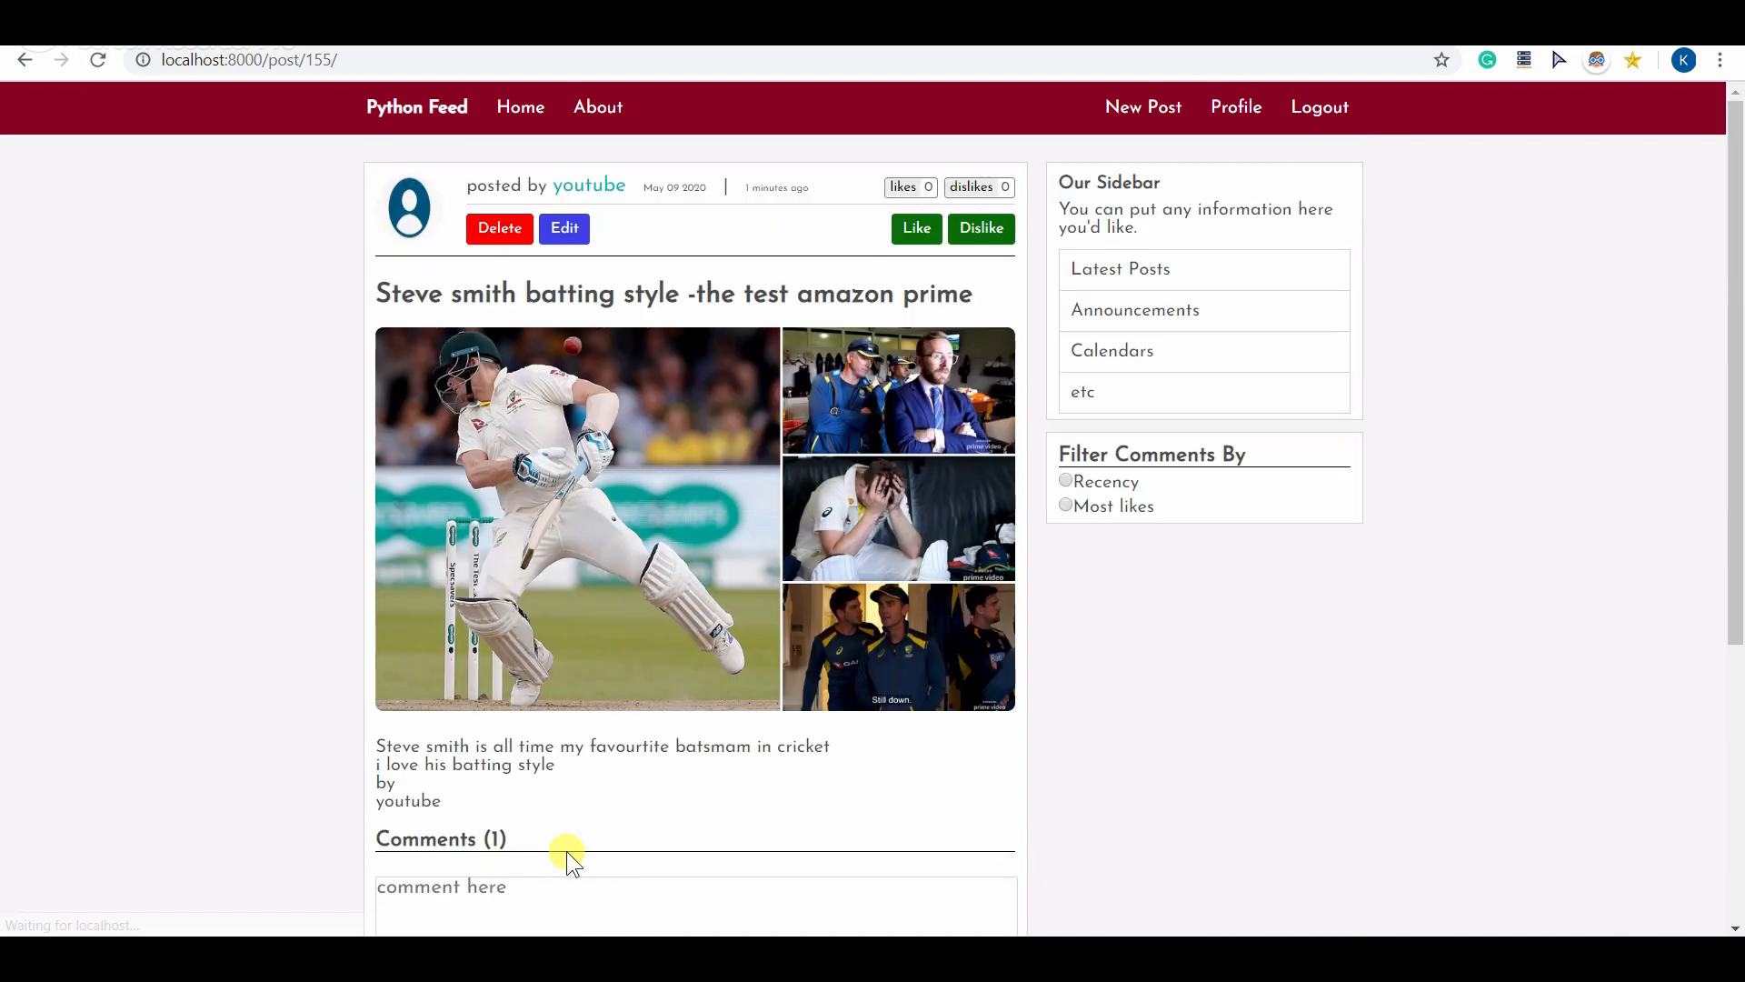
scroll(down, 3)
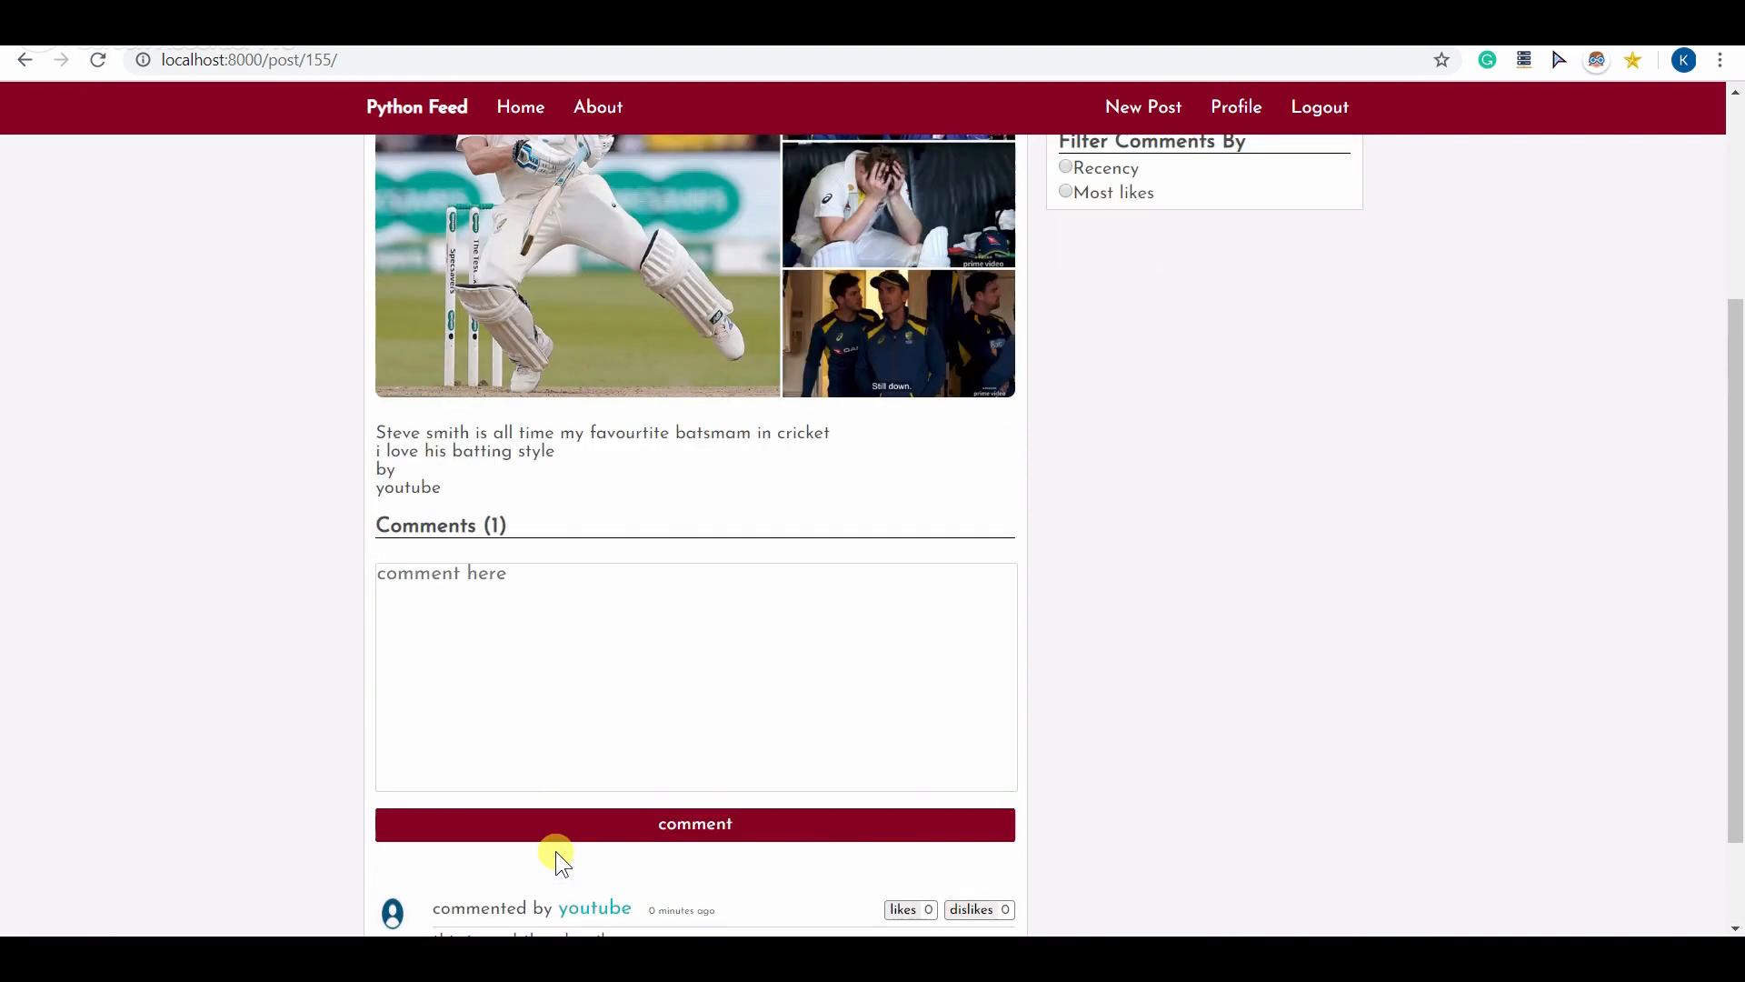
scroll(up, 3)
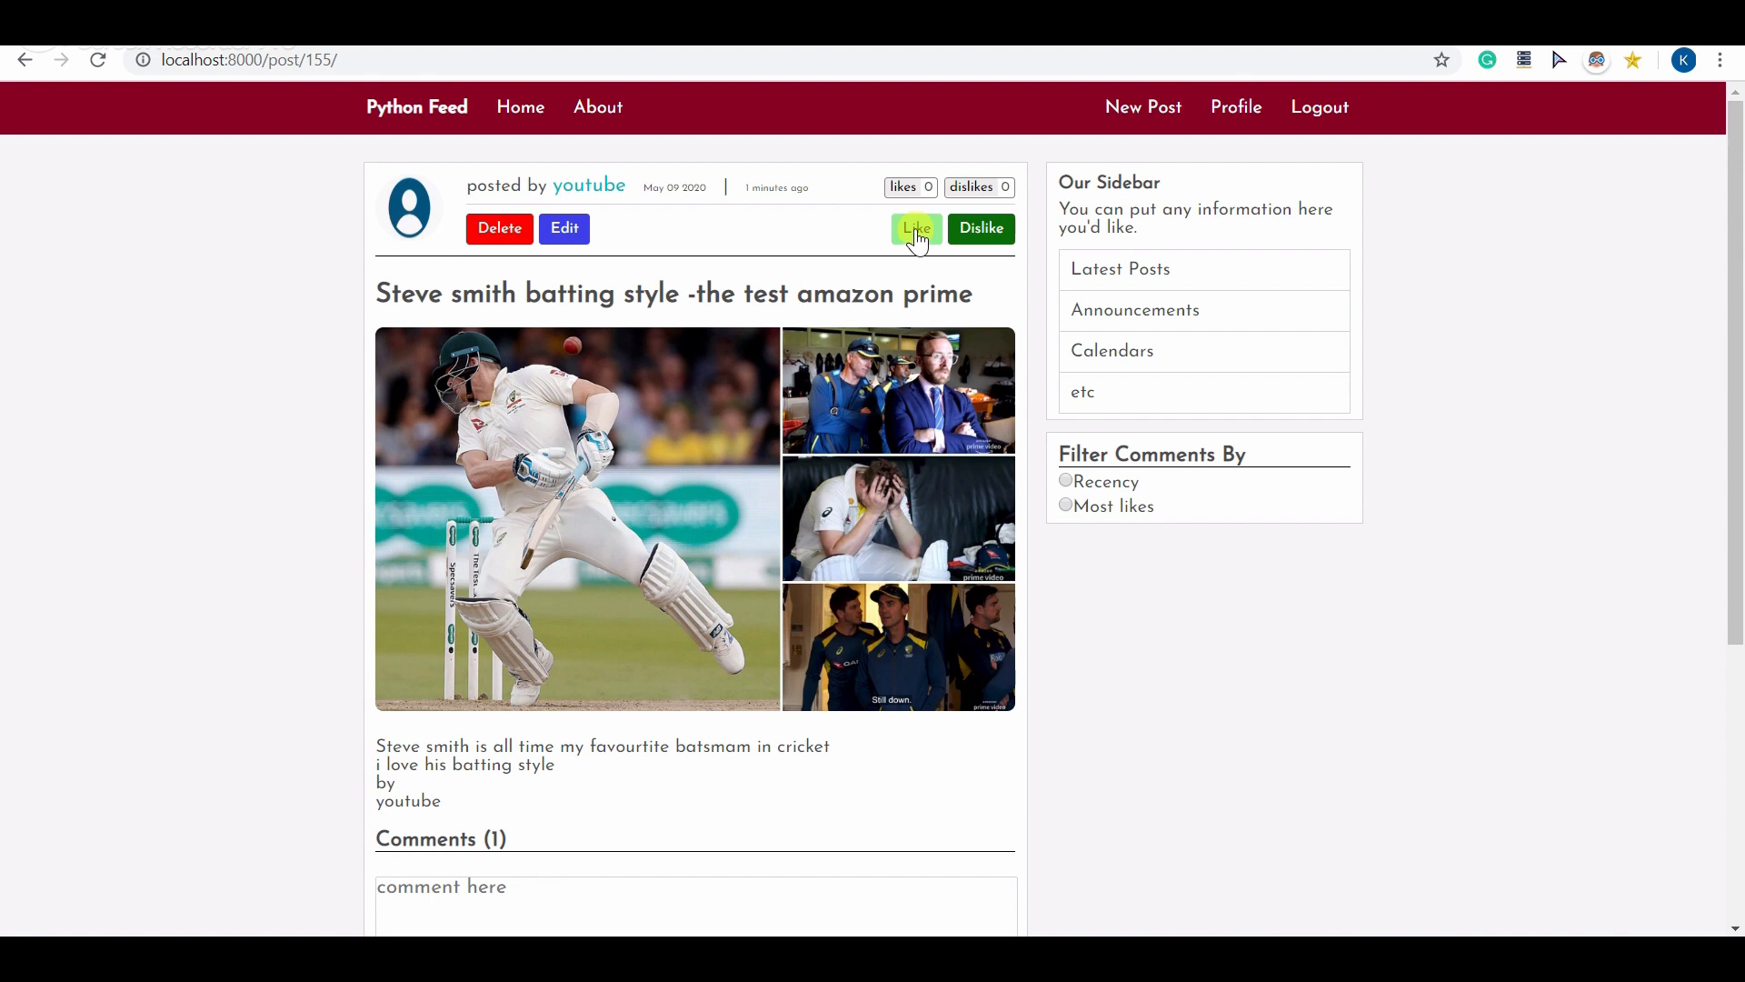
Like the Steve Smith post with the green Like button, making its count 1.
click(915, 228)
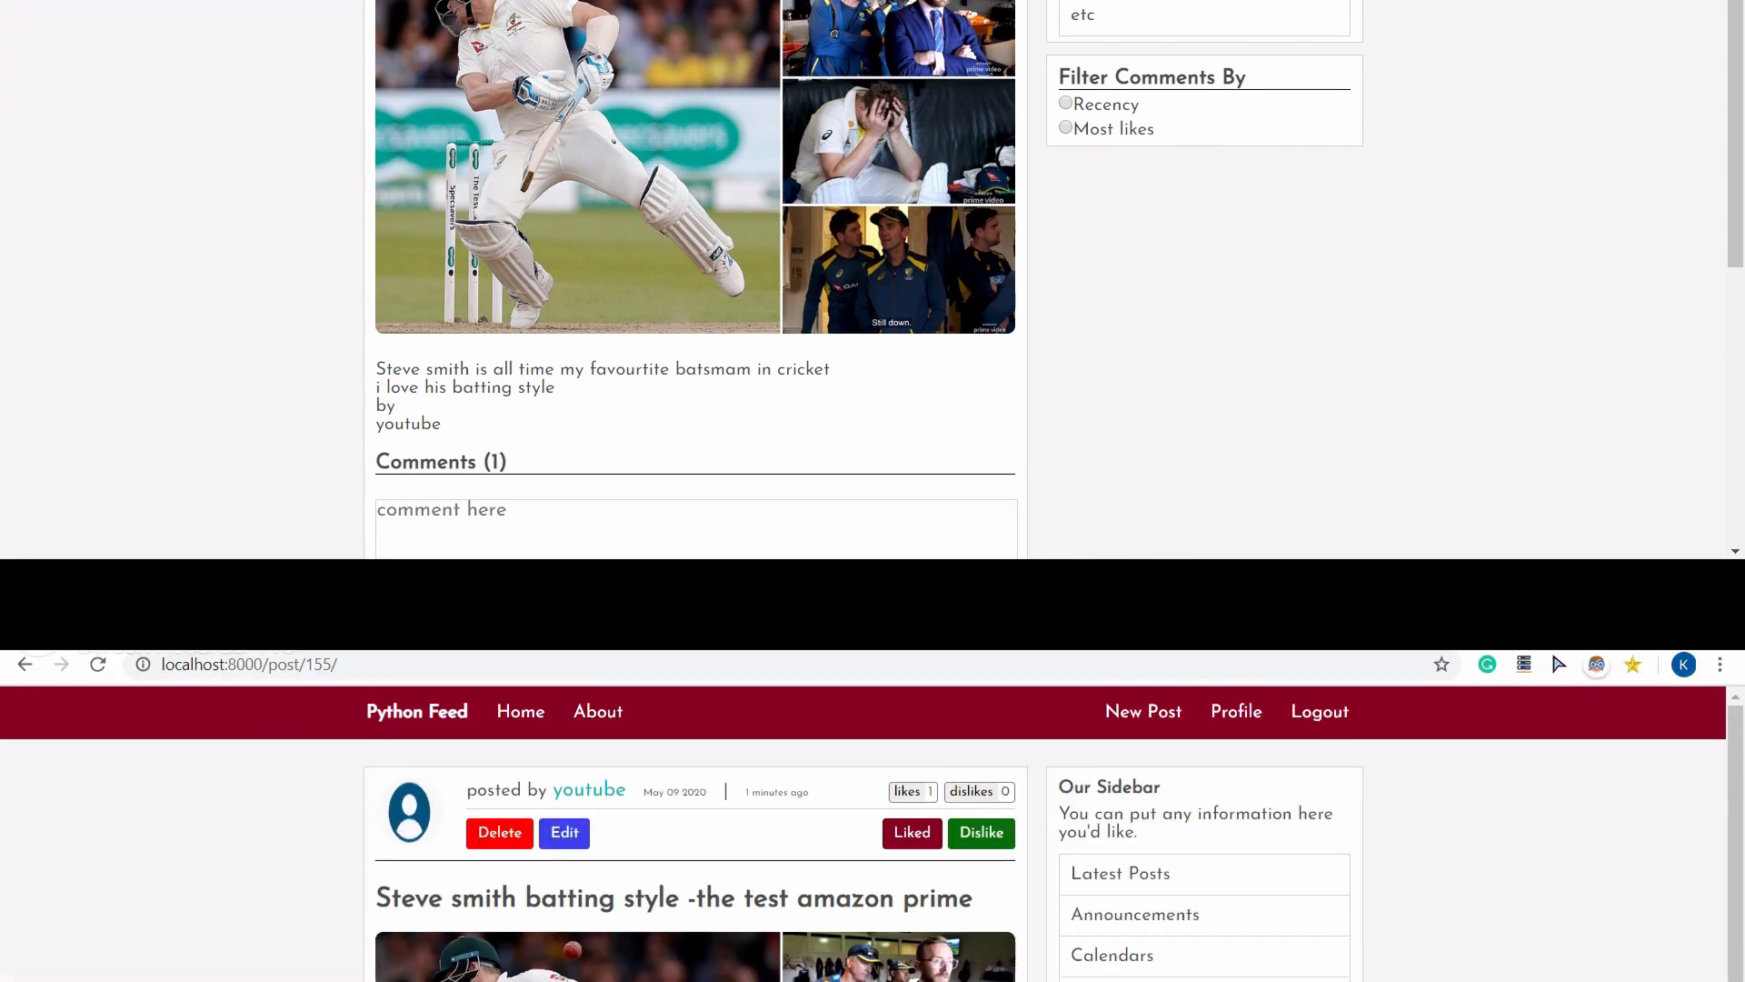
scroll(up, 3)
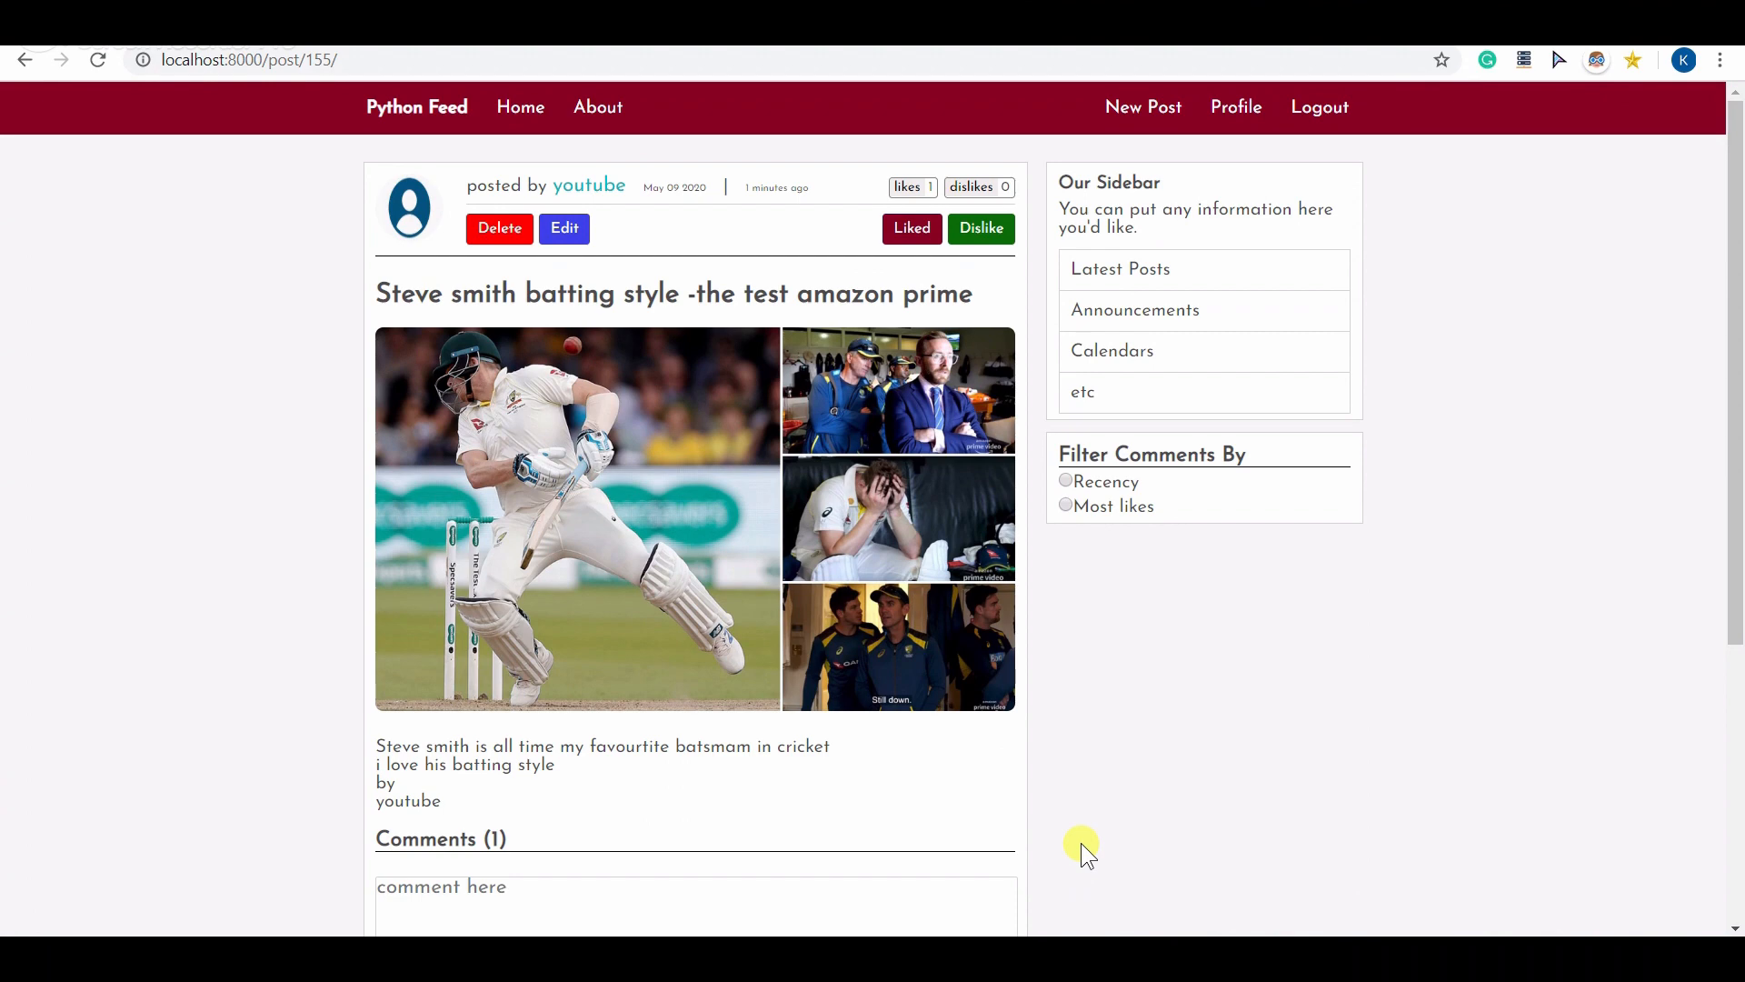
mouse_move(440, 134)
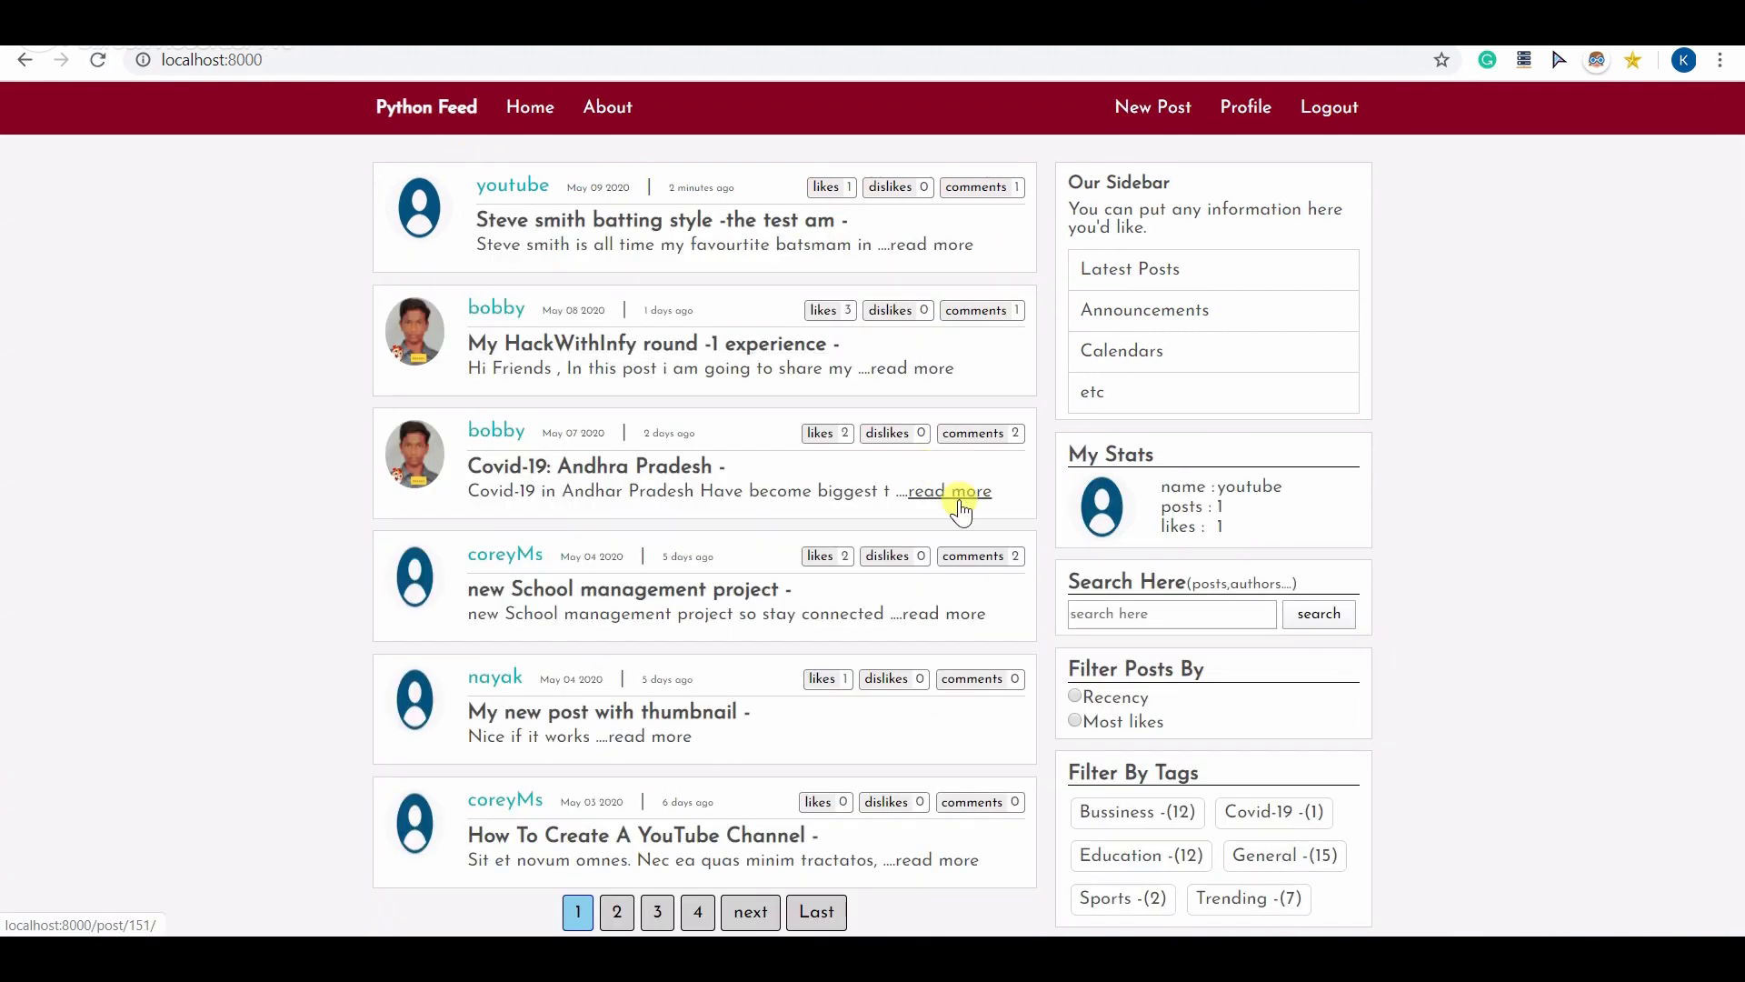
mouse_move(1116, 923)
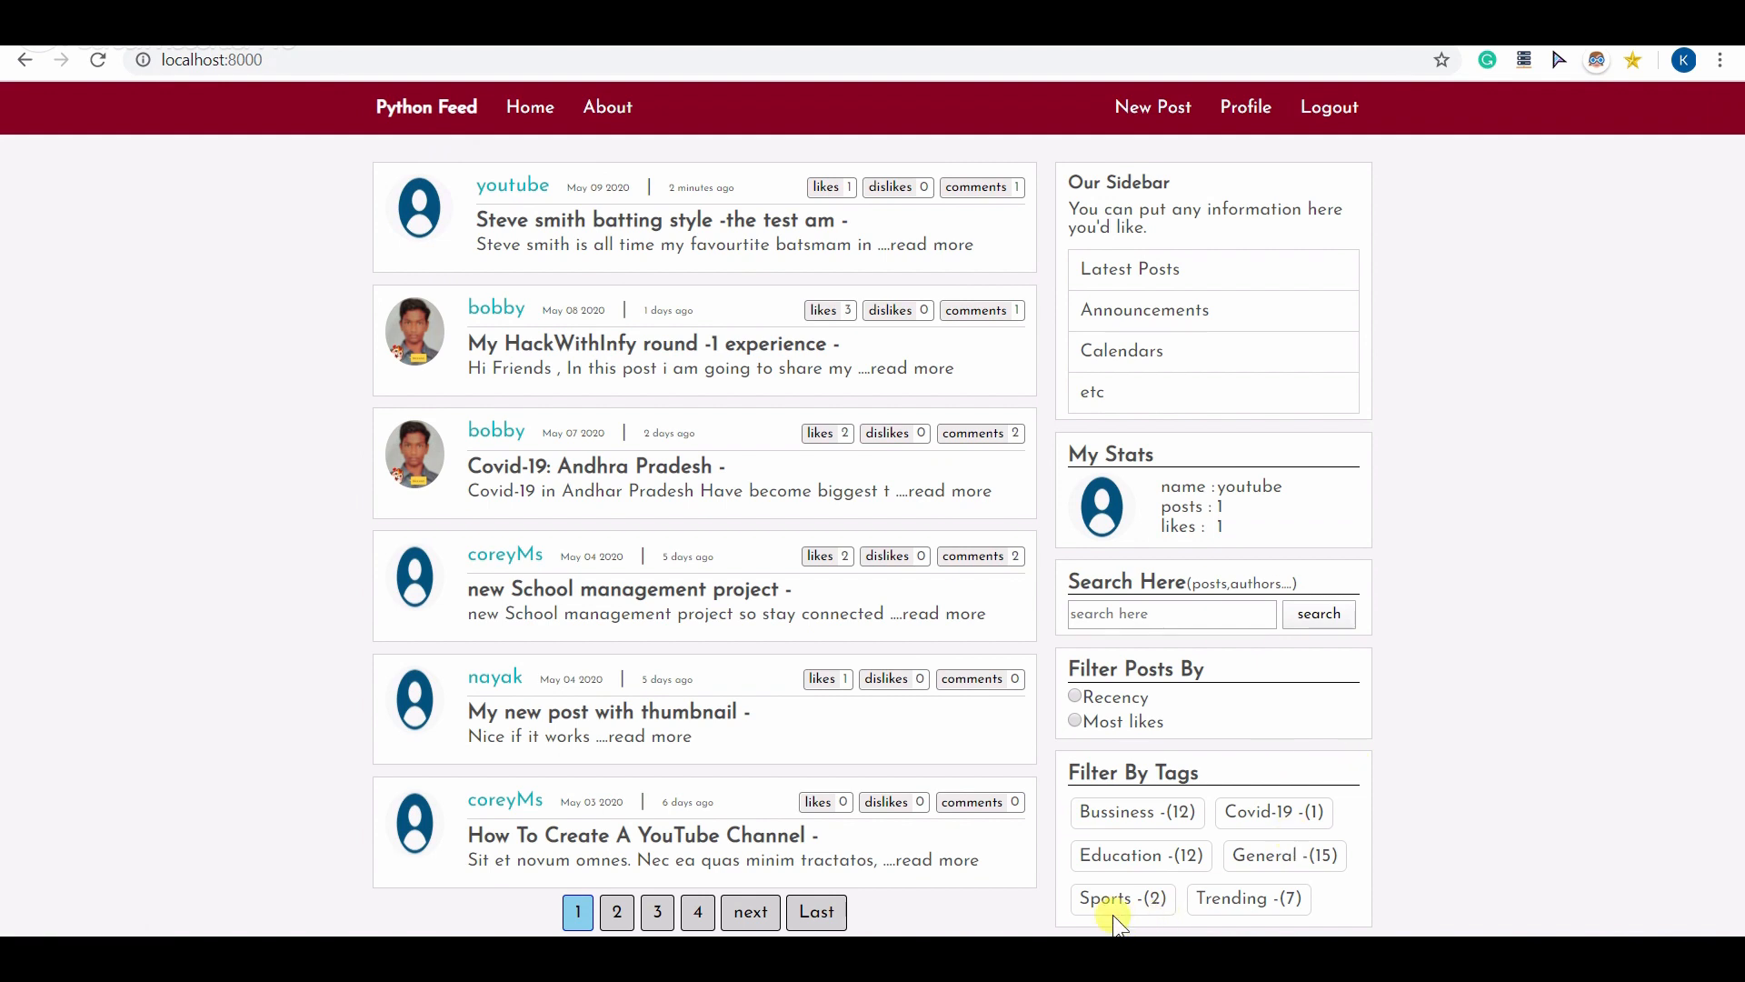
mouse_move(1135, 910)
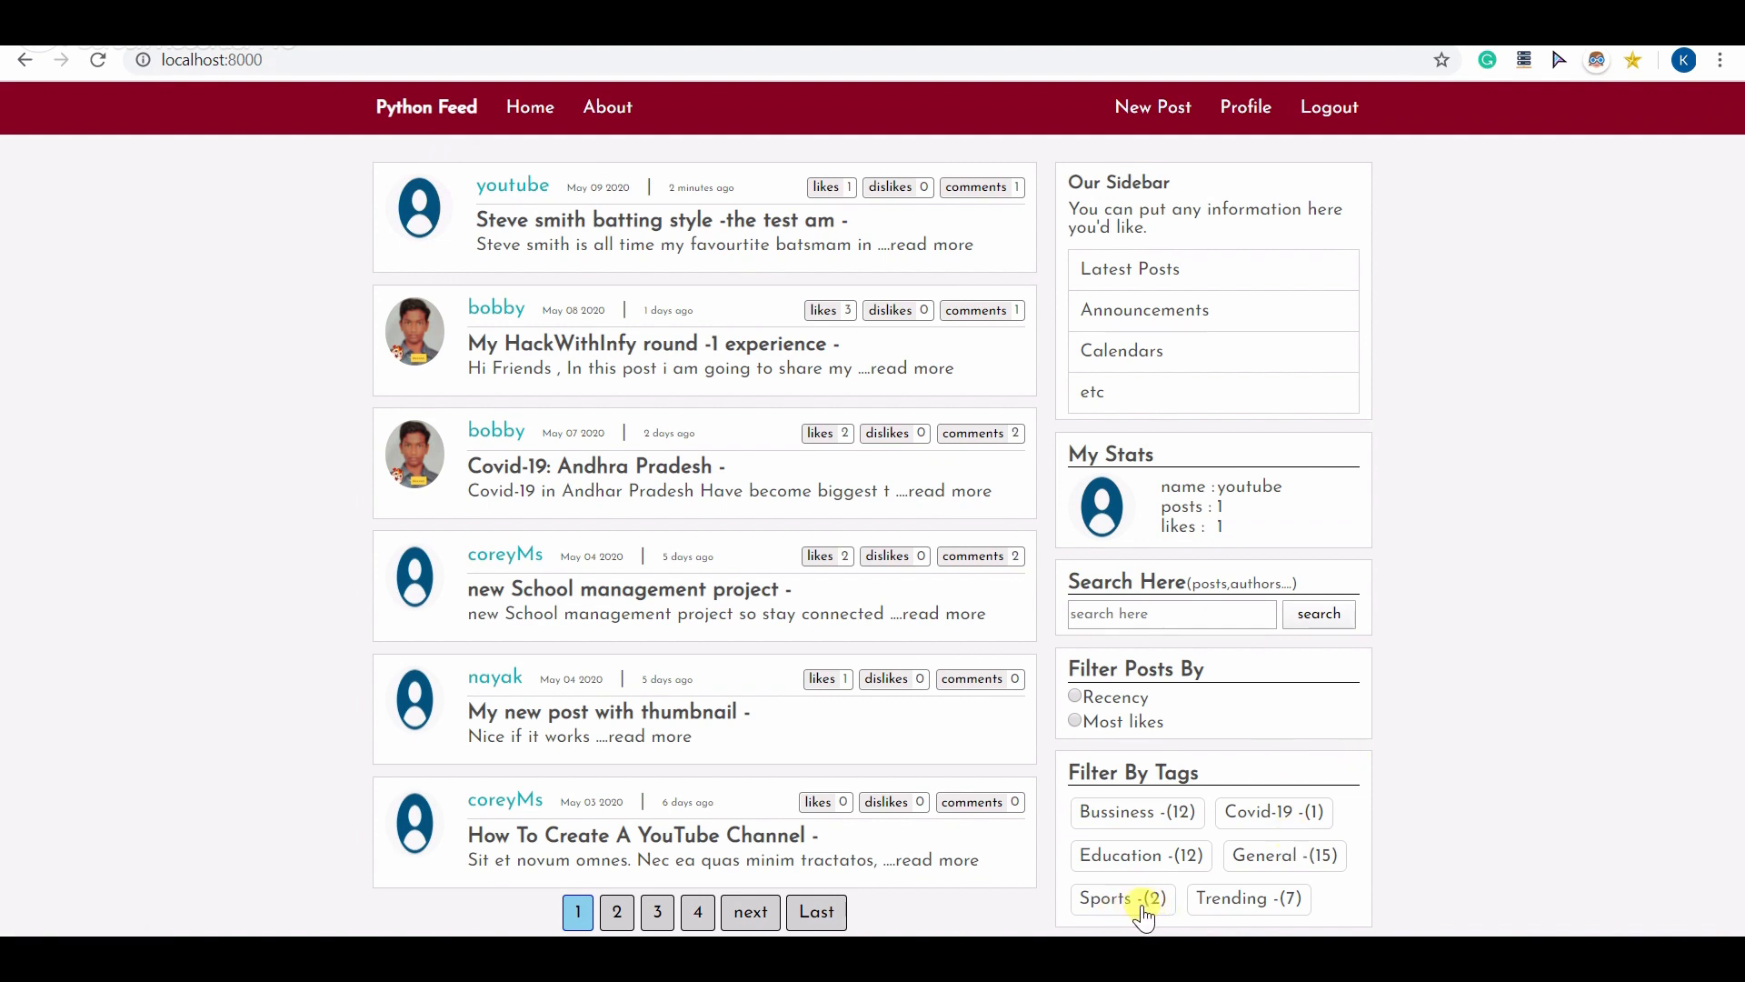
mouse_move(1133, 909)
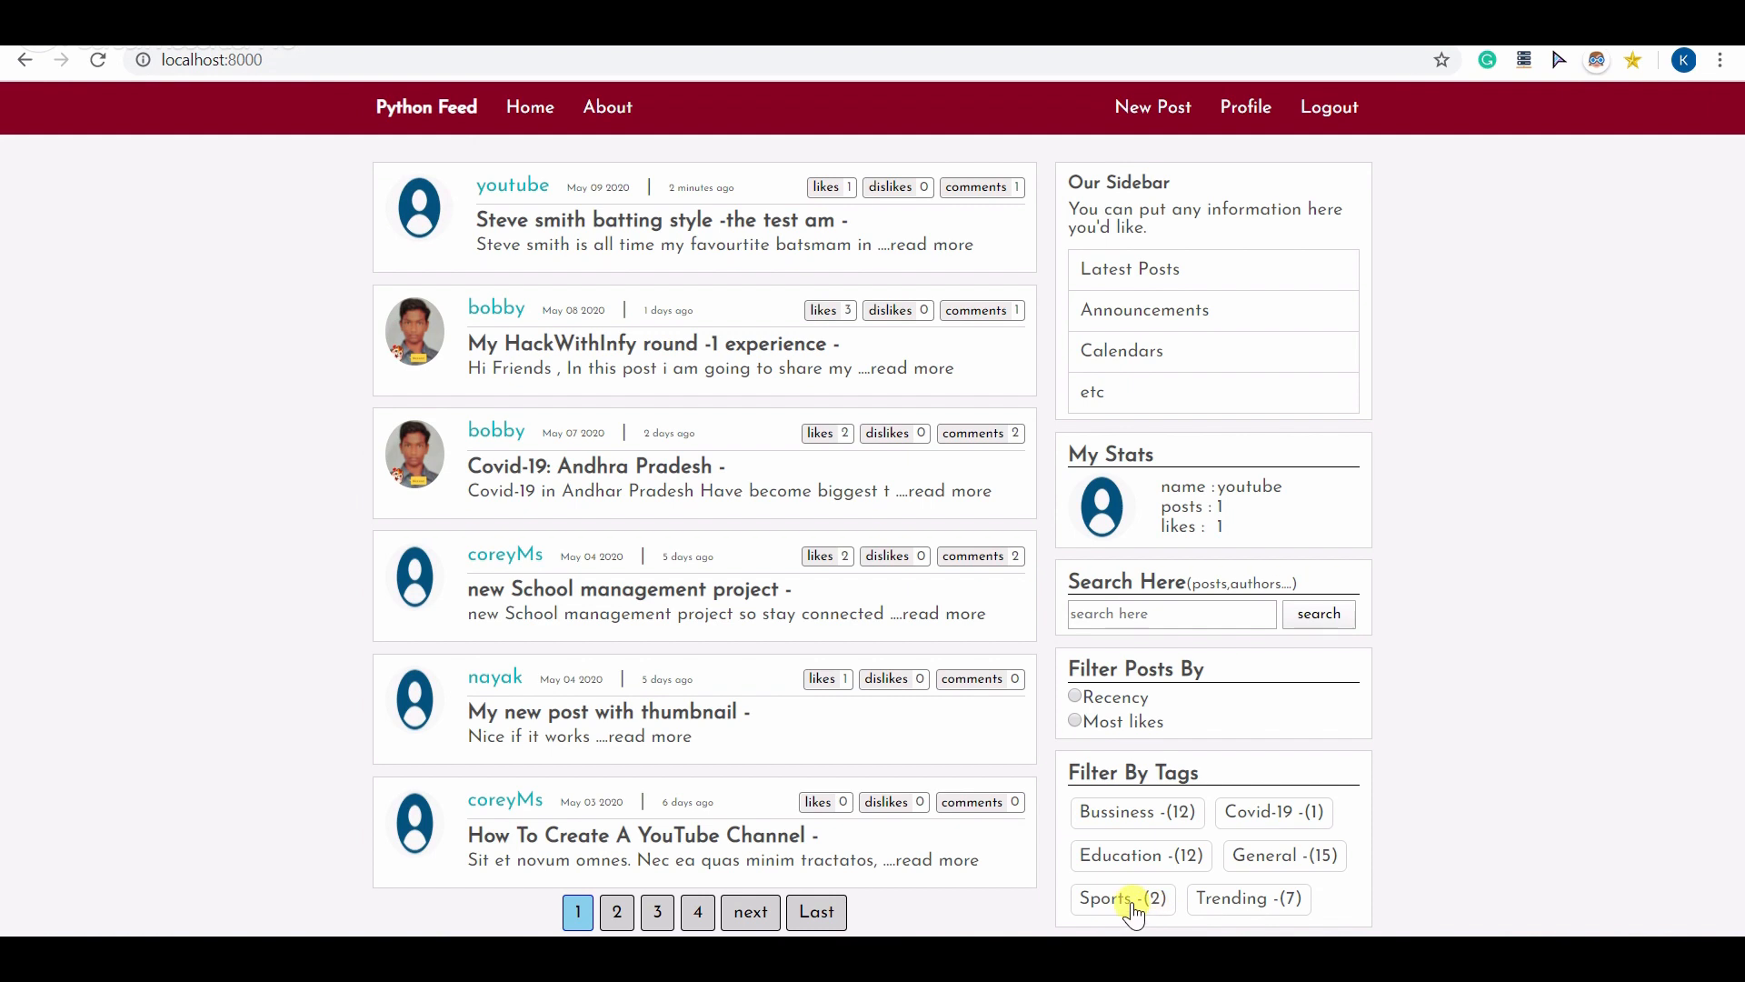
Filter posts by the Sports tag, open the Steve Smith post, then log out.
click(1117, 899)
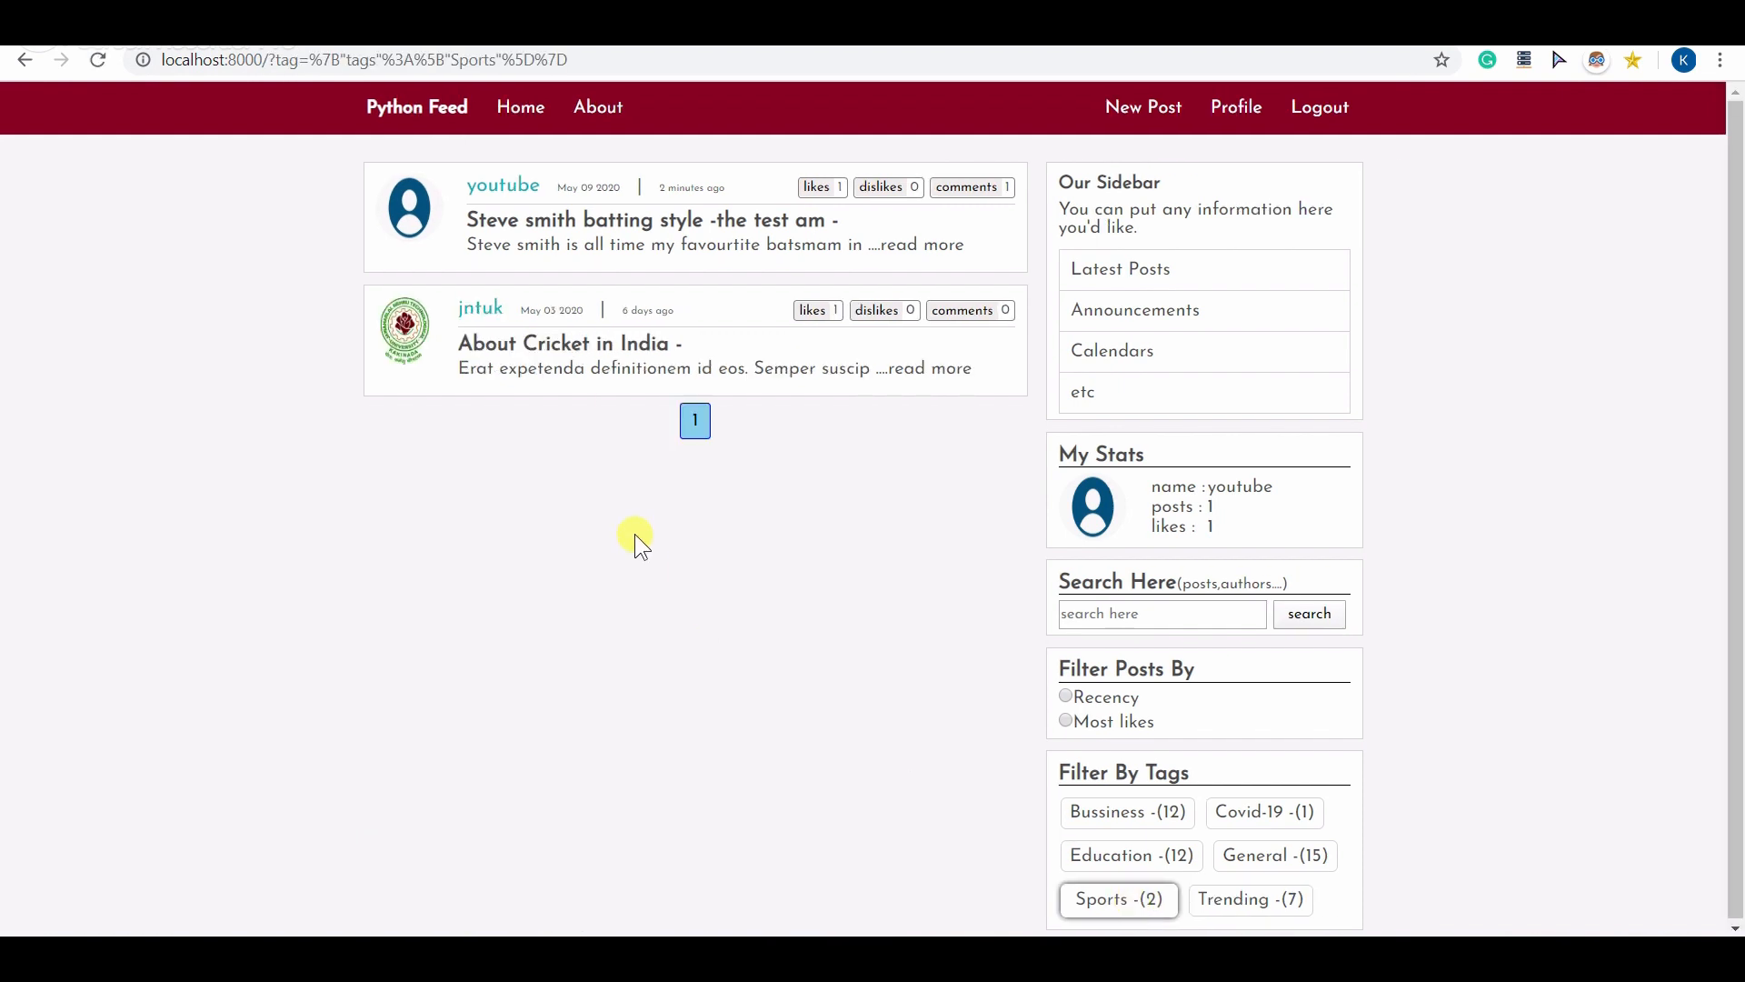
mouse_move(624, 219)
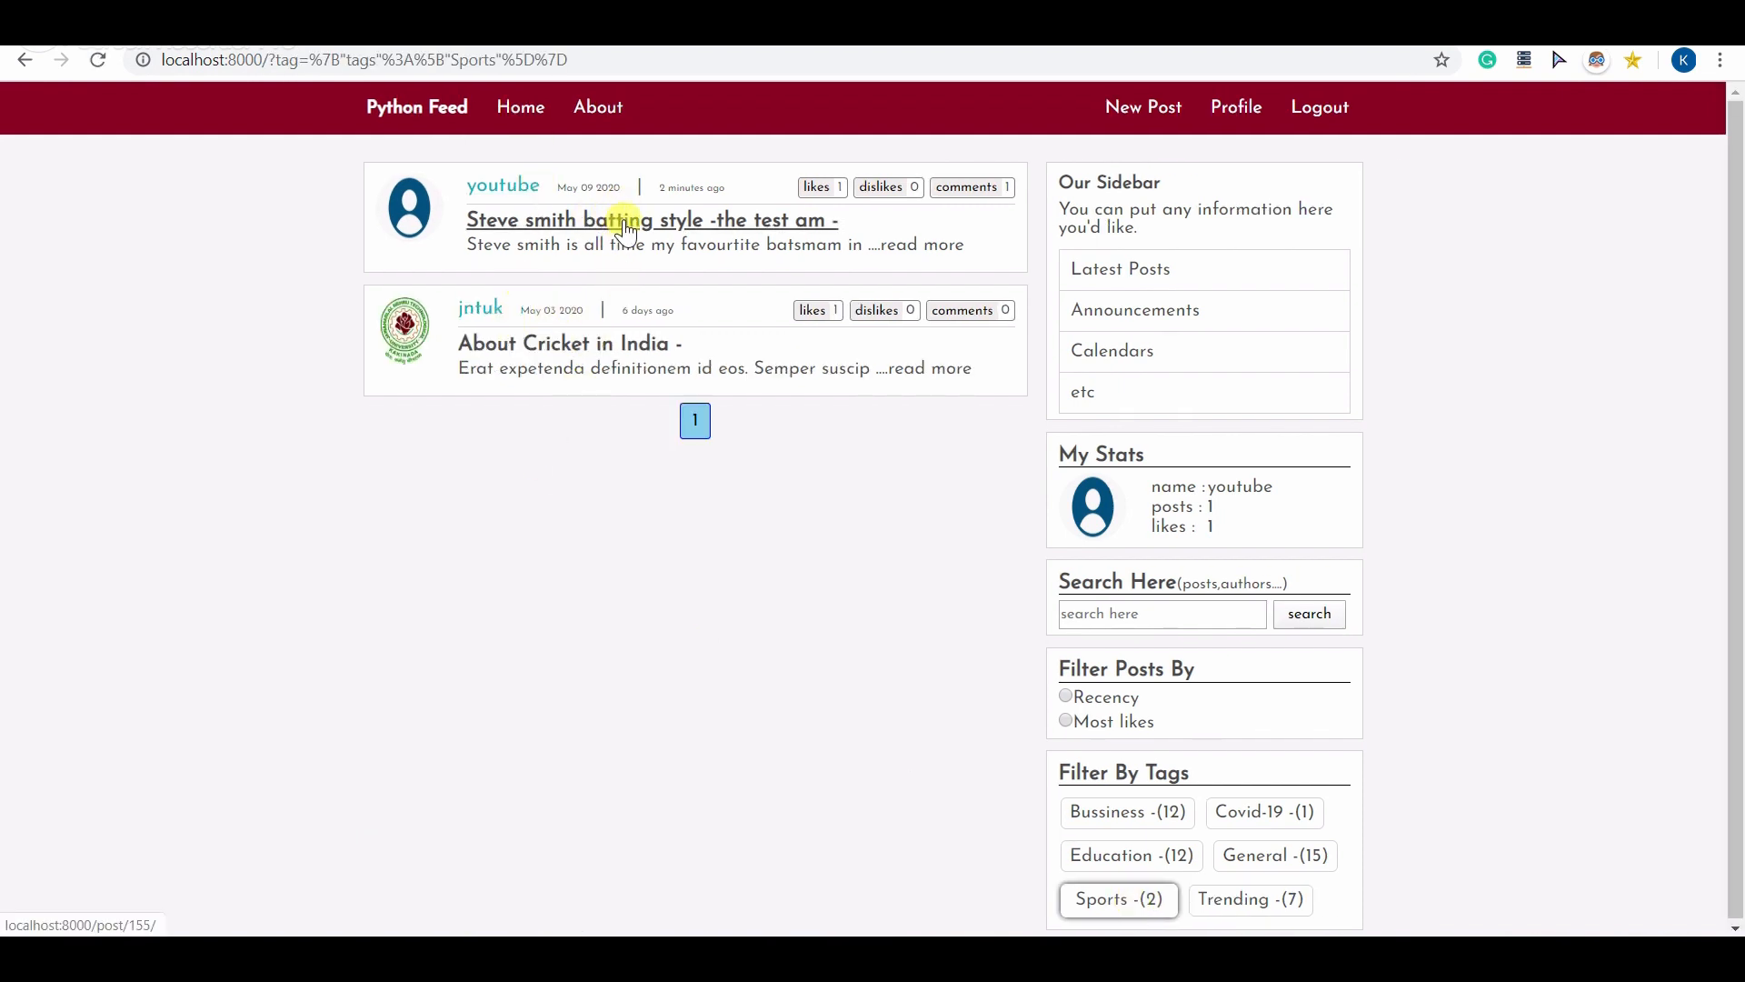
click(651, 220)
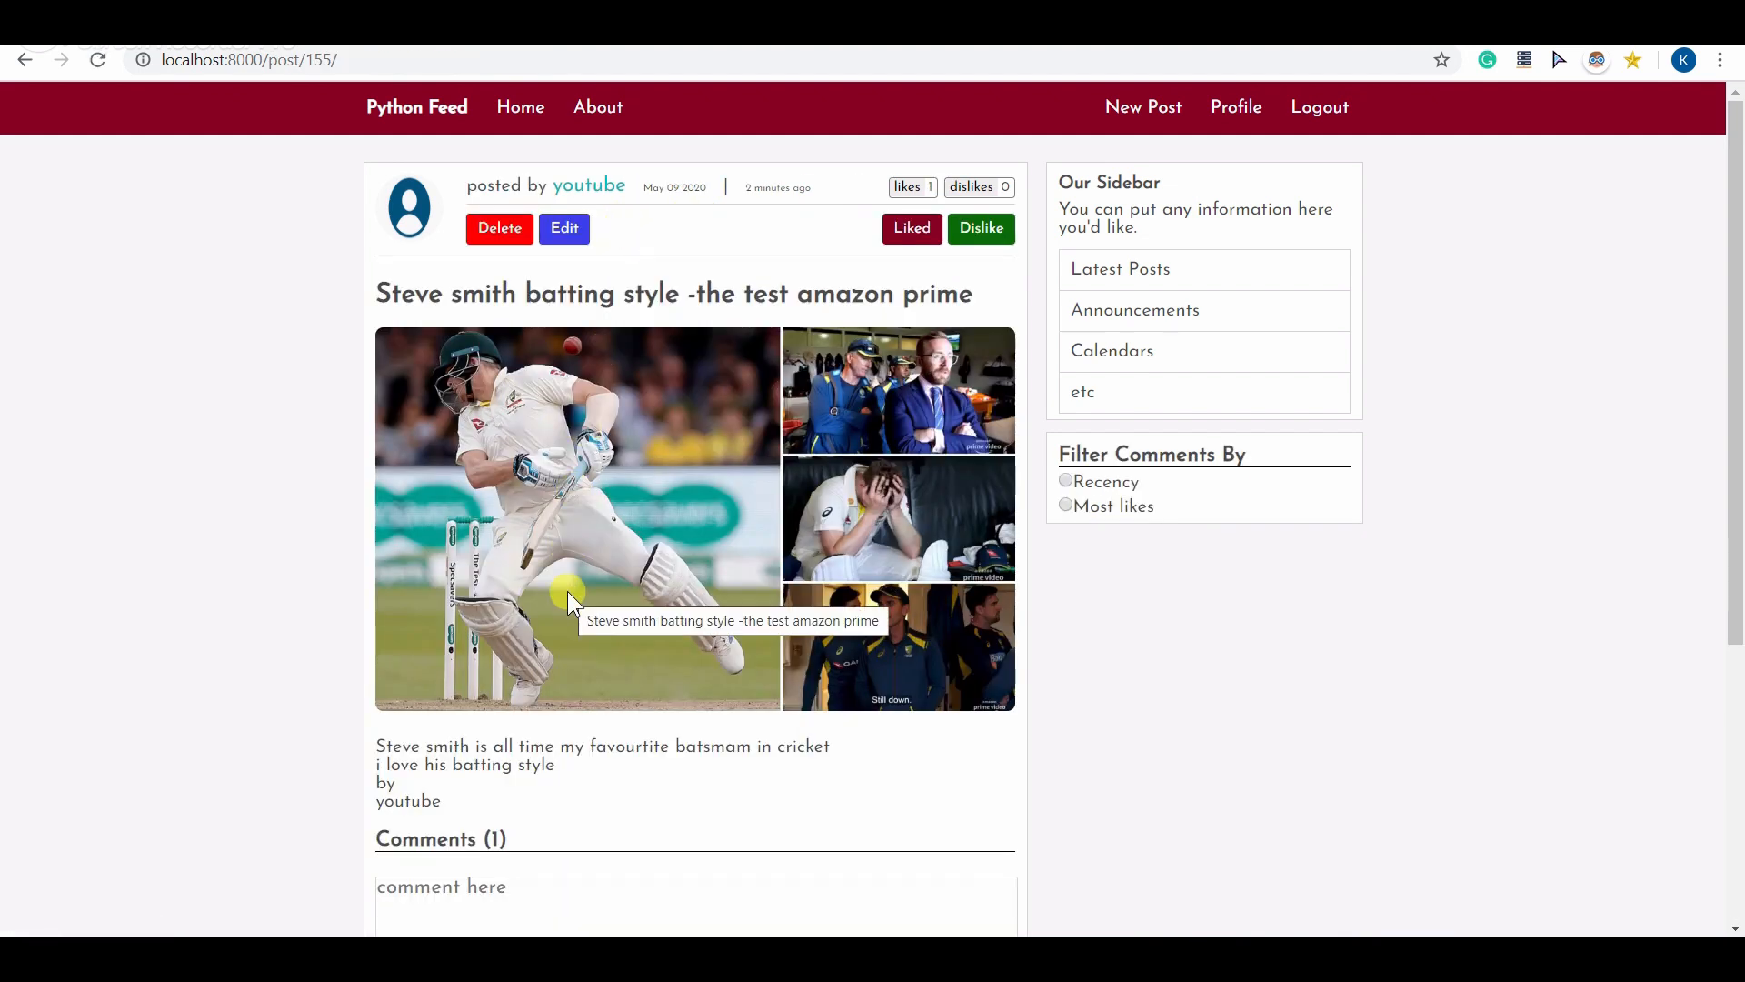
mouse_move(378, 451)
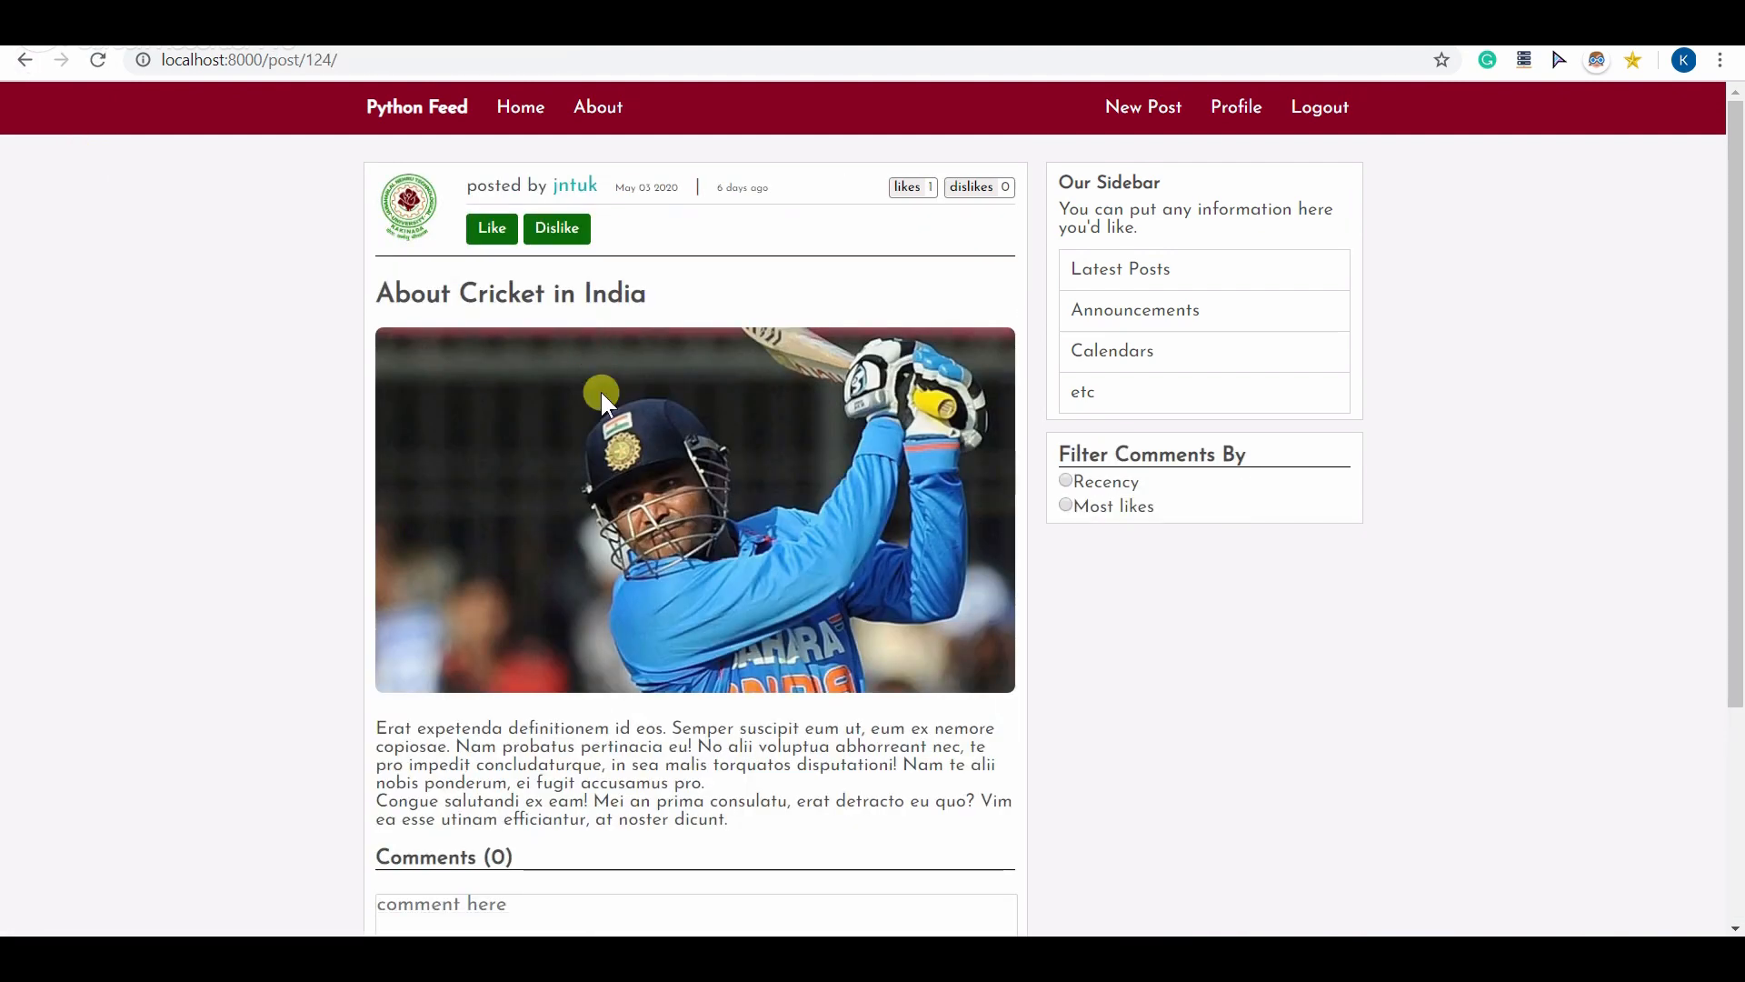
mouse_move(703, 621)
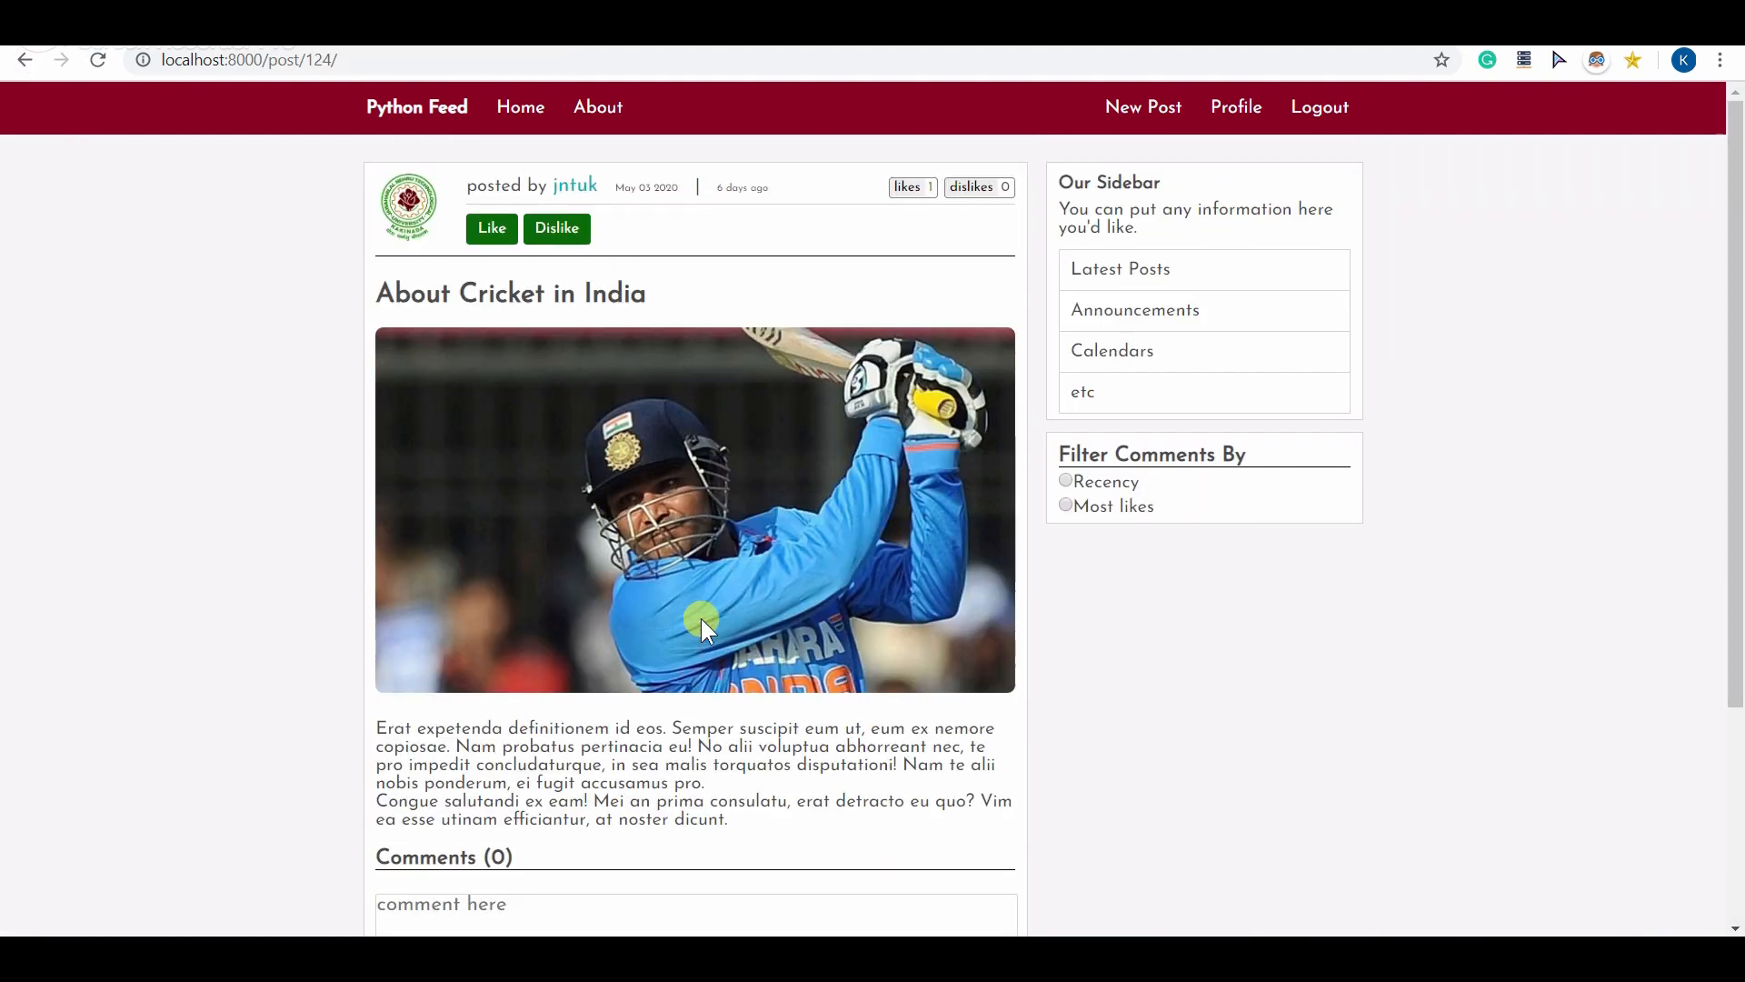
mouse_move(1230, 192)
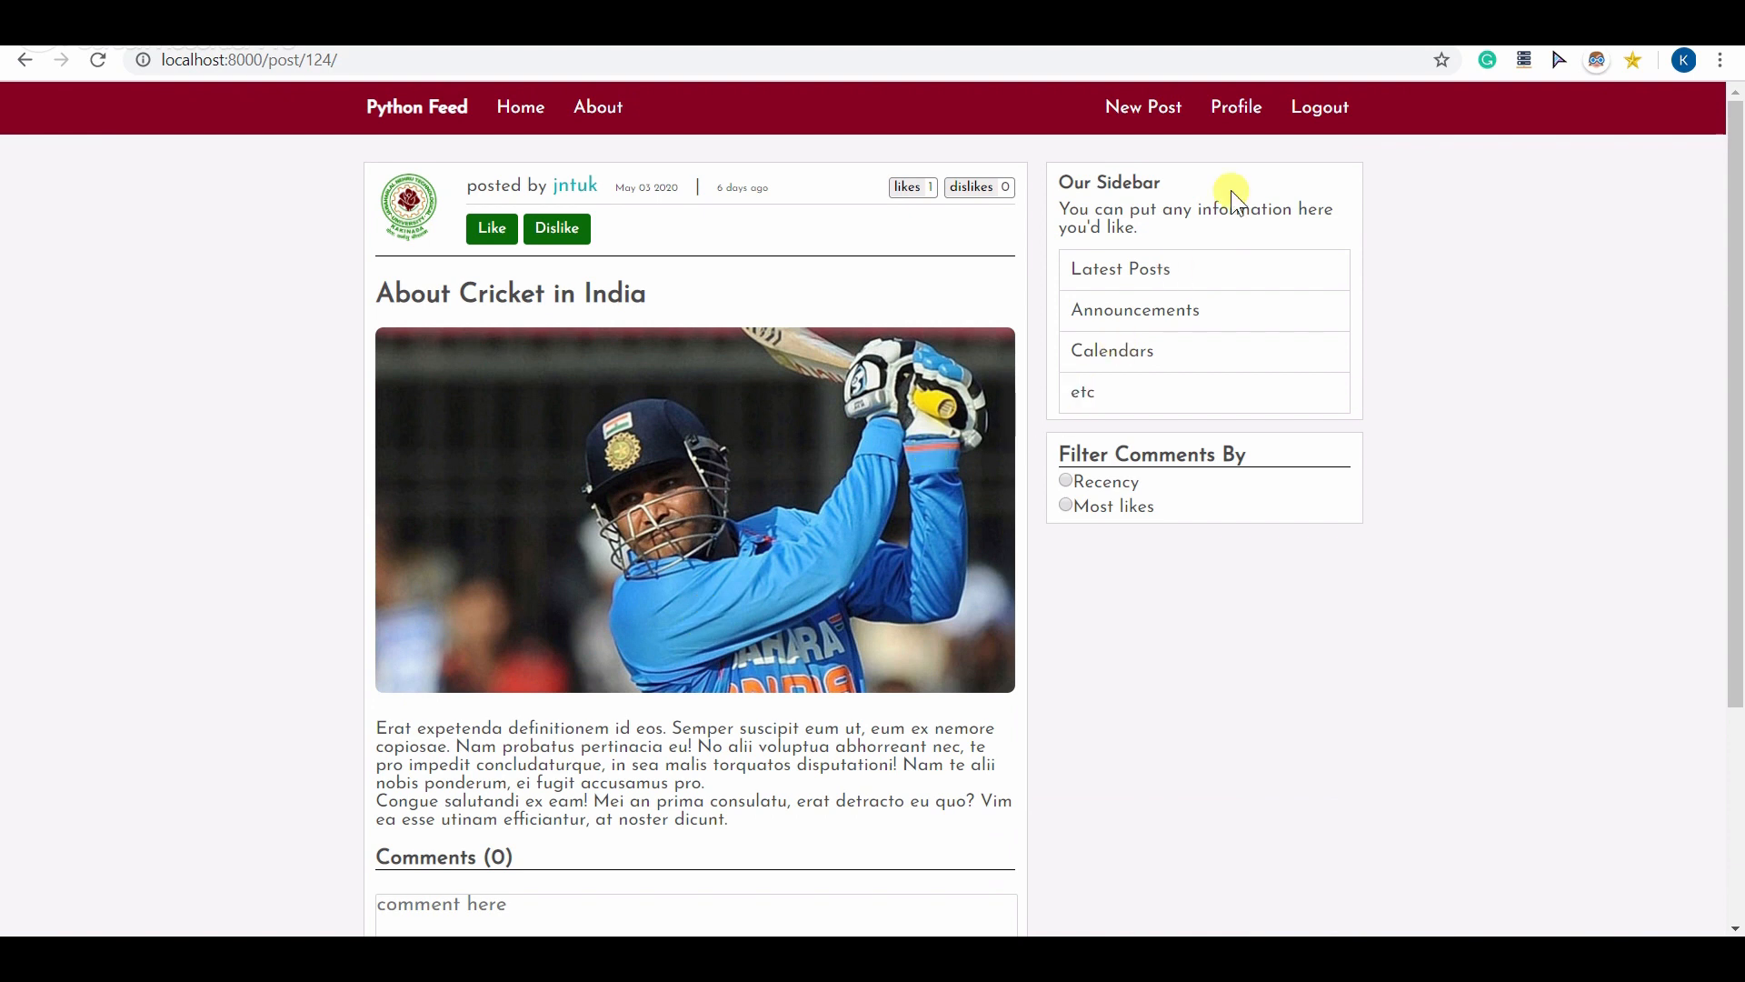
click(1319, 107)
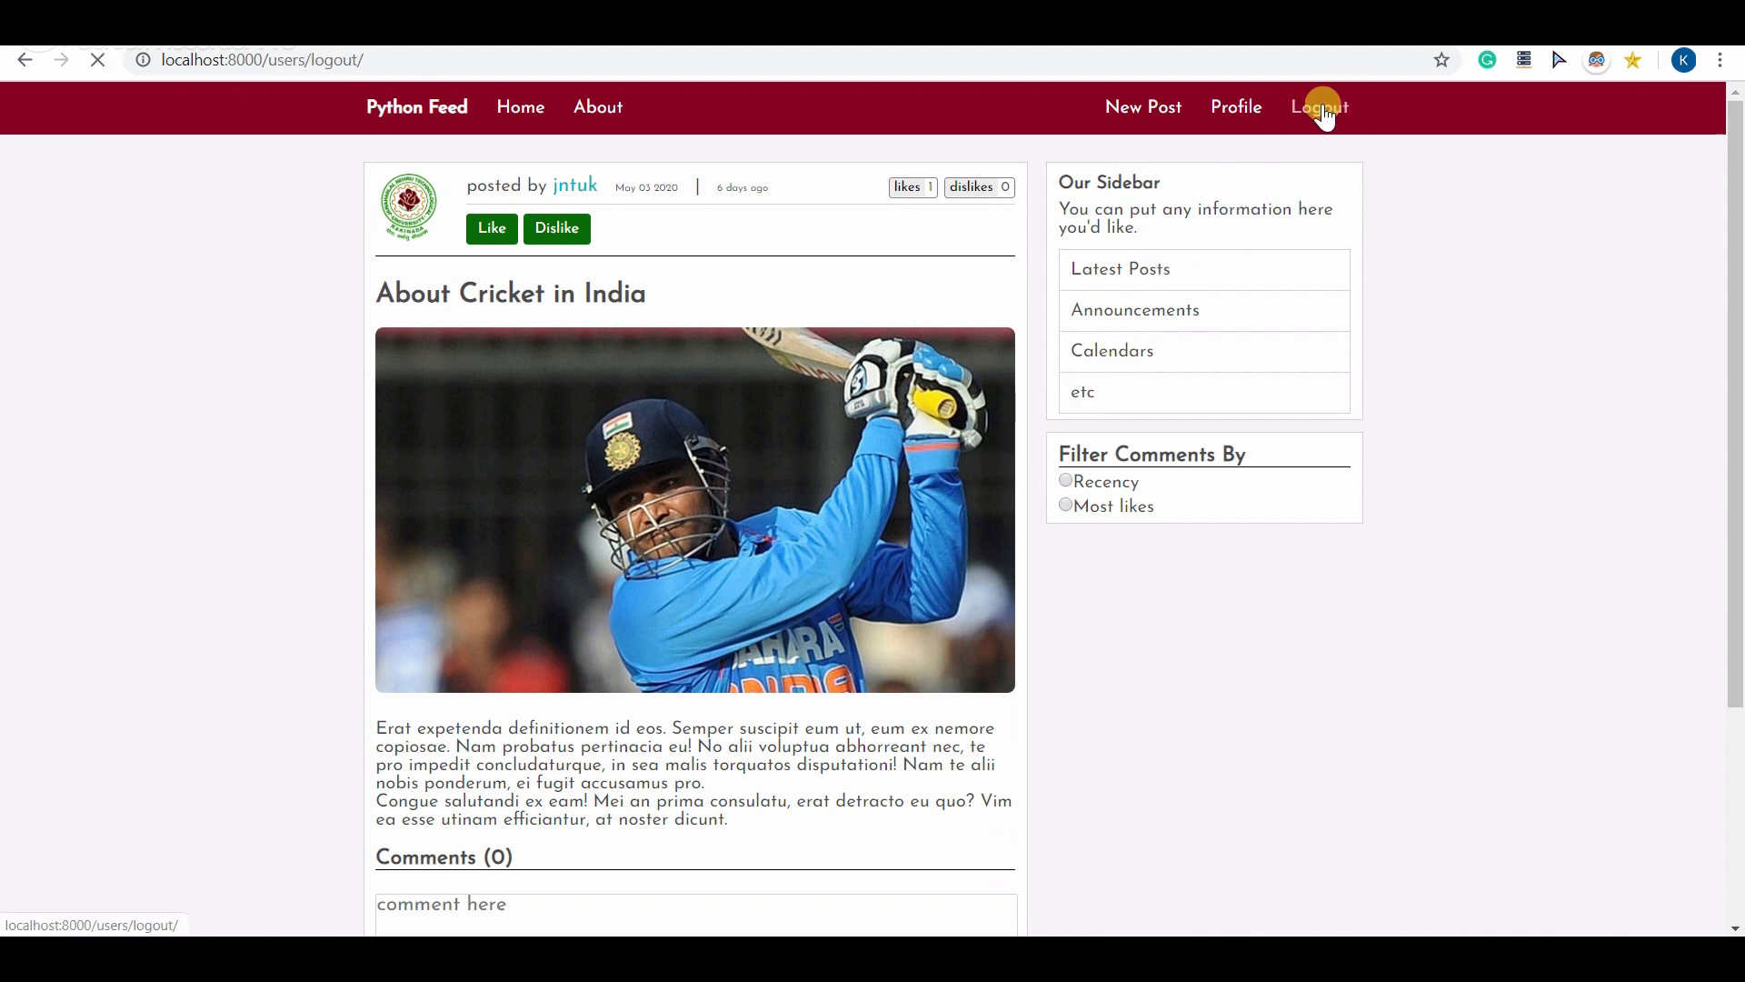
click(1319, 107)
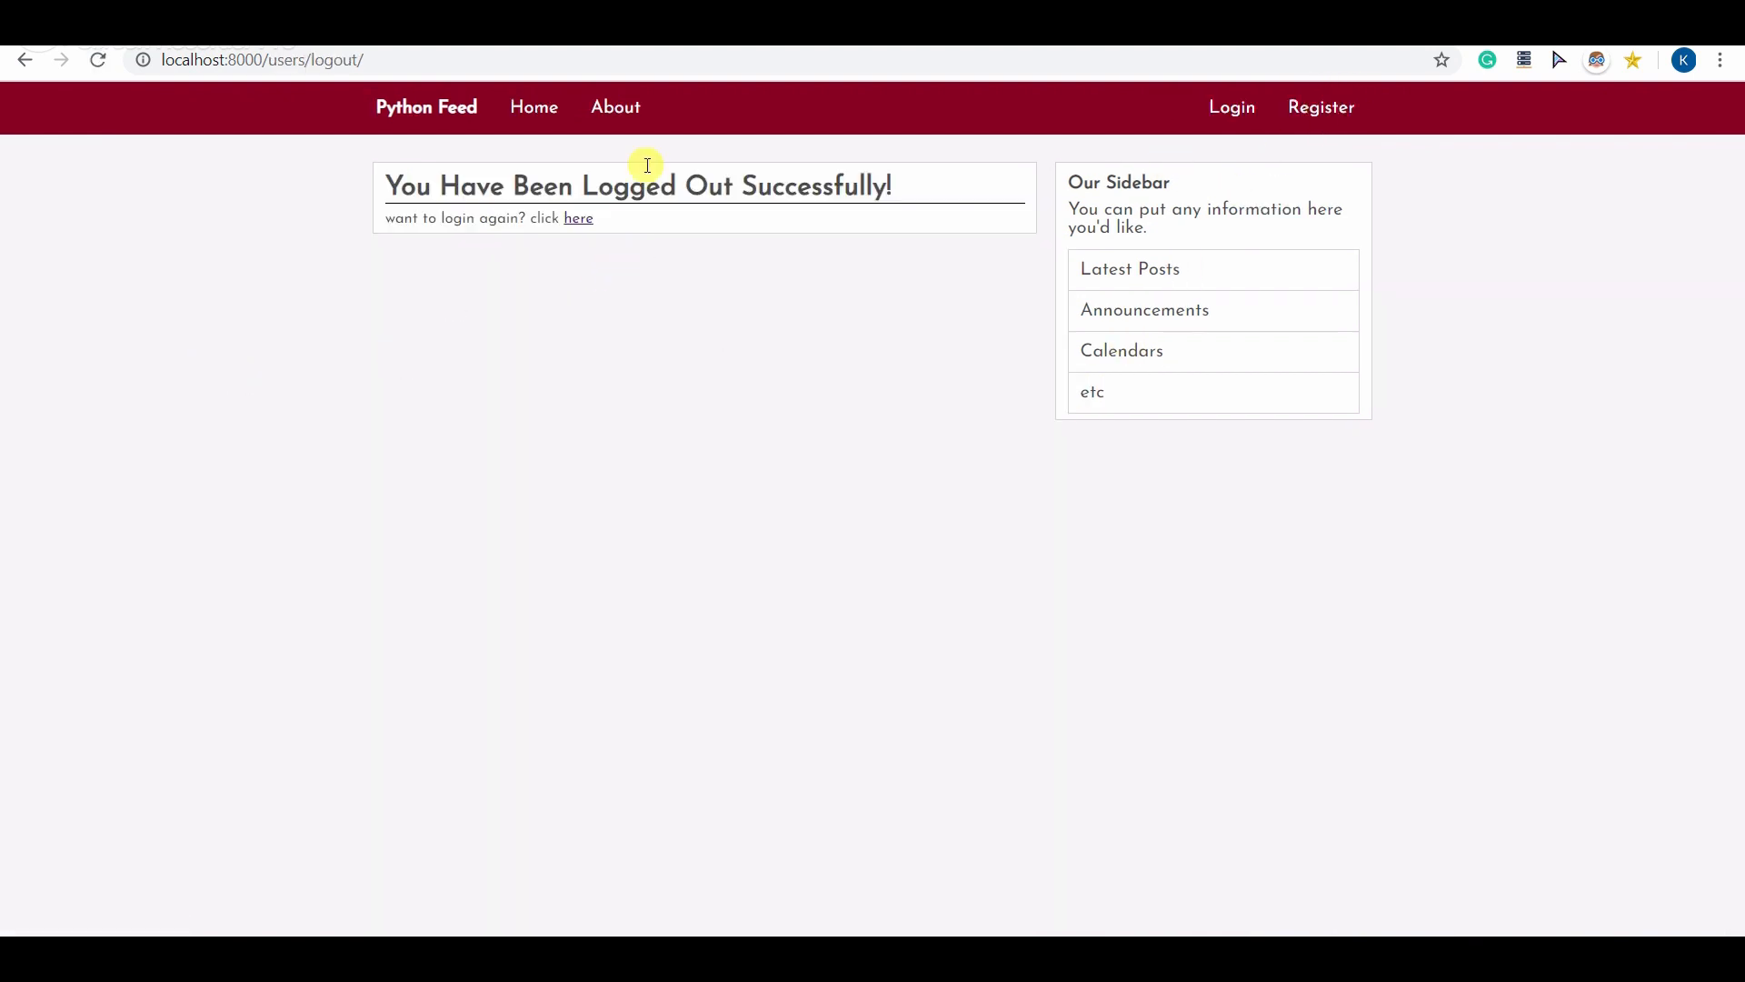
click(425, 107)
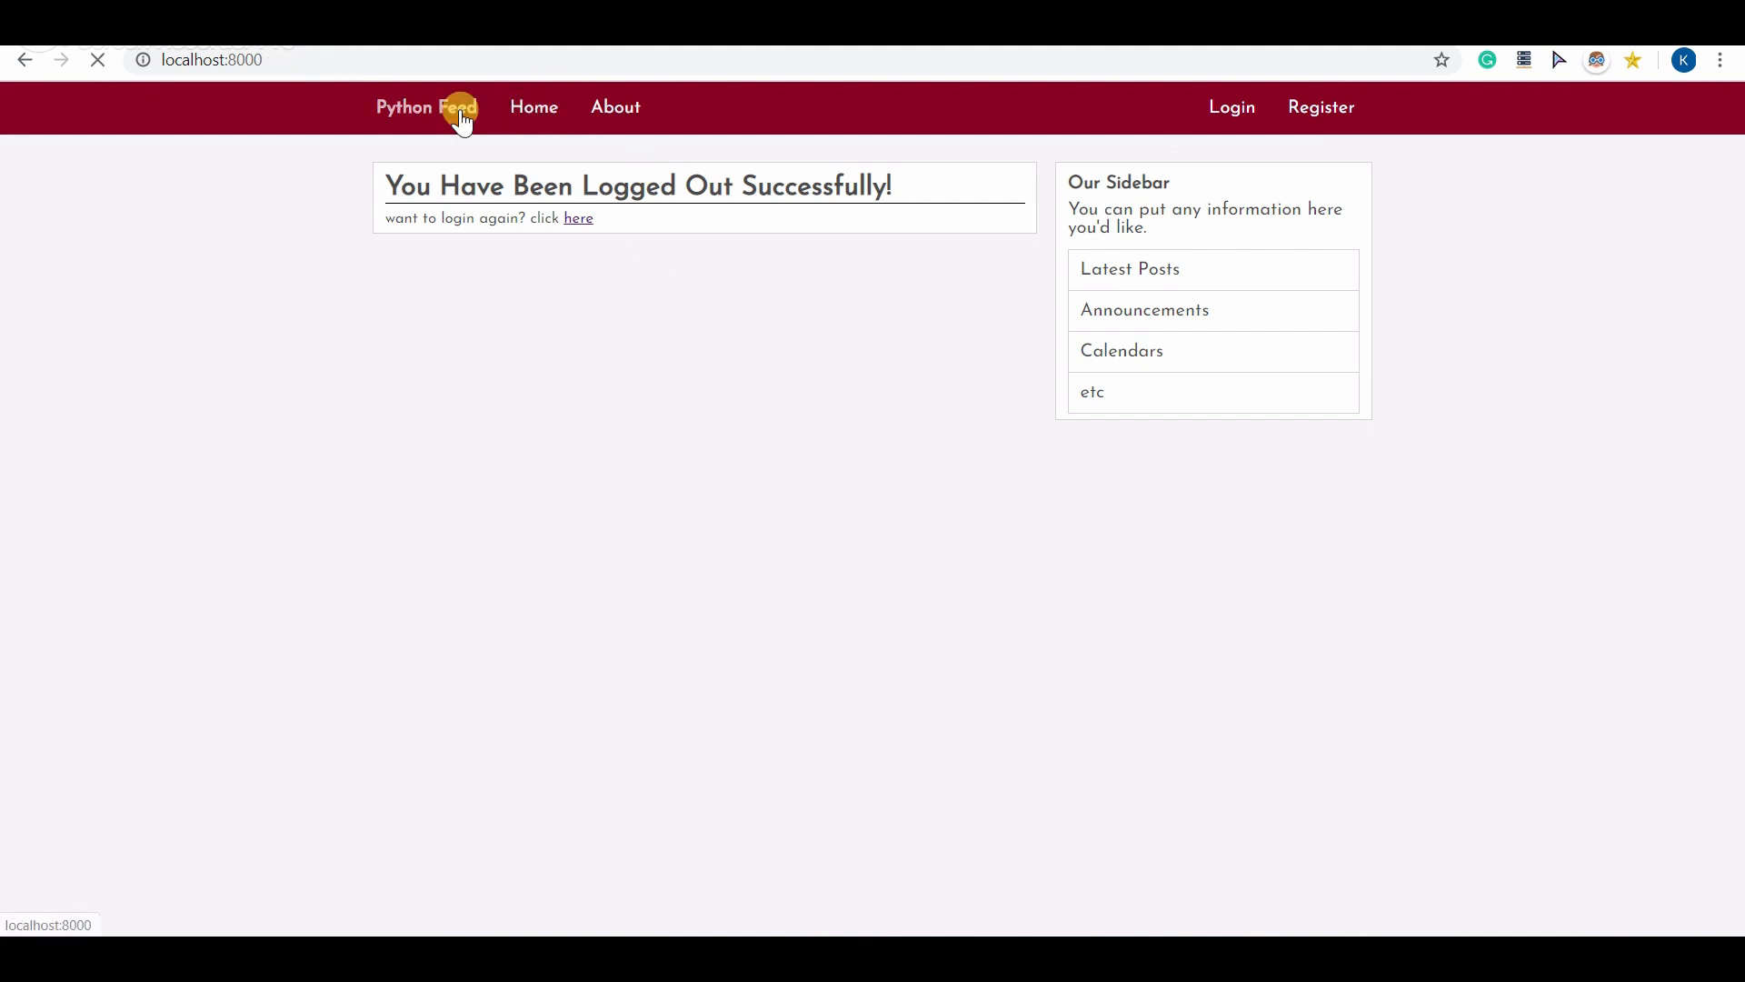
Load the full home feed through the Python Feed brand link while logged out.
click(426, 107)
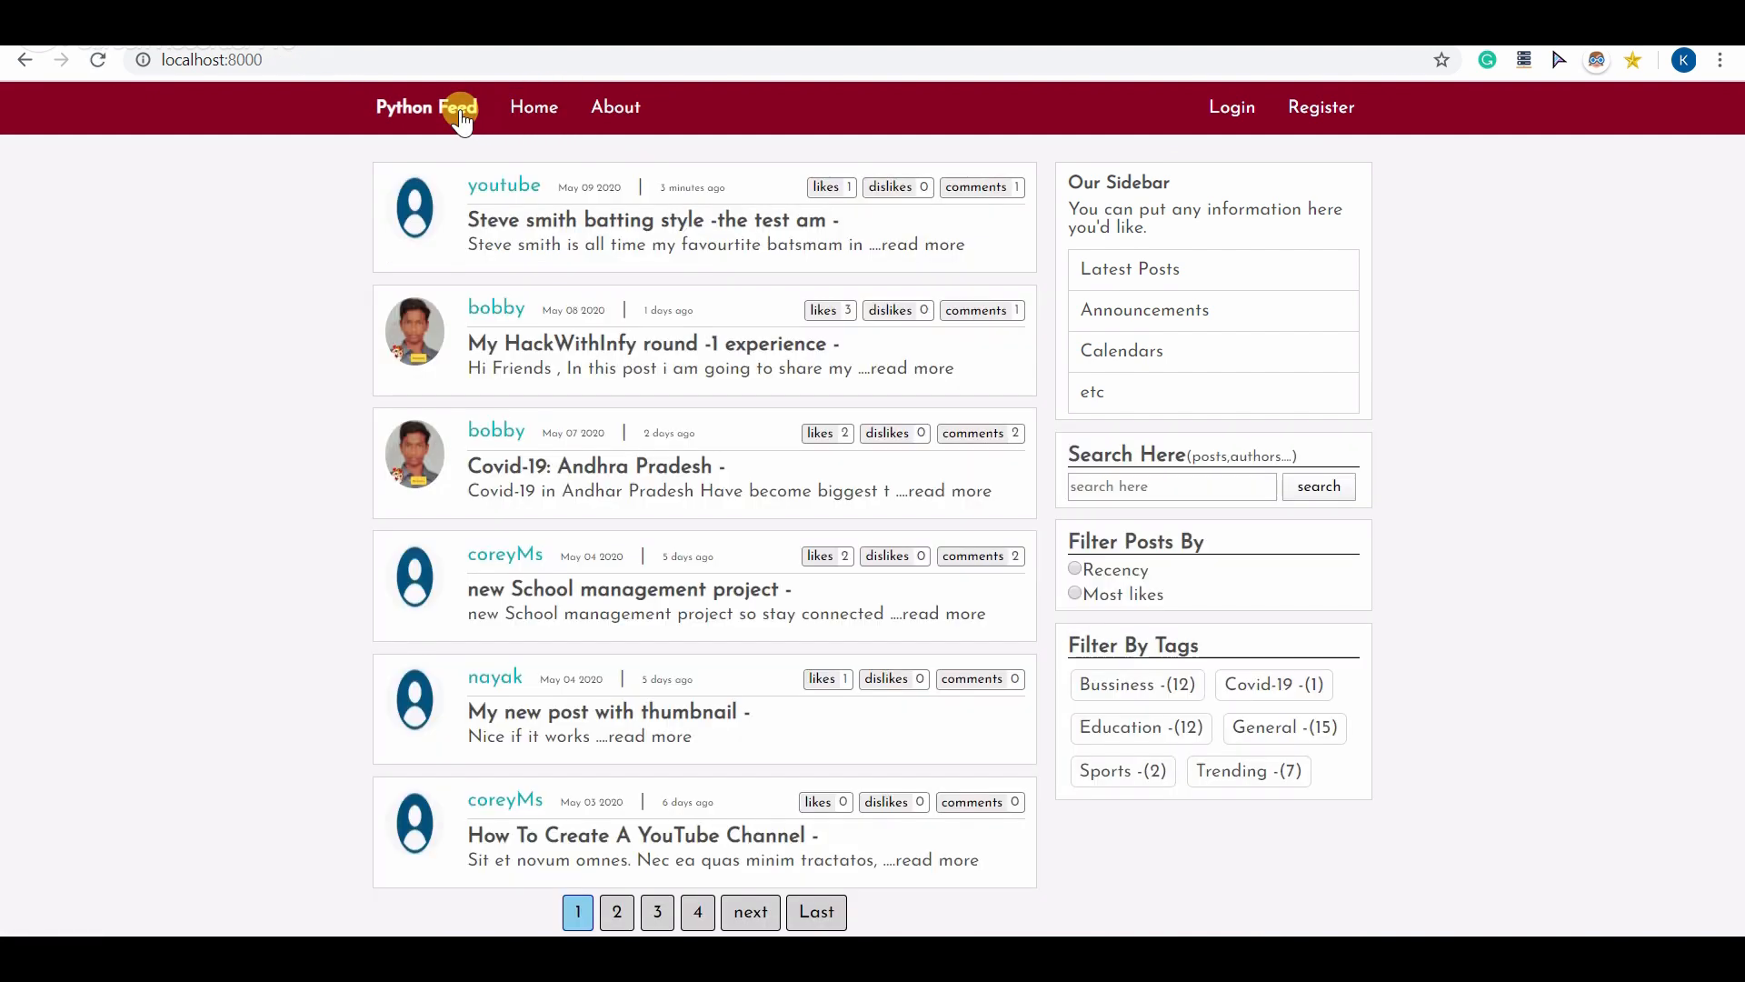
mouse_move(689, 545)
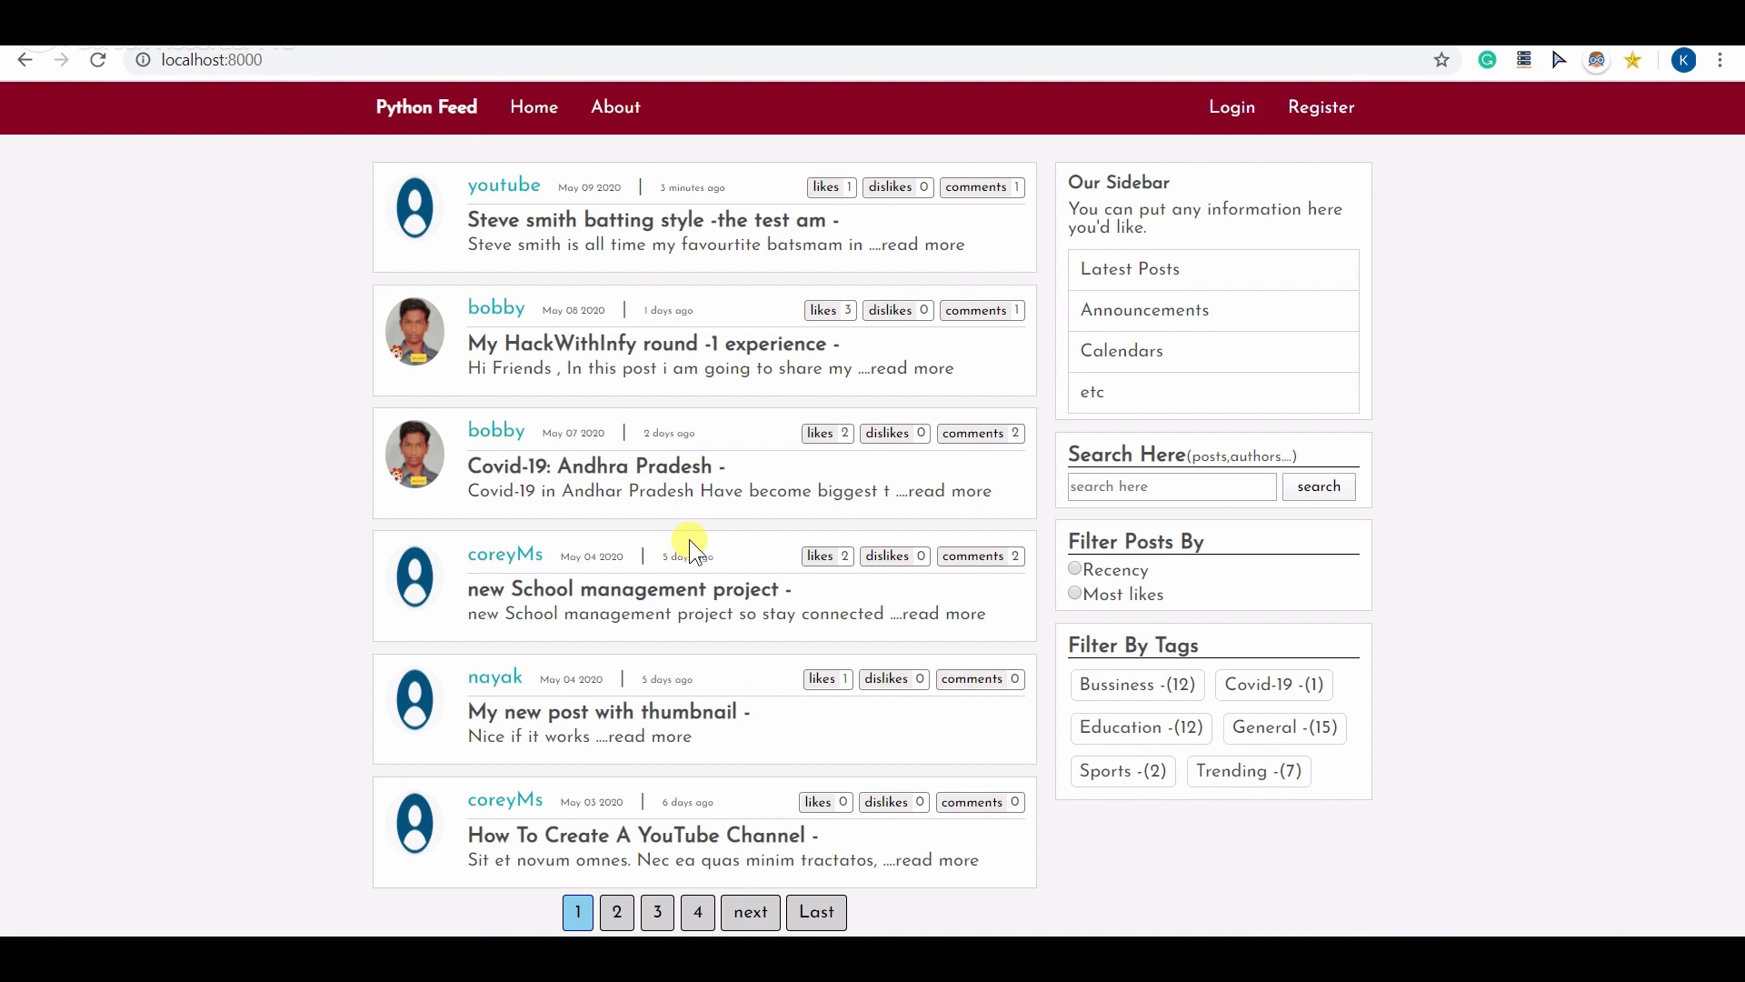
mouse_move(1042, 654)
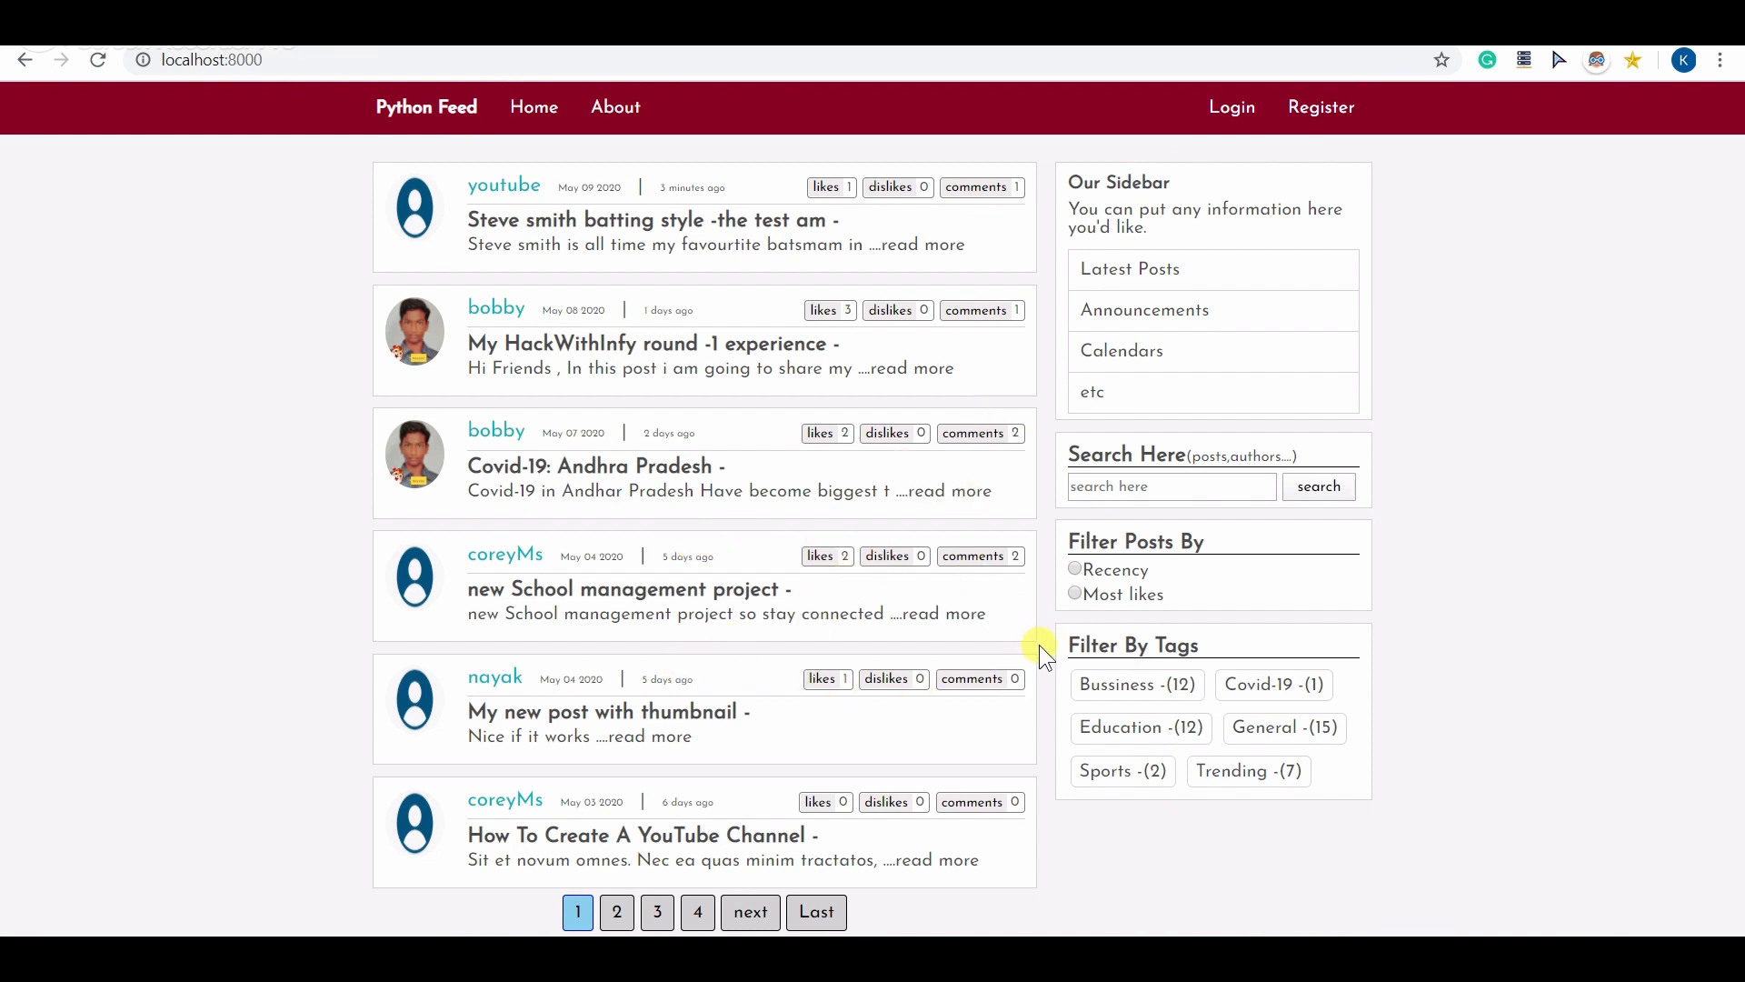
mouse_move(1071, 776)
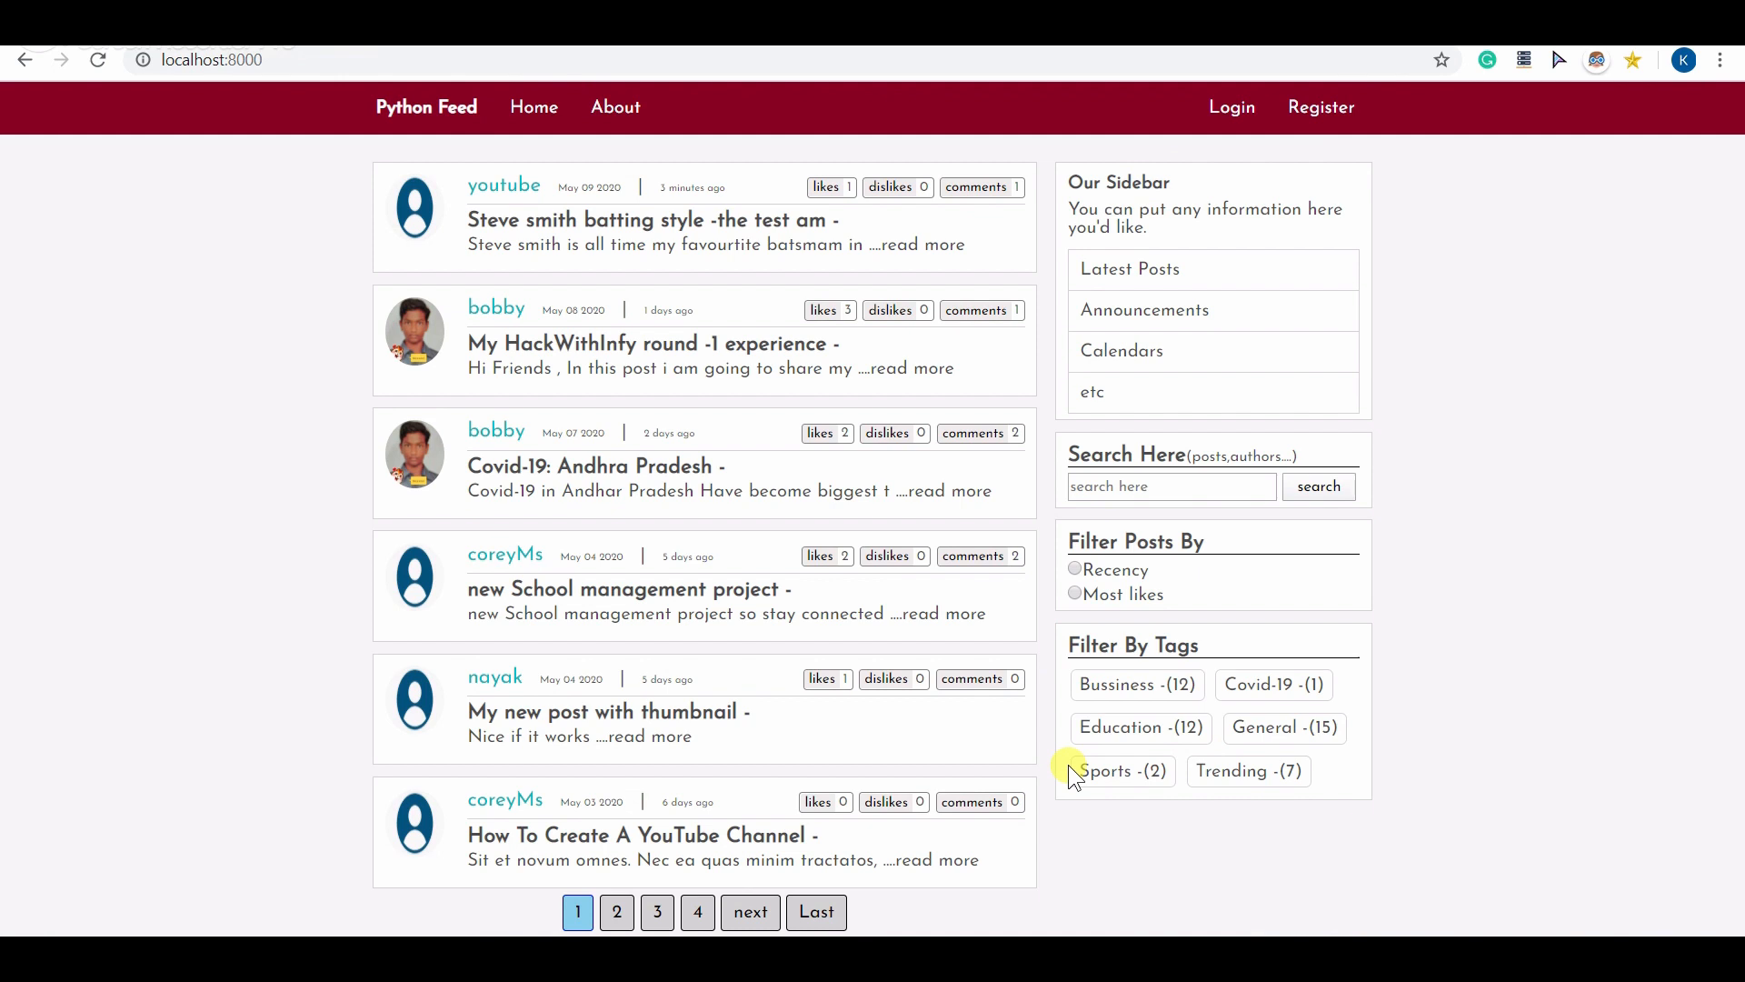
mouse_move(1138, 574)
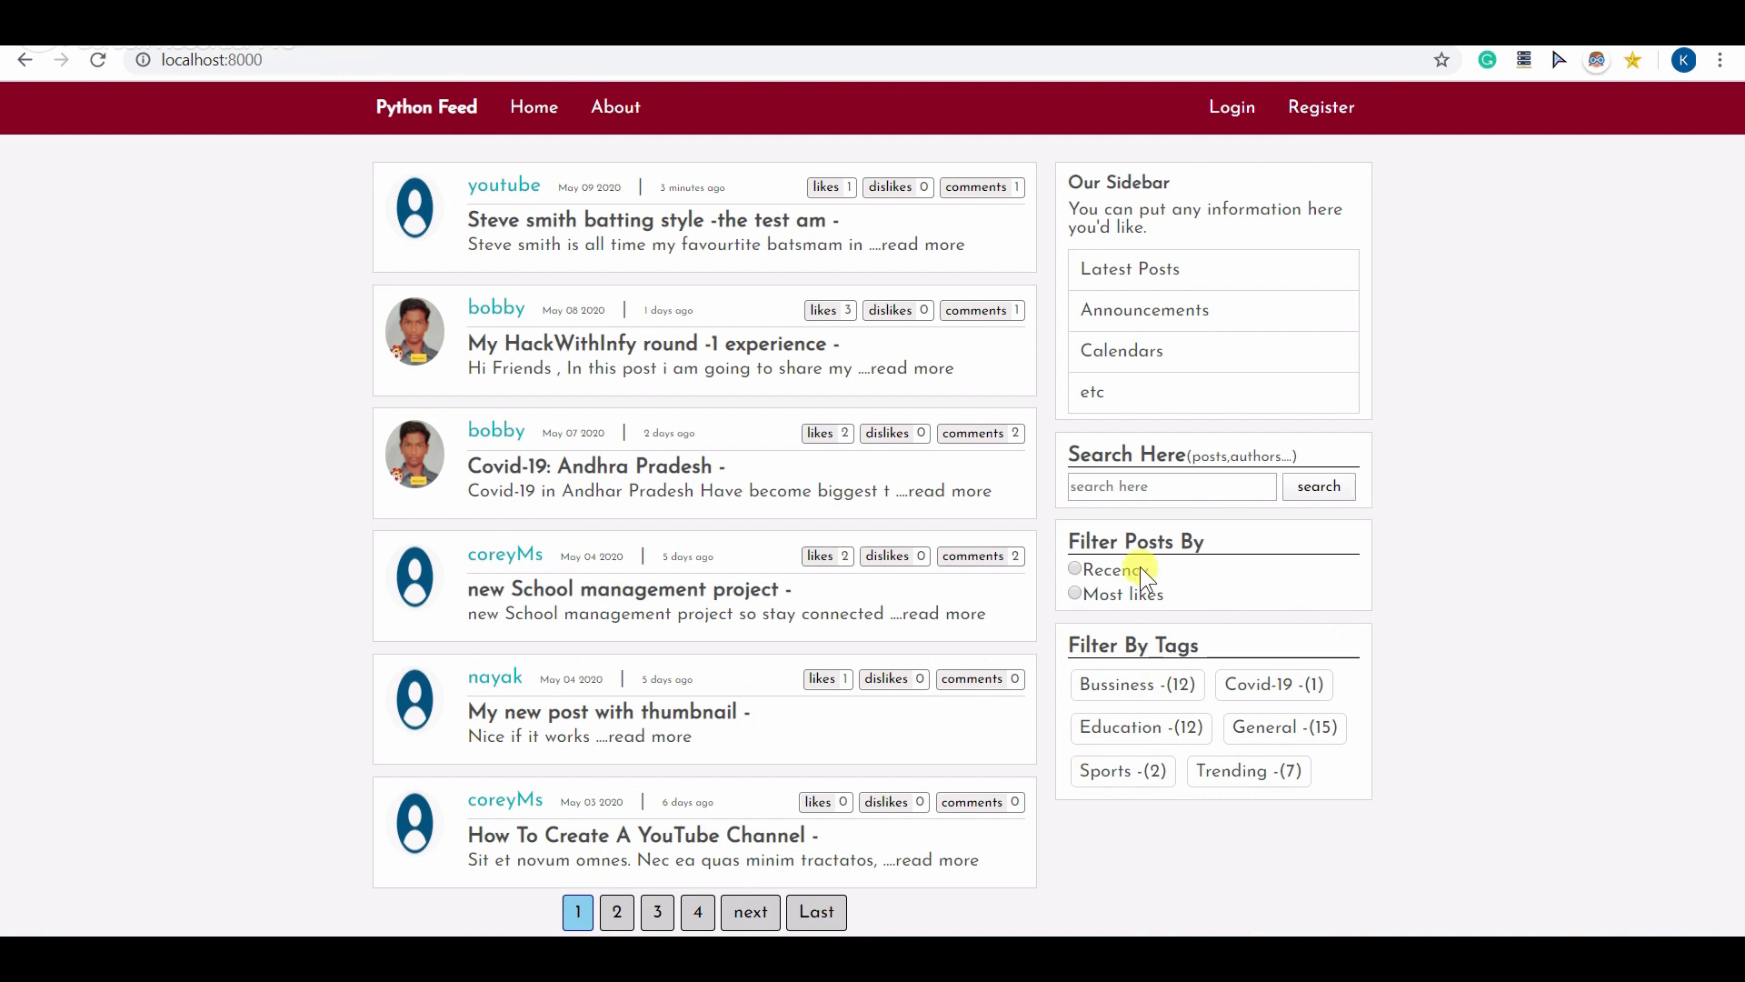
mouse_move(917, 744)
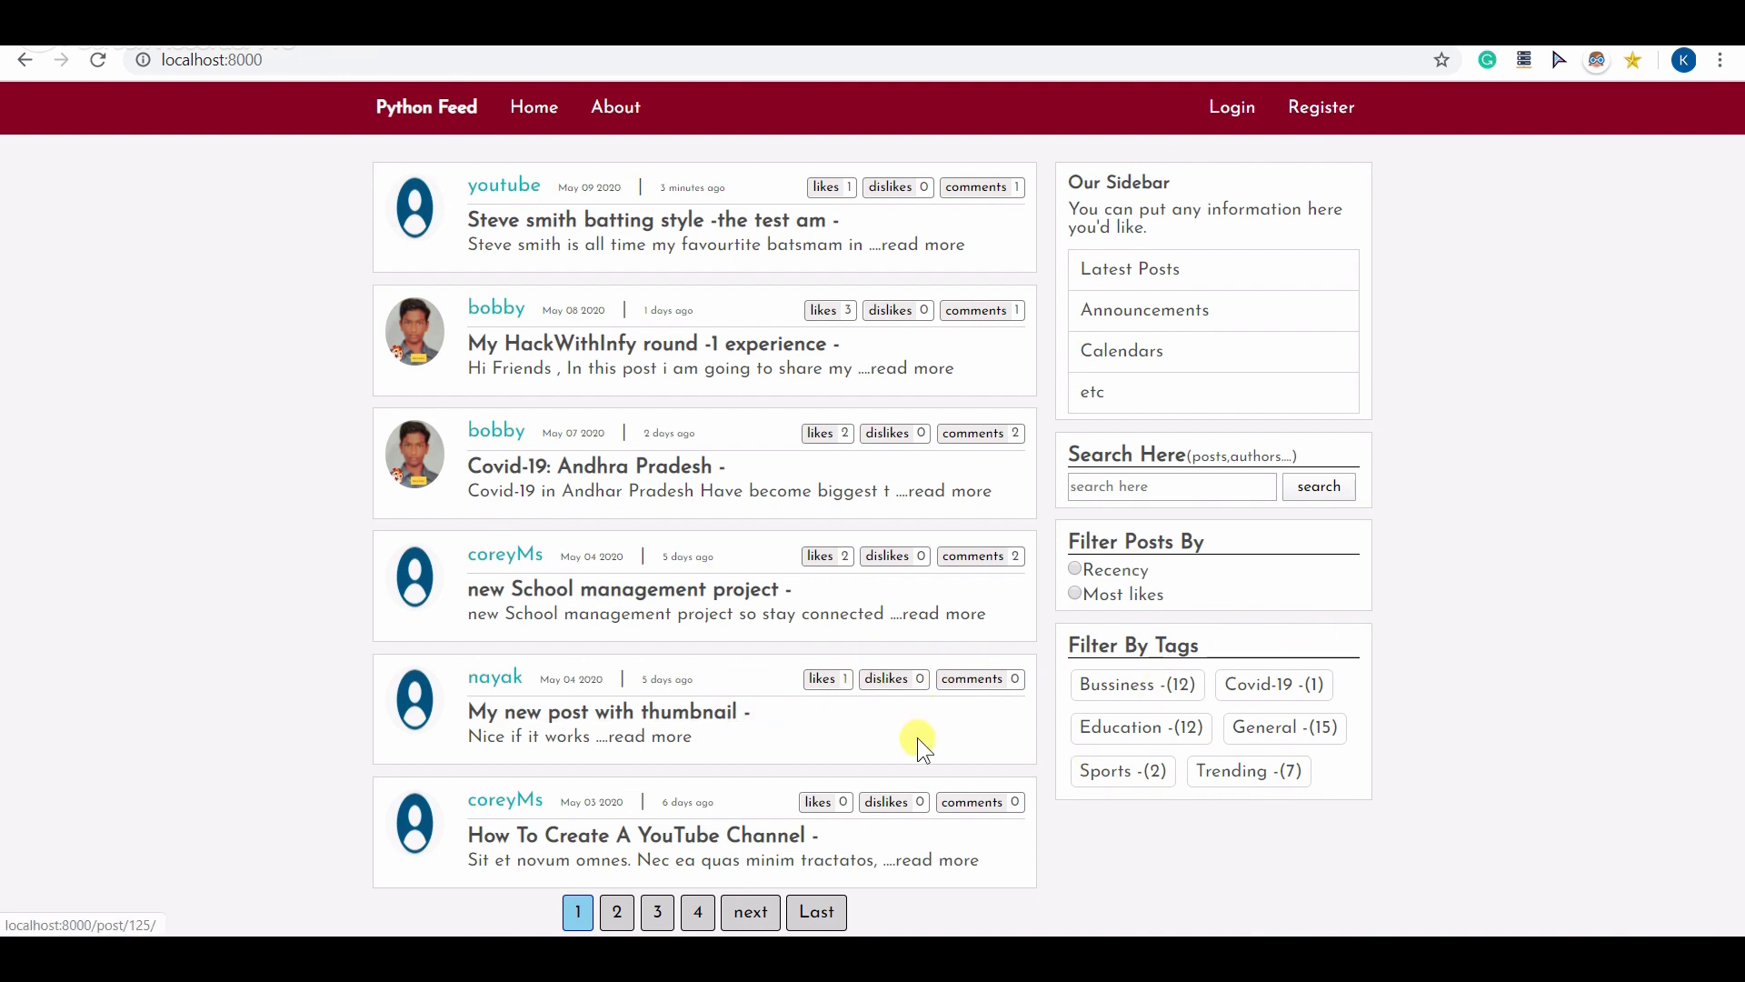
mouse_move(1046, 525)
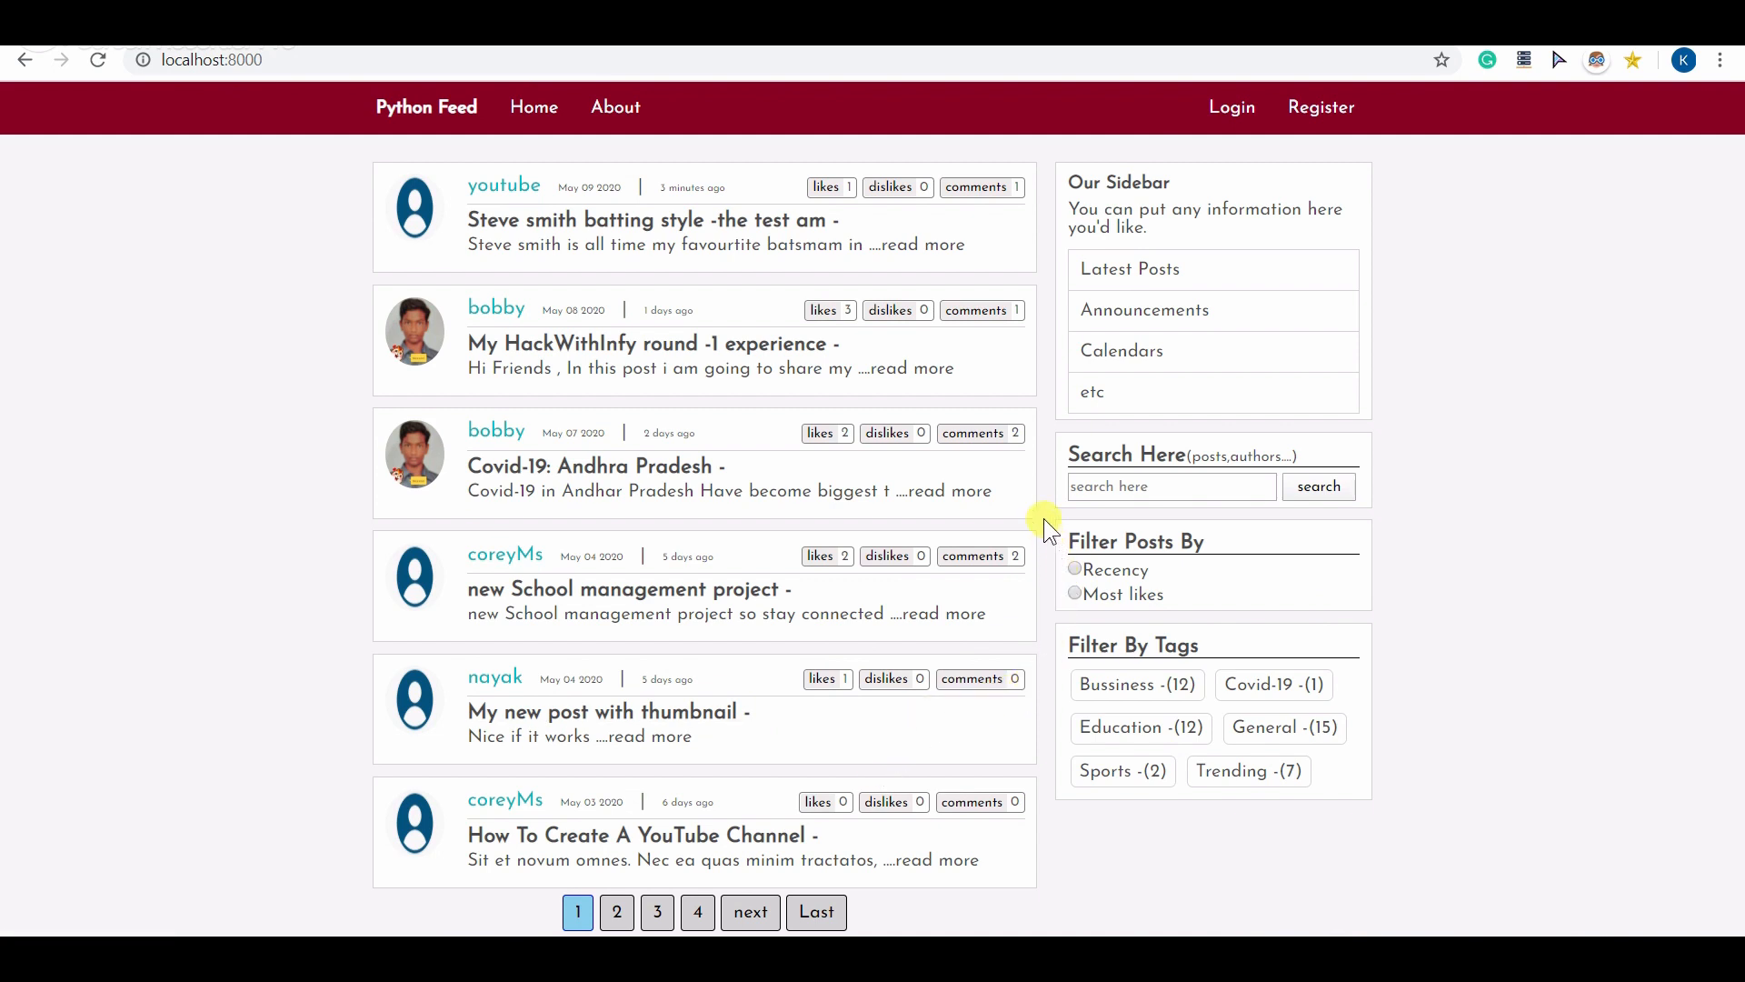
mouse_move(973, 802)
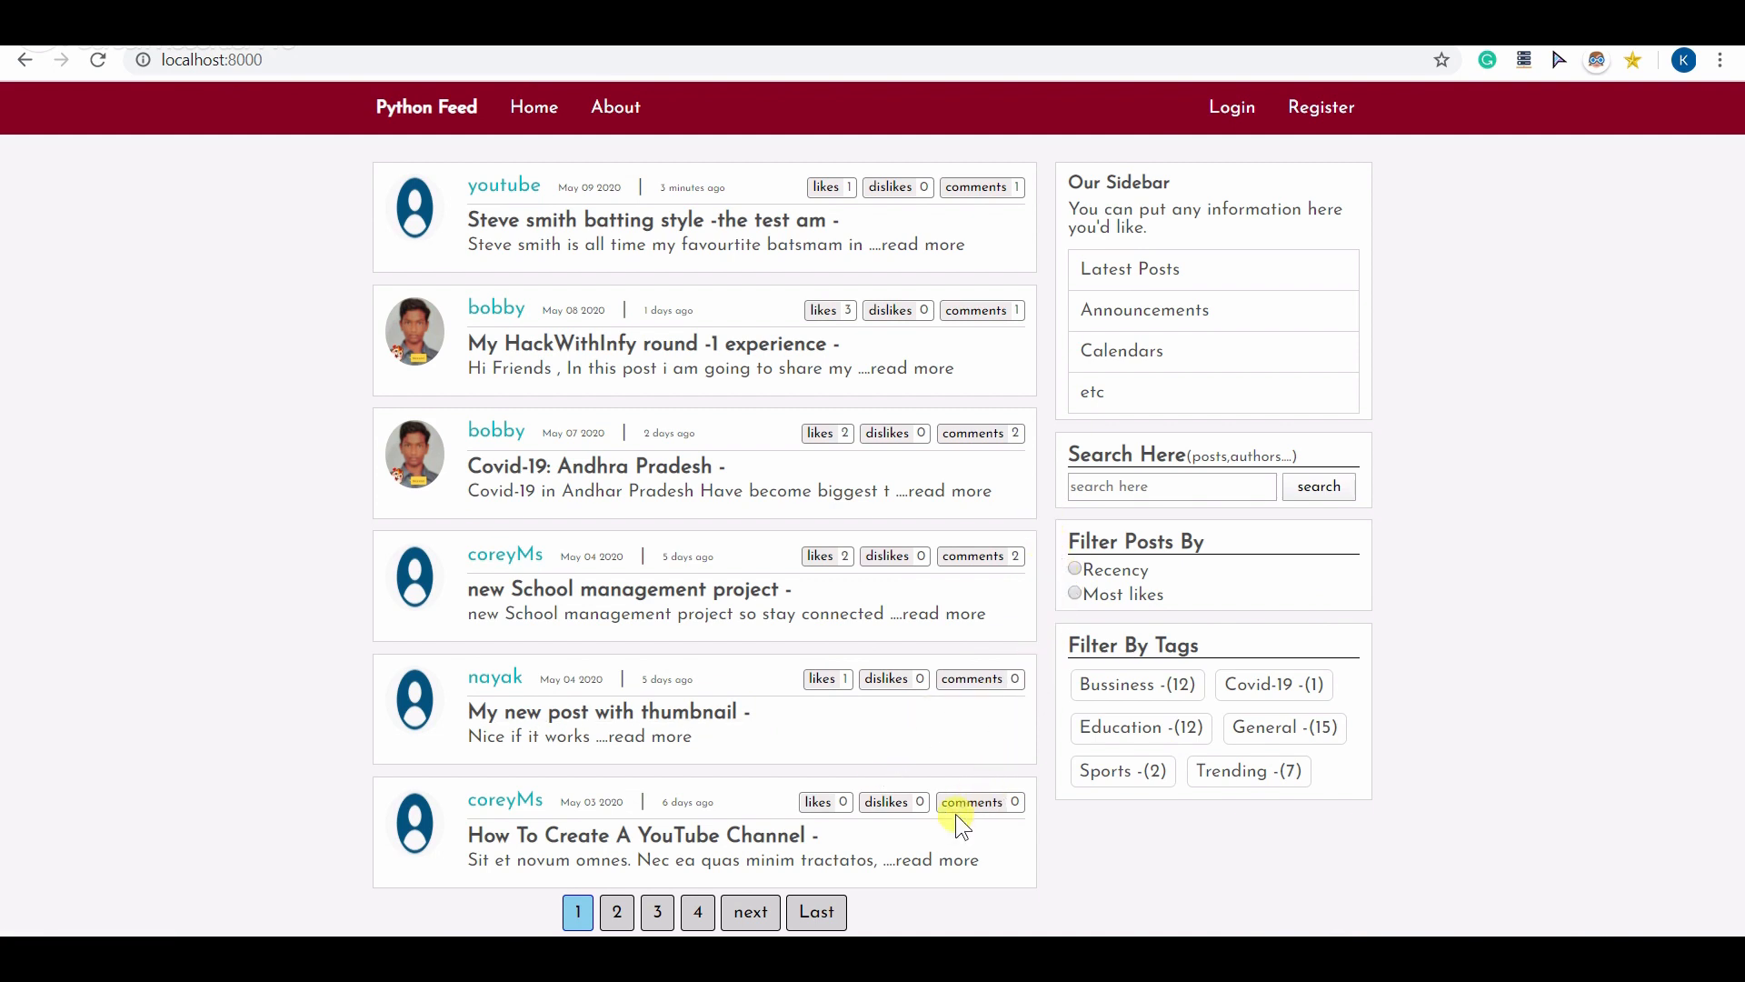
mouse_move(1241, 834)
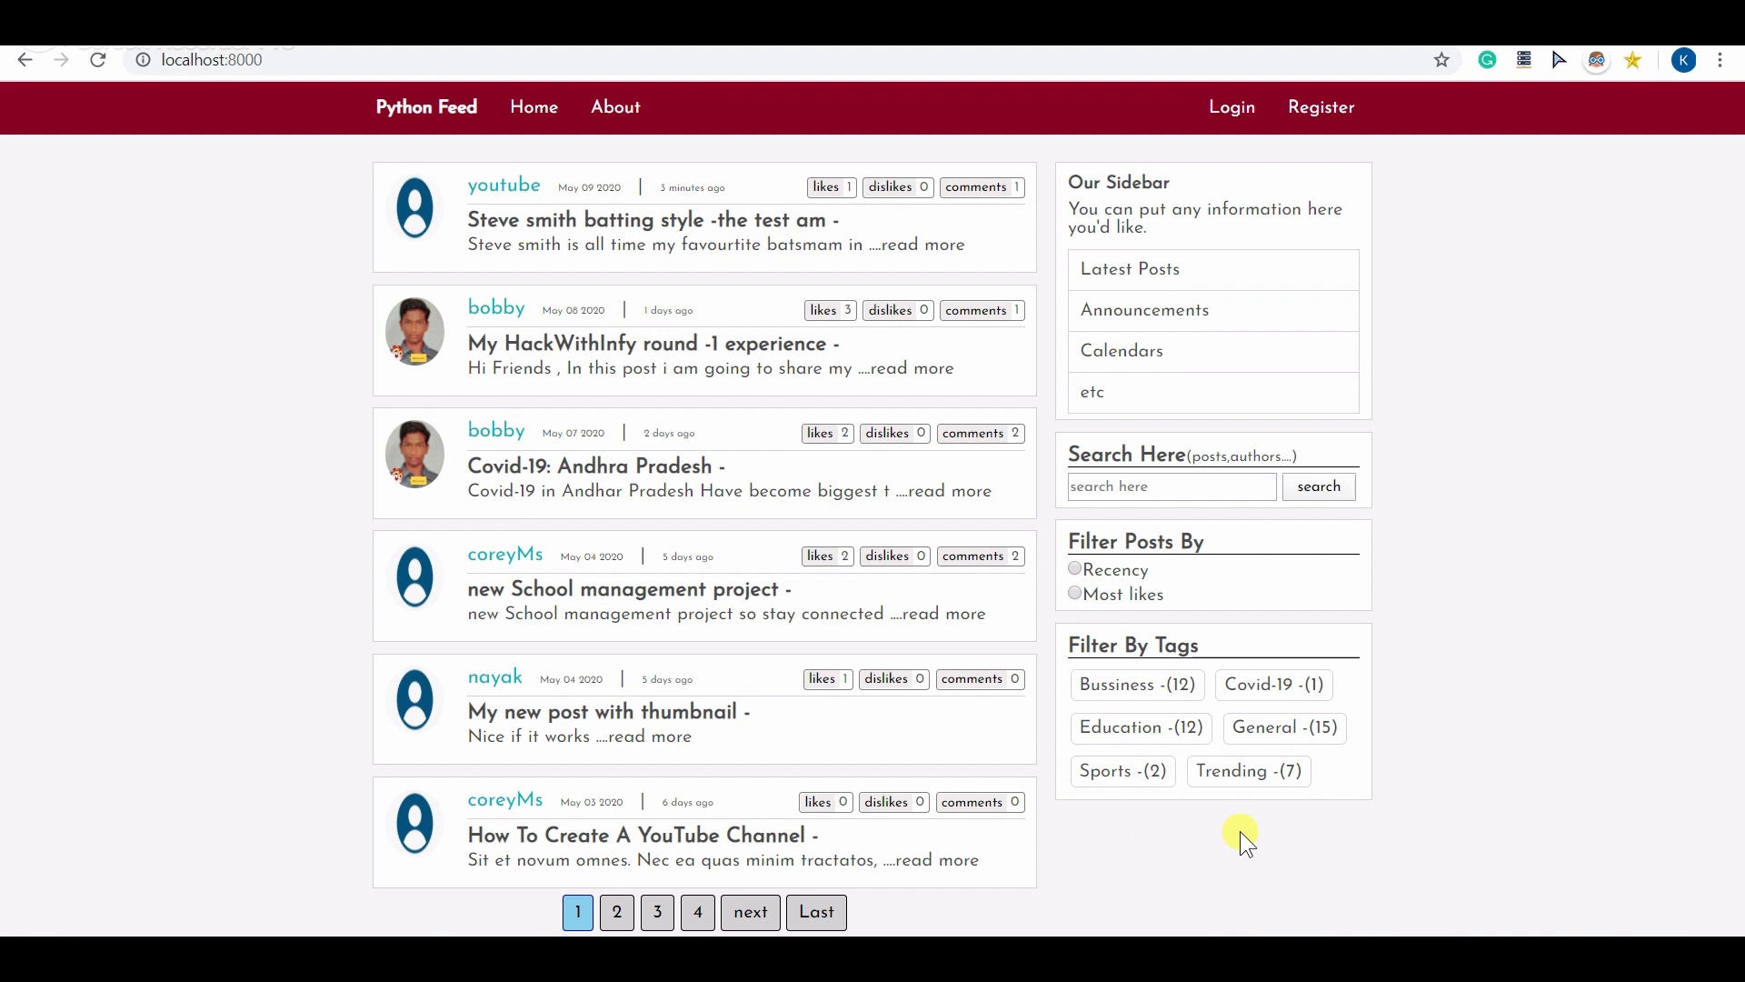
mouse_move(1377, 796)
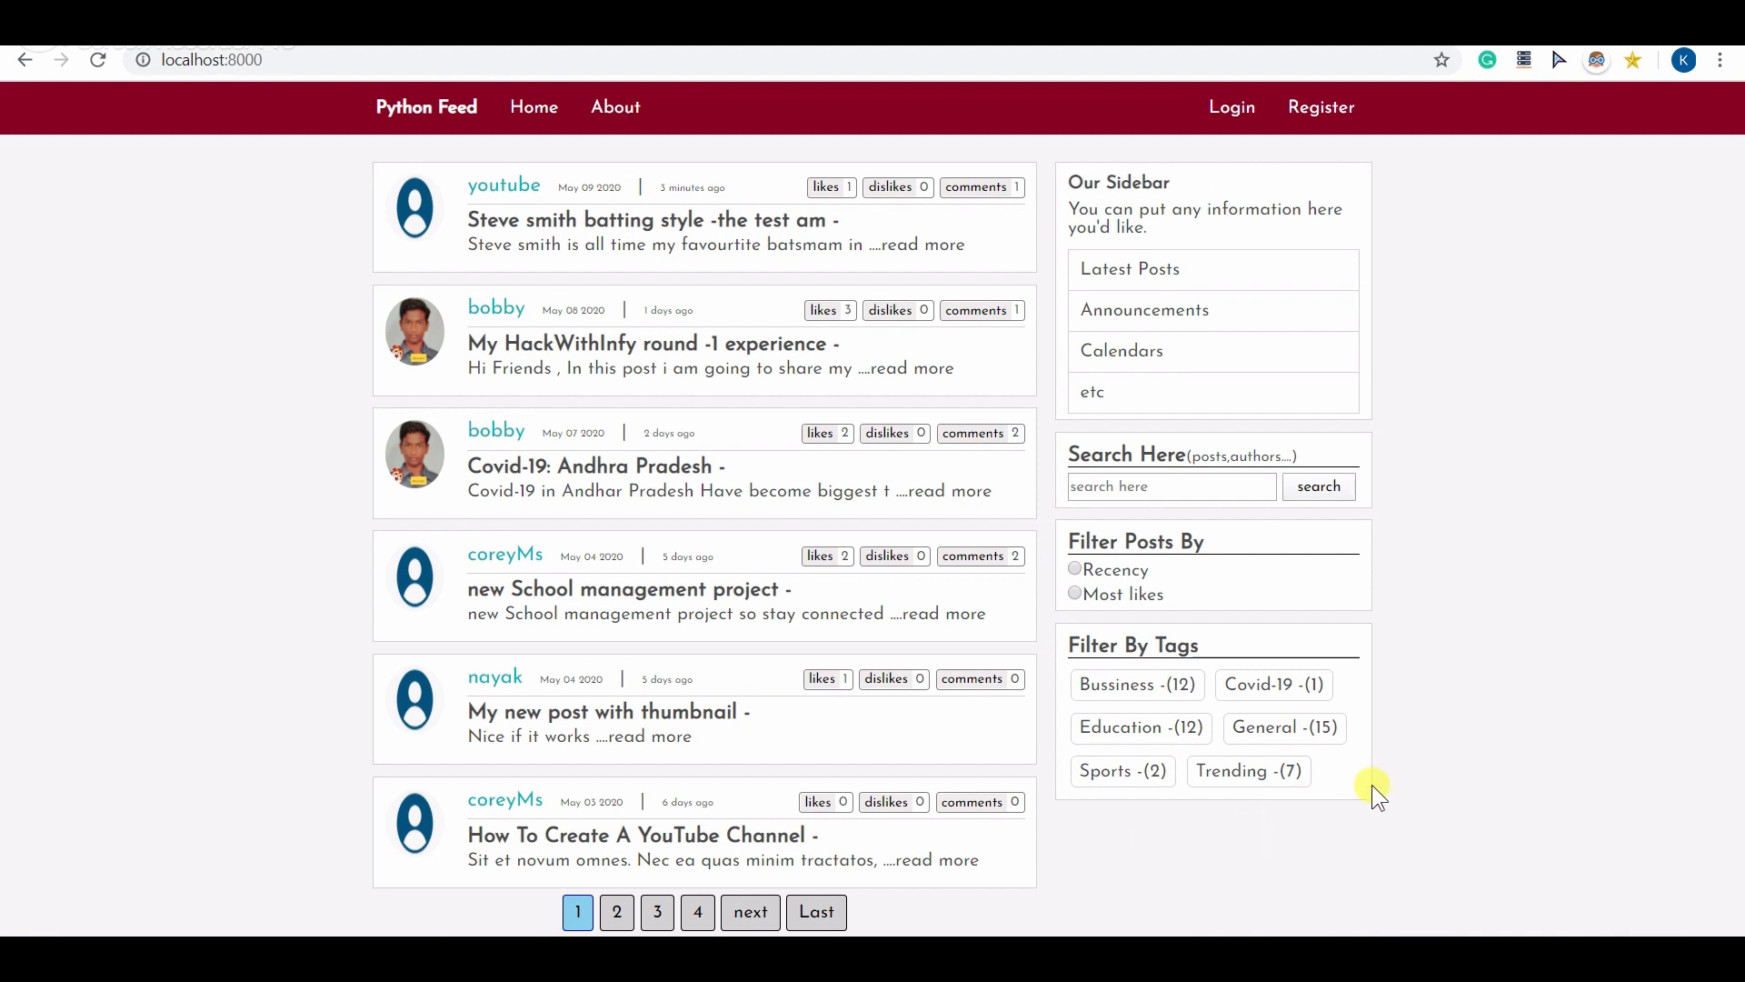
mouse_move(596, 491)
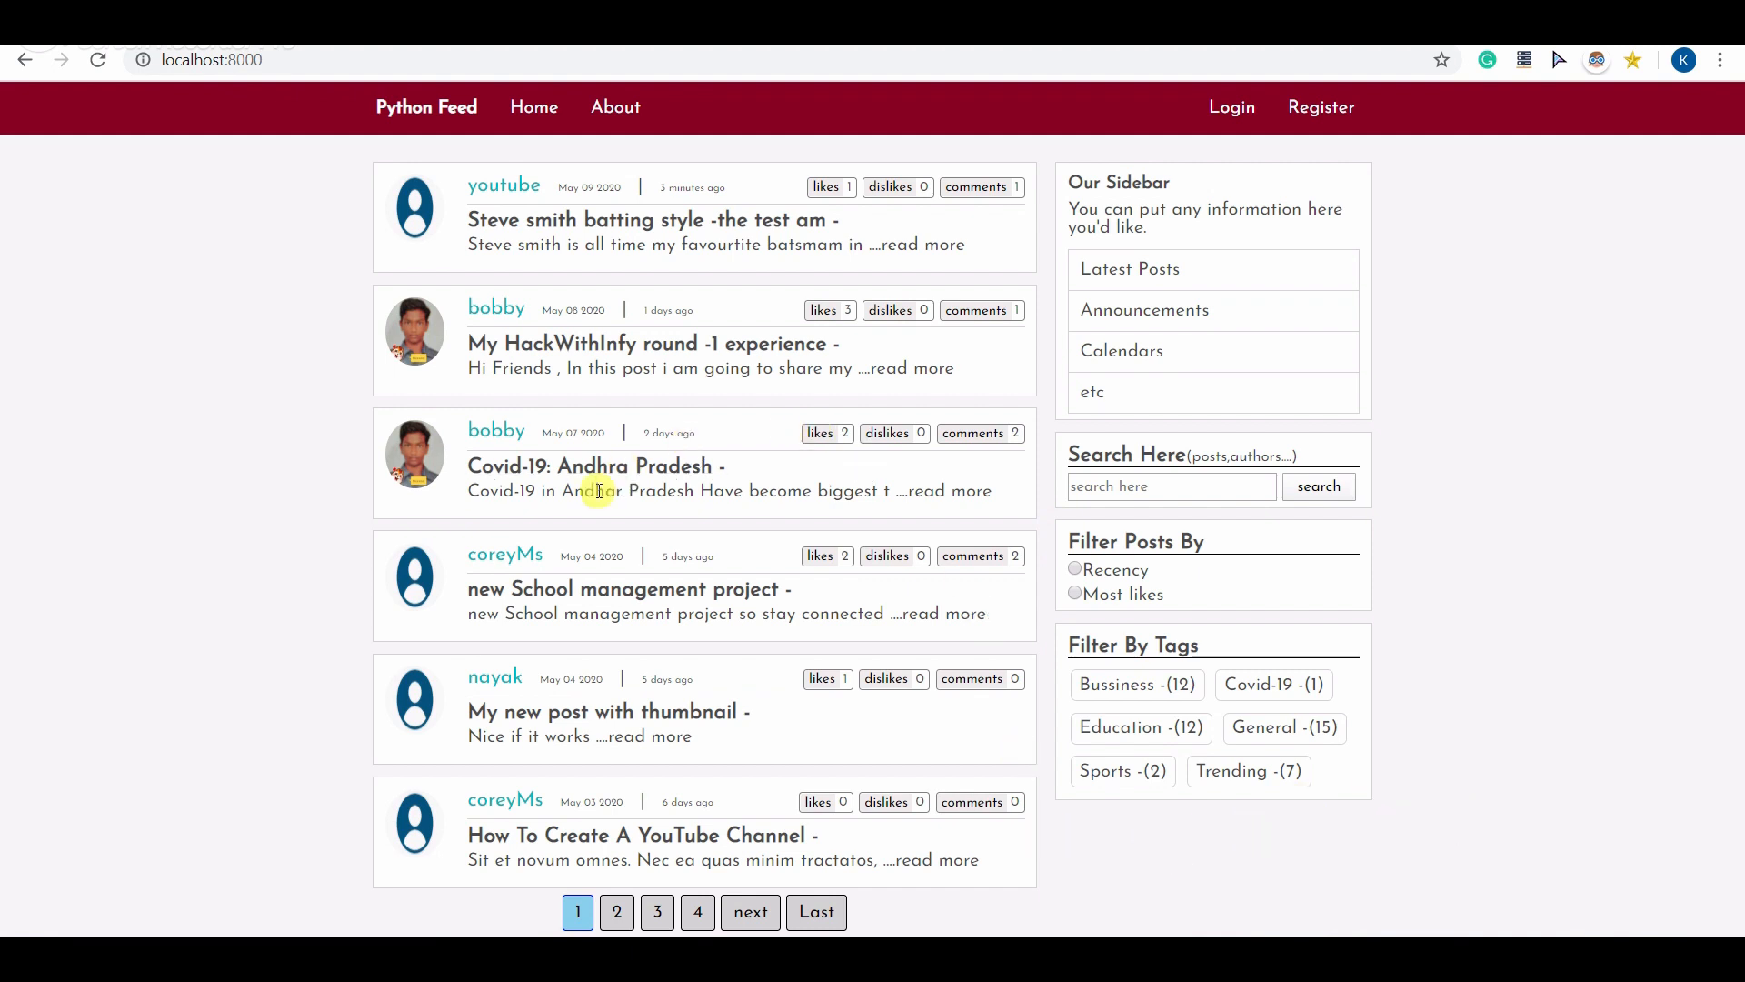